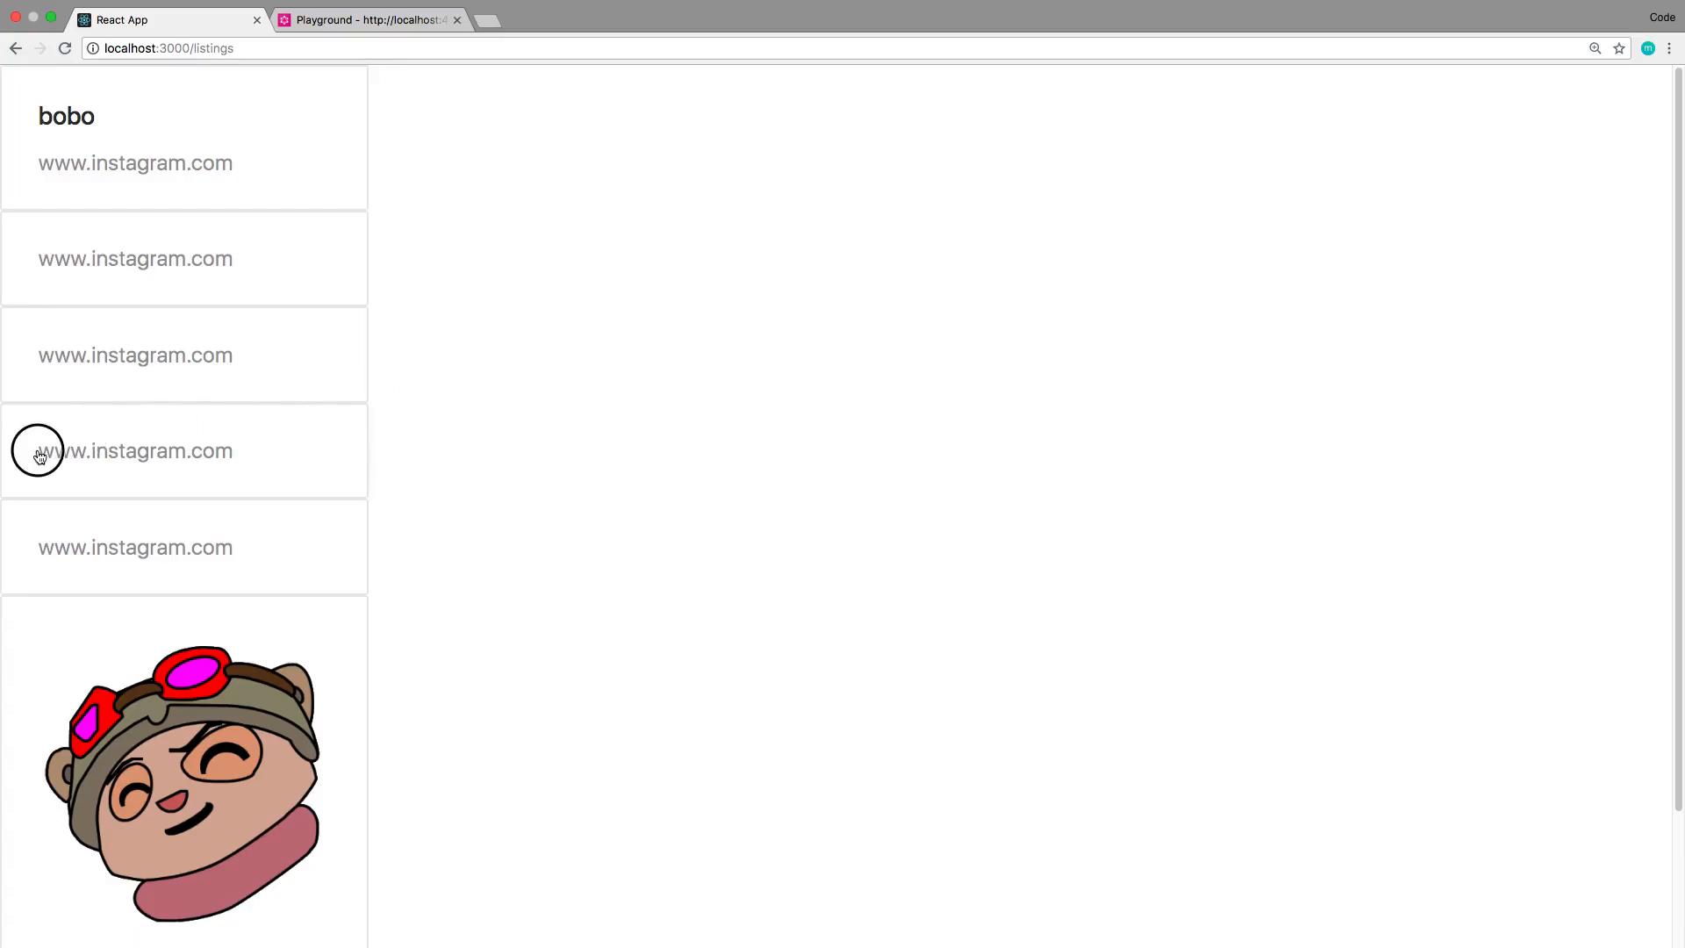
Open the oqwiefj listing's pictureUrl from the Playground findListings results in a new tab.
double_click(134, 450)
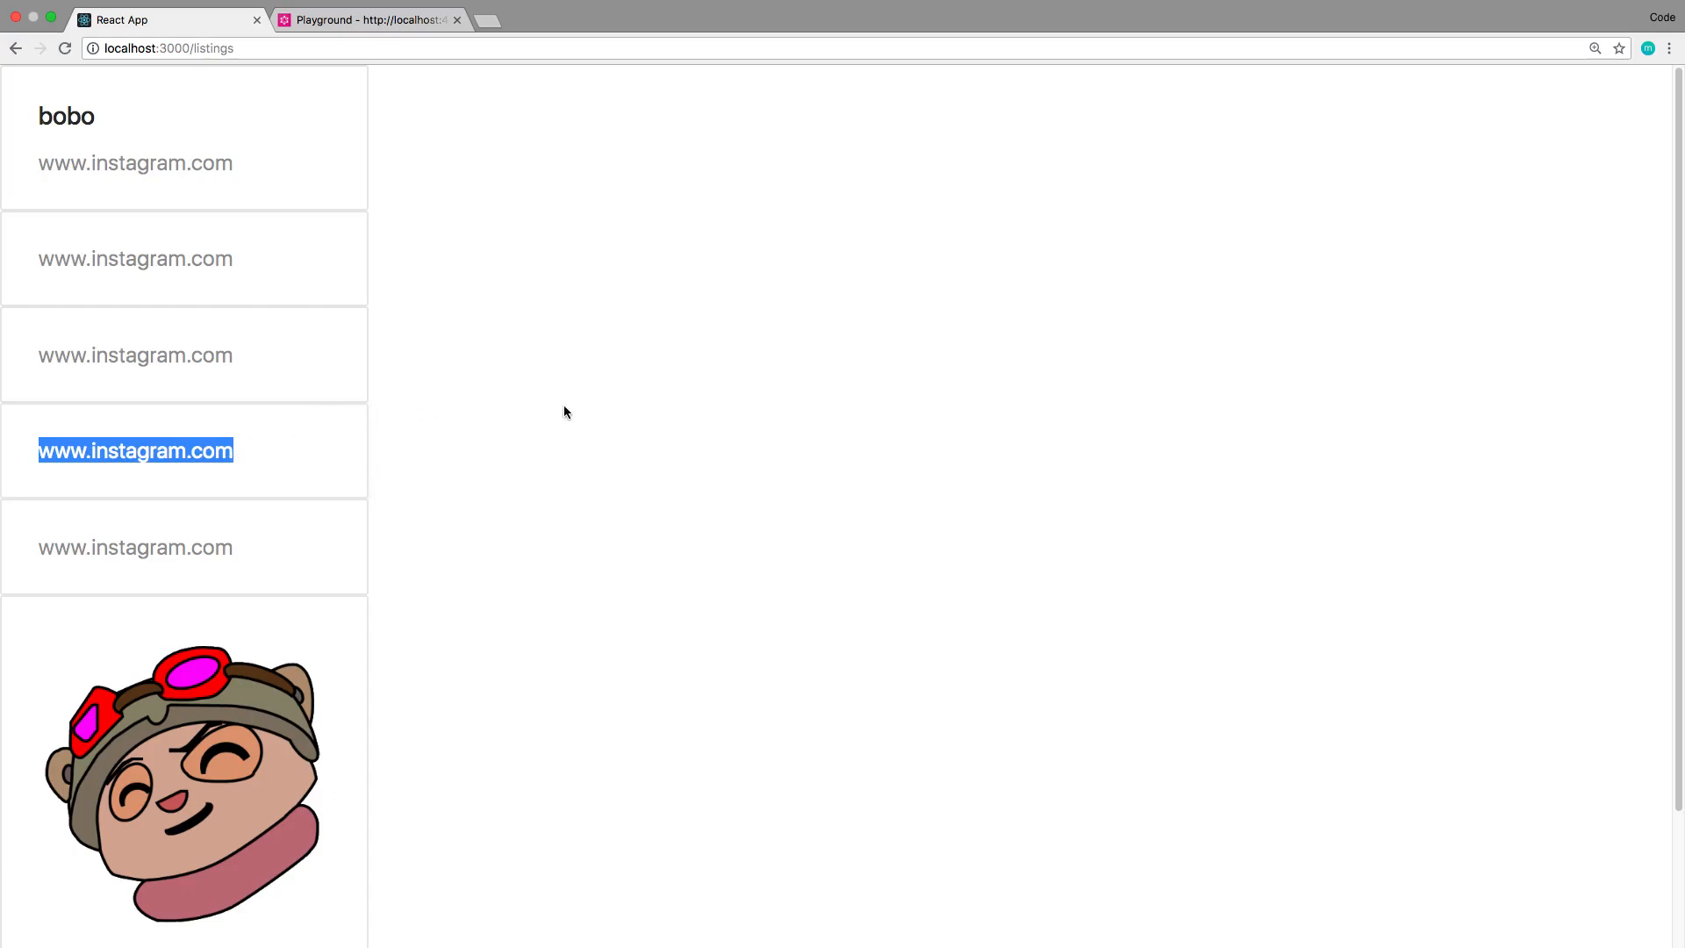
scroll(down, 3)
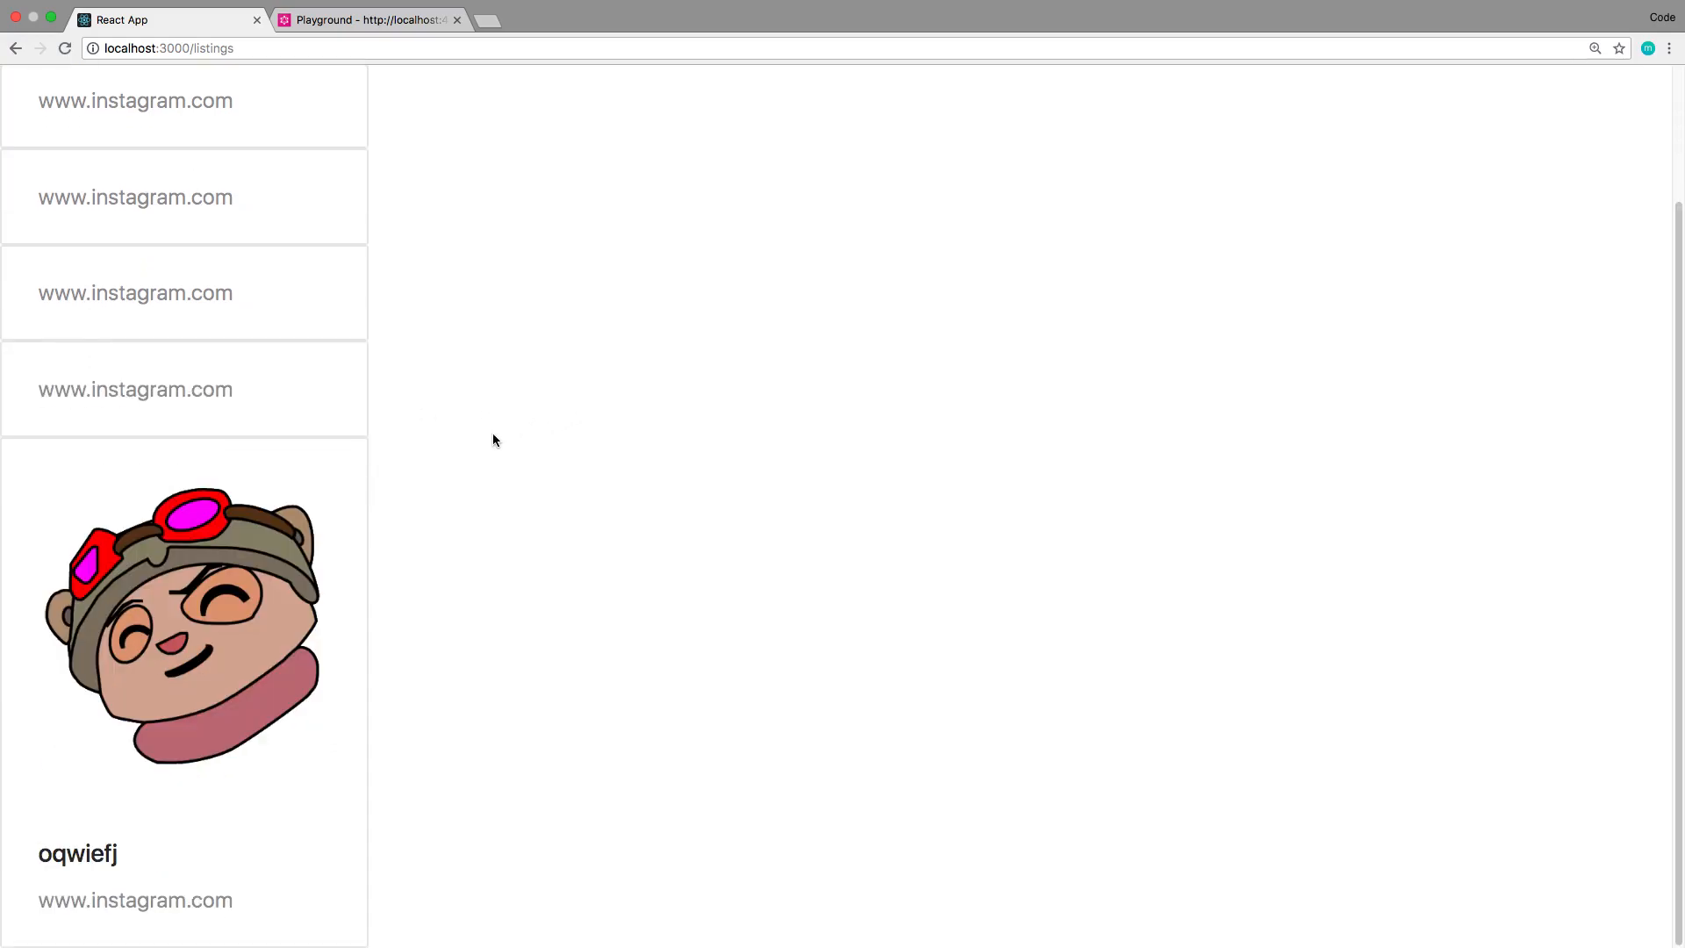
mouse_move(236, 899)
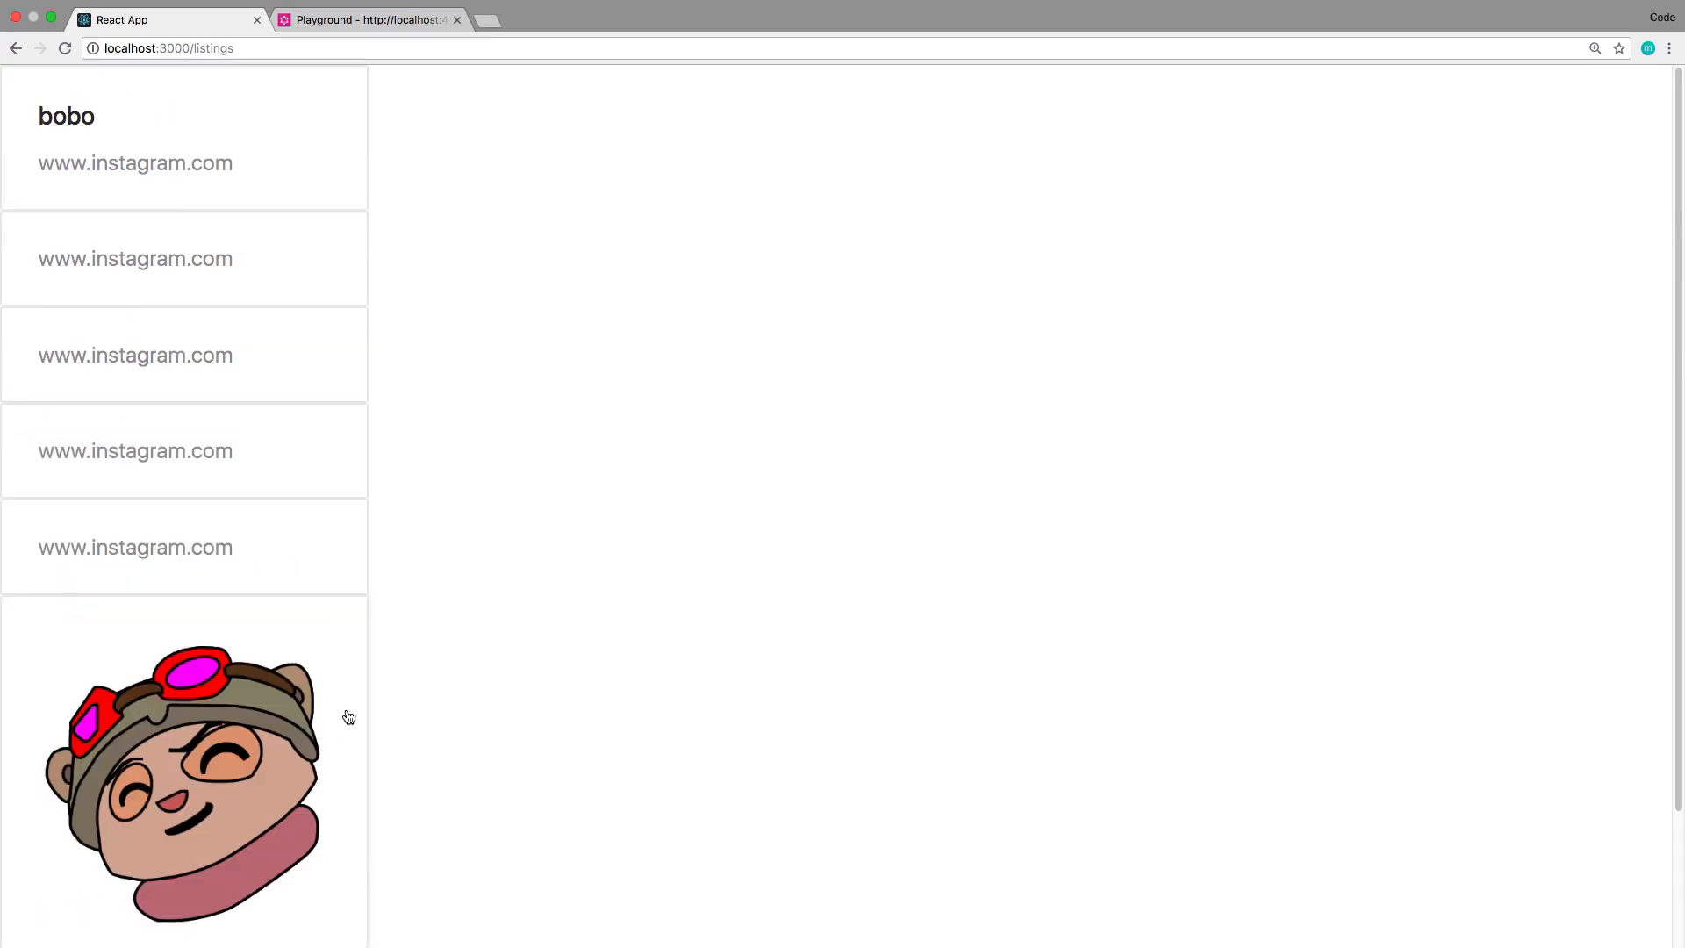
scroll(down, 3)
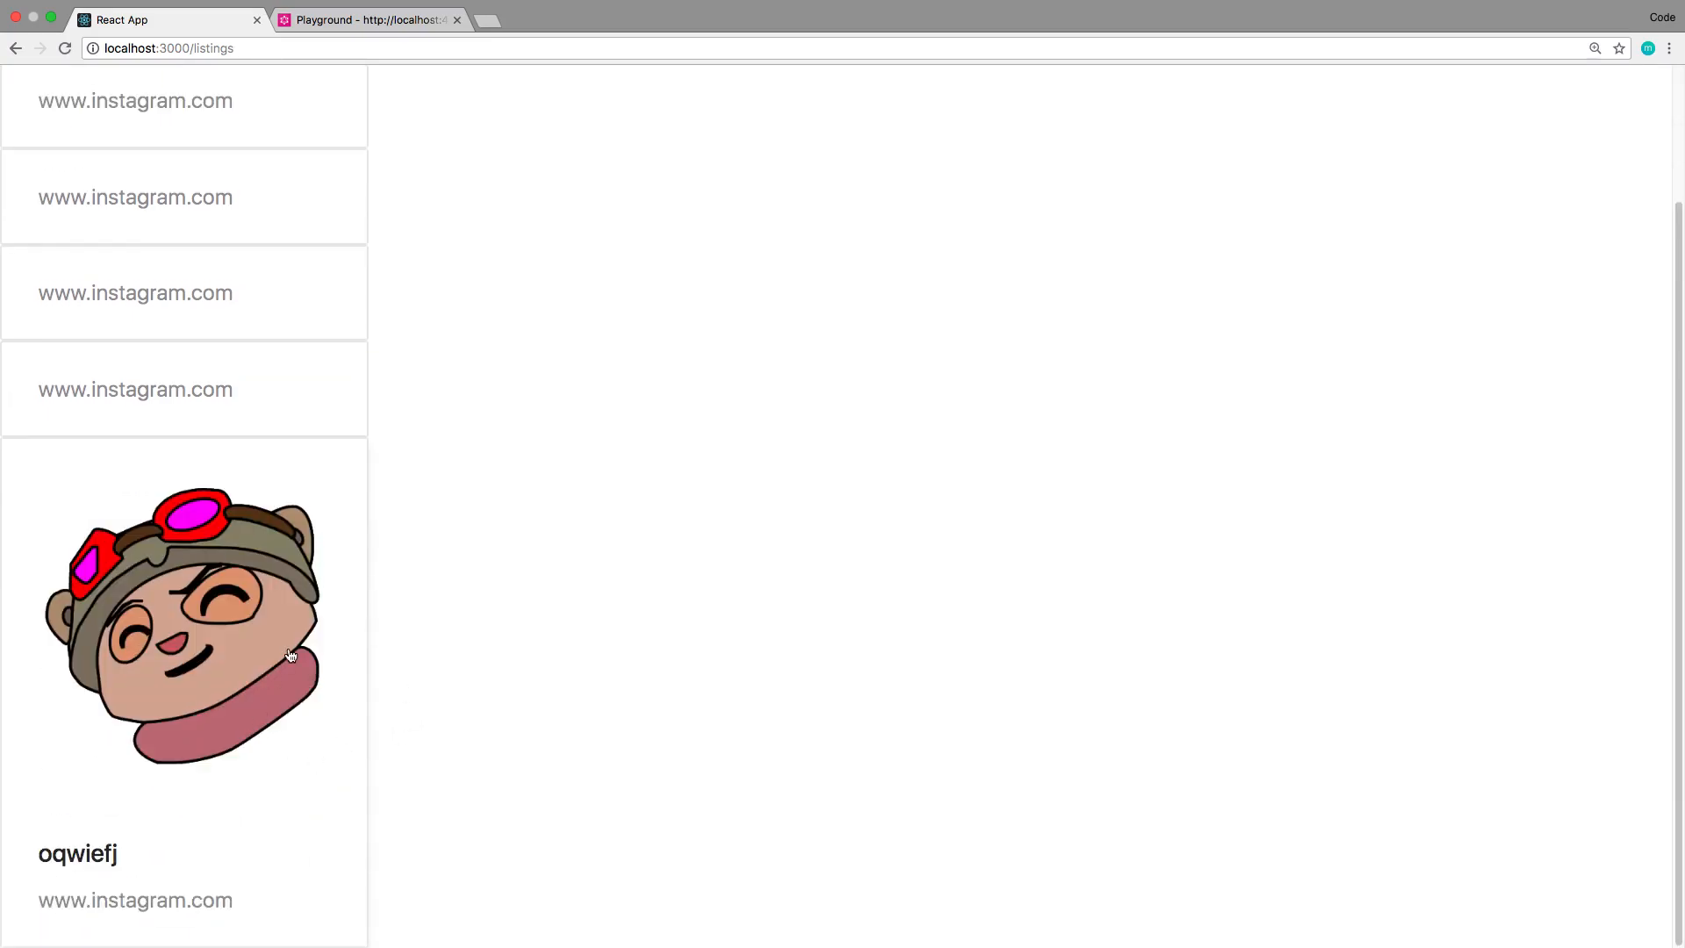
mouse_move(619, 696)
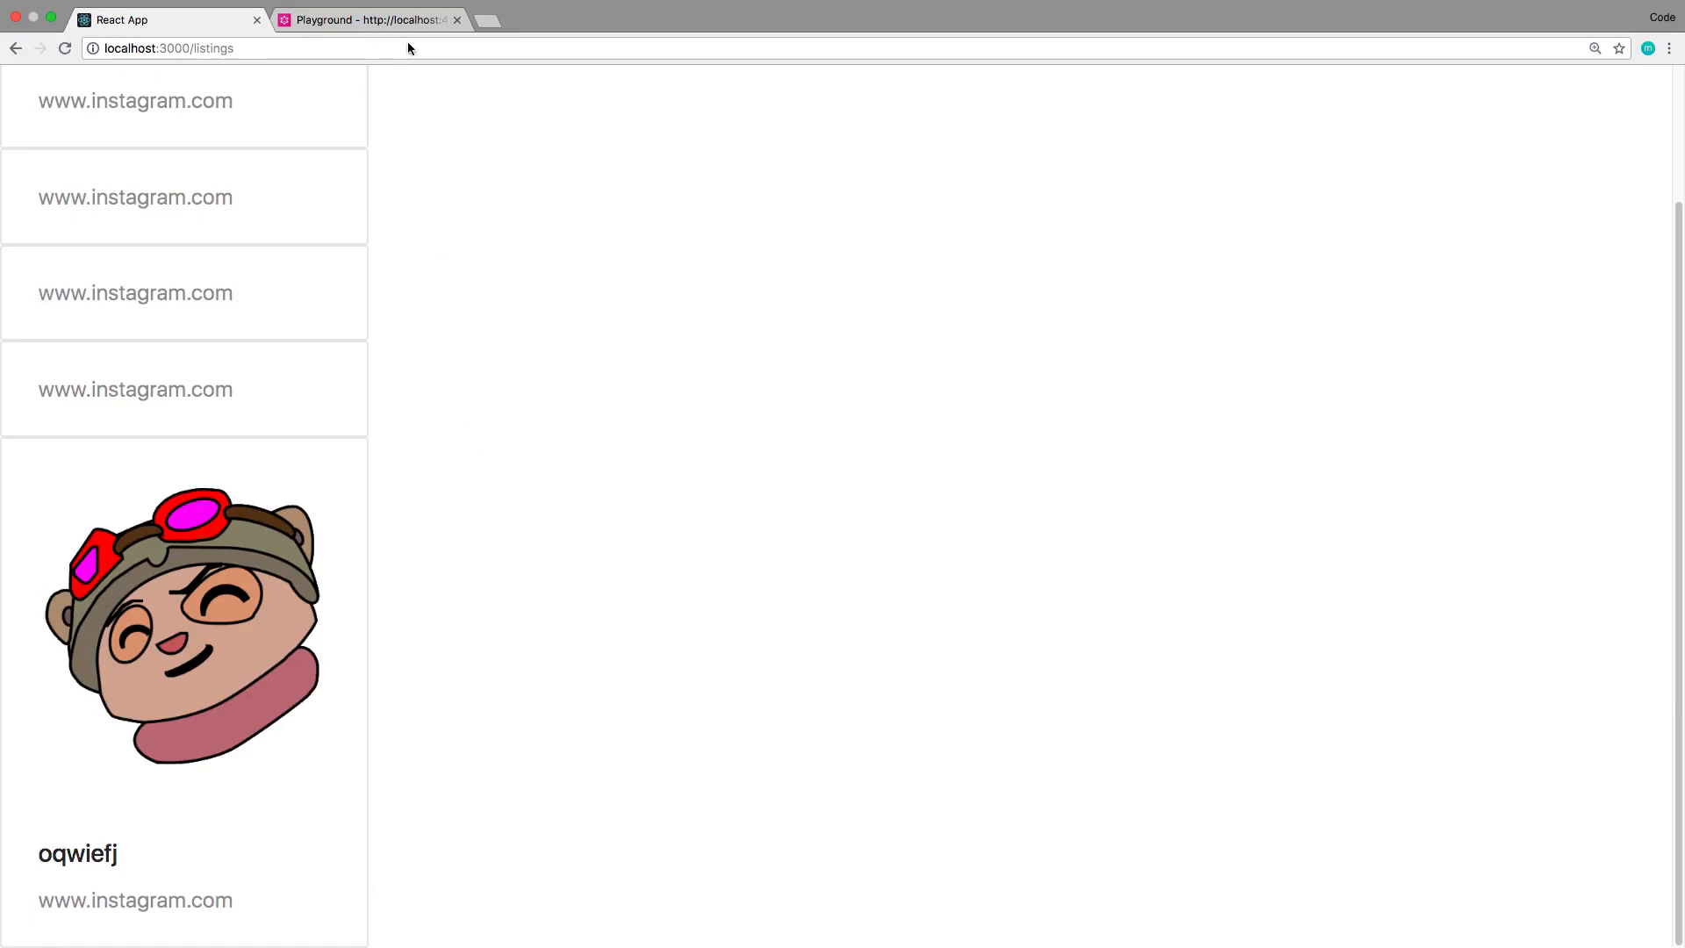
click(370, 20)
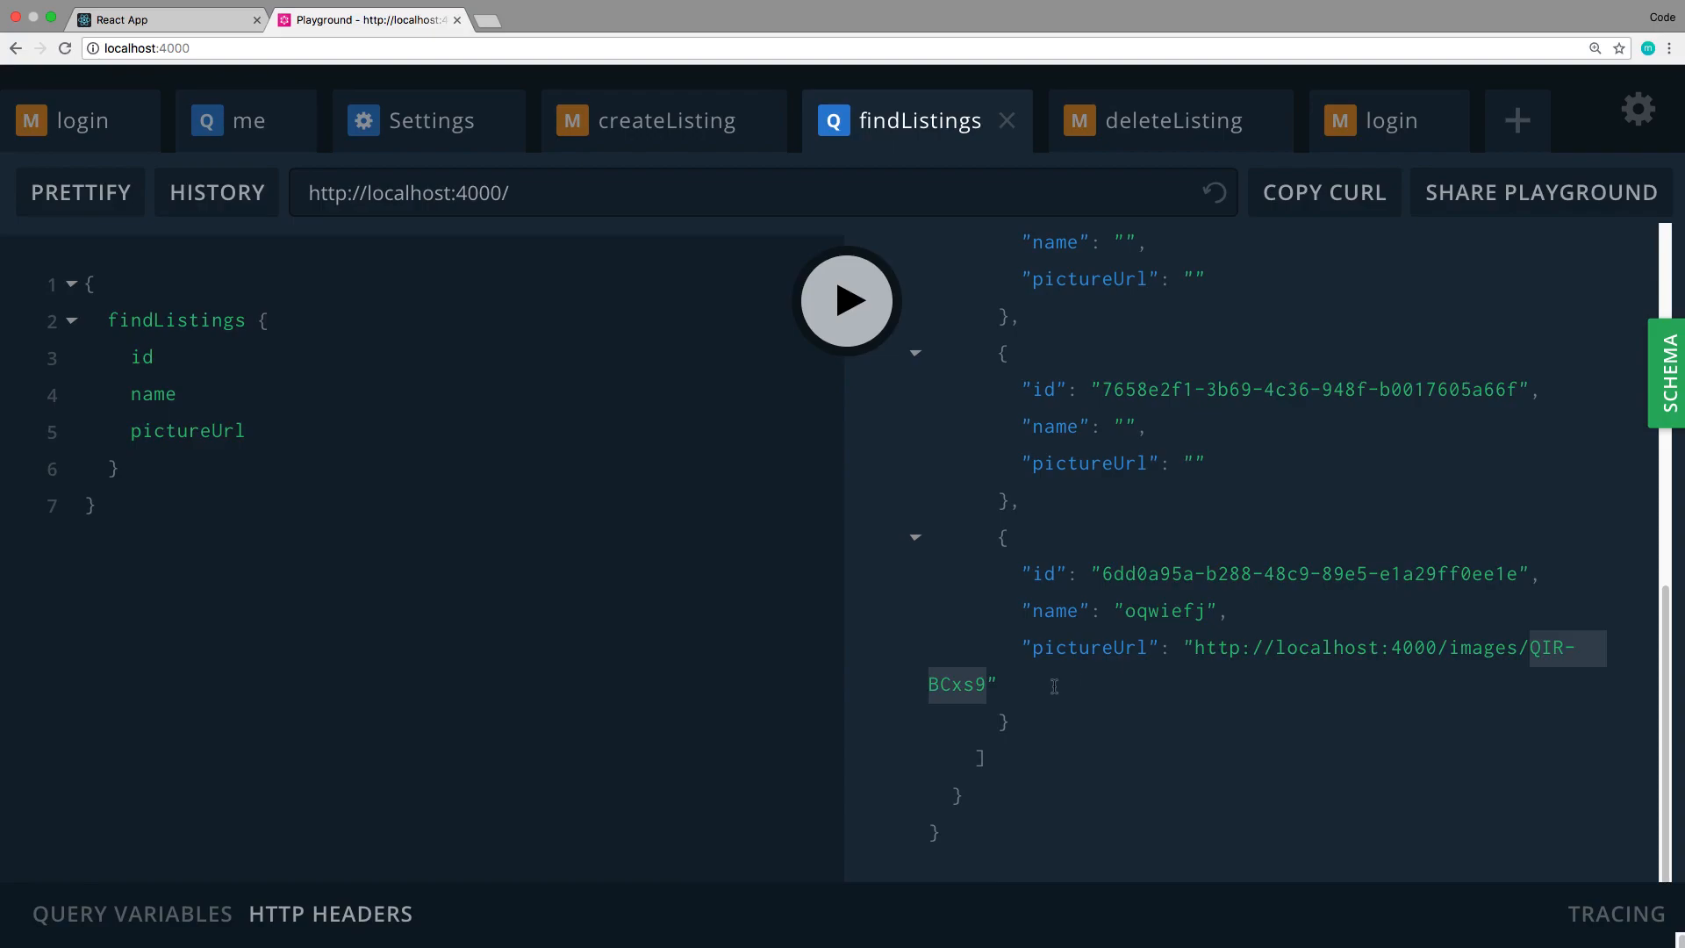
click(947, 684)
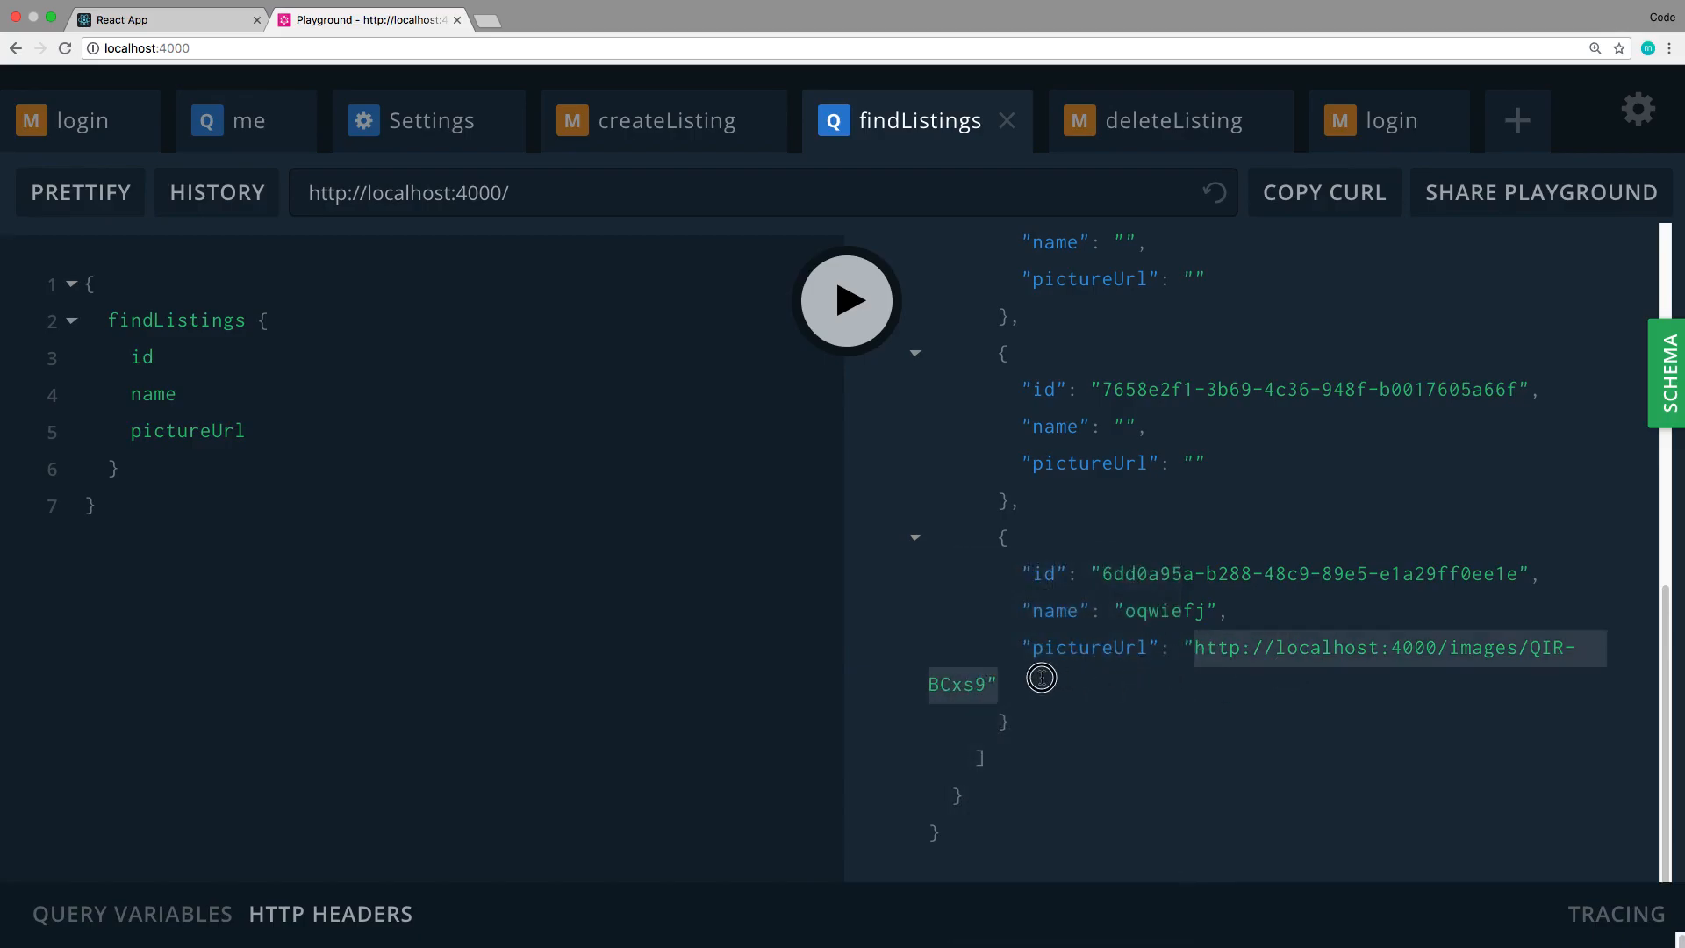
right_click(1040, 676)
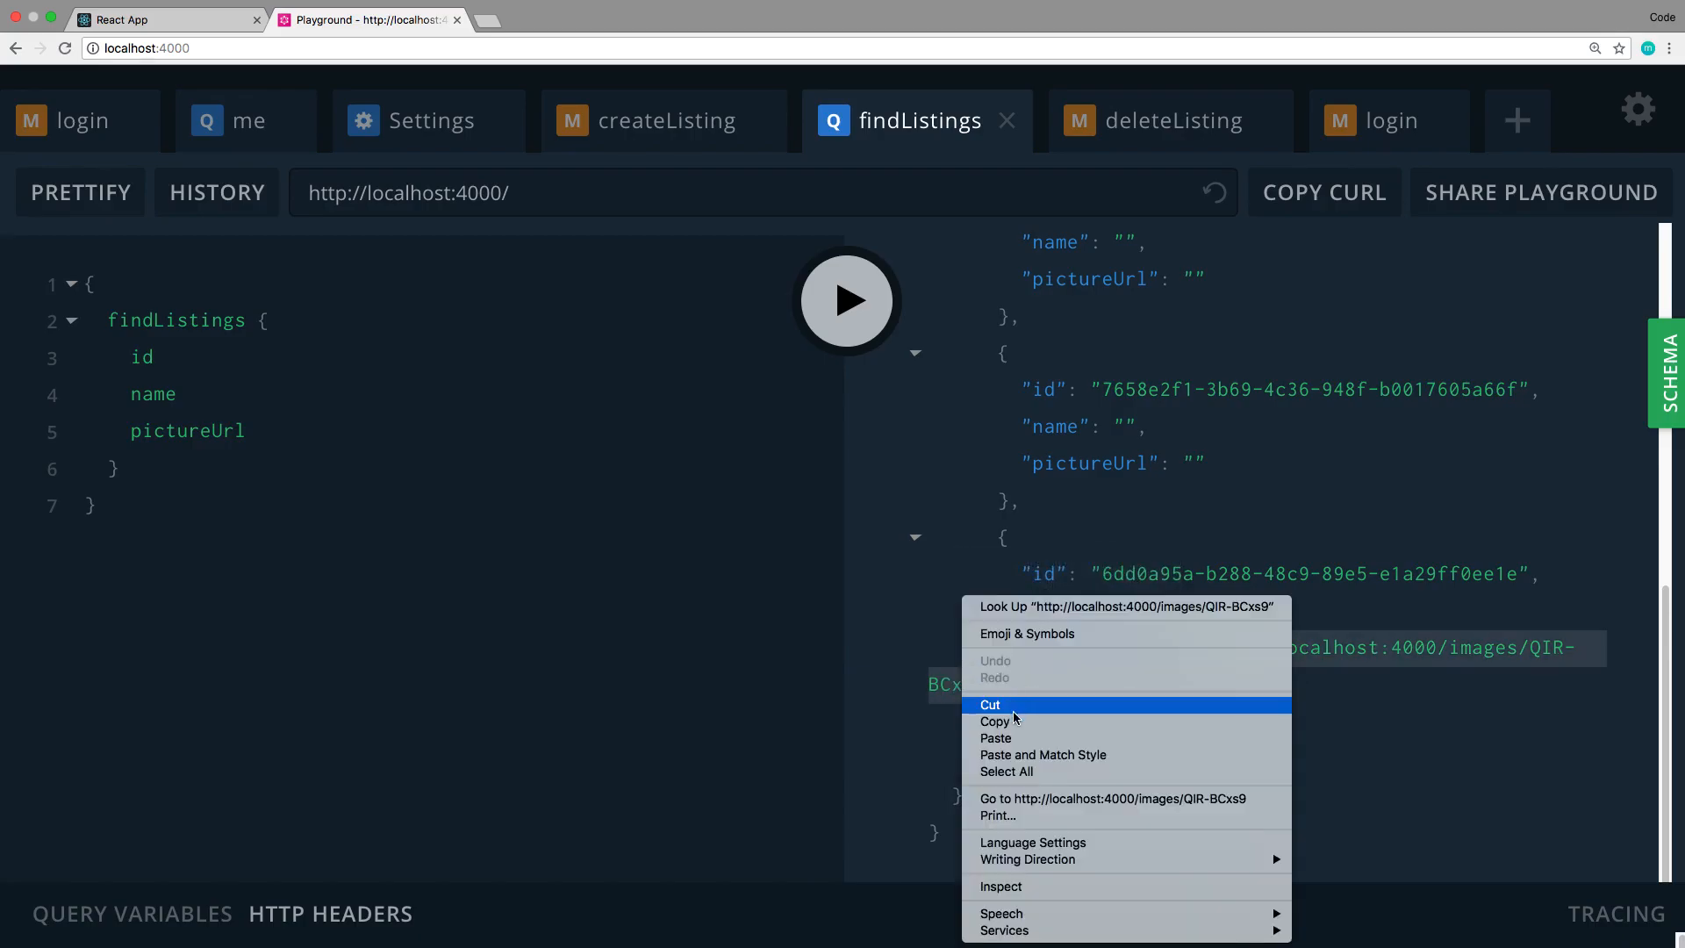
click(1111, 797)
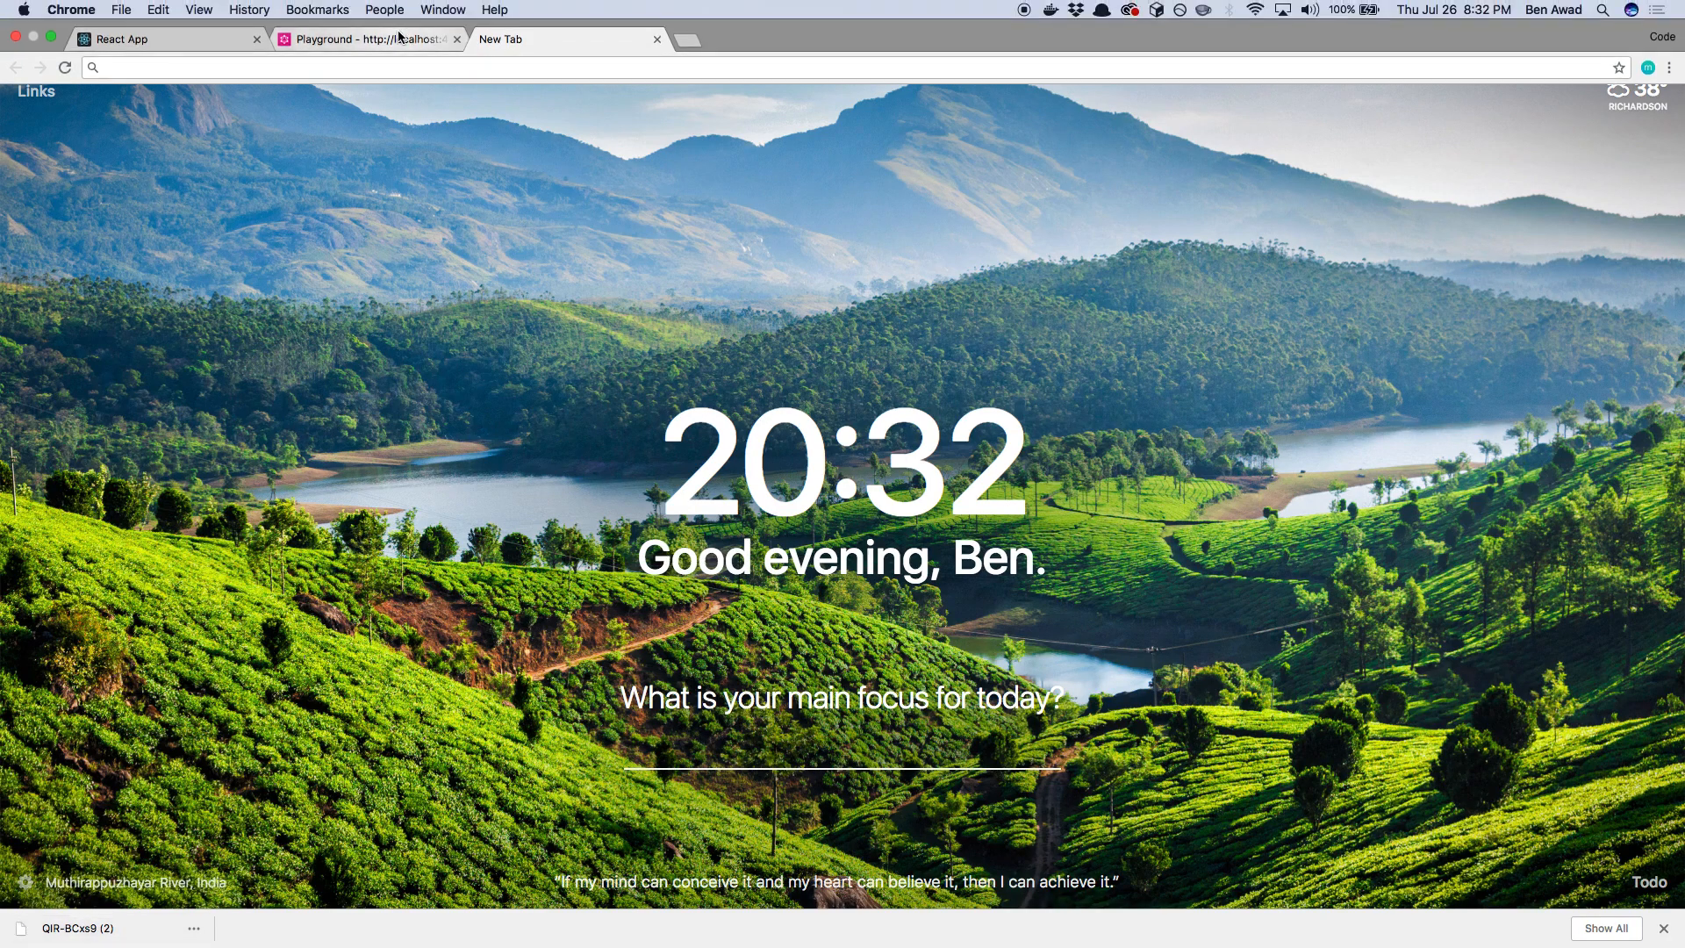
Load localhost:4000/images/QIR-BCxs9.png in the new tab to view the image.
click(369, 39)
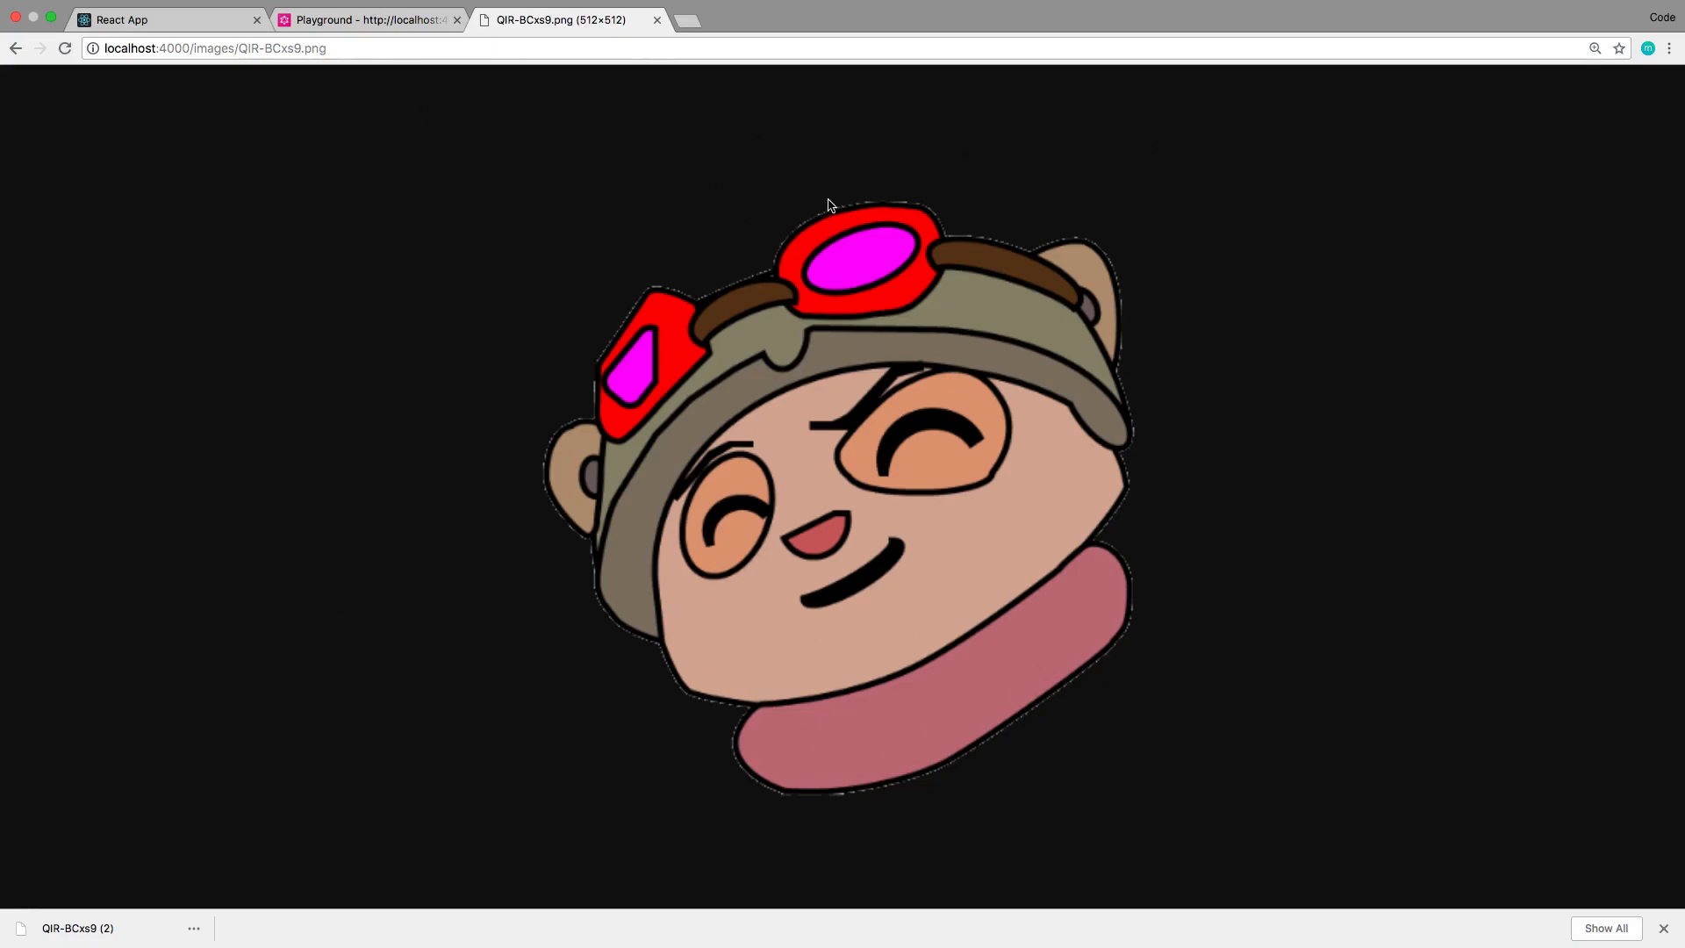
mouse_move(758, 117)
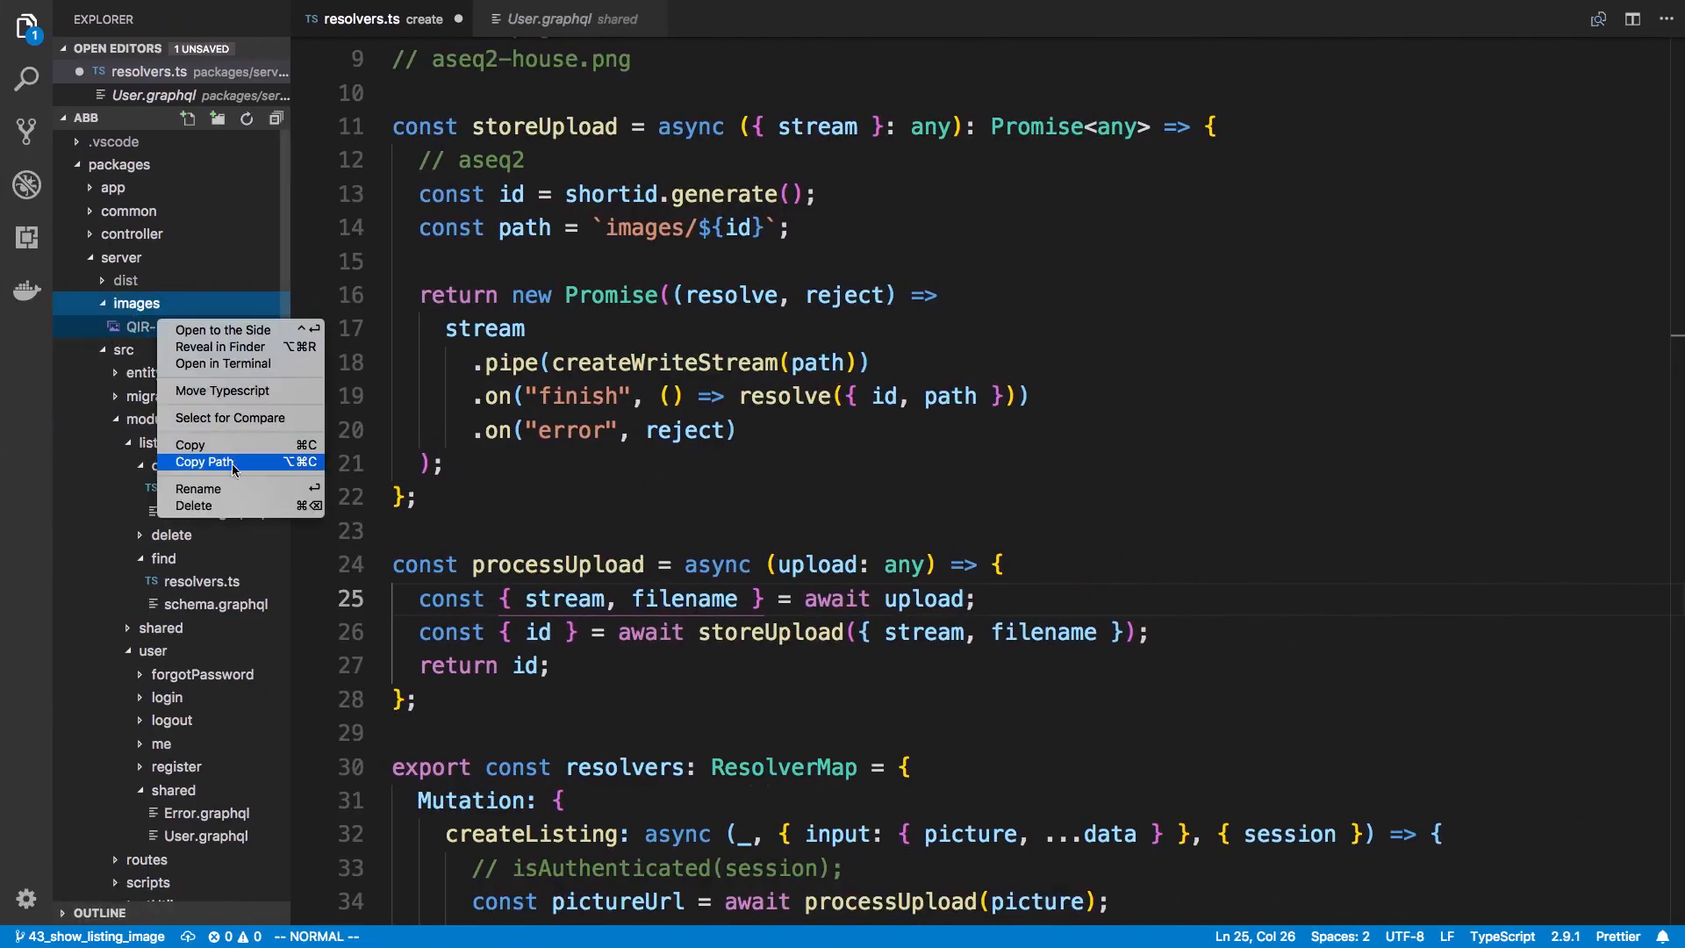
Copy the image file path, then pass mimetype into storeUpload as a mimetype: string parameter.
click(200, 488)
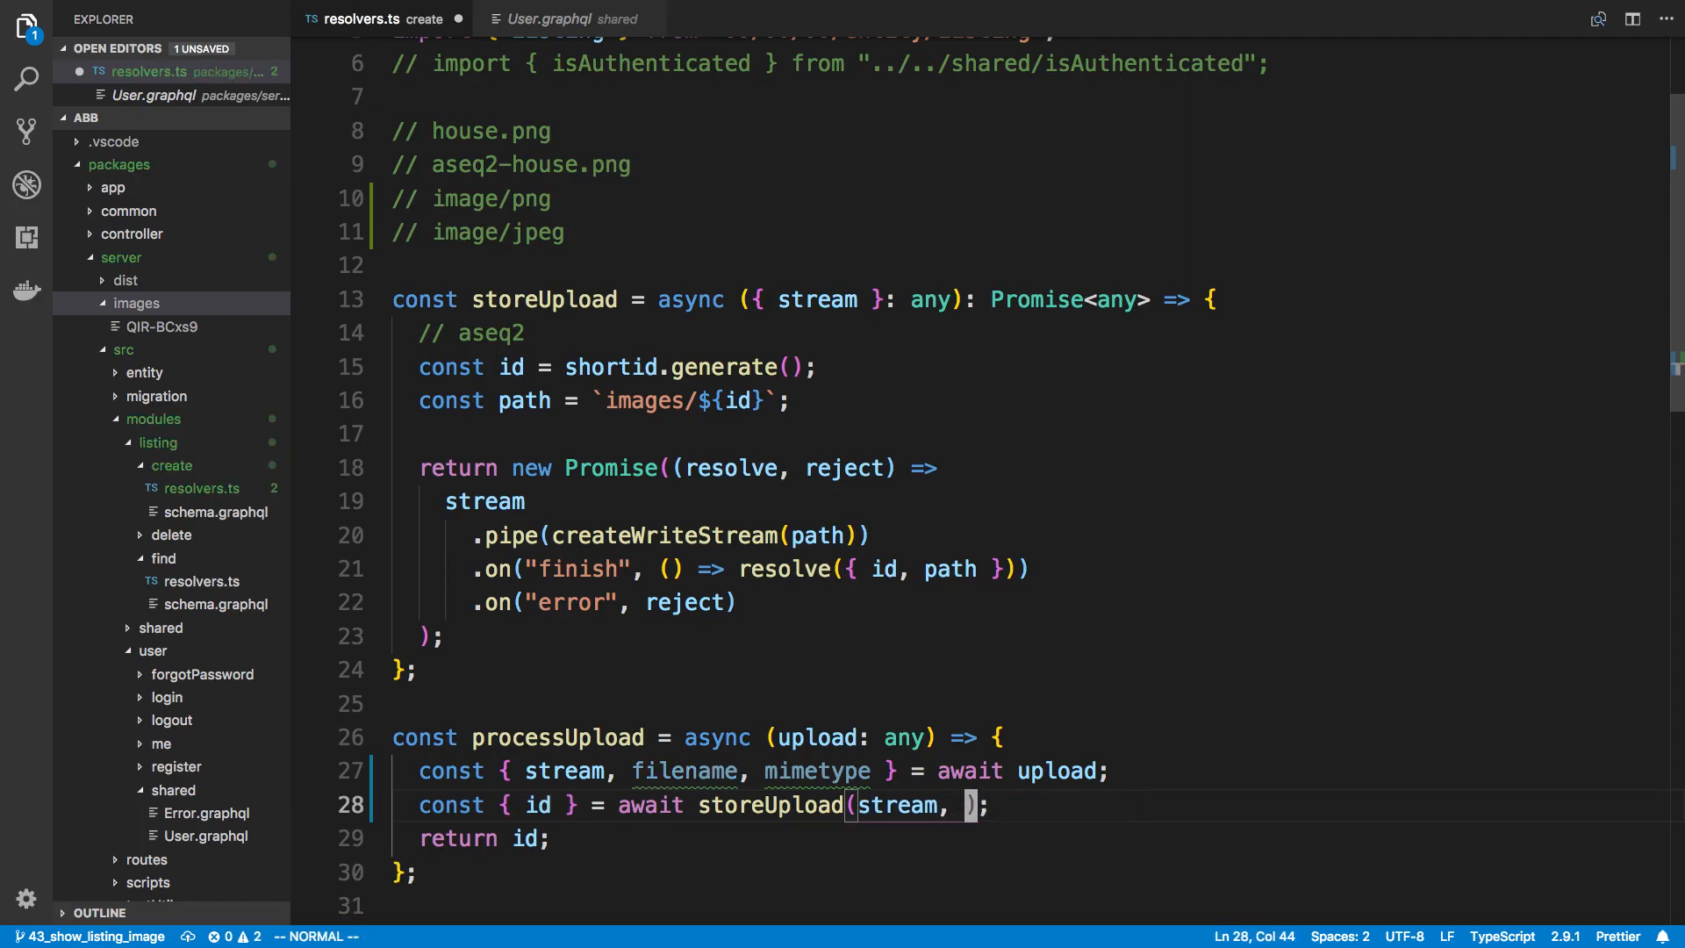
text(mimetype)
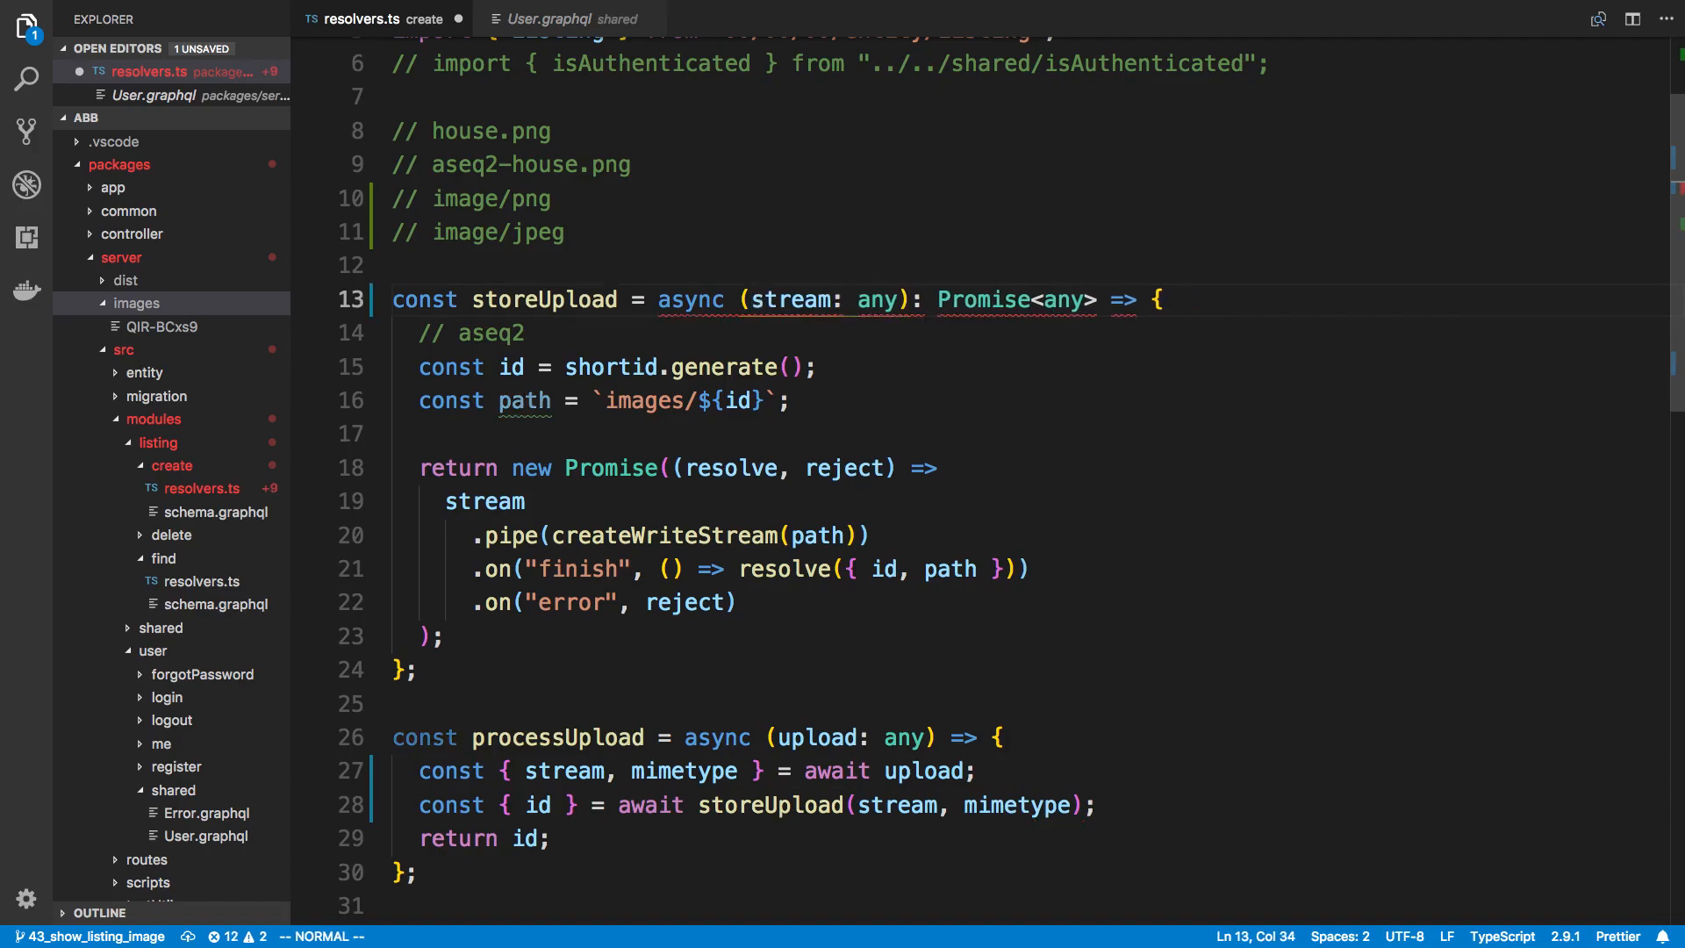
text(,)
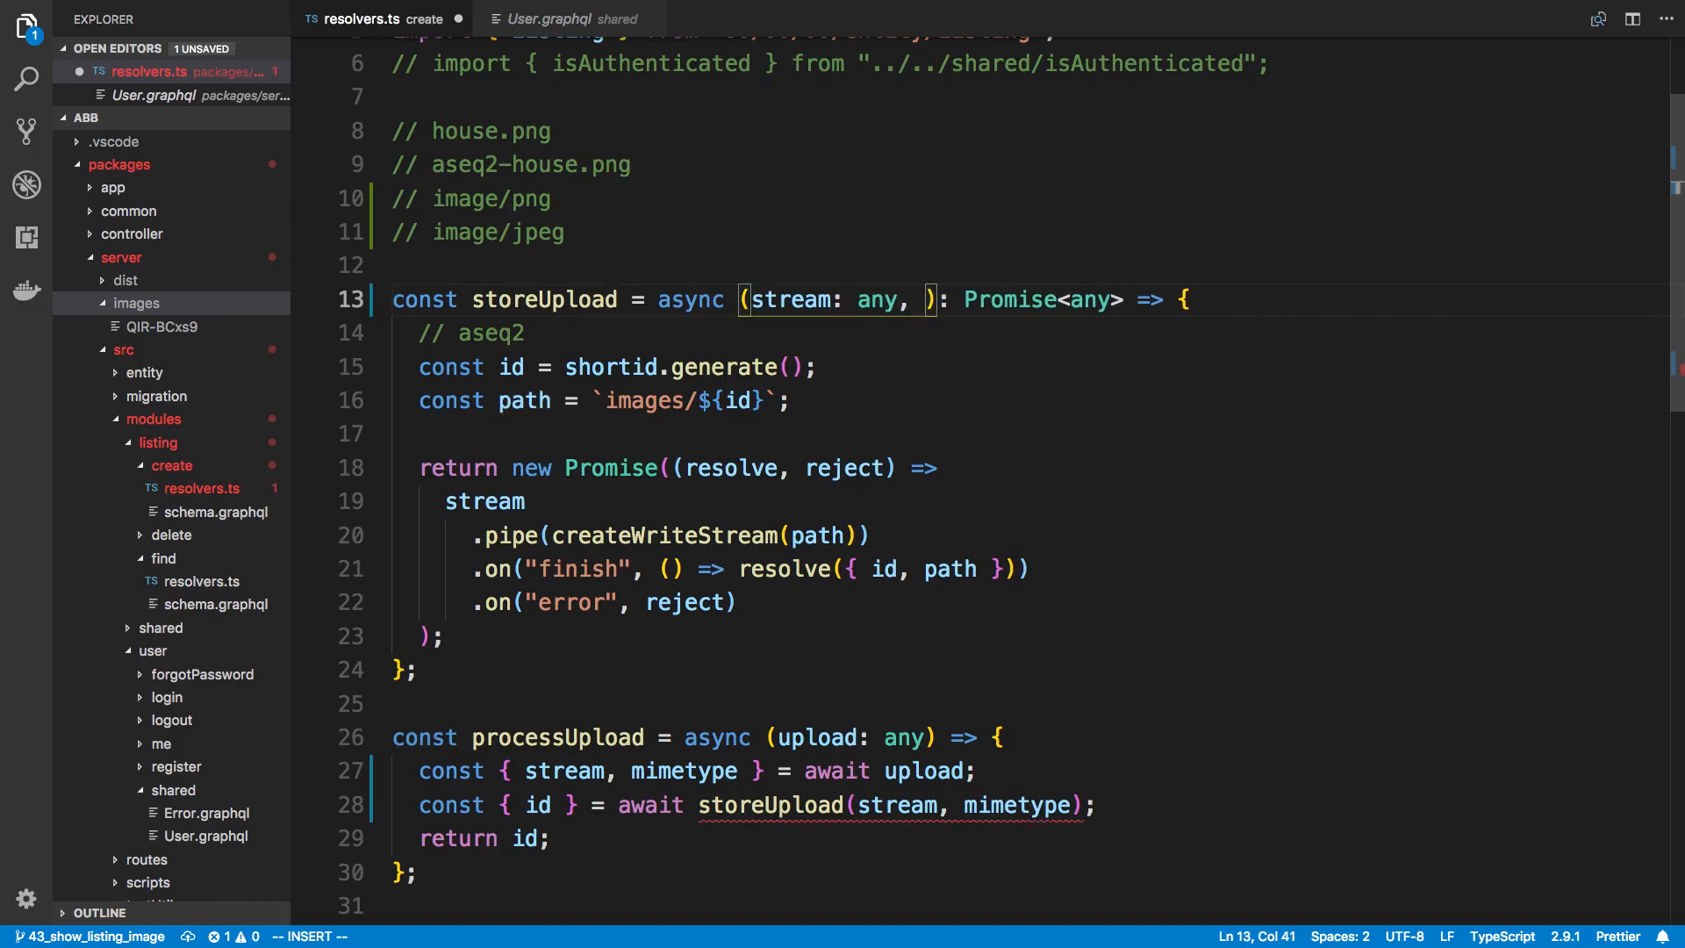
text(mimetype)
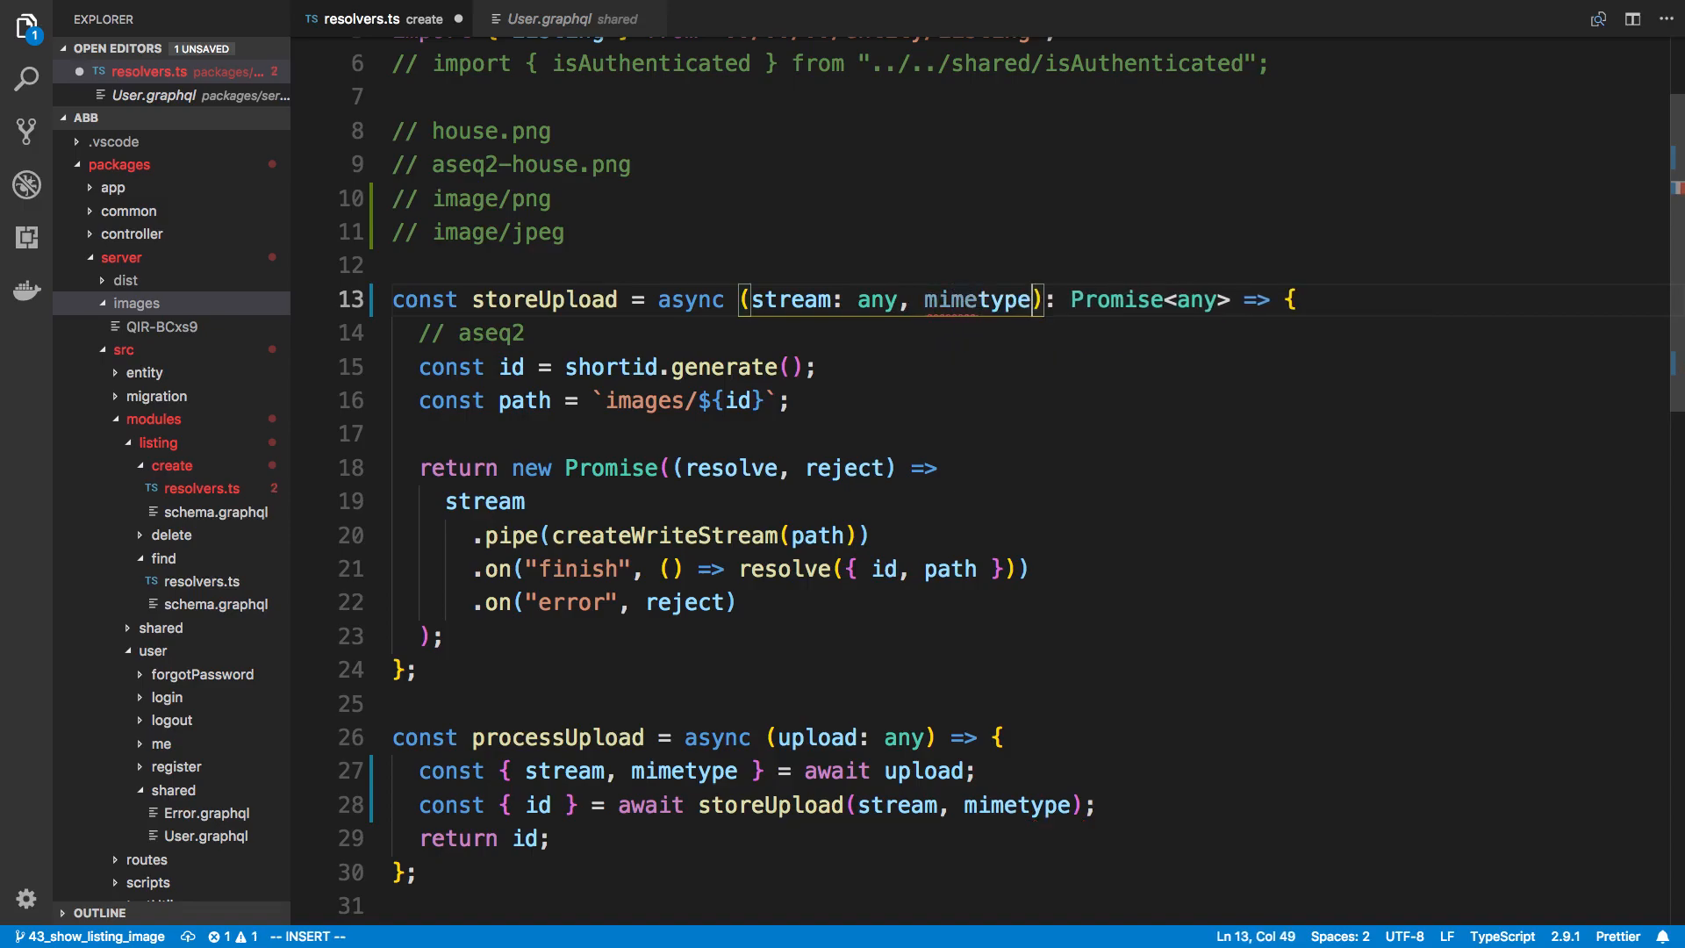
text(: string)
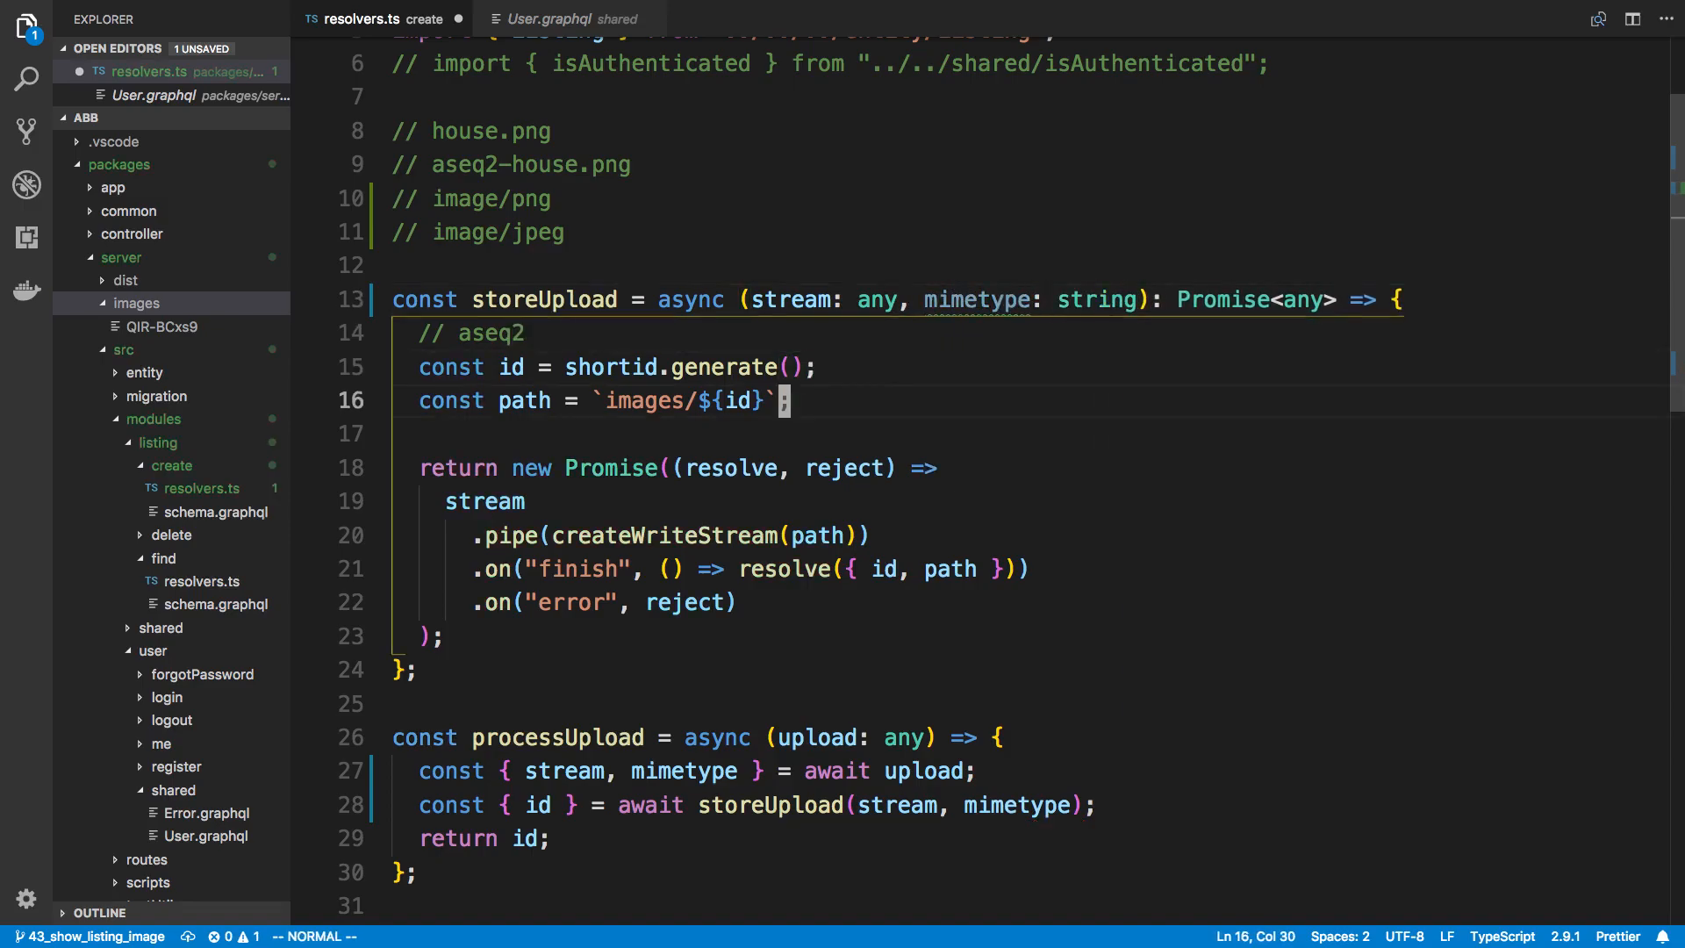
Add const extension = mimetype.split('/')[1] inside storeUpload.
double_click(527, 198)
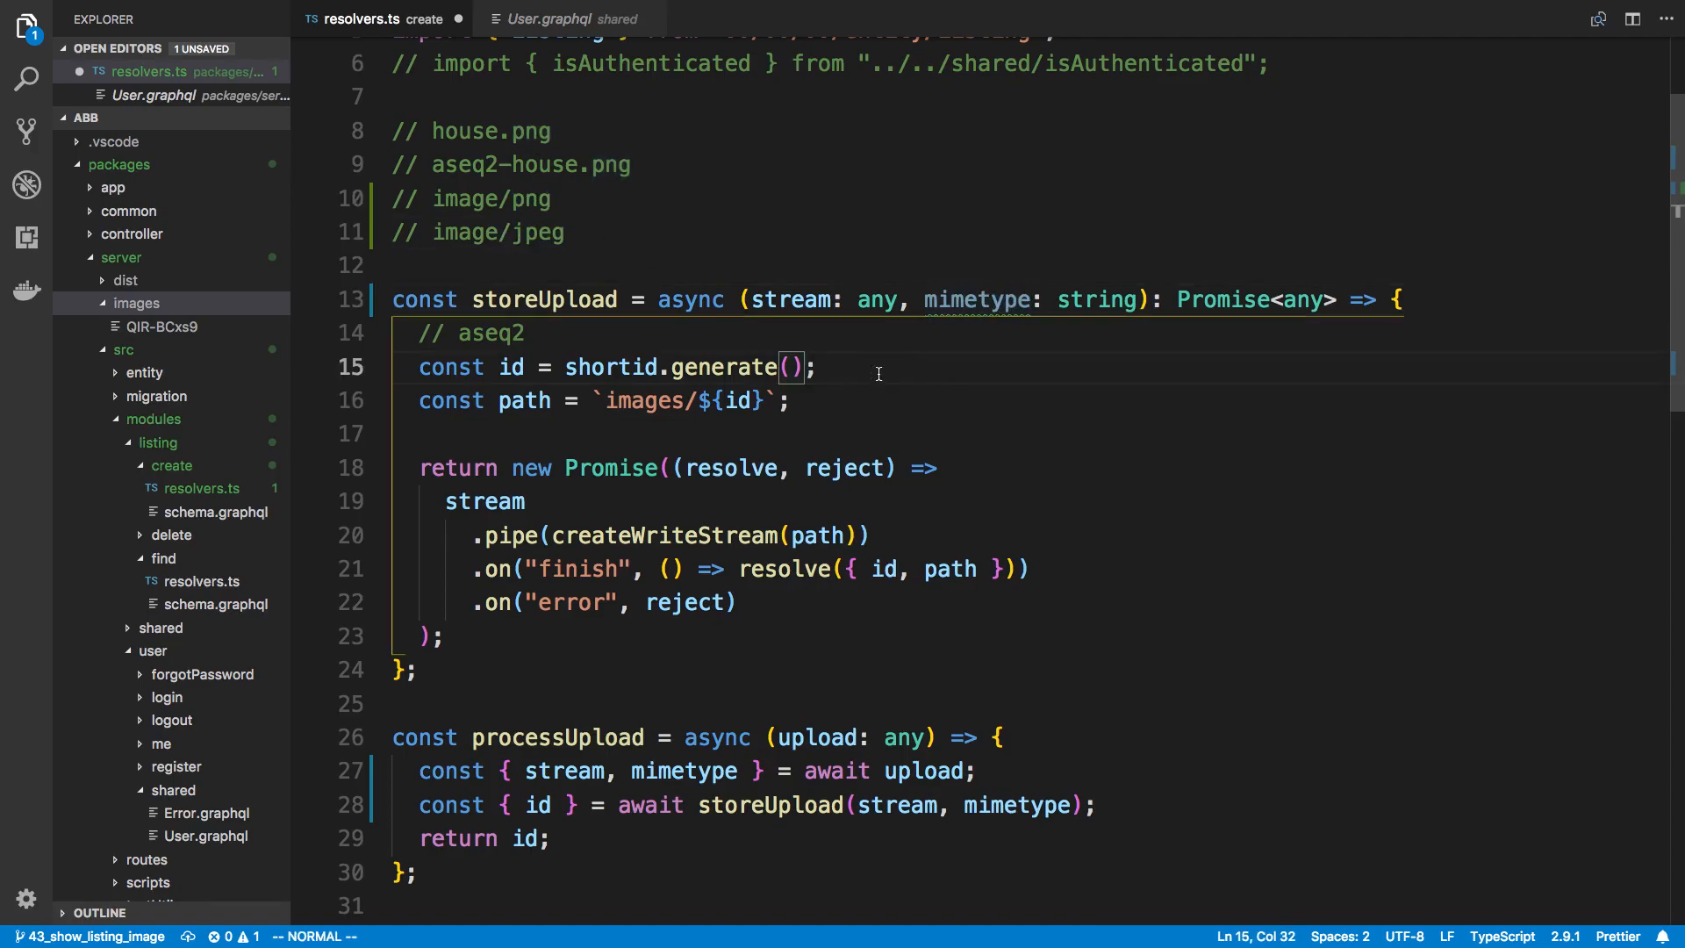
text(copnst extension = mime)
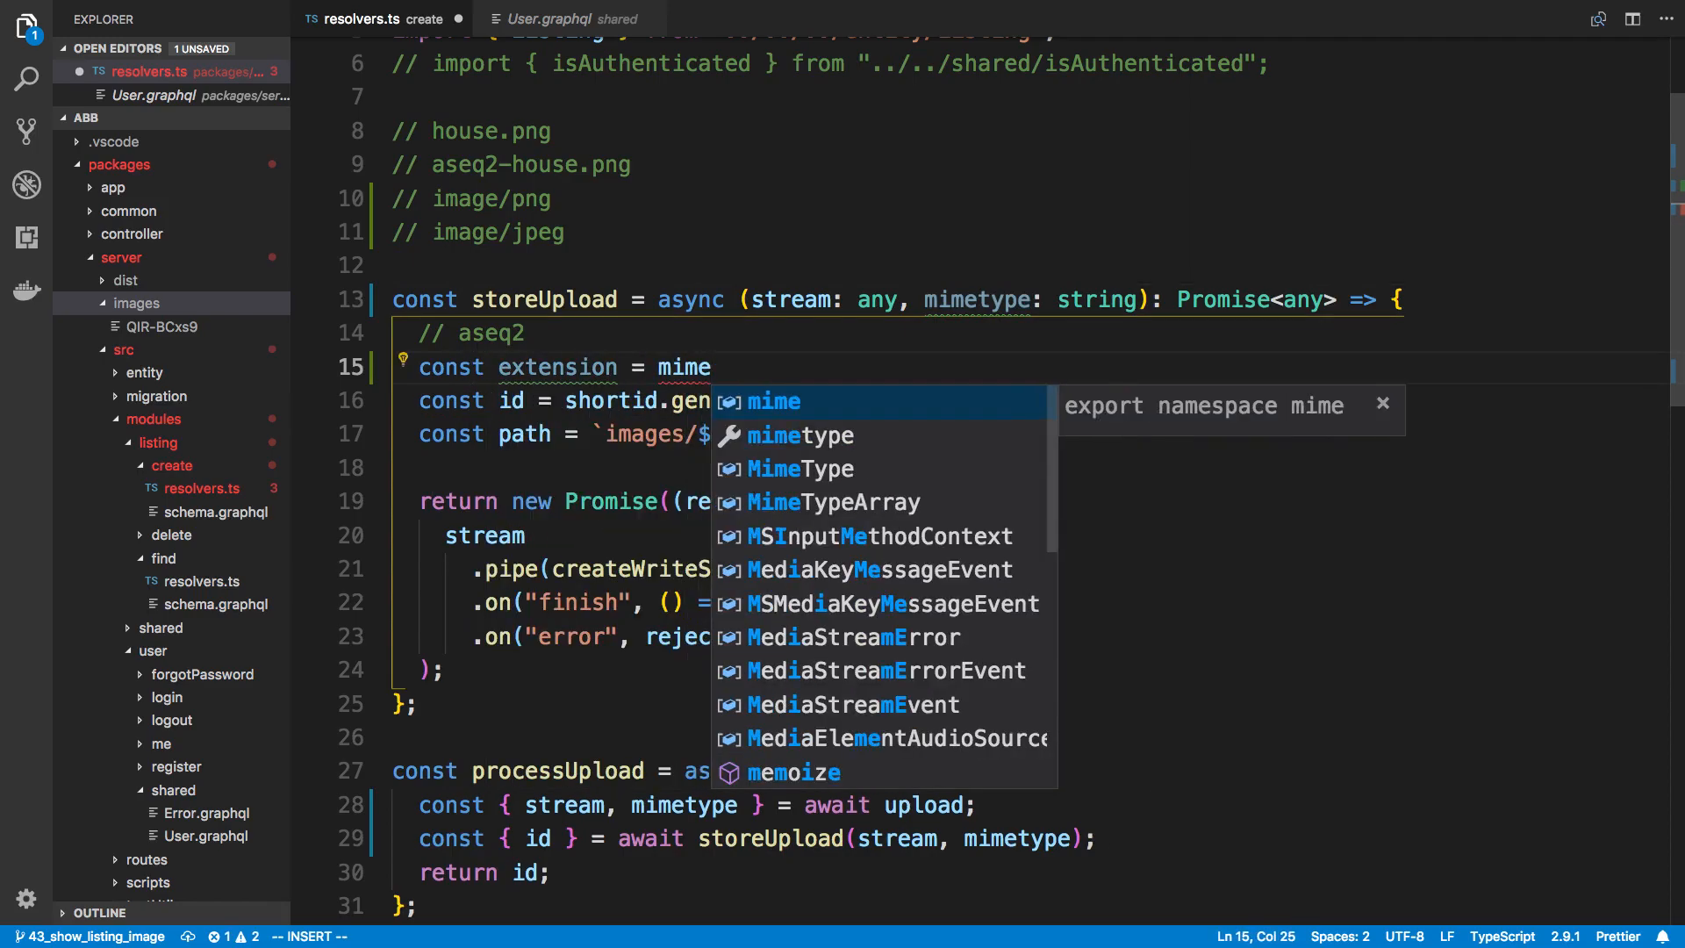
text(type.split)
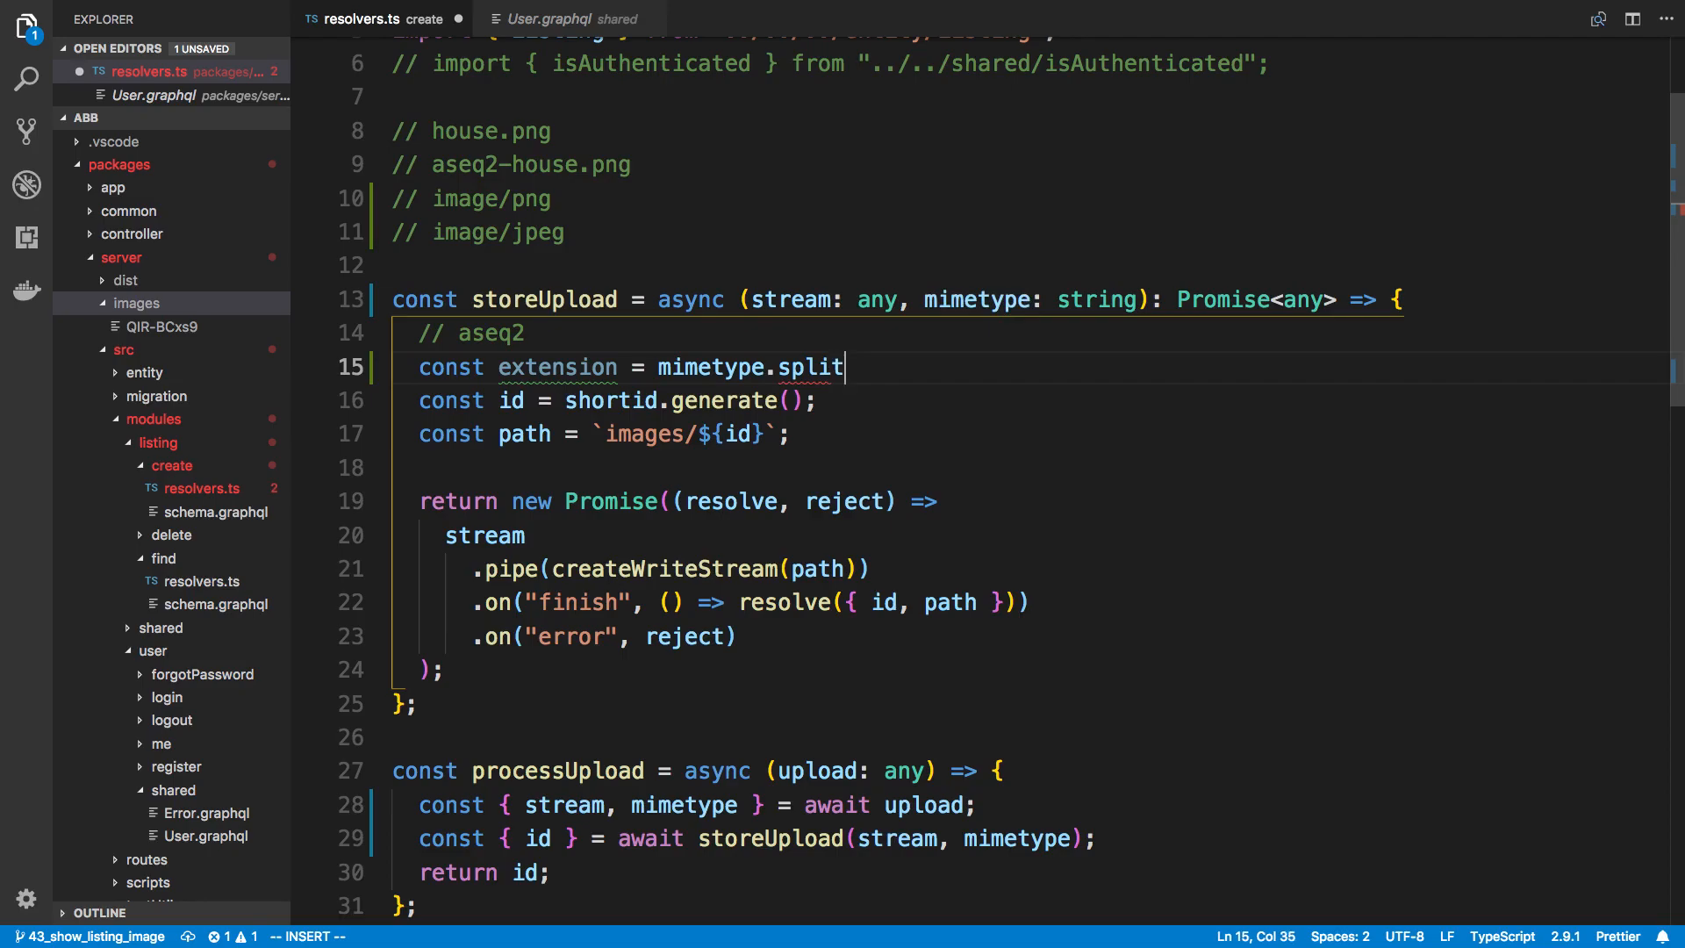
text(('/')[1];)
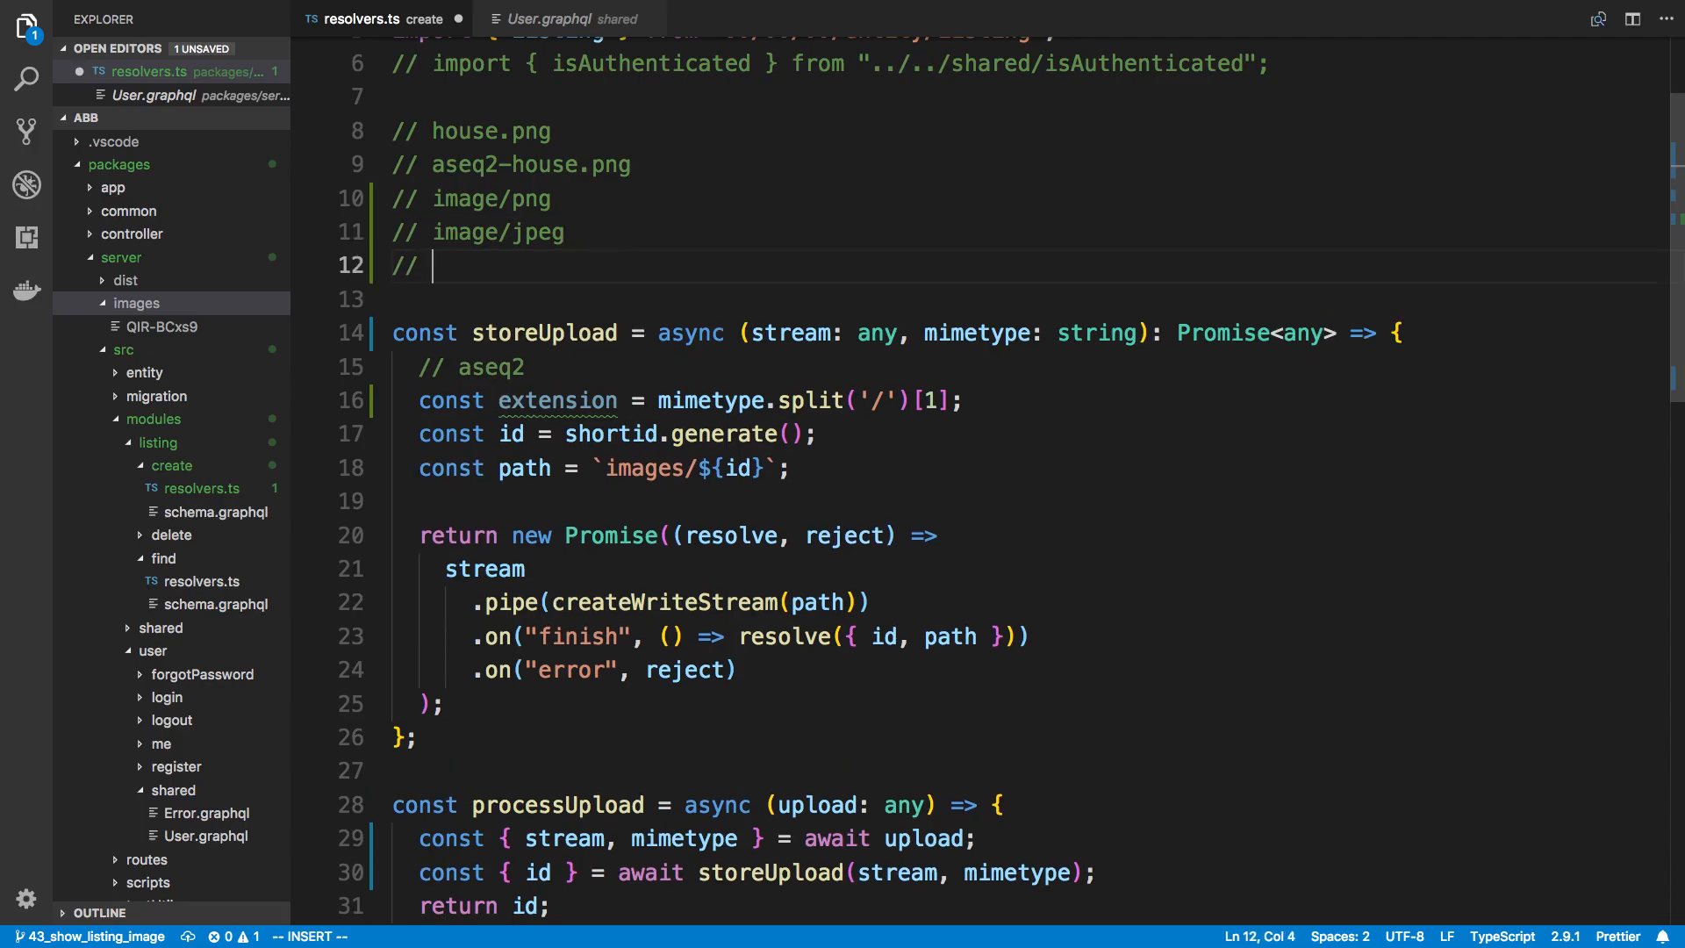
text(['ima)
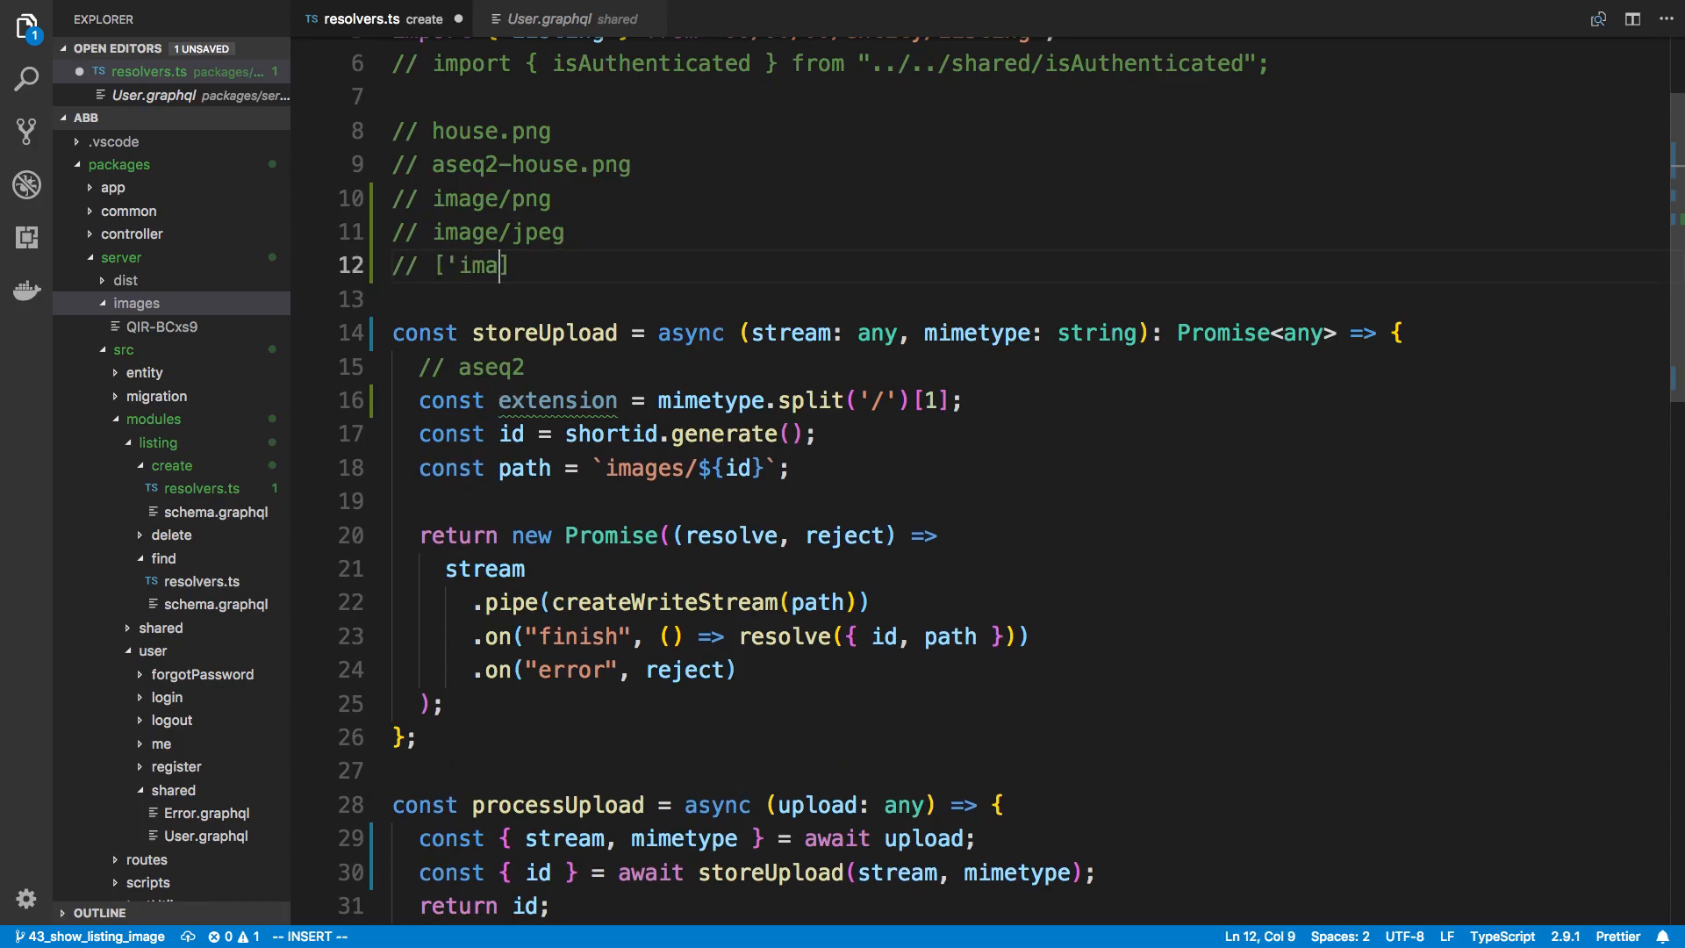
text(ge', 'jpeg)
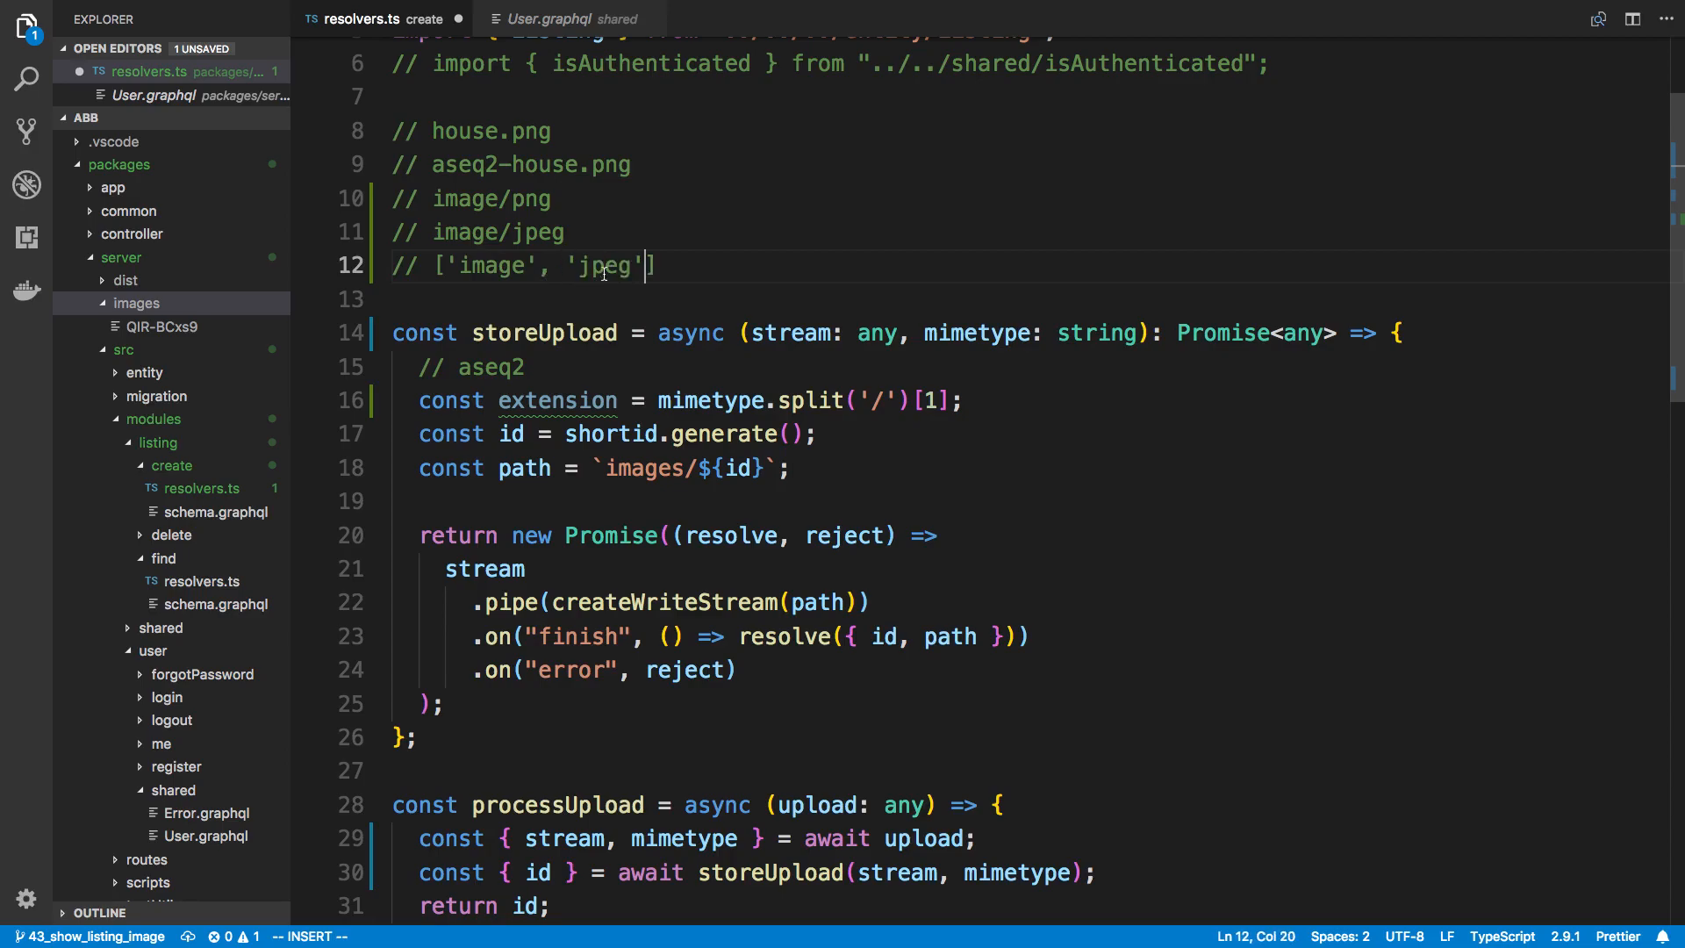
Add an ['image', 'jpeg'] example comment and start appending .${extension} to the generated id.
key(Enter)
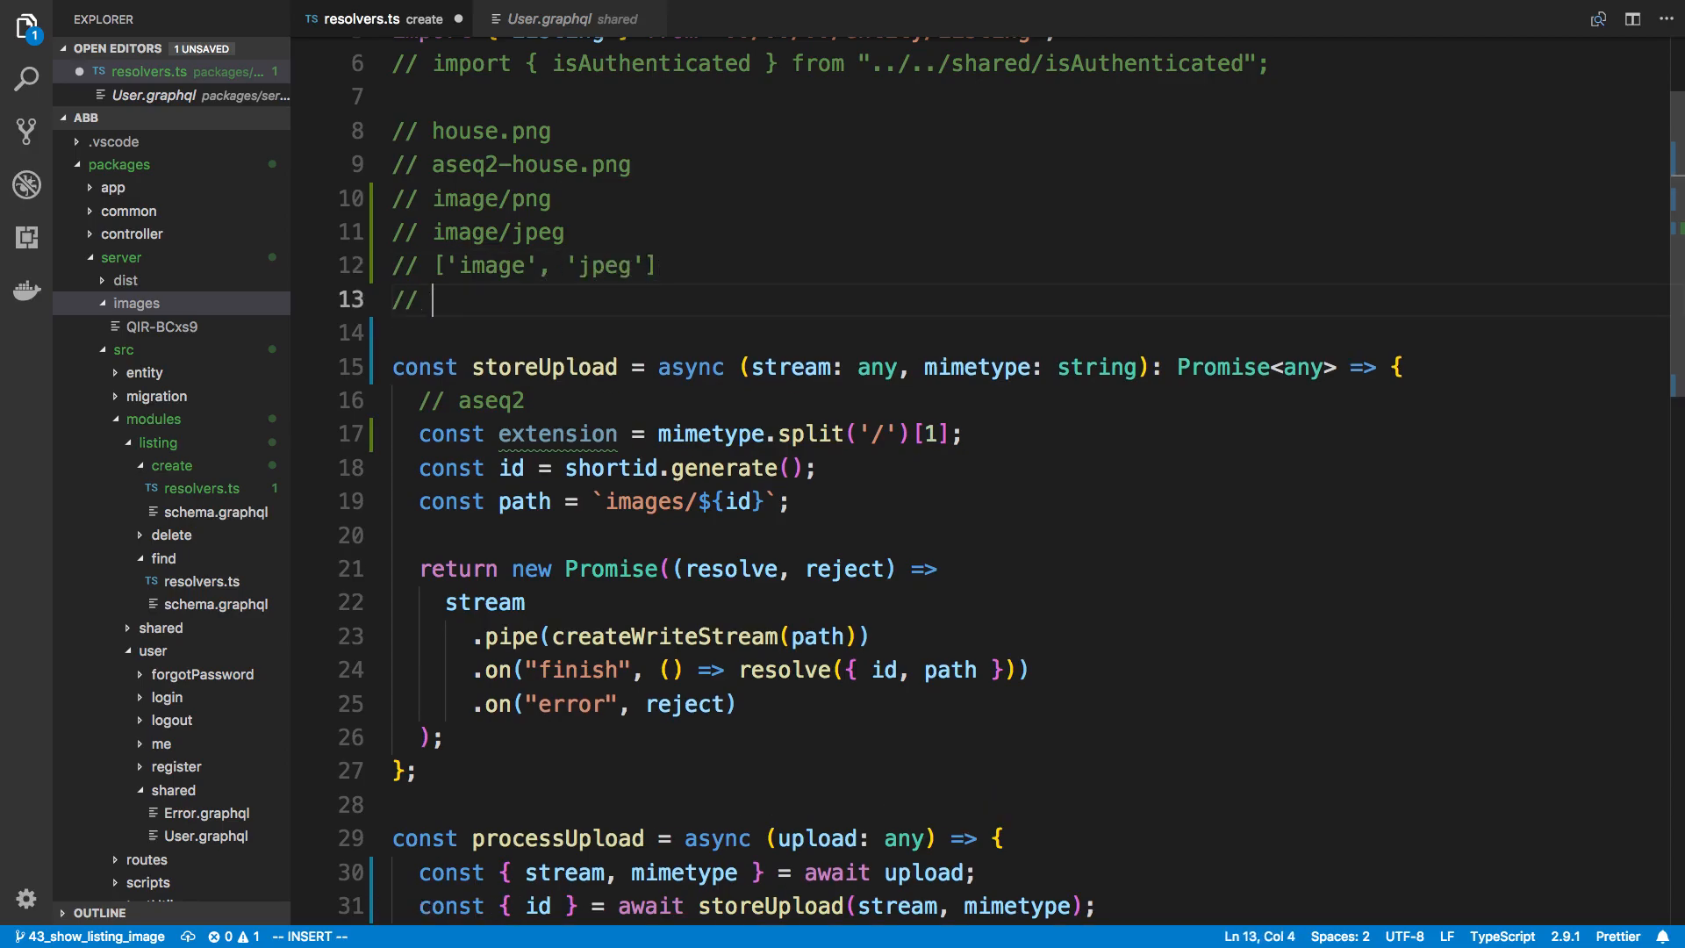
text('jpeg)
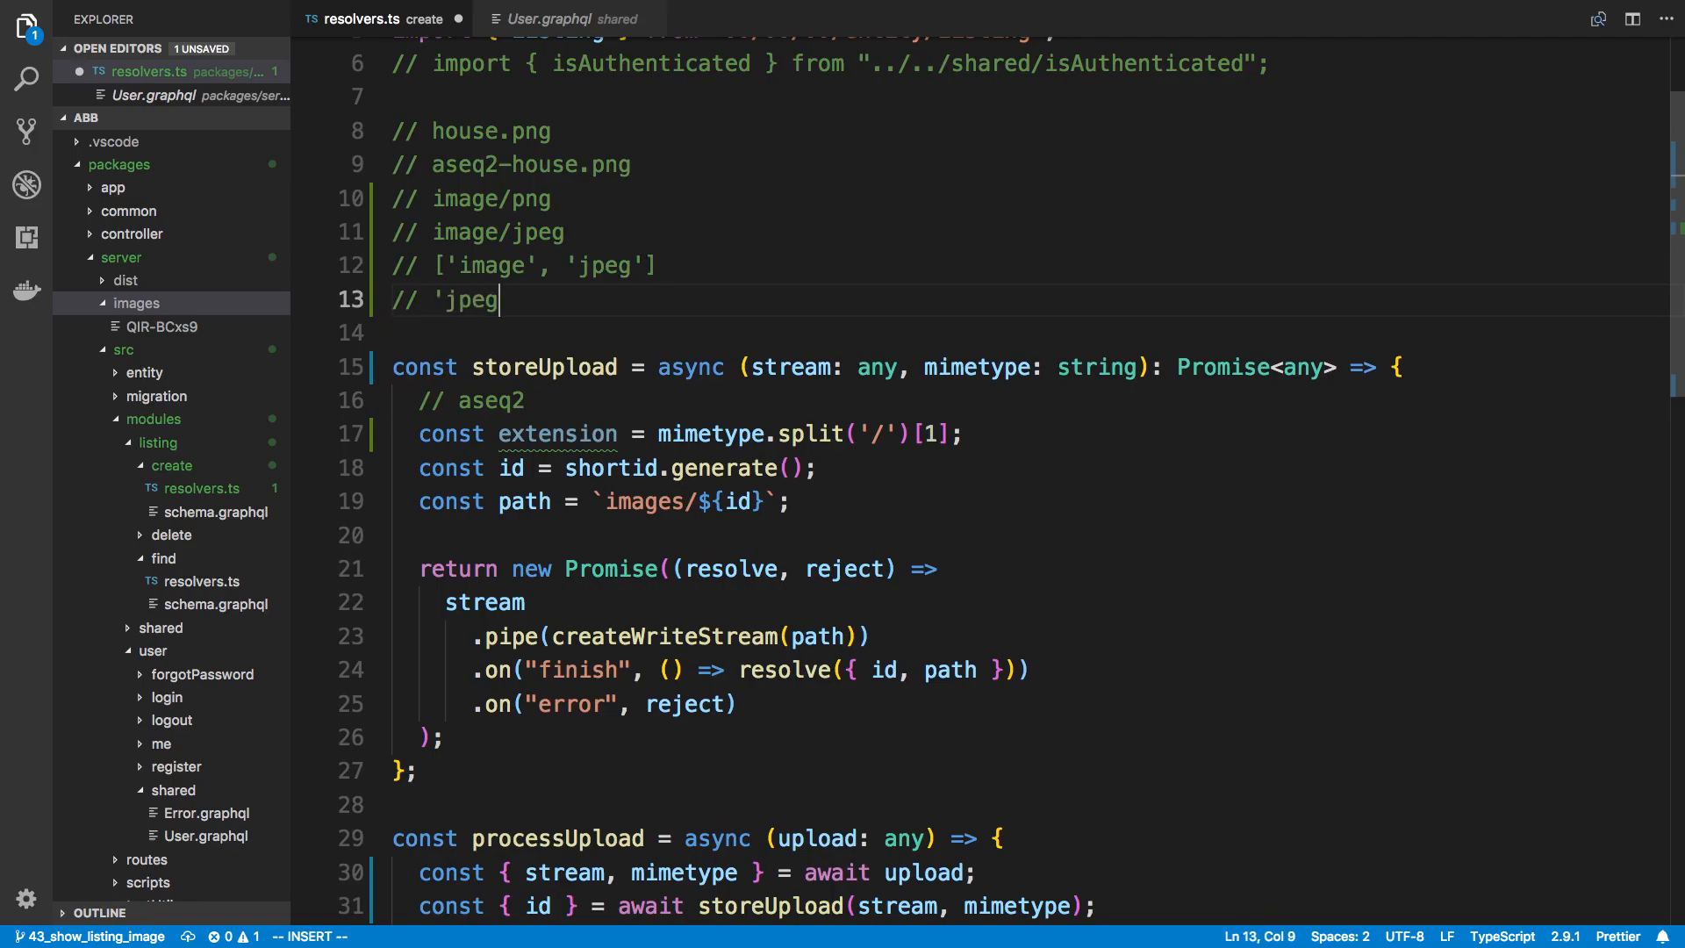
text(')
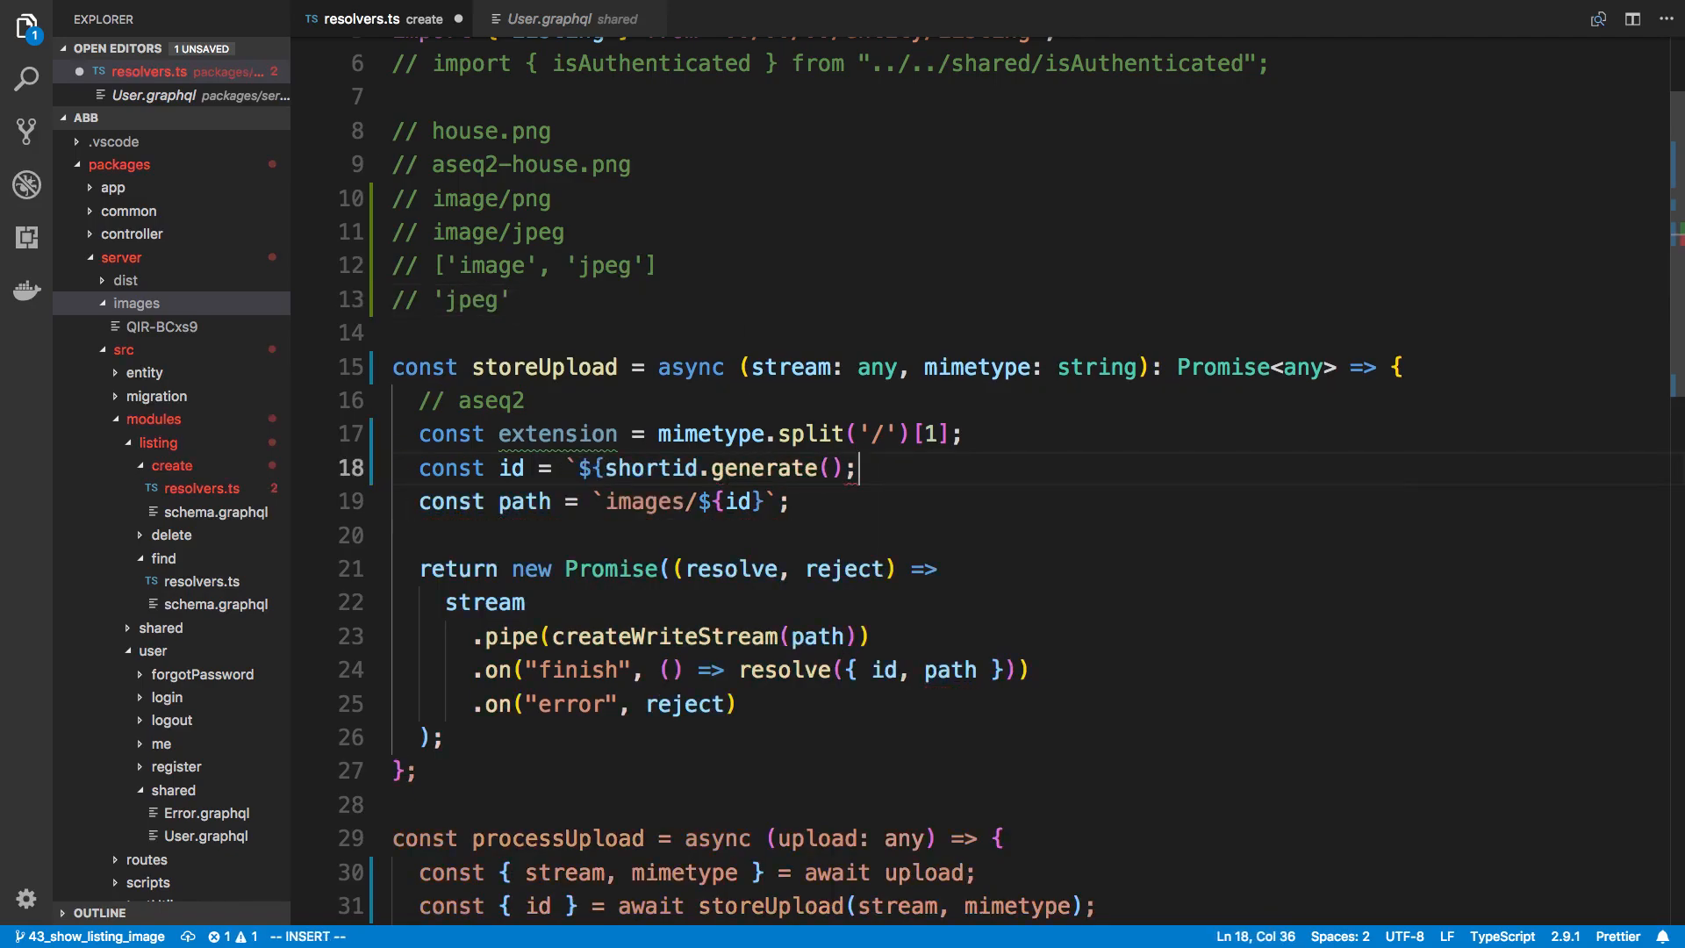
key(Escape)
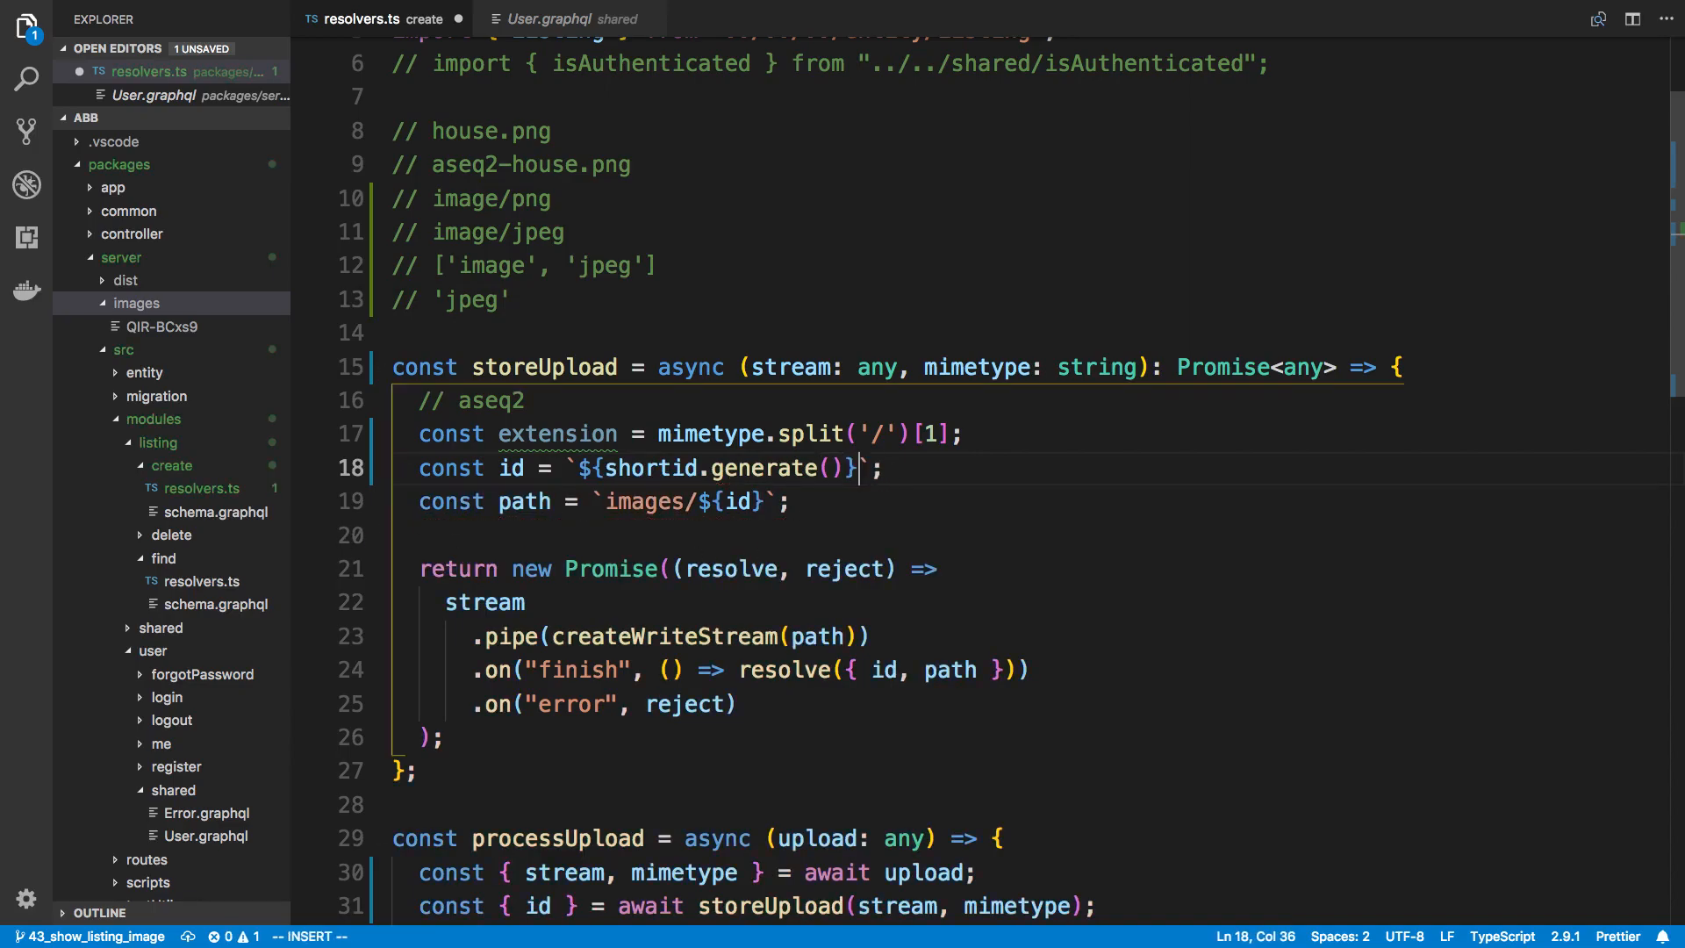
text(.${ex)
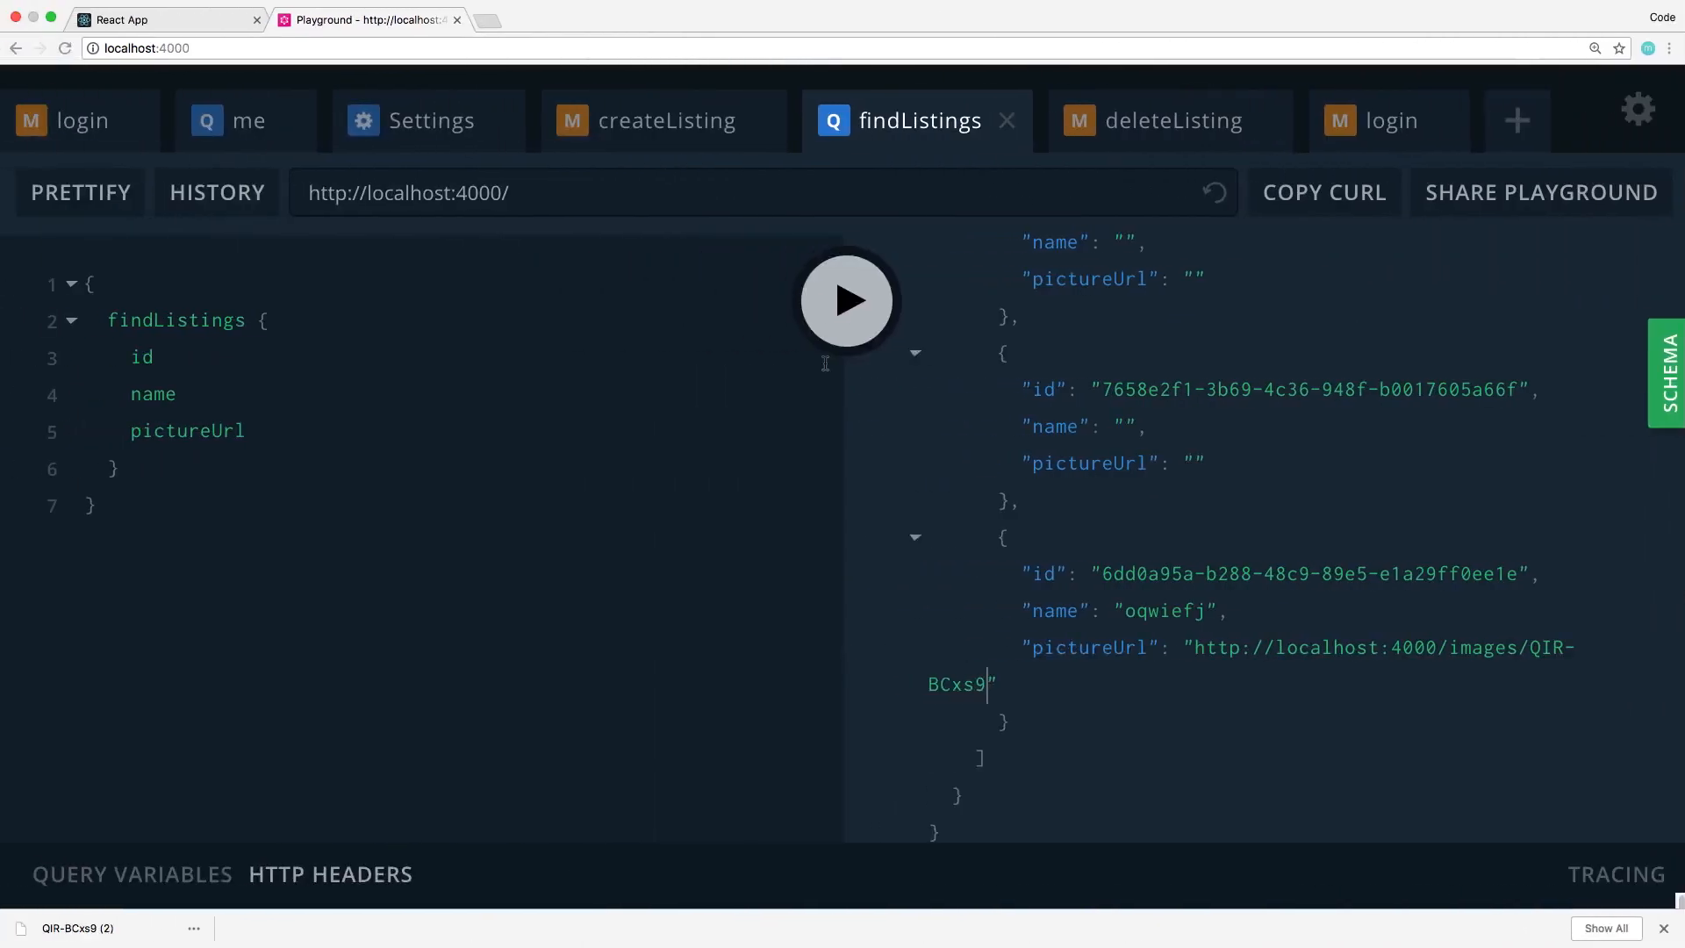
click(161, 19)
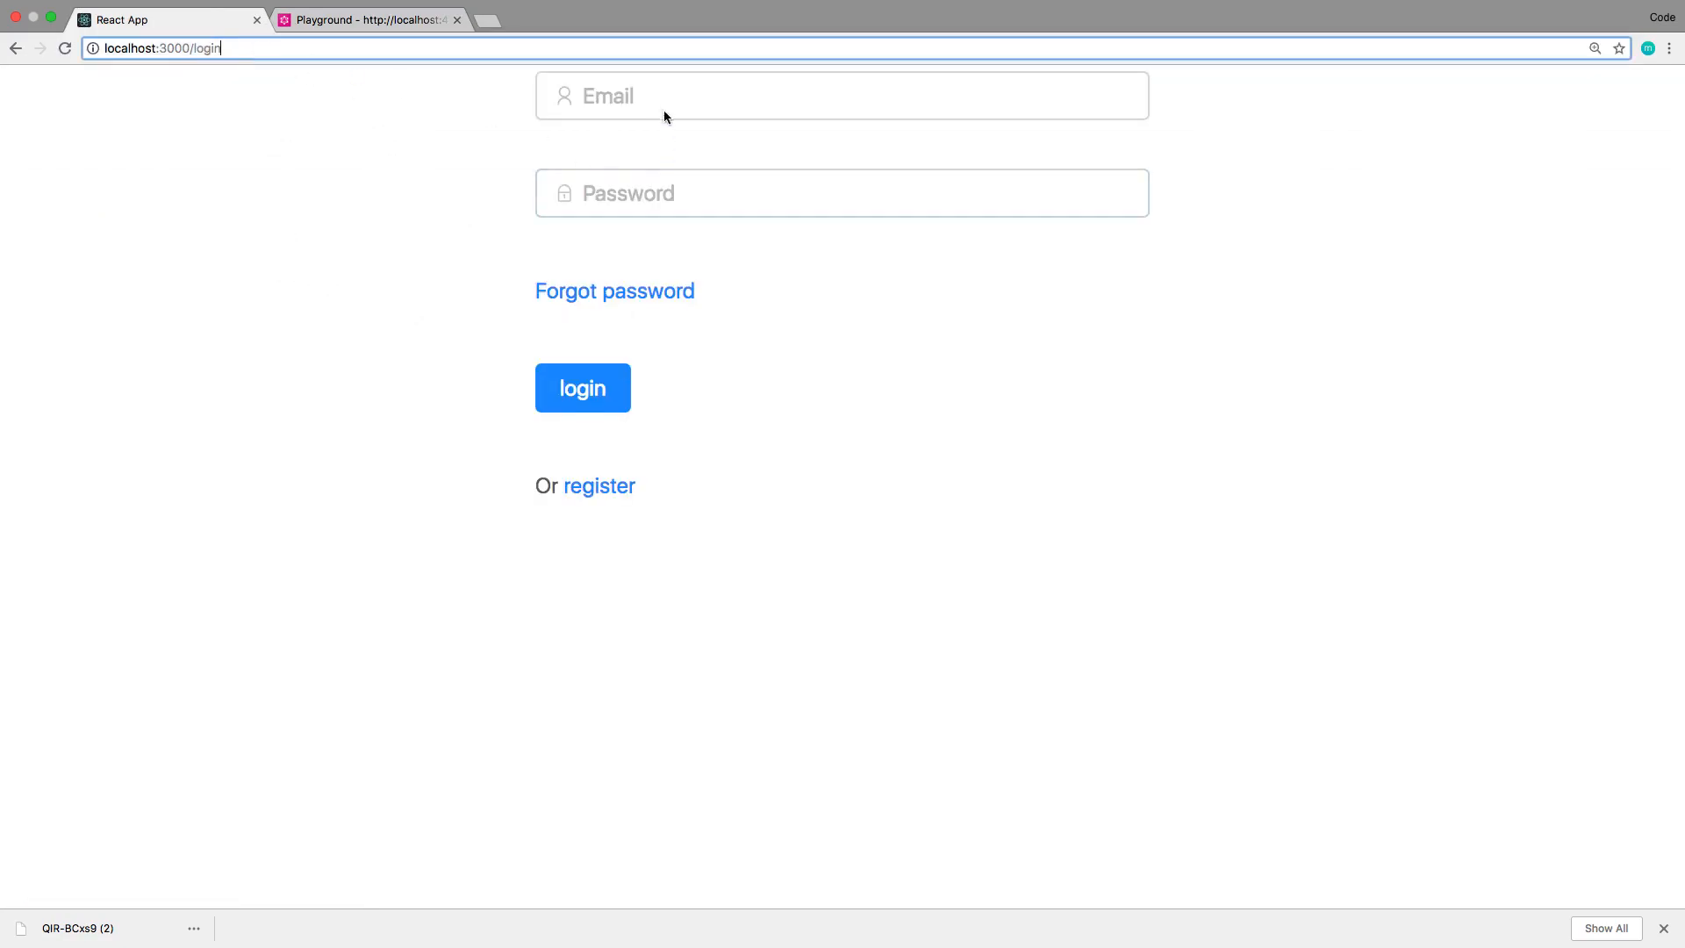
text(c@c.com)
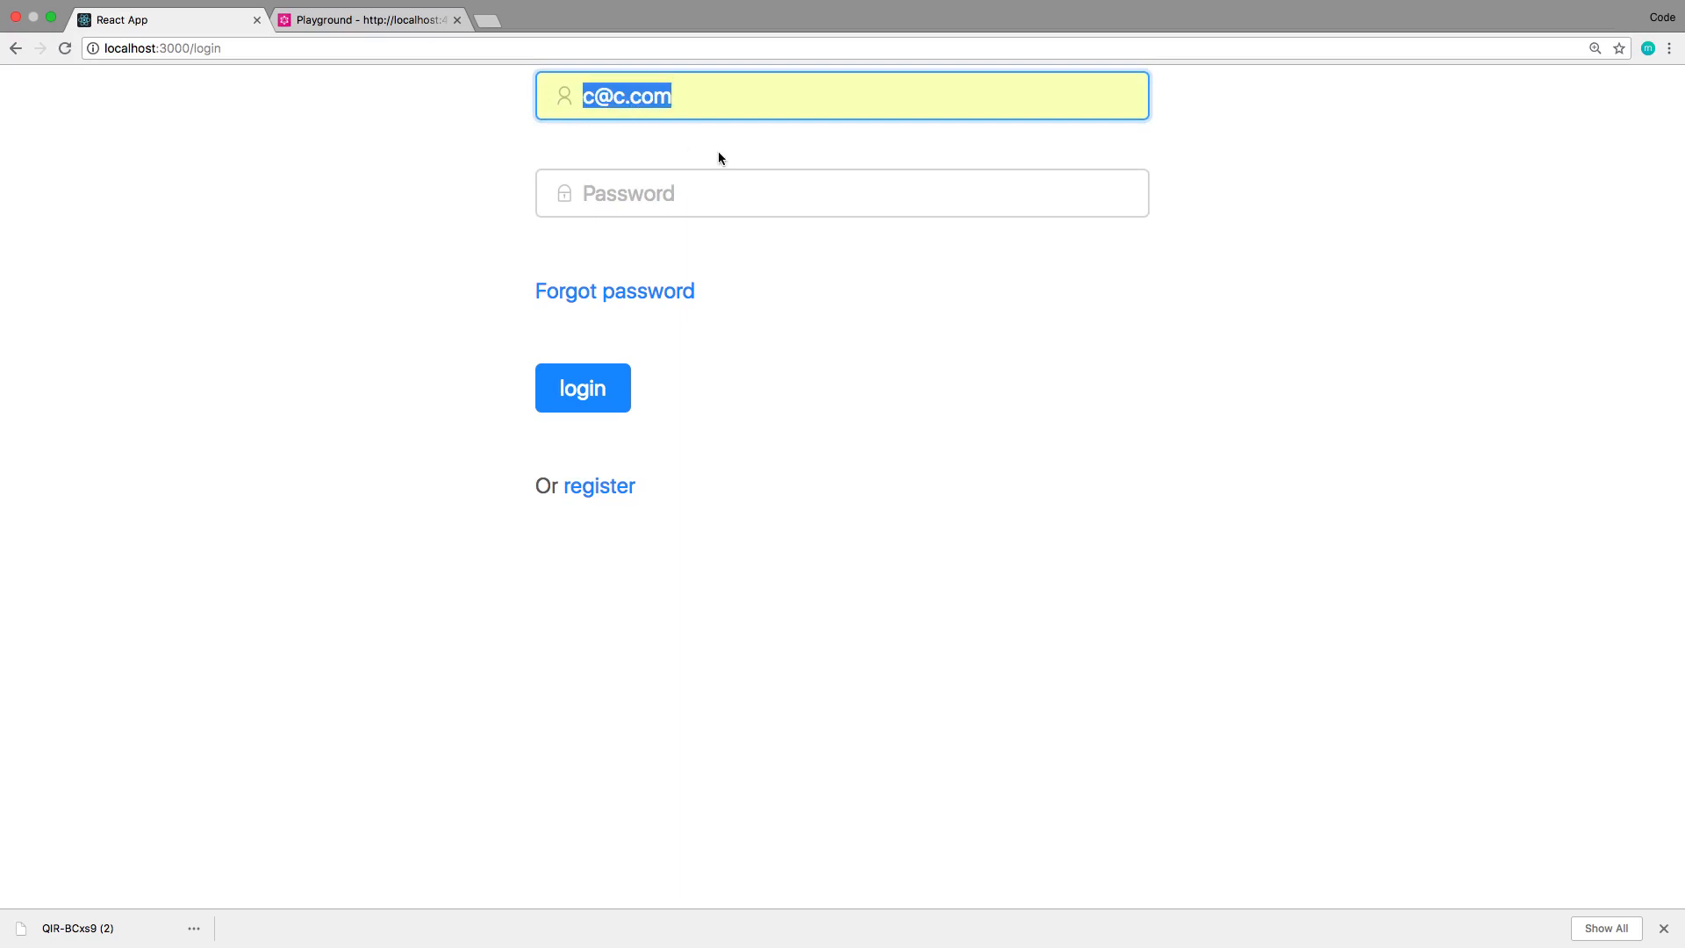
click(581, 387)
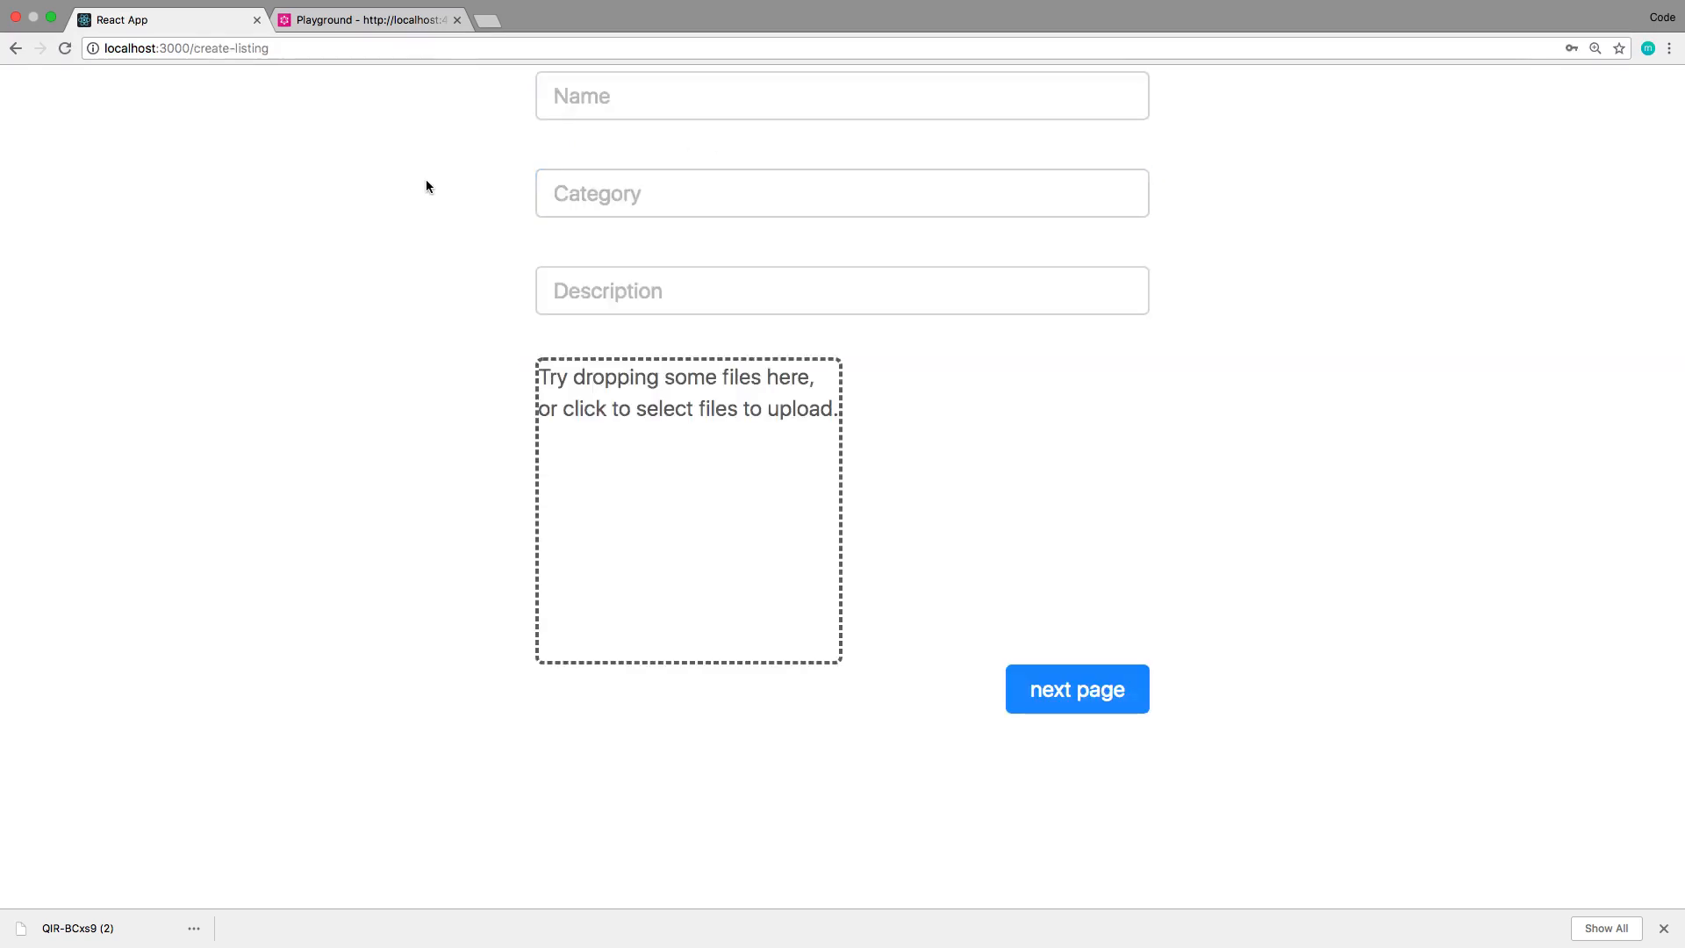
Submit a listing named 'asdfasdf' after dismissing the file chooser and filling the second page.
click(841, 95)
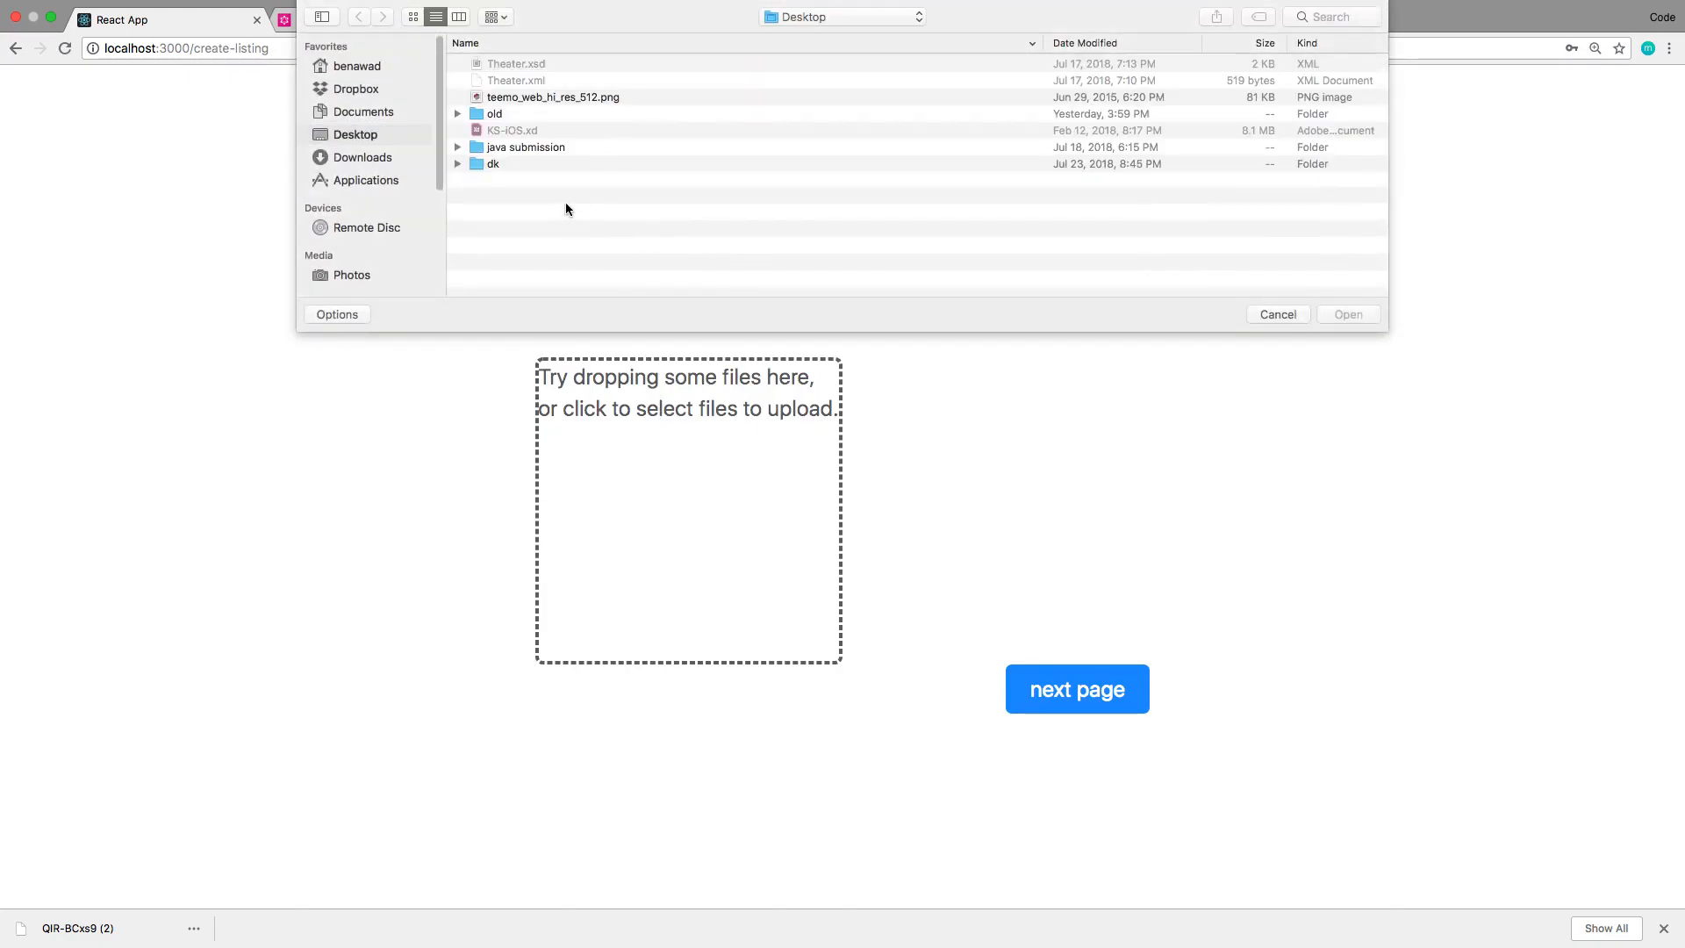
click(1277, 314)
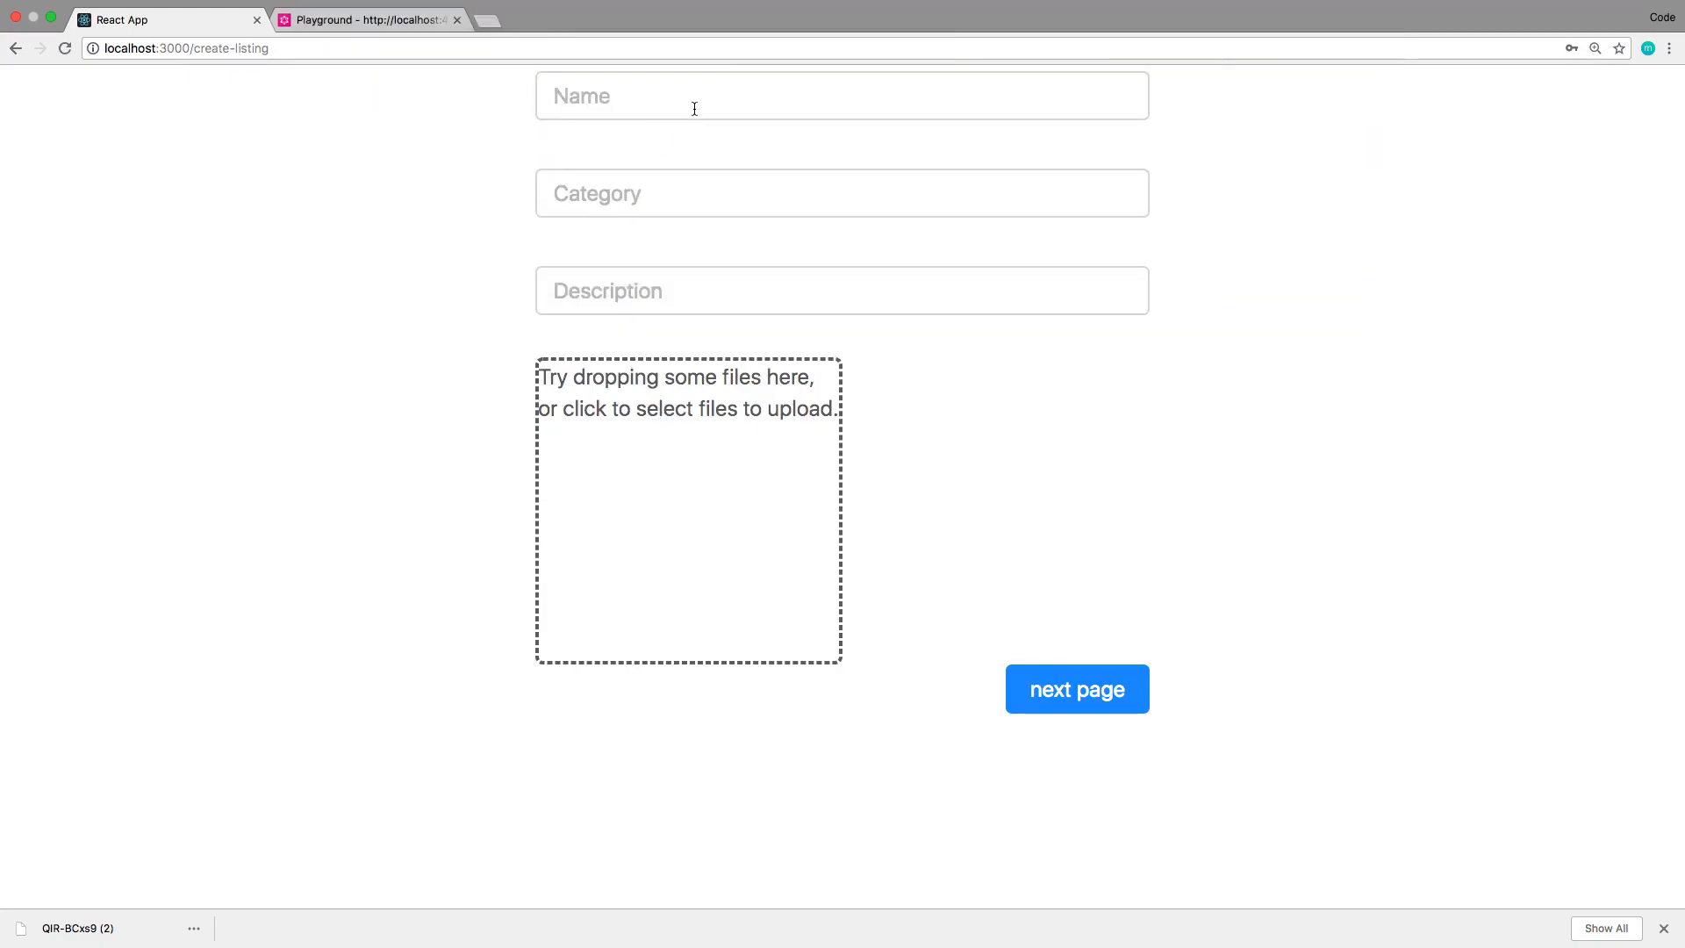
text(asdfasdf)
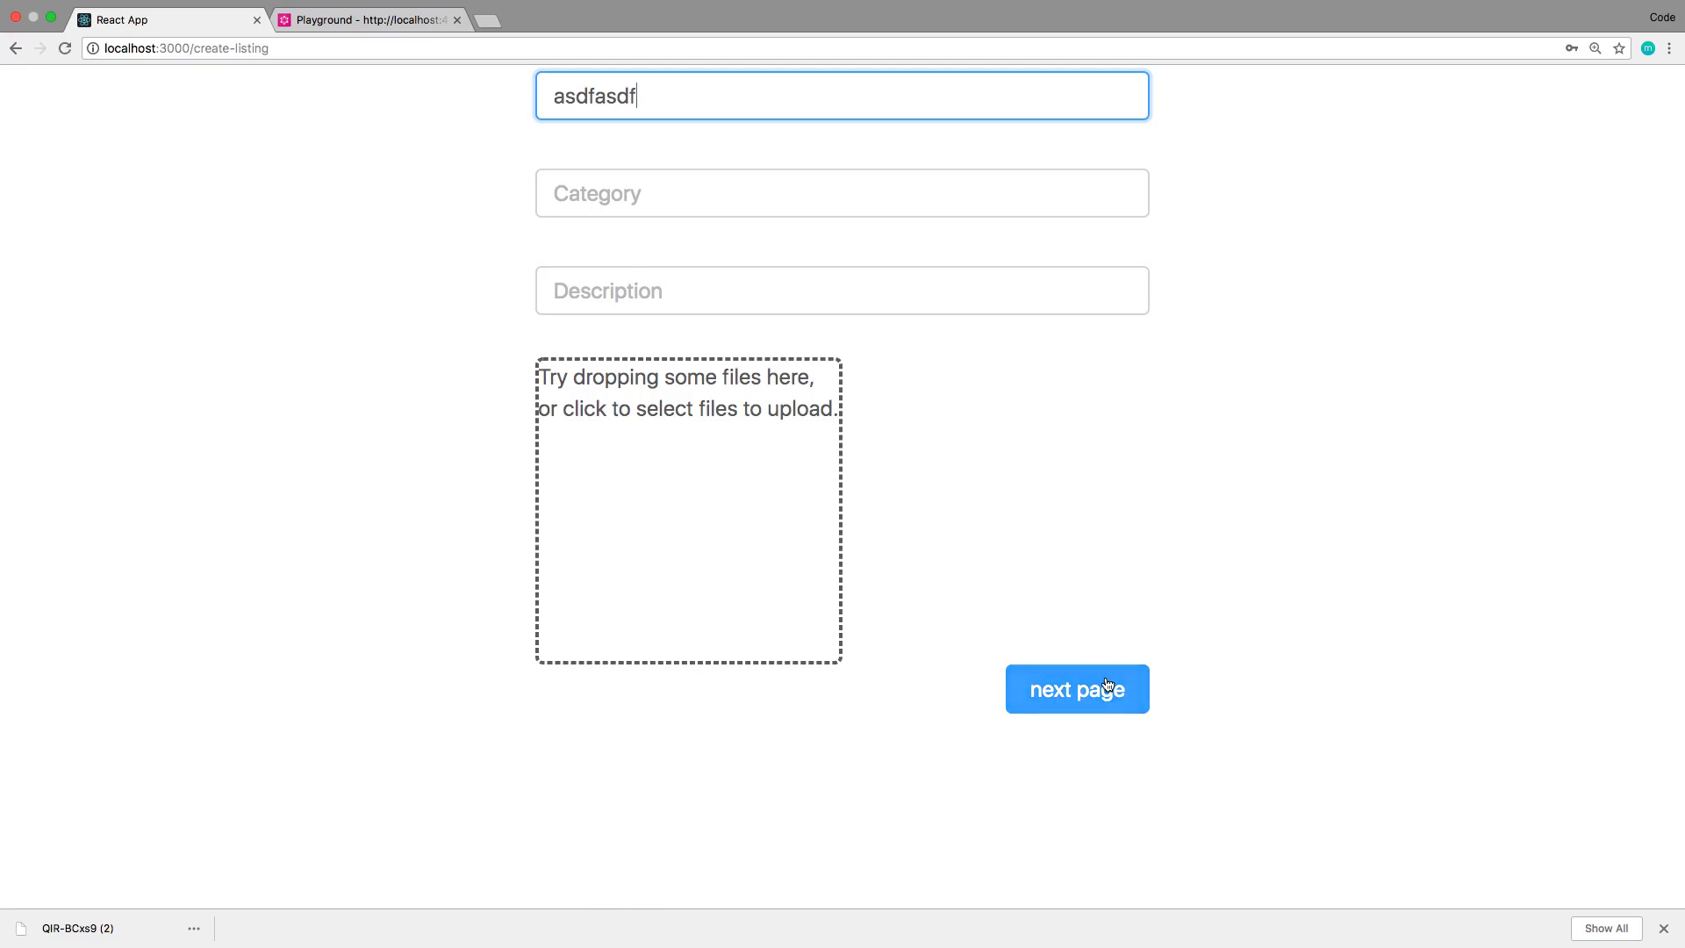
click(1076, 689)
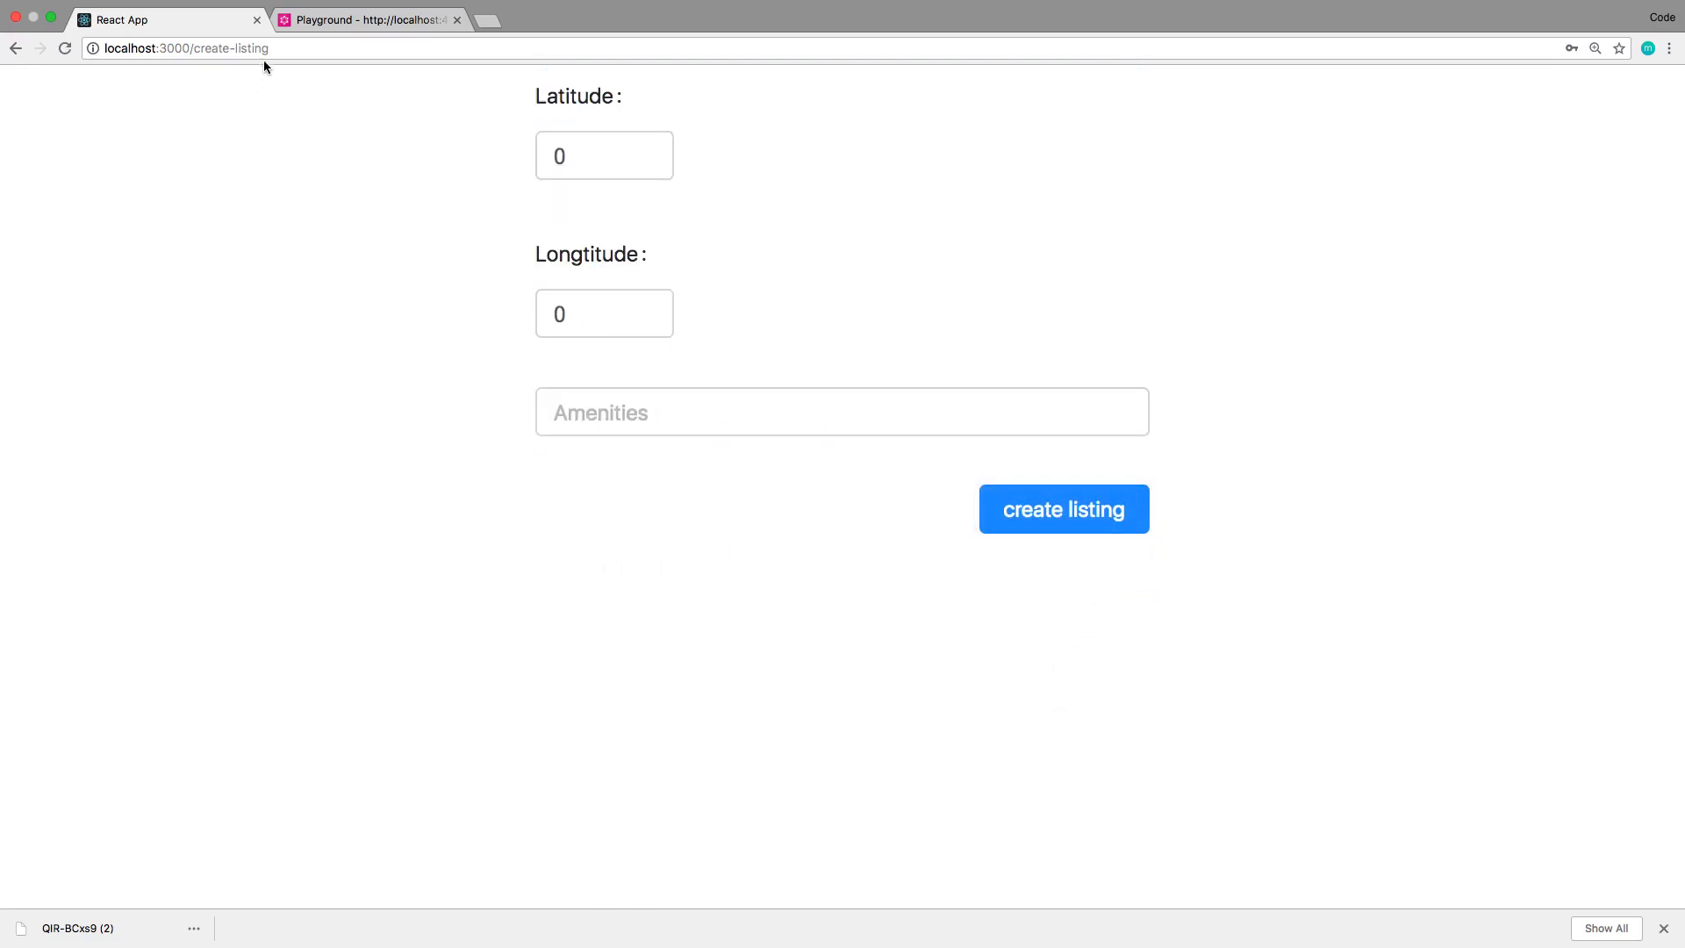
text(login)
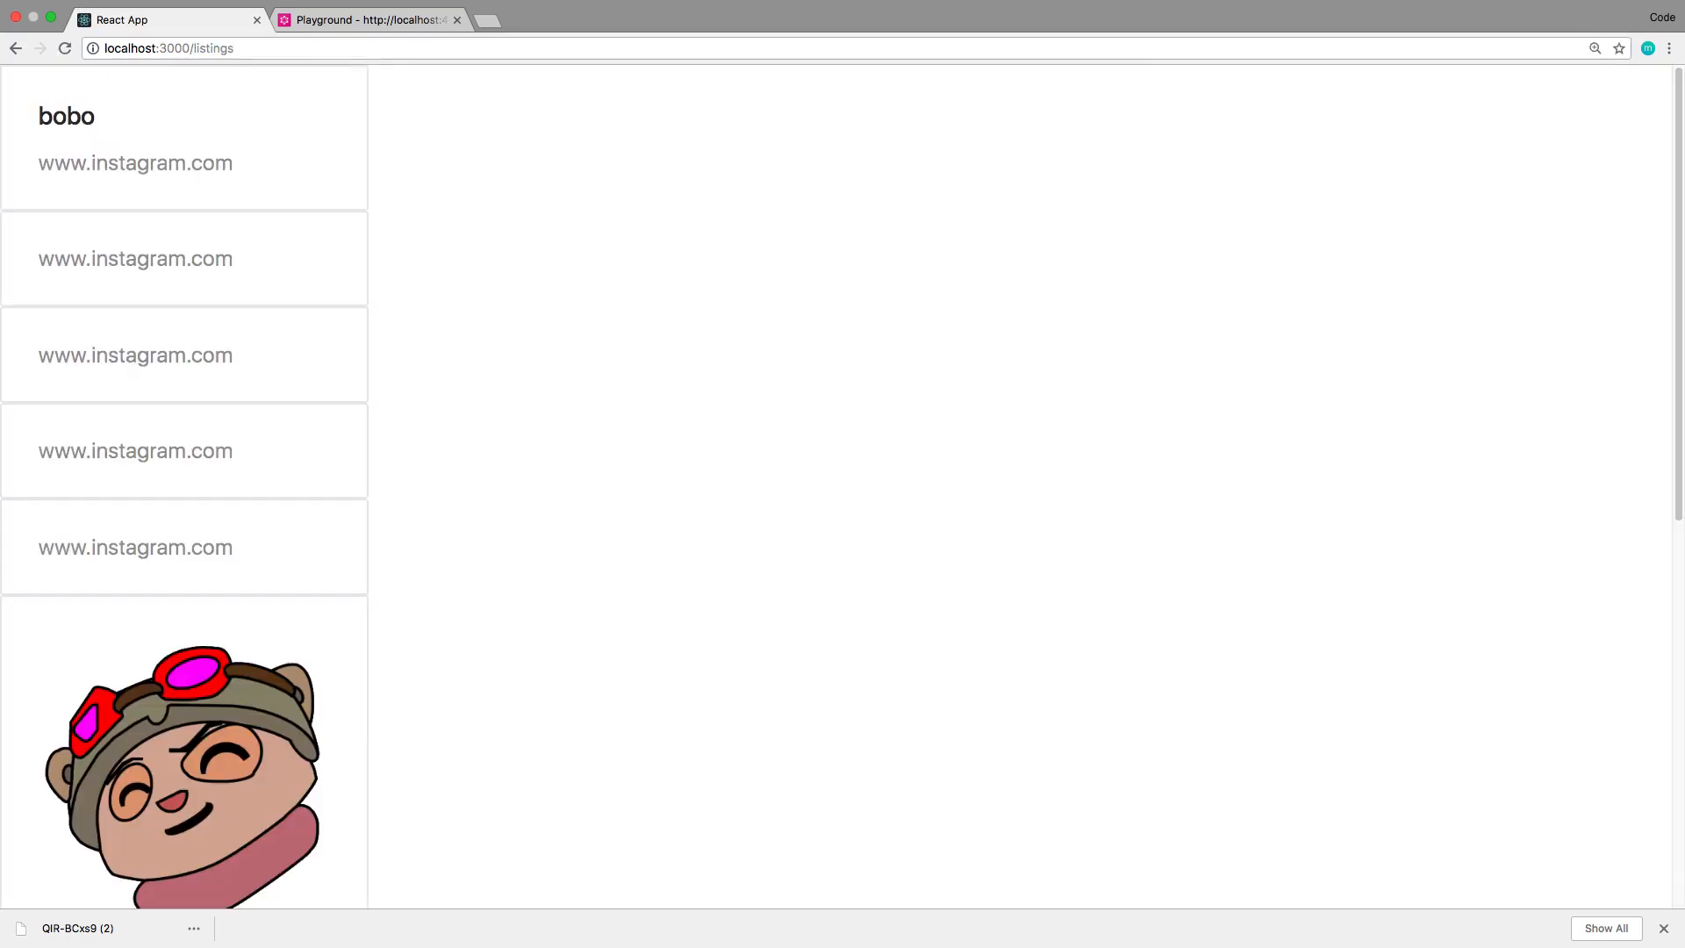
scroll(down, 3)
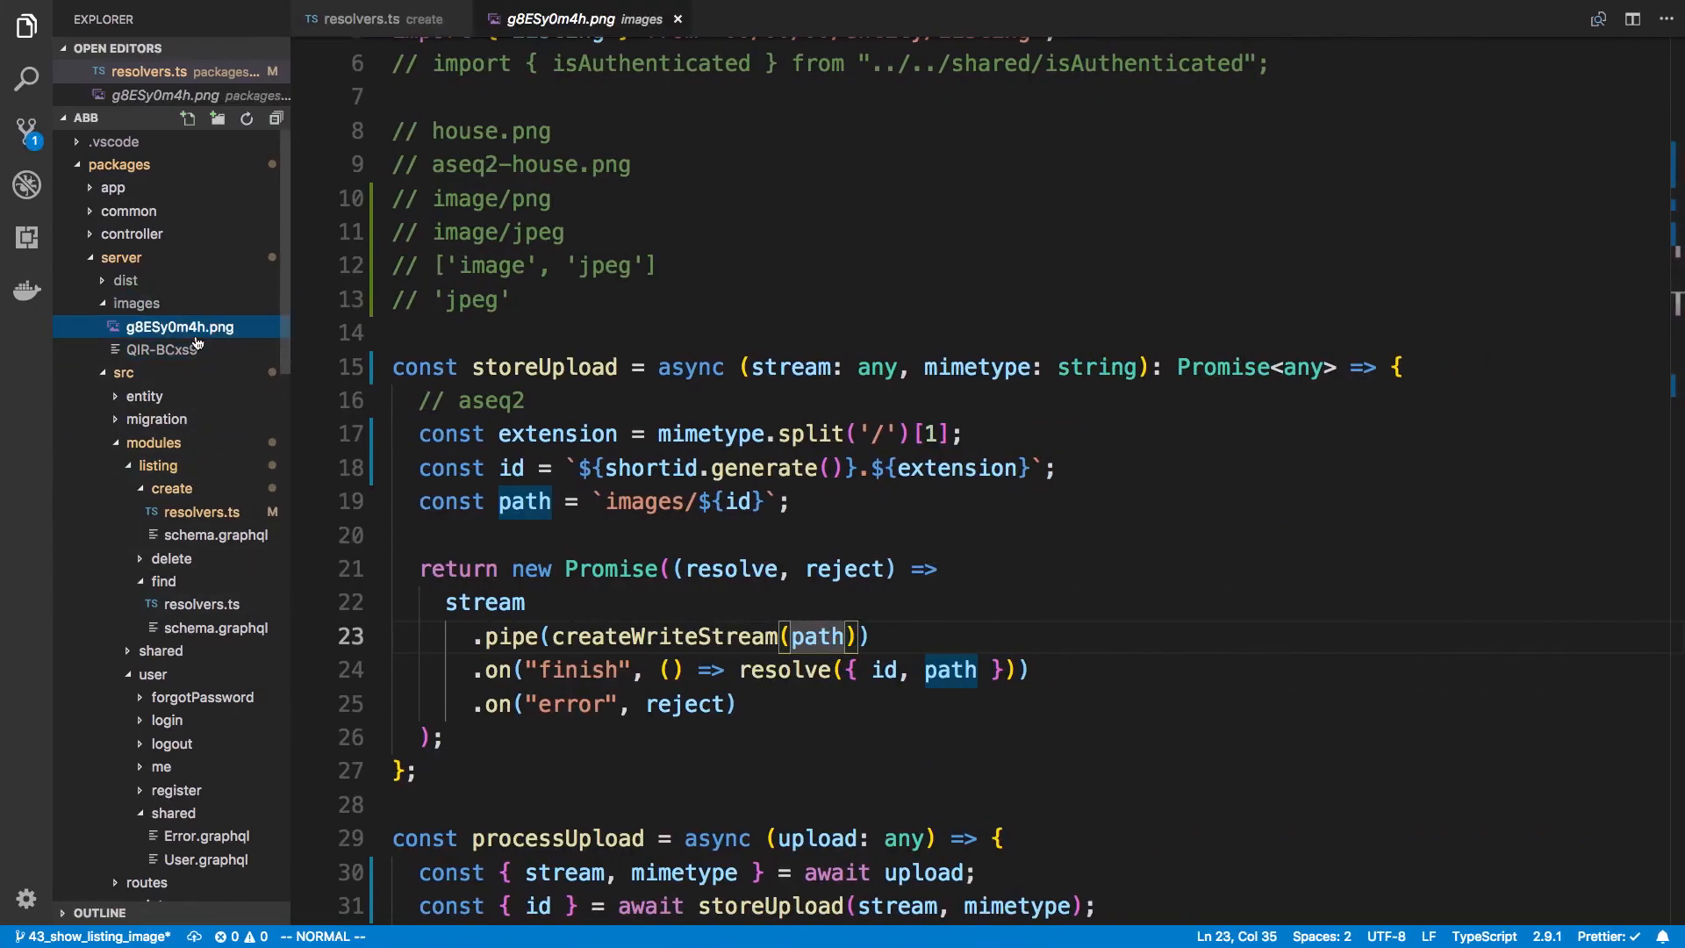
Preview g8BESy0m4h.png from server/images, then close the preview tab.
click(179, 326)
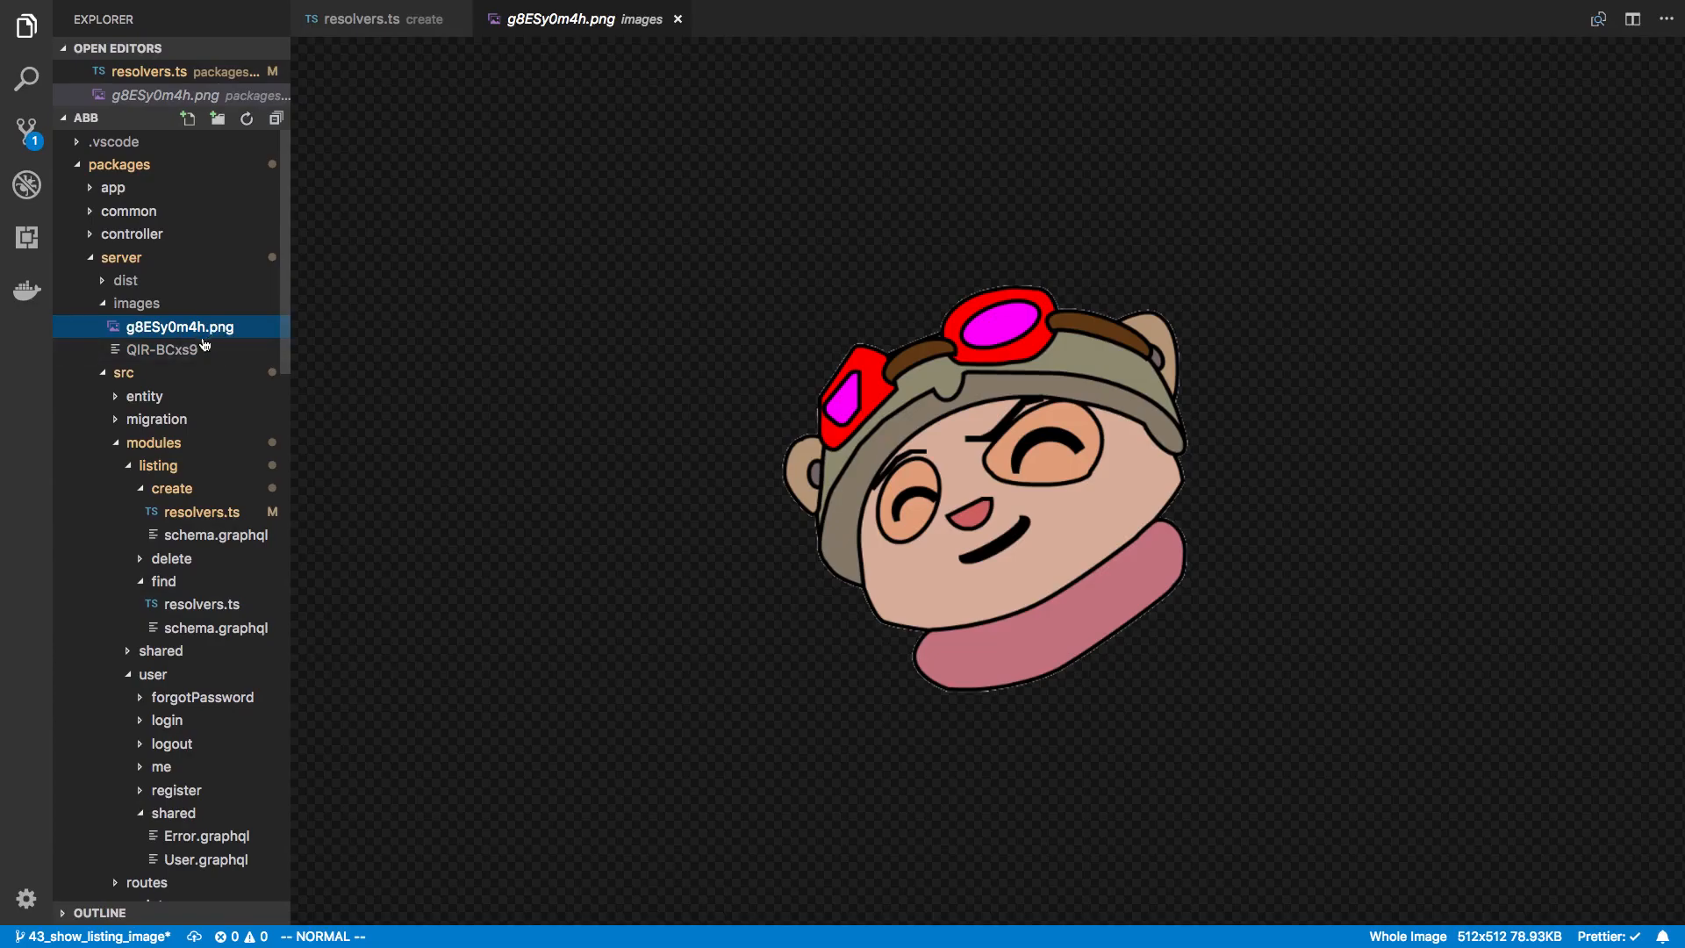
mouse_move(213, 333)
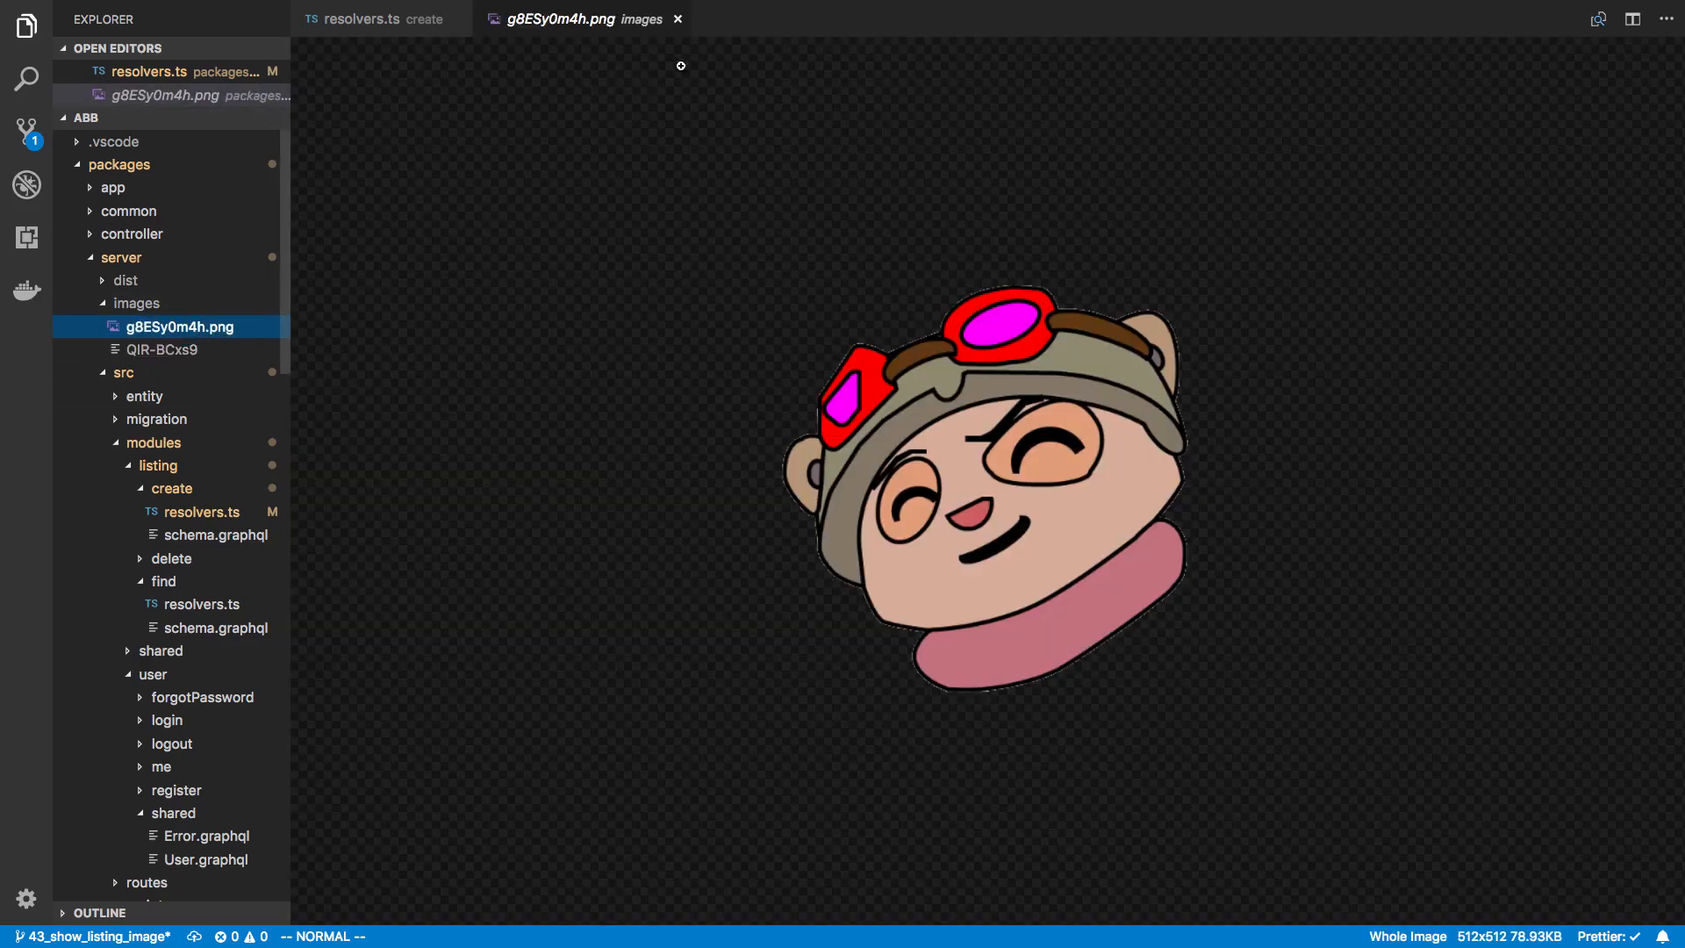
click(371, 19)
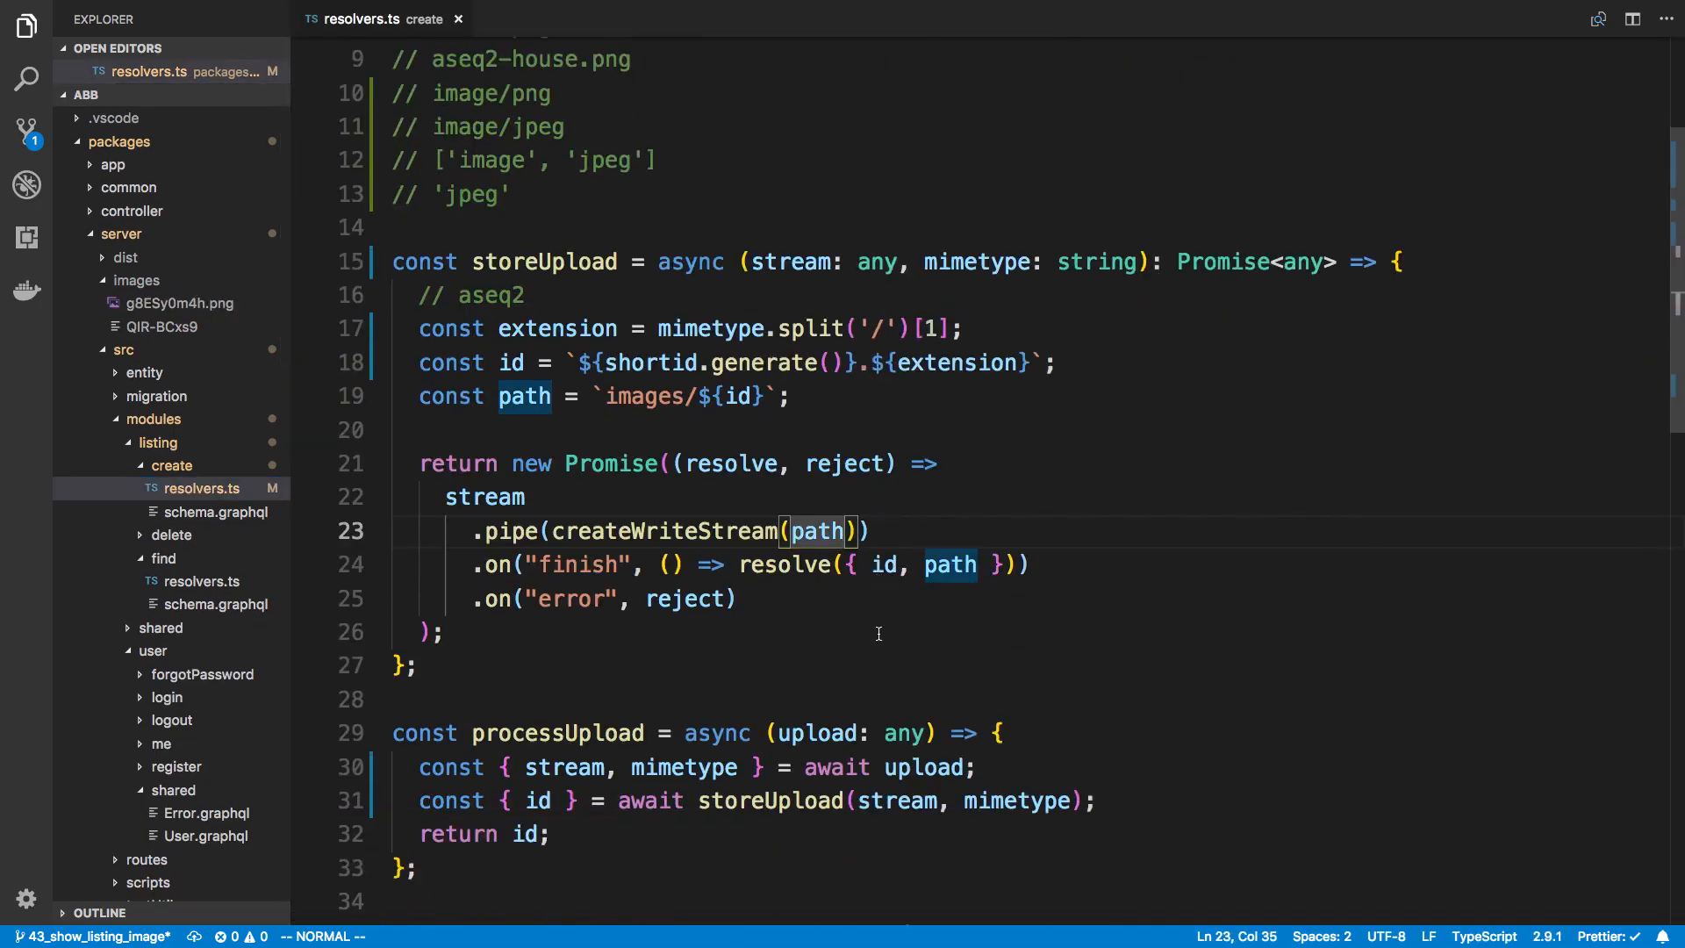
Add 'user: User!' to the Listing type in listing/find/schema.graphql, checking shared/User.graphql.
scroll(down, 3)
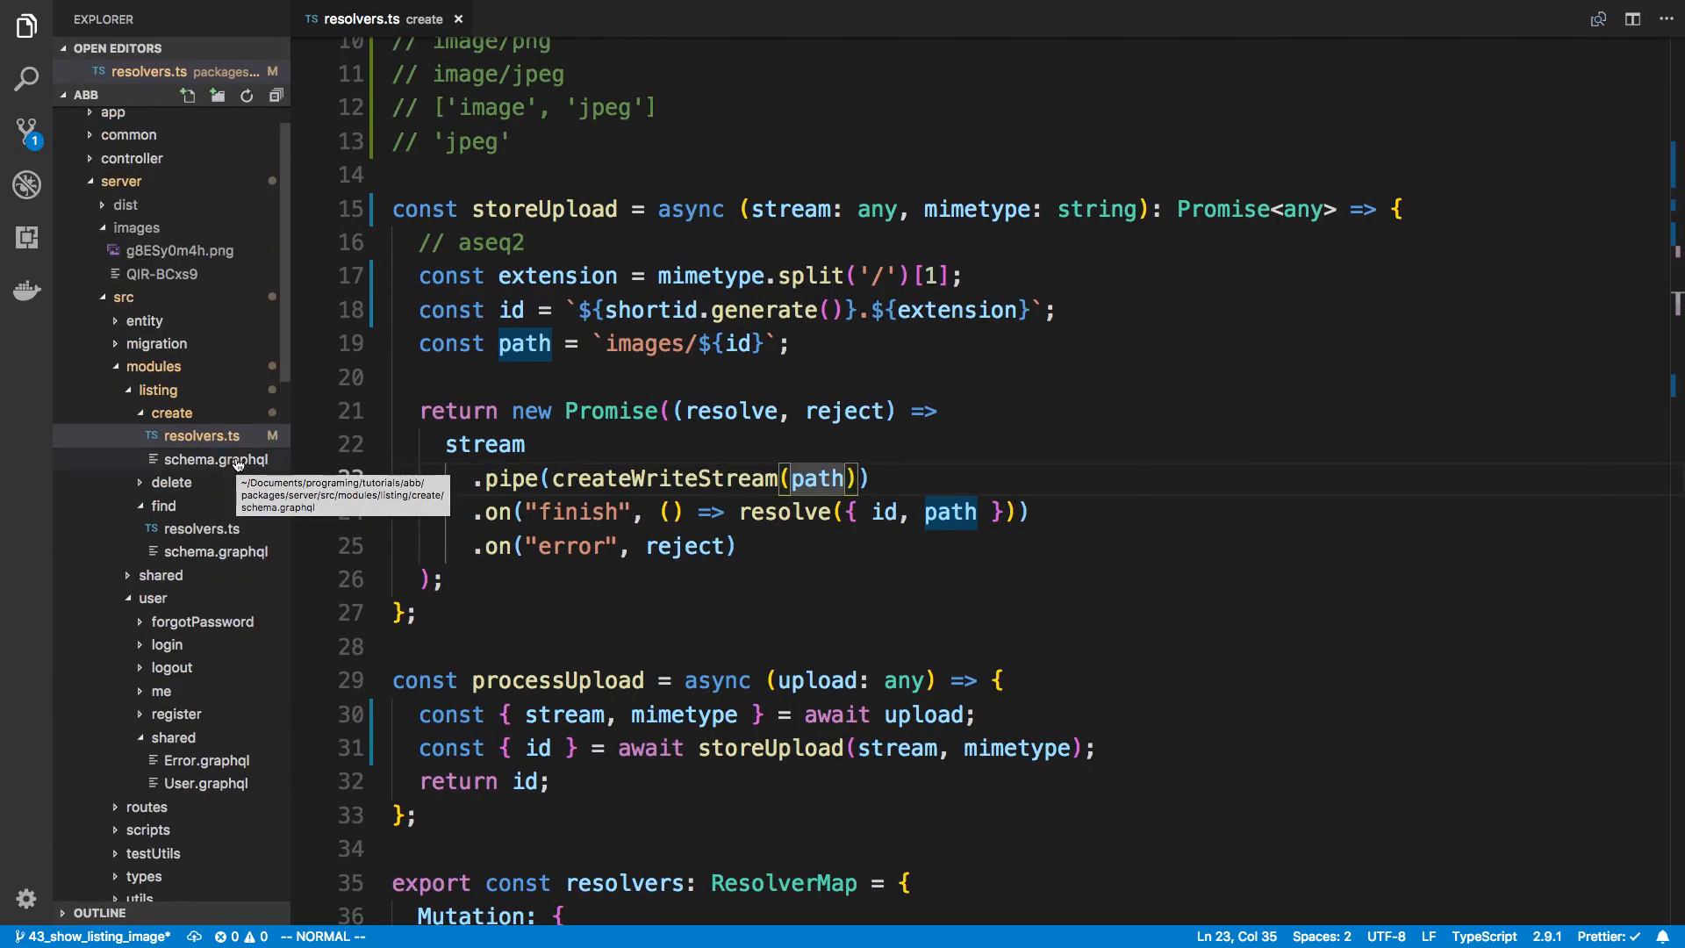
click(219, 458)
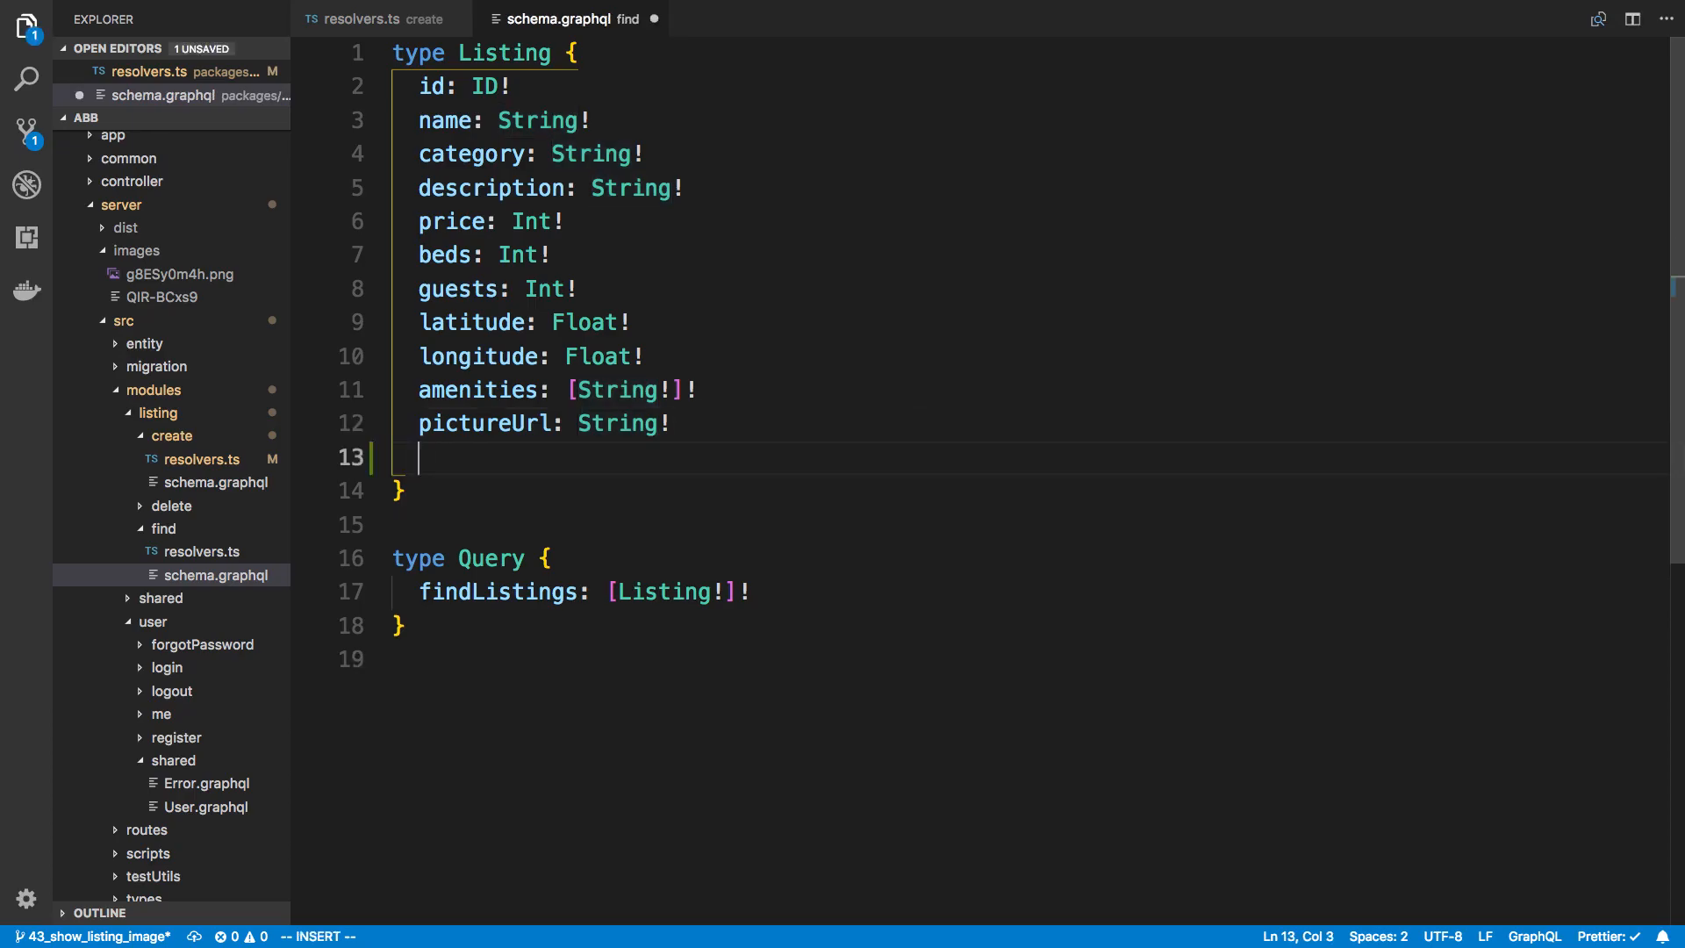
text(user: User!)
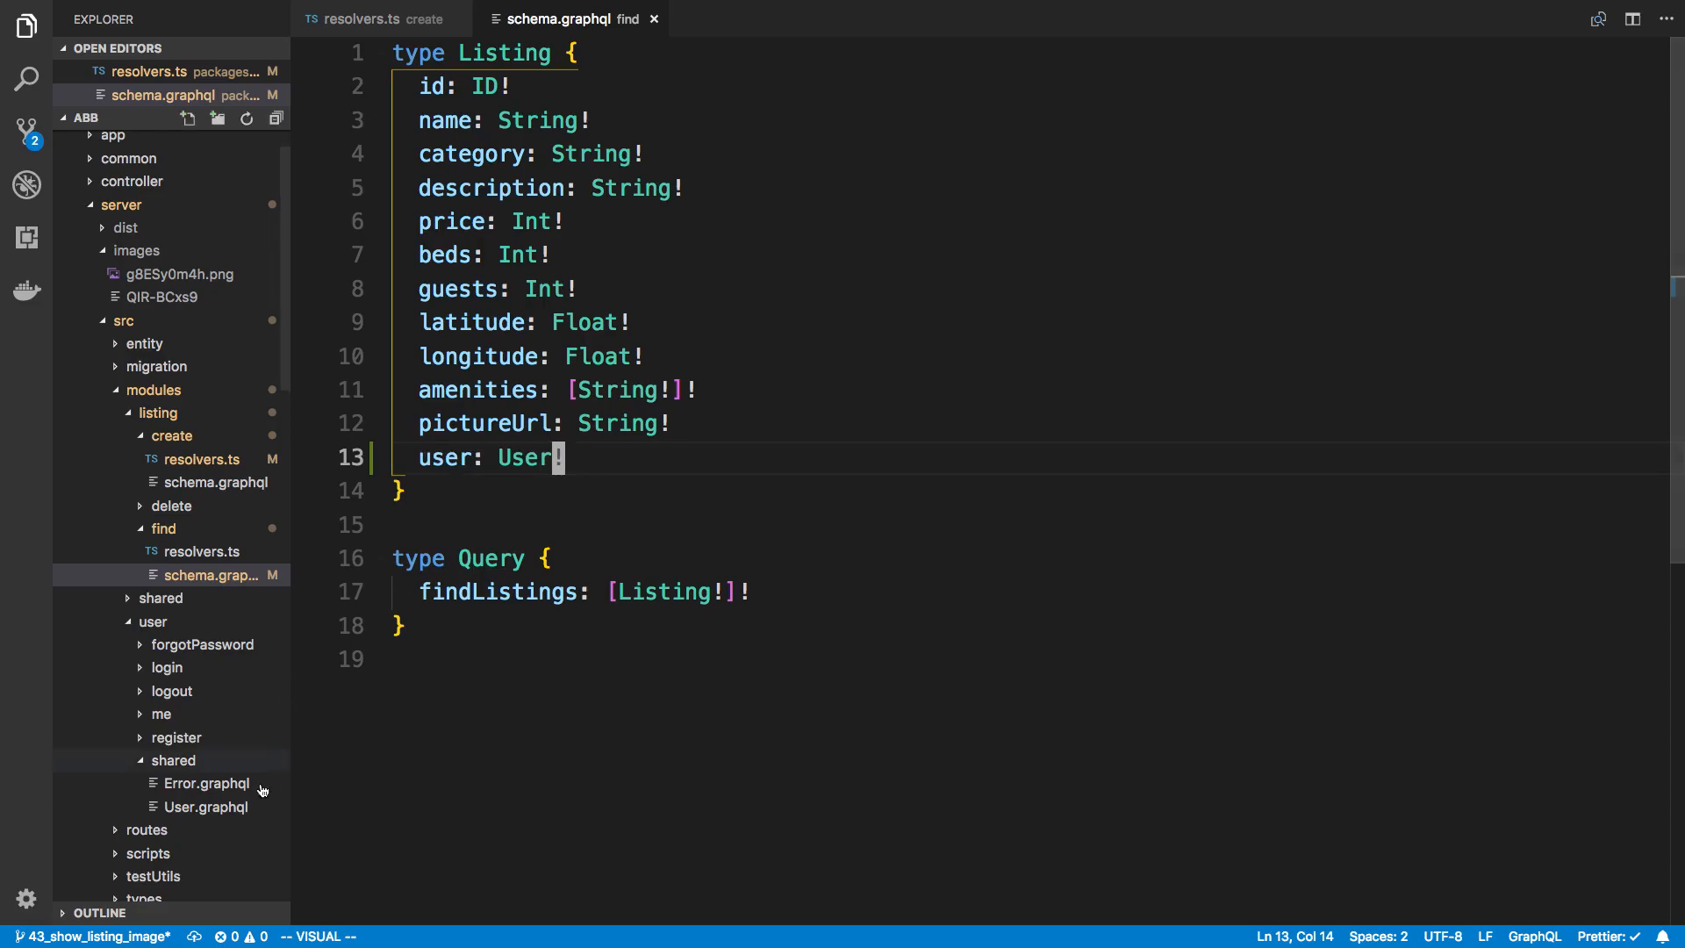
click(206, 782)
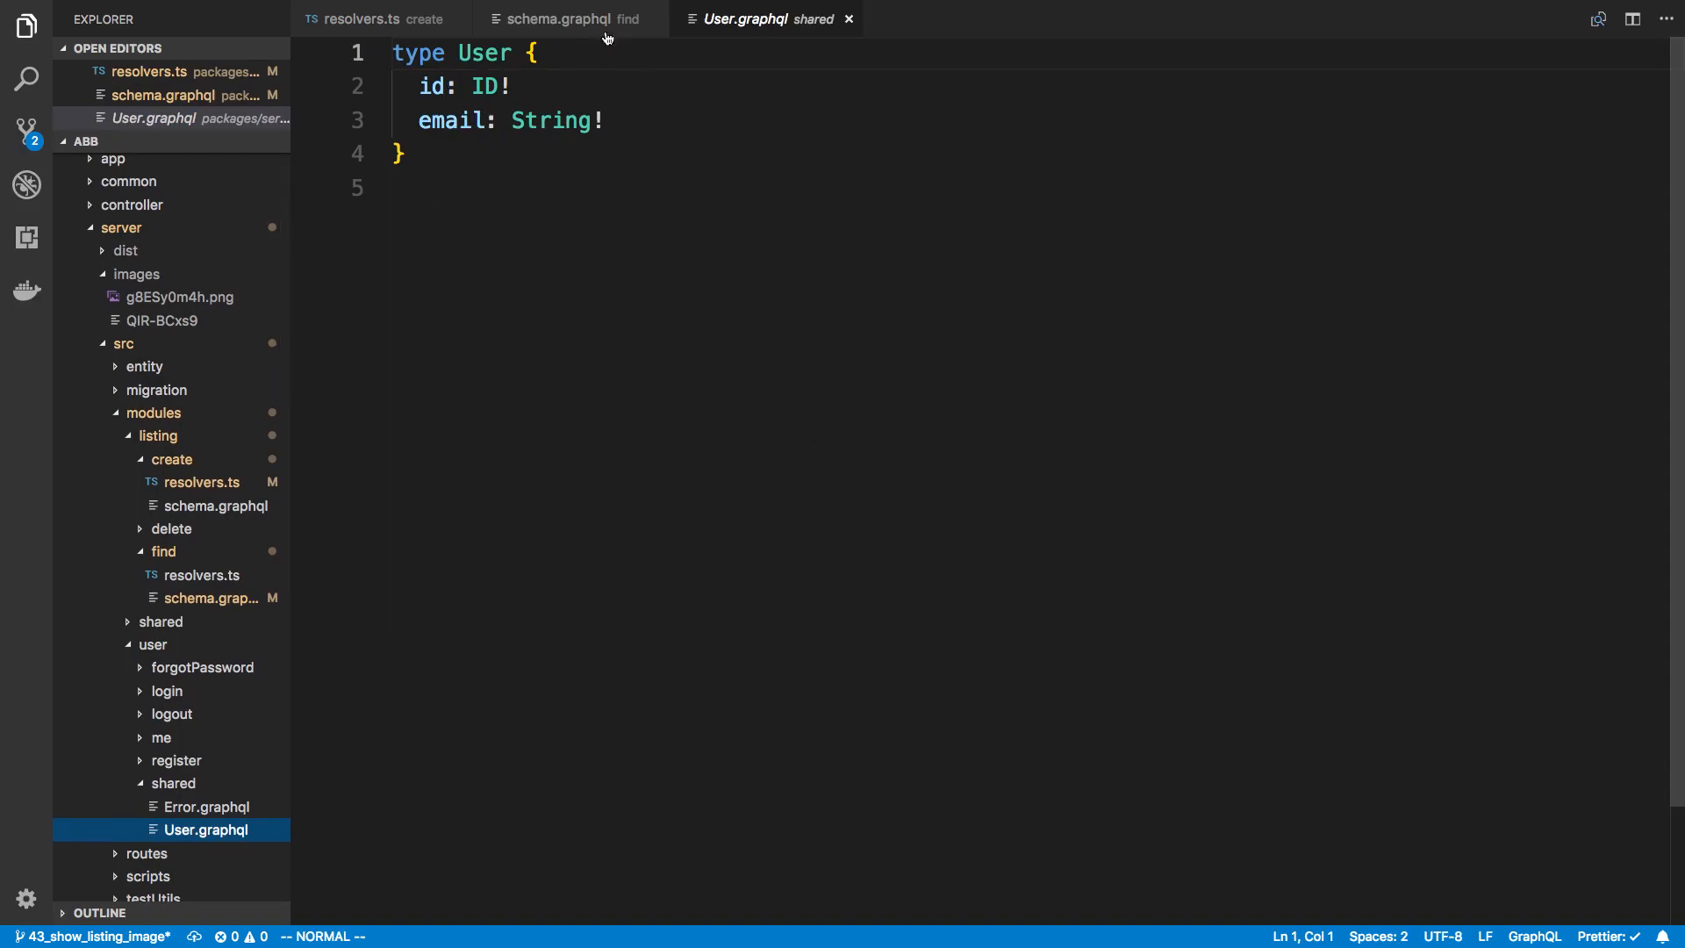
click(564, 20)
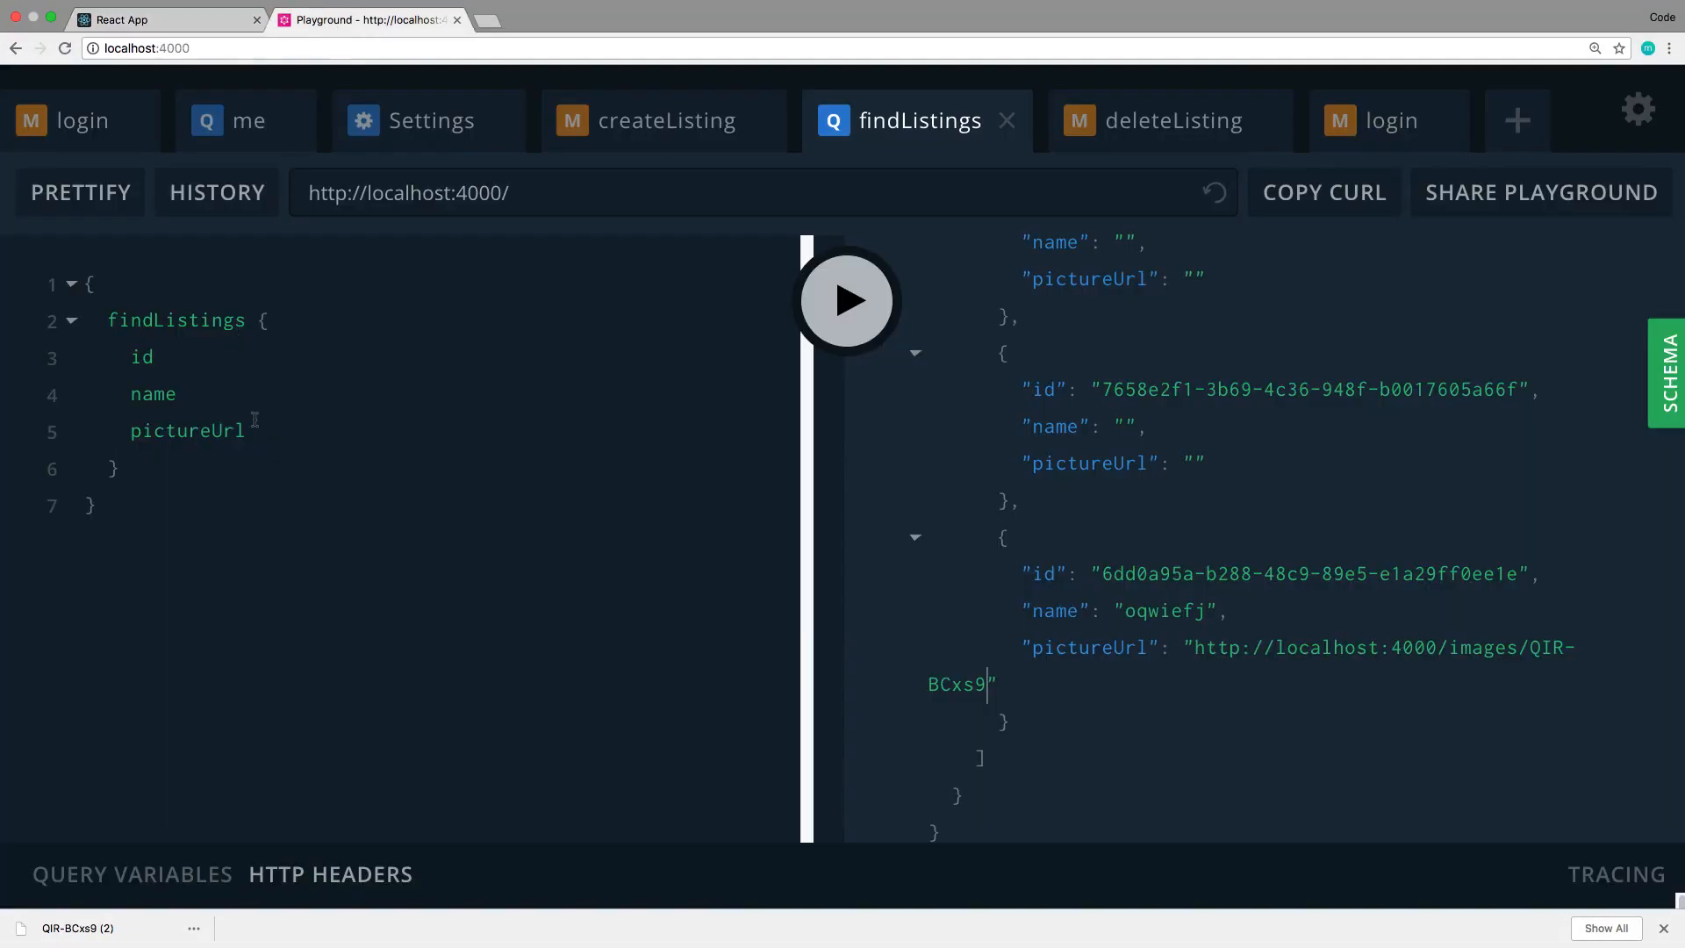
Add user { id email } to the findListings query and run it.
text(user {)
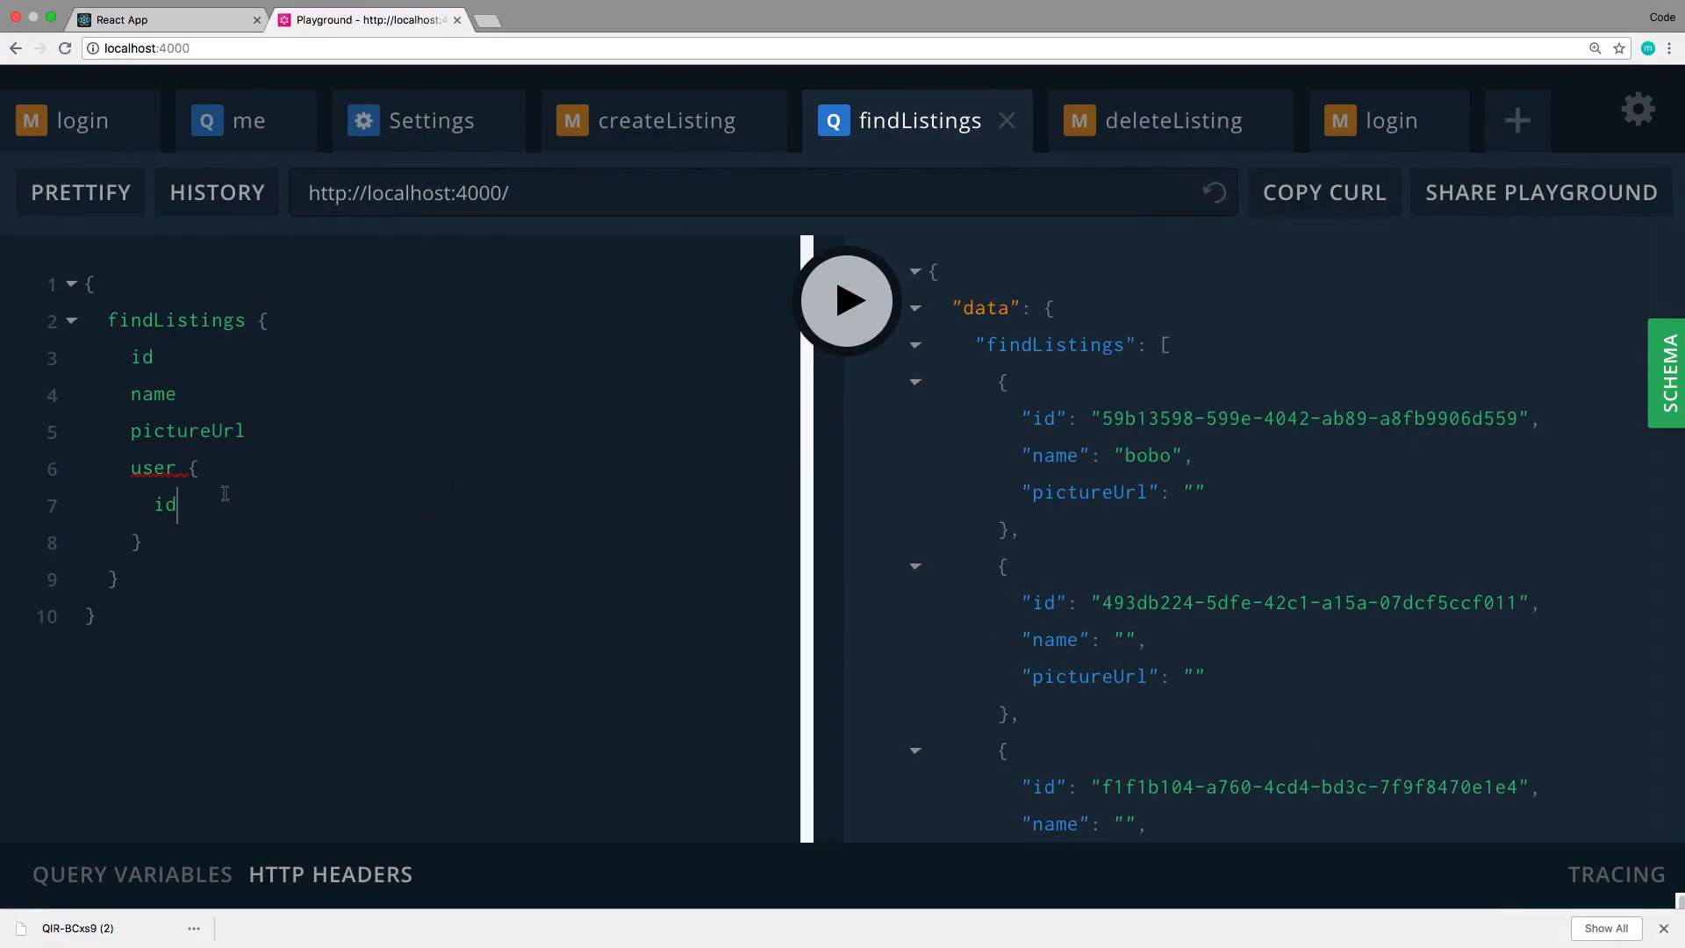
text(emaukl)
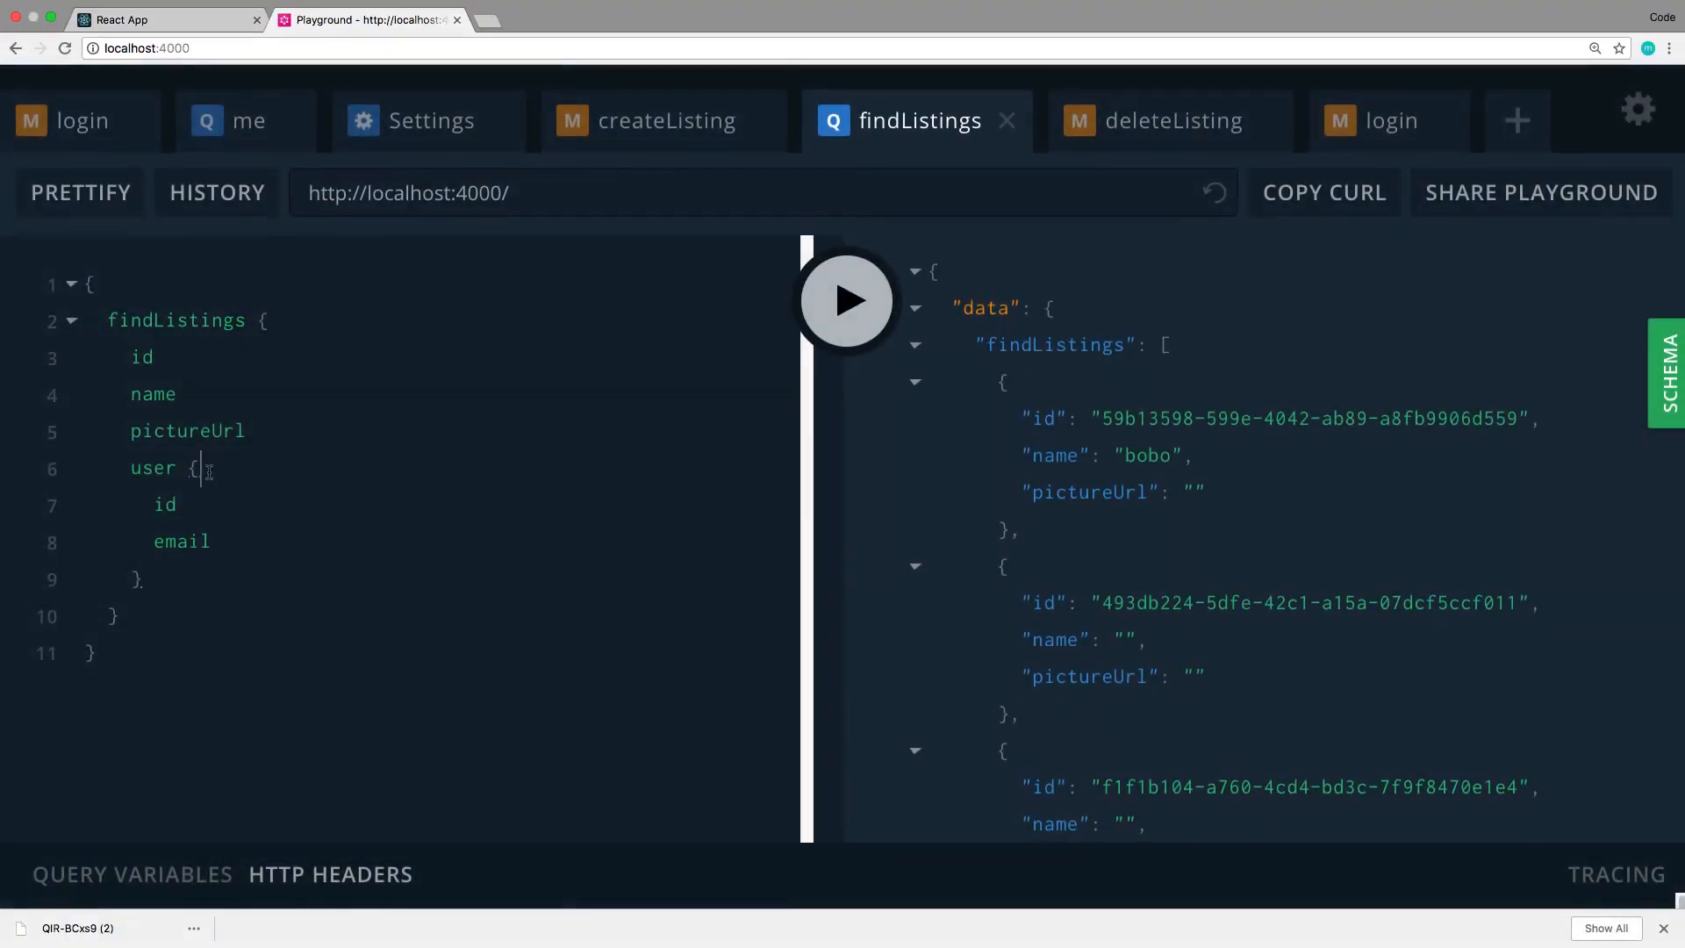
click(846, 300)
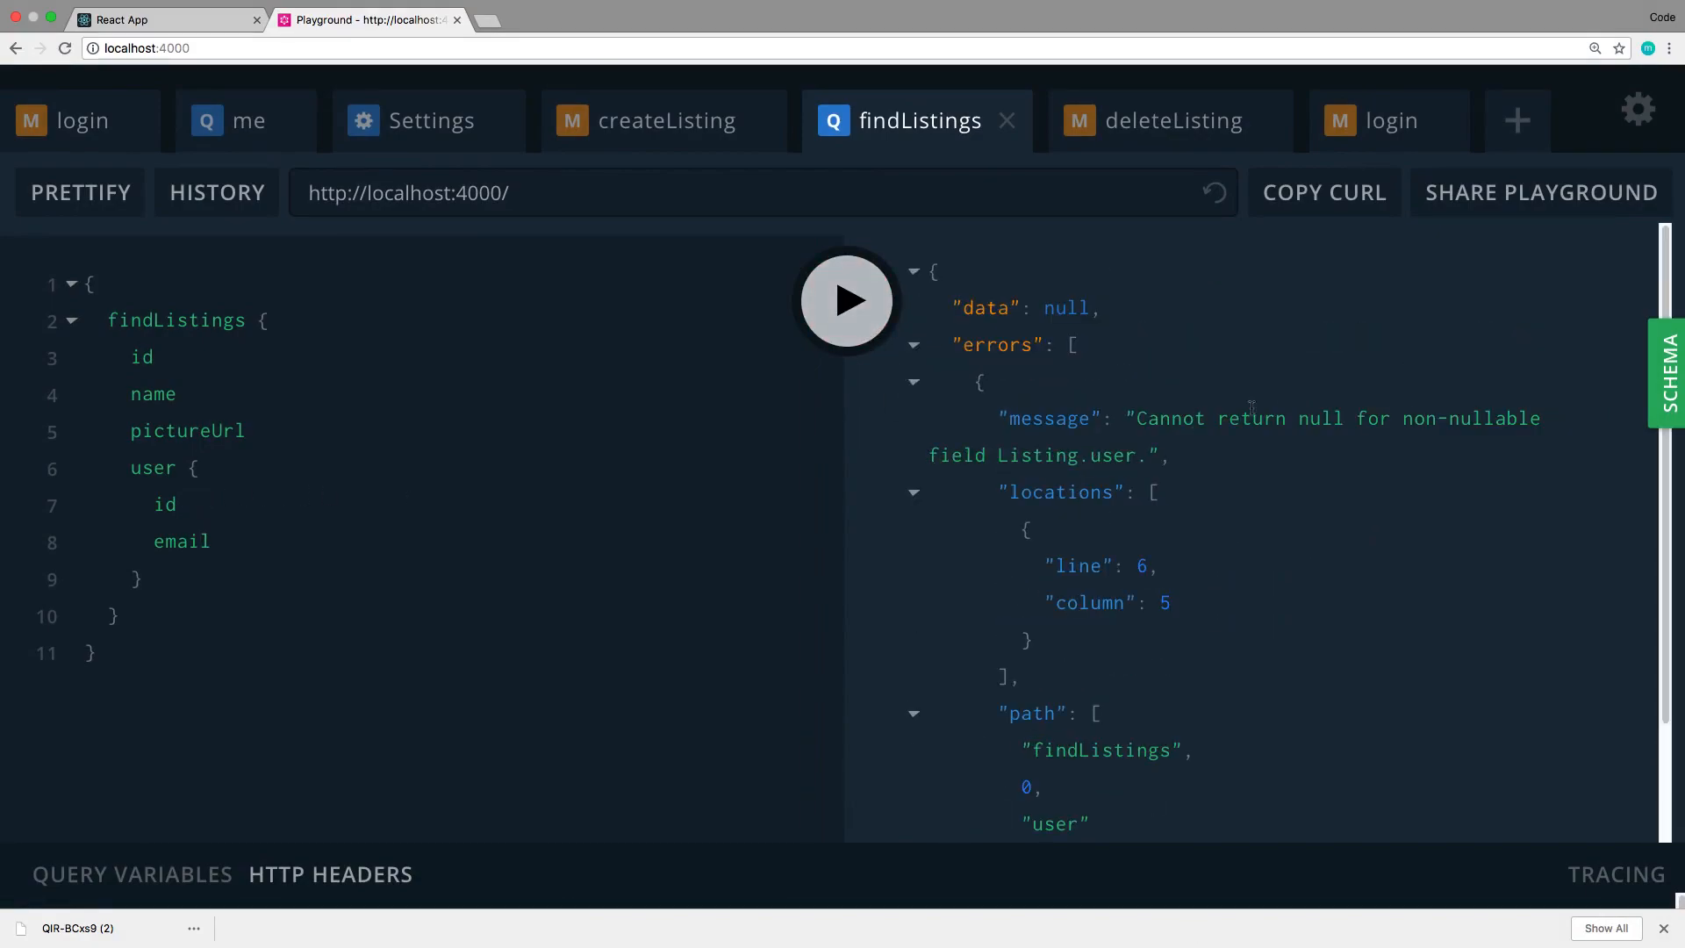
mouse_move(1286, 456)
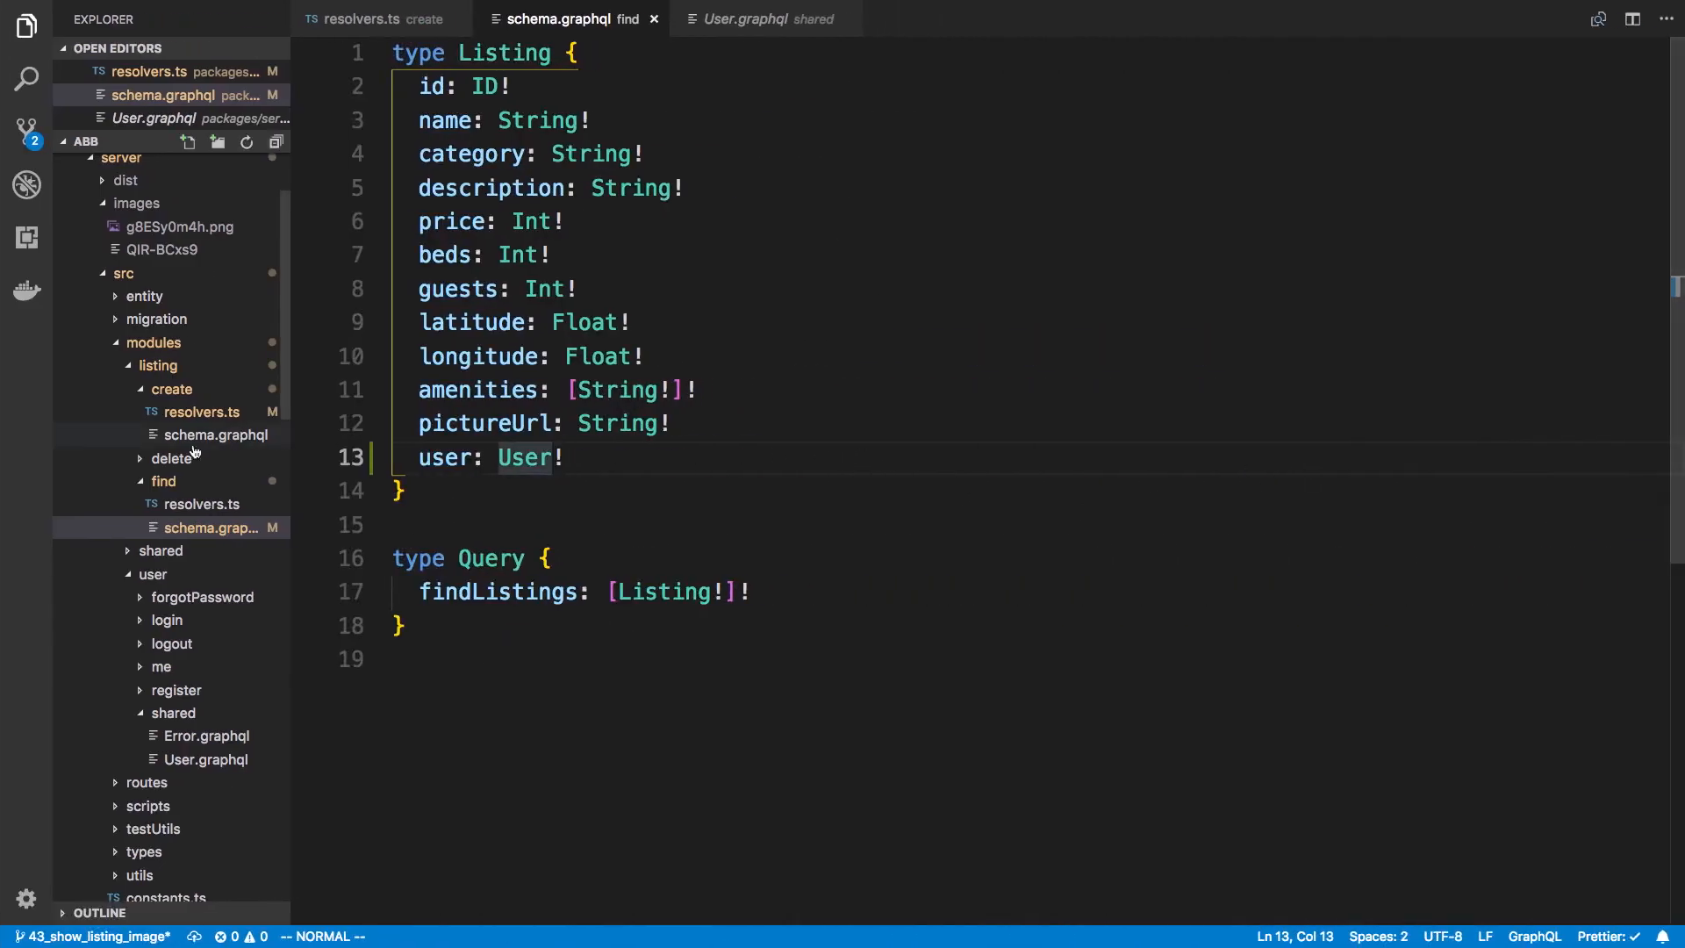
Rename the Listing field to owner in the find schema and begin an owner resolver in find/resolvers.ts.
click(200, 504)
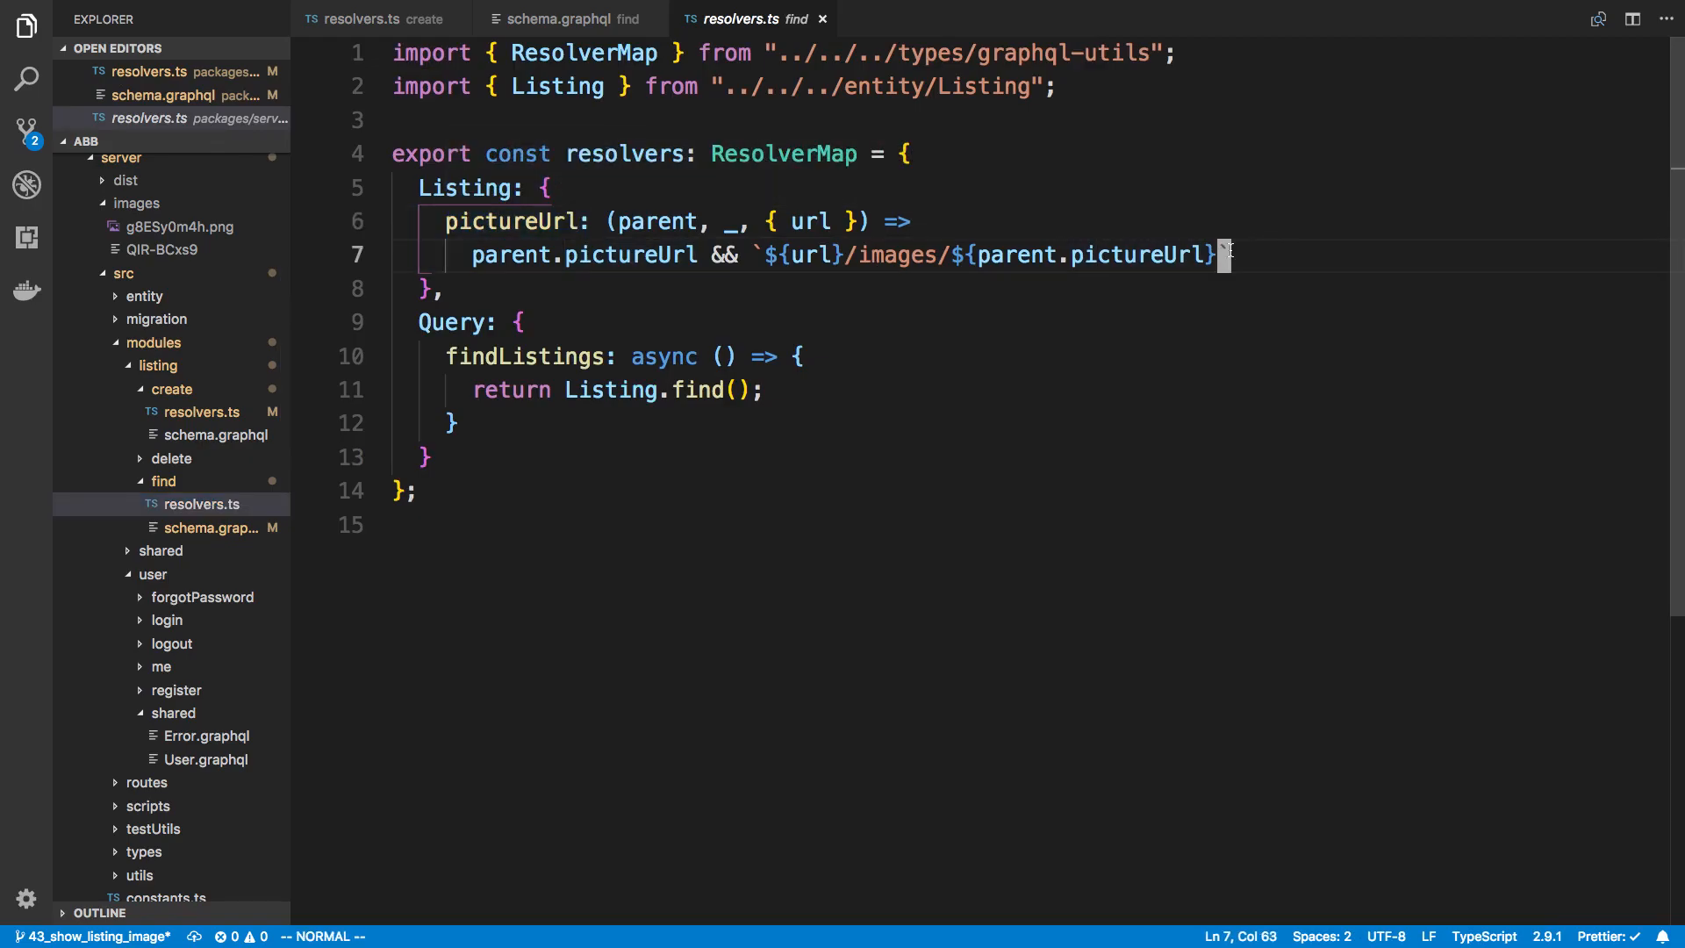
text(`)
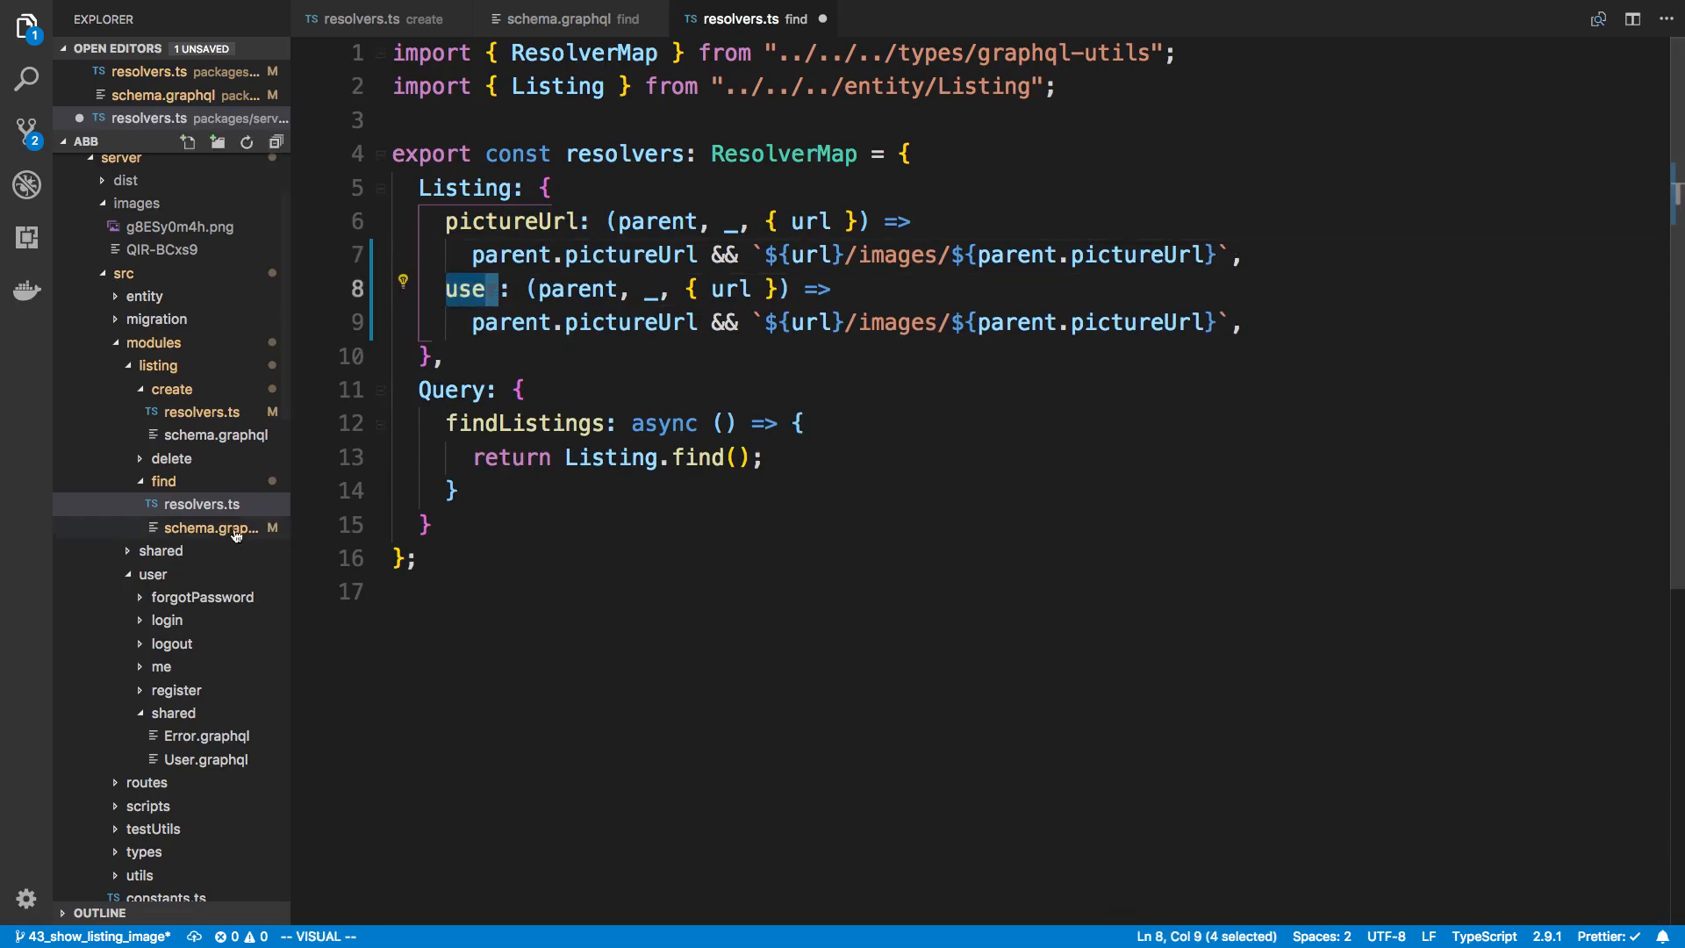
click(569, 20)
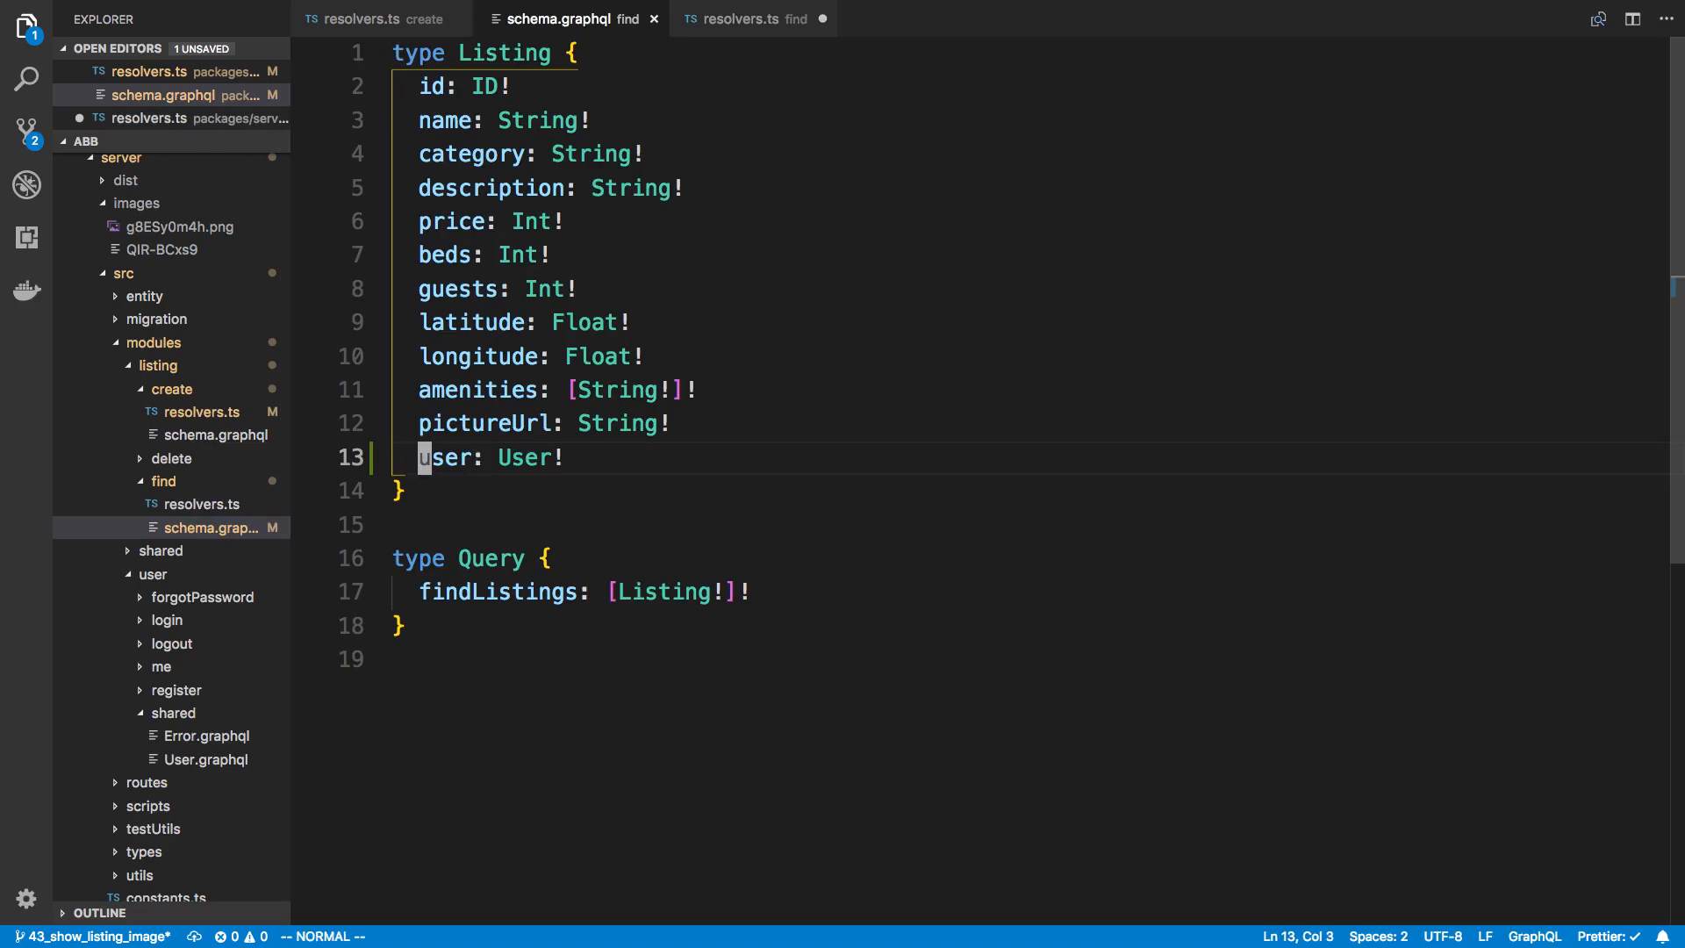
text(owner)
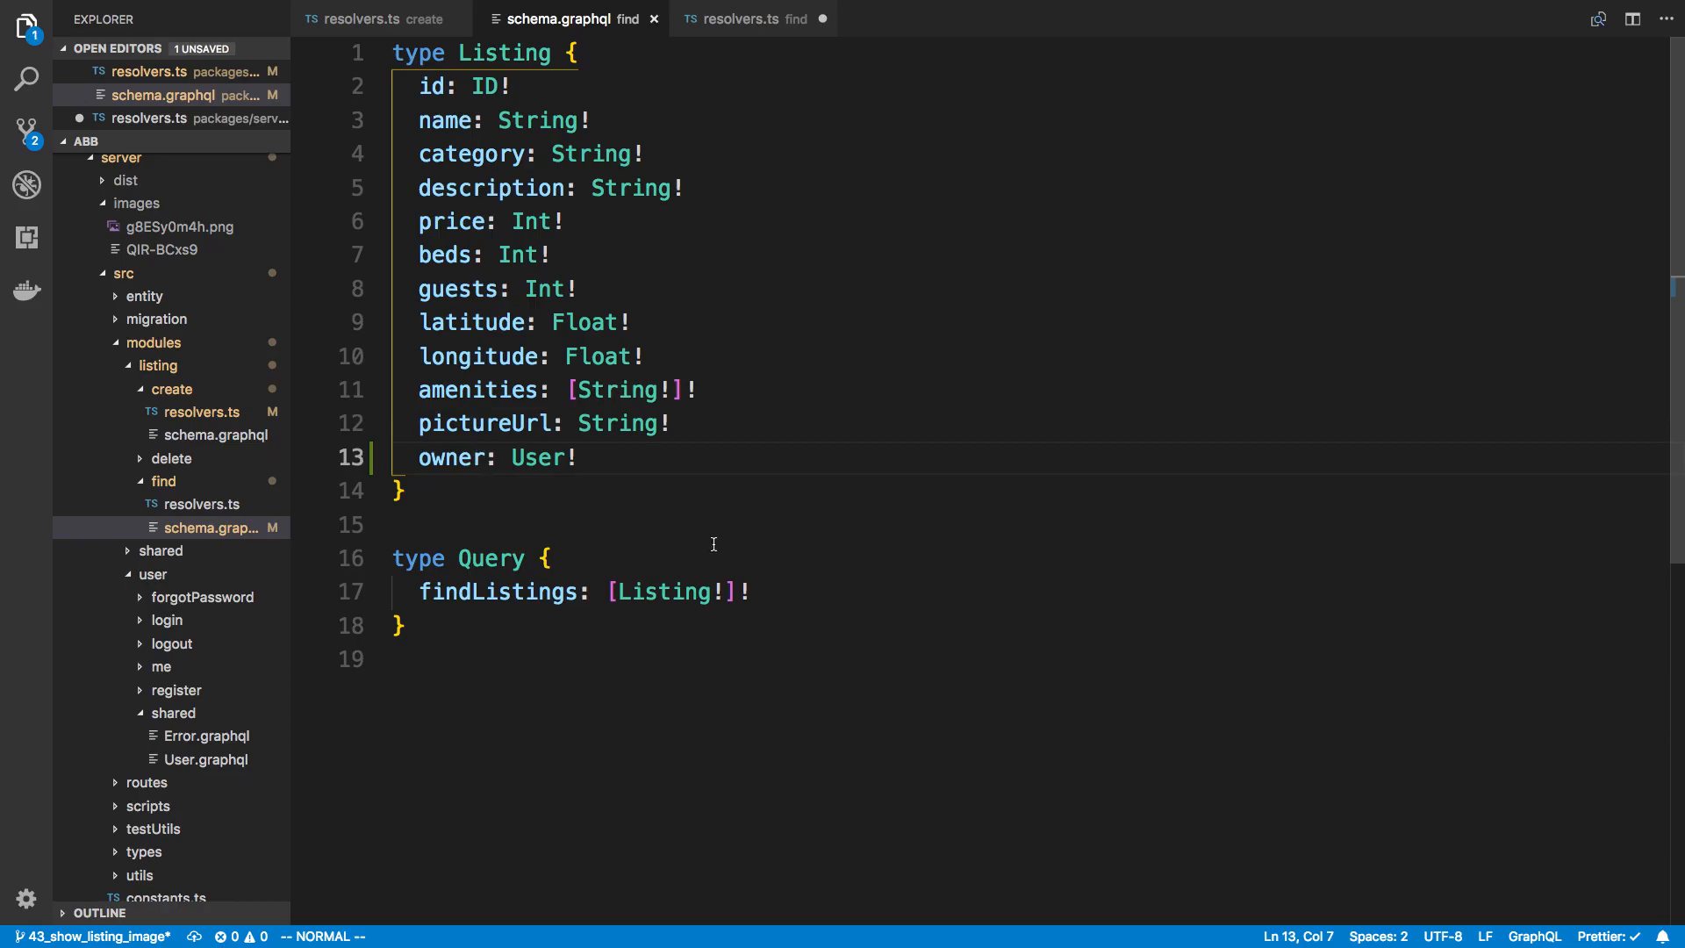
click(752, 19)
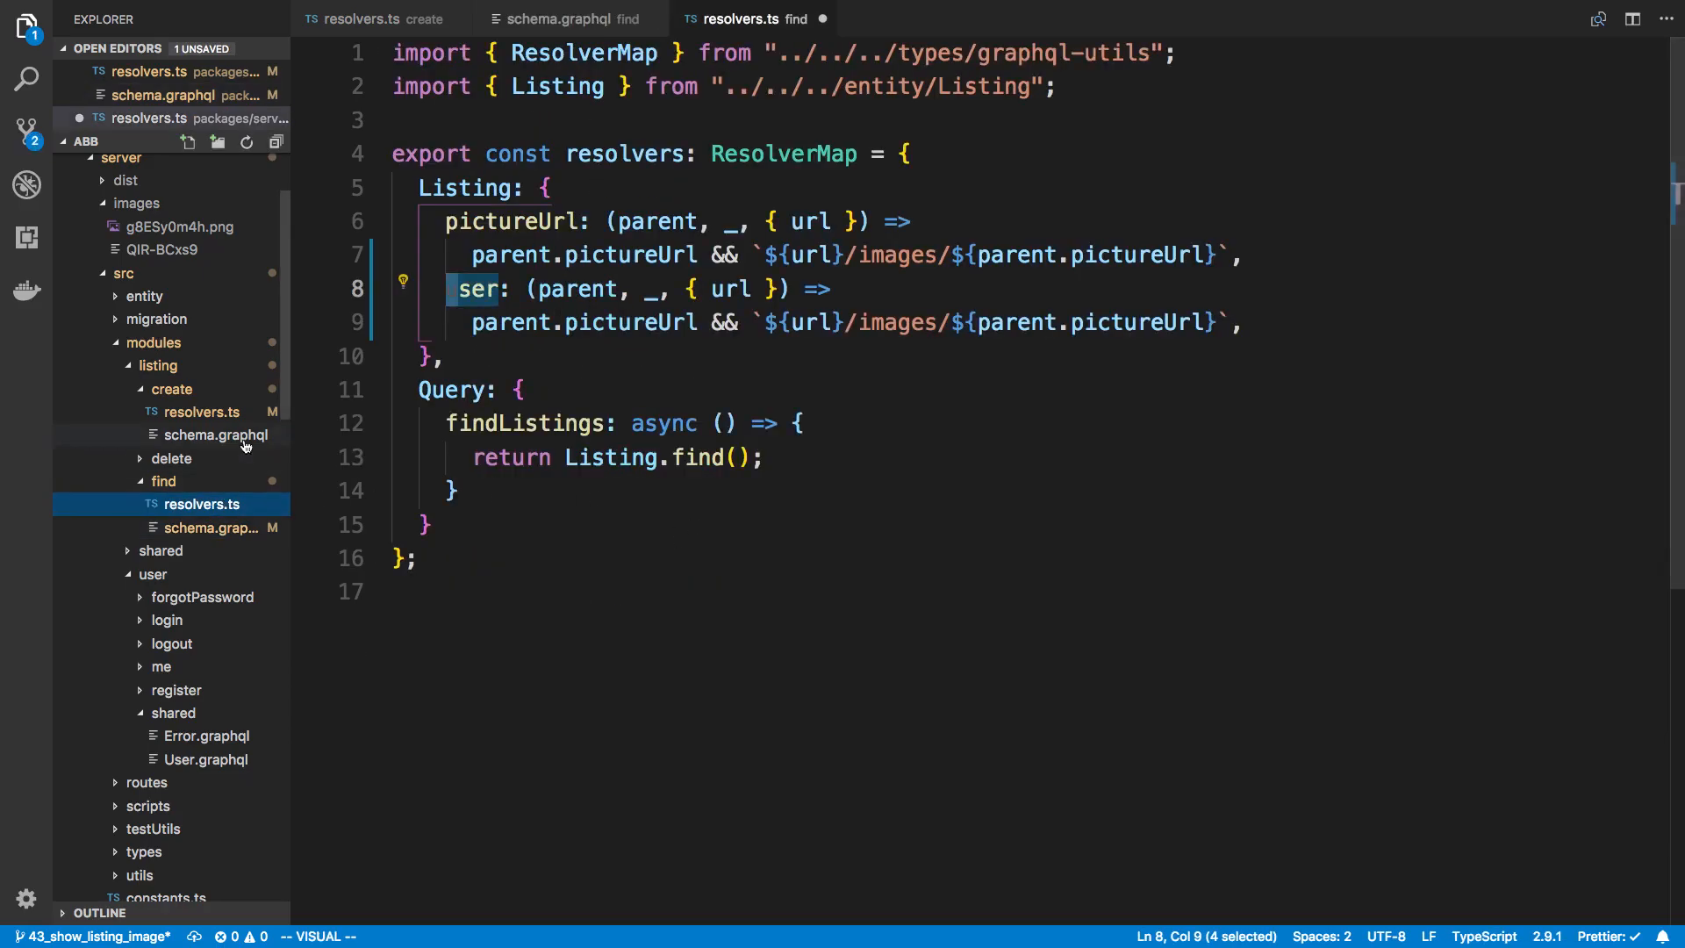
text(o)
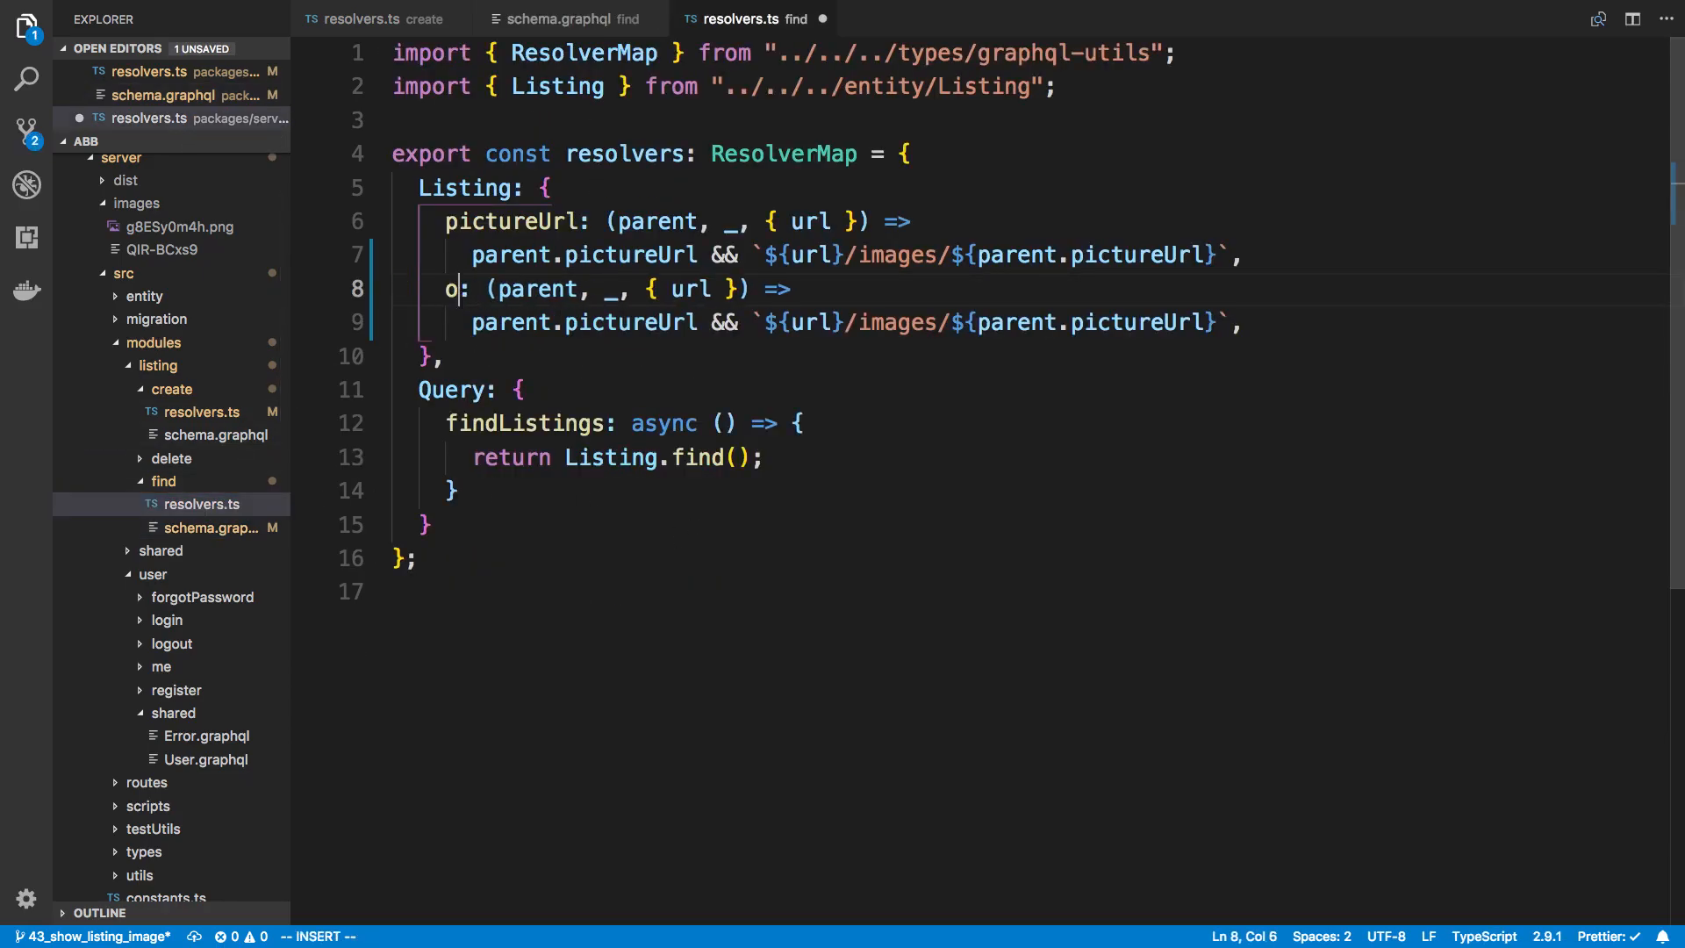
text(wner)
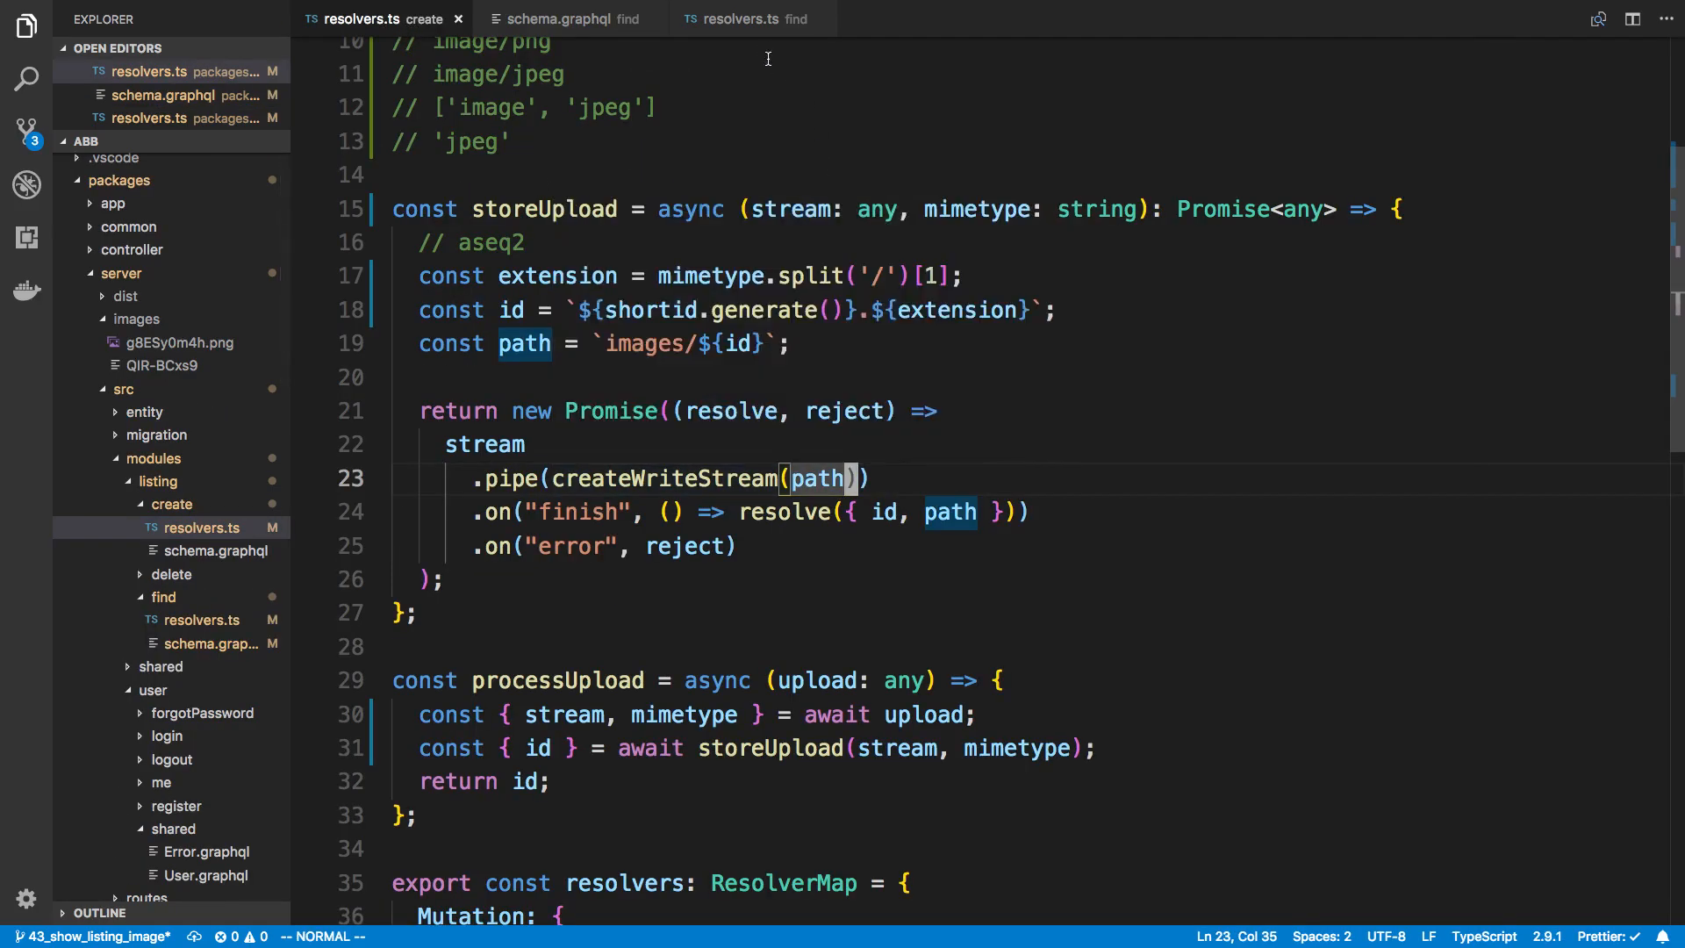
Replace the owner resolver body in find/resolvers.ts with console.log(parent).
click(741, 18)
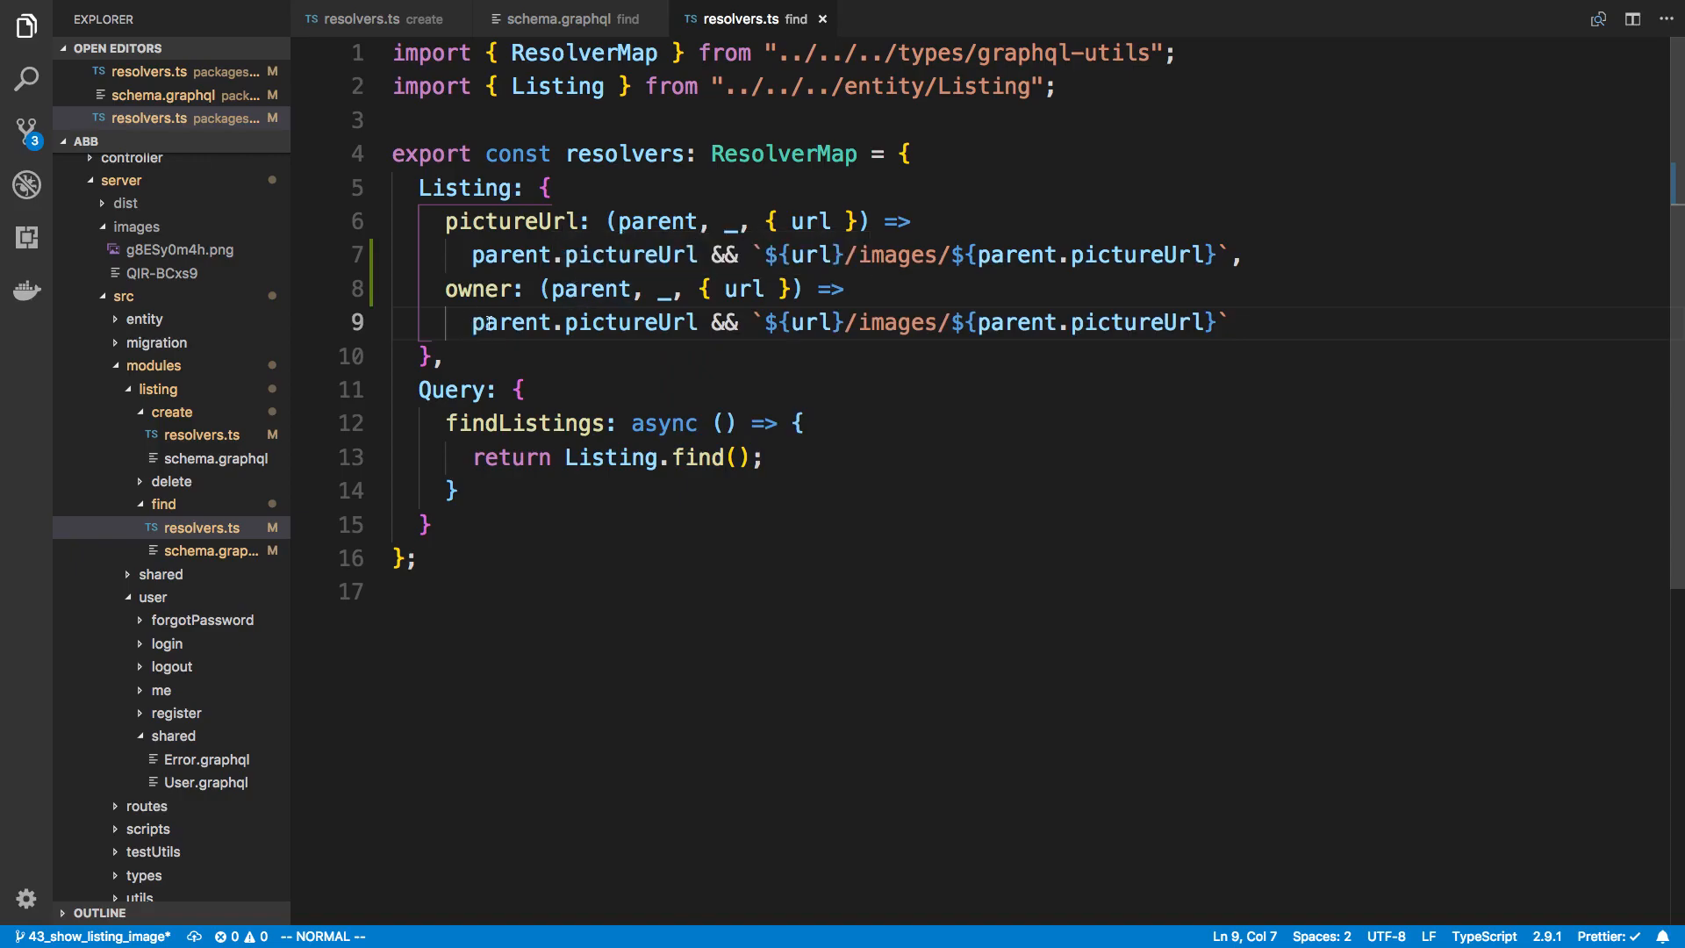
text(console.log())
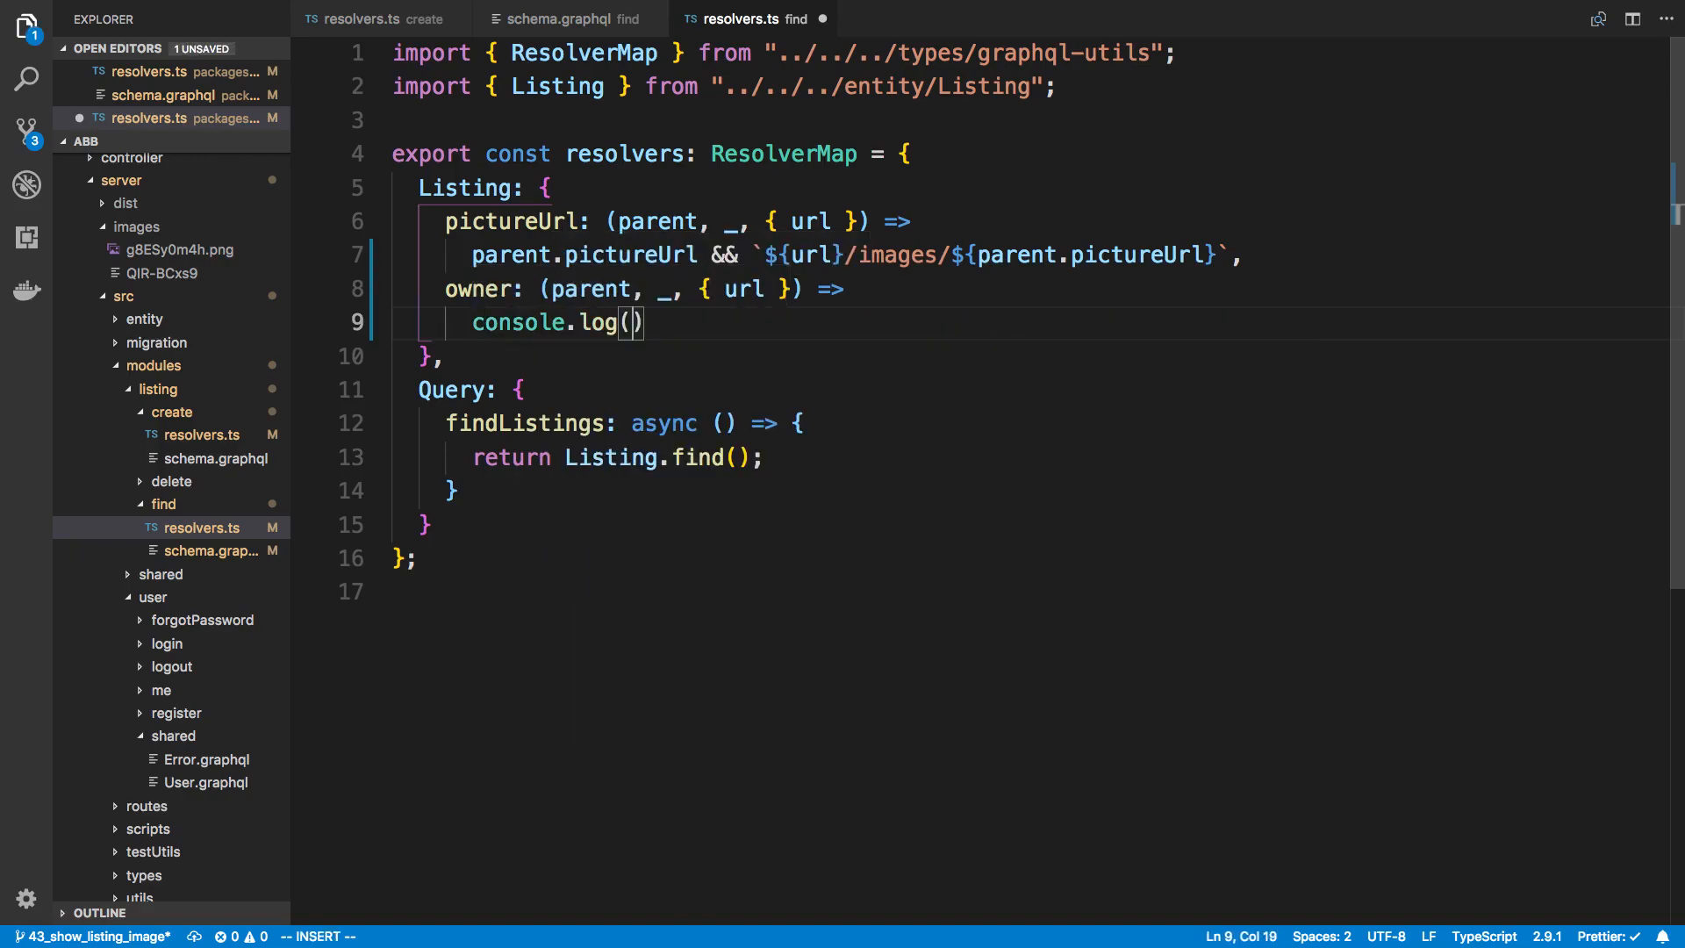
text(parent)
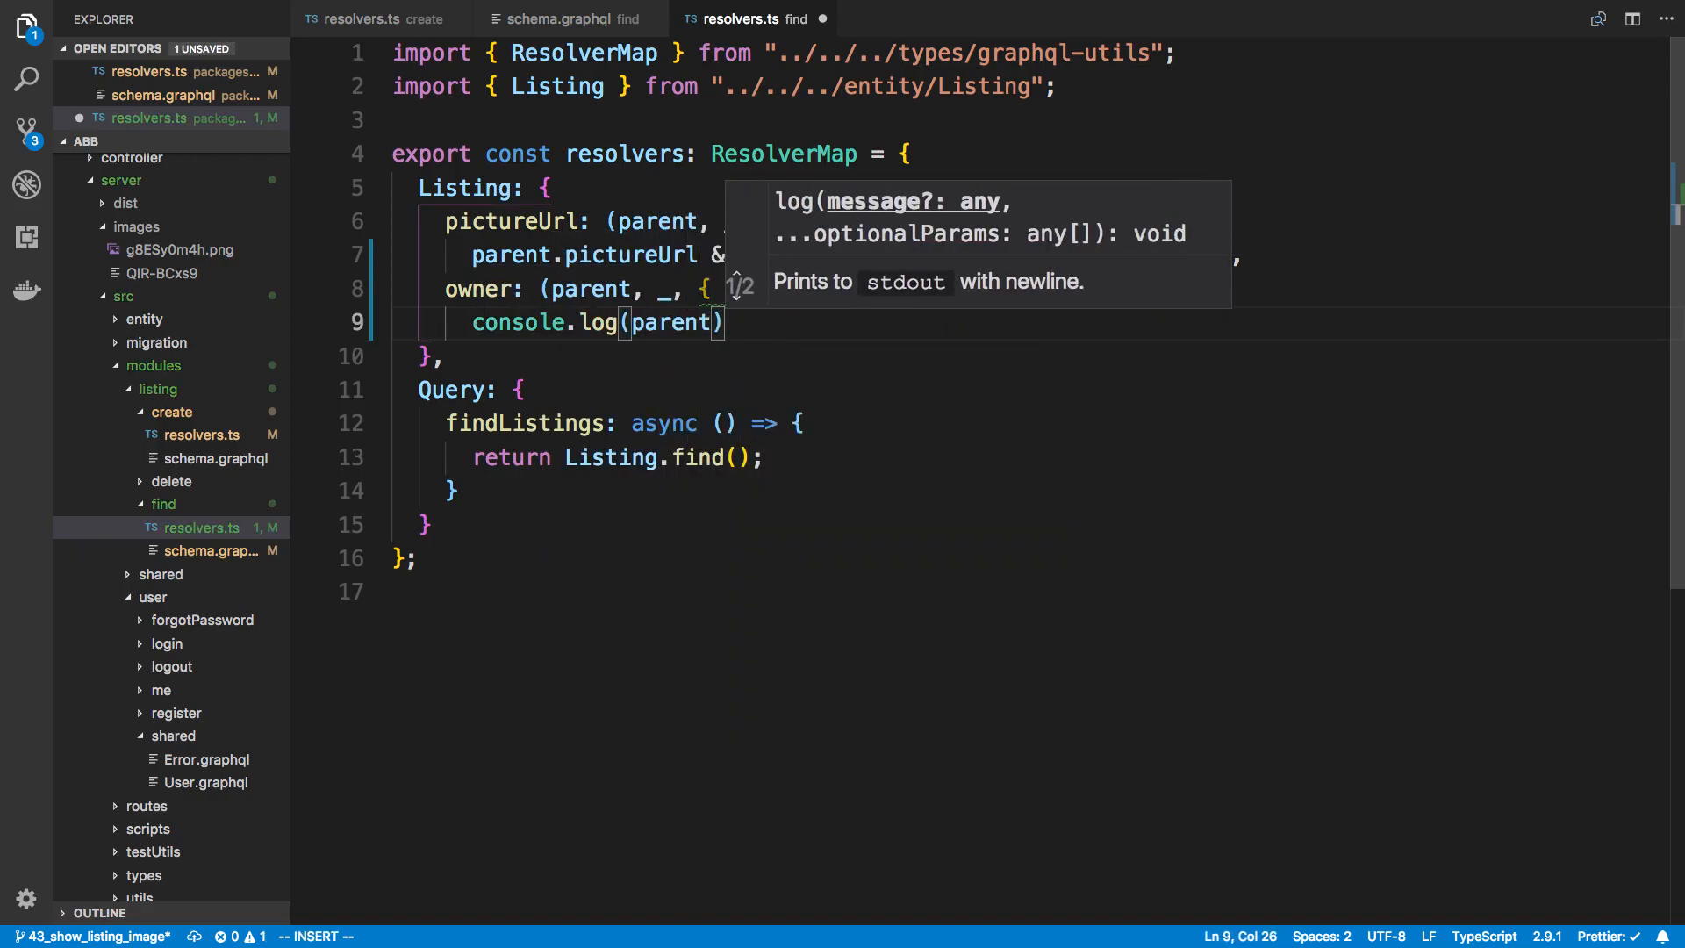
text(&& nu)
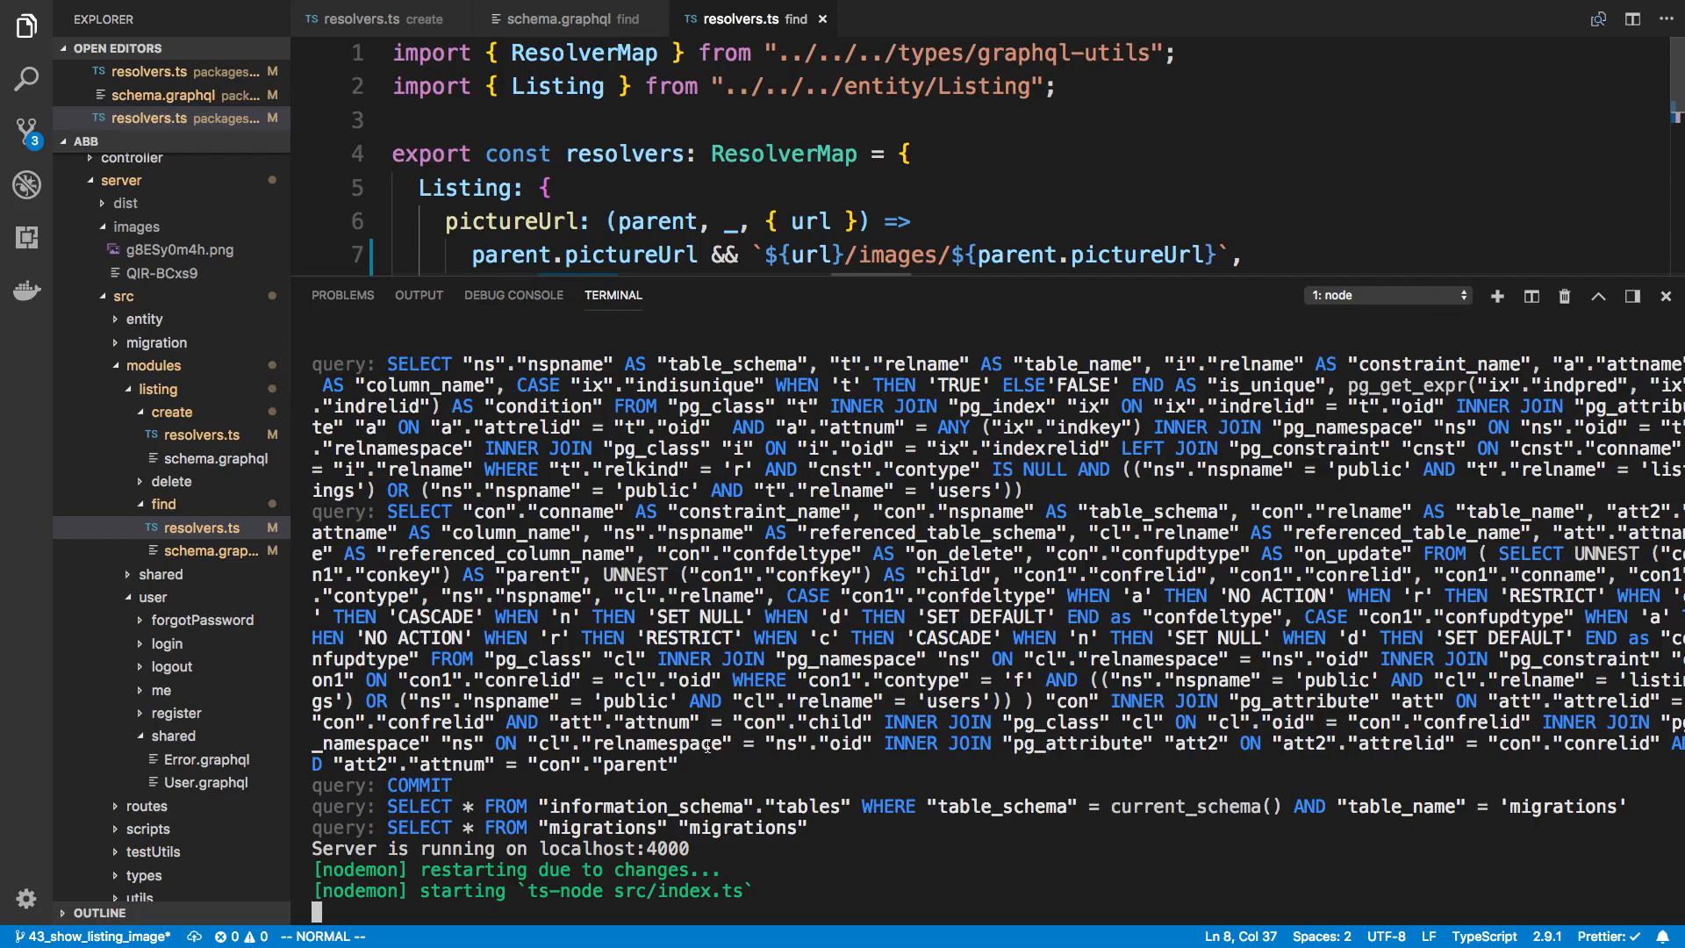
Inspect the userId column in entity/Listing.ts, then return to the resolvers file.
click(145, 317)
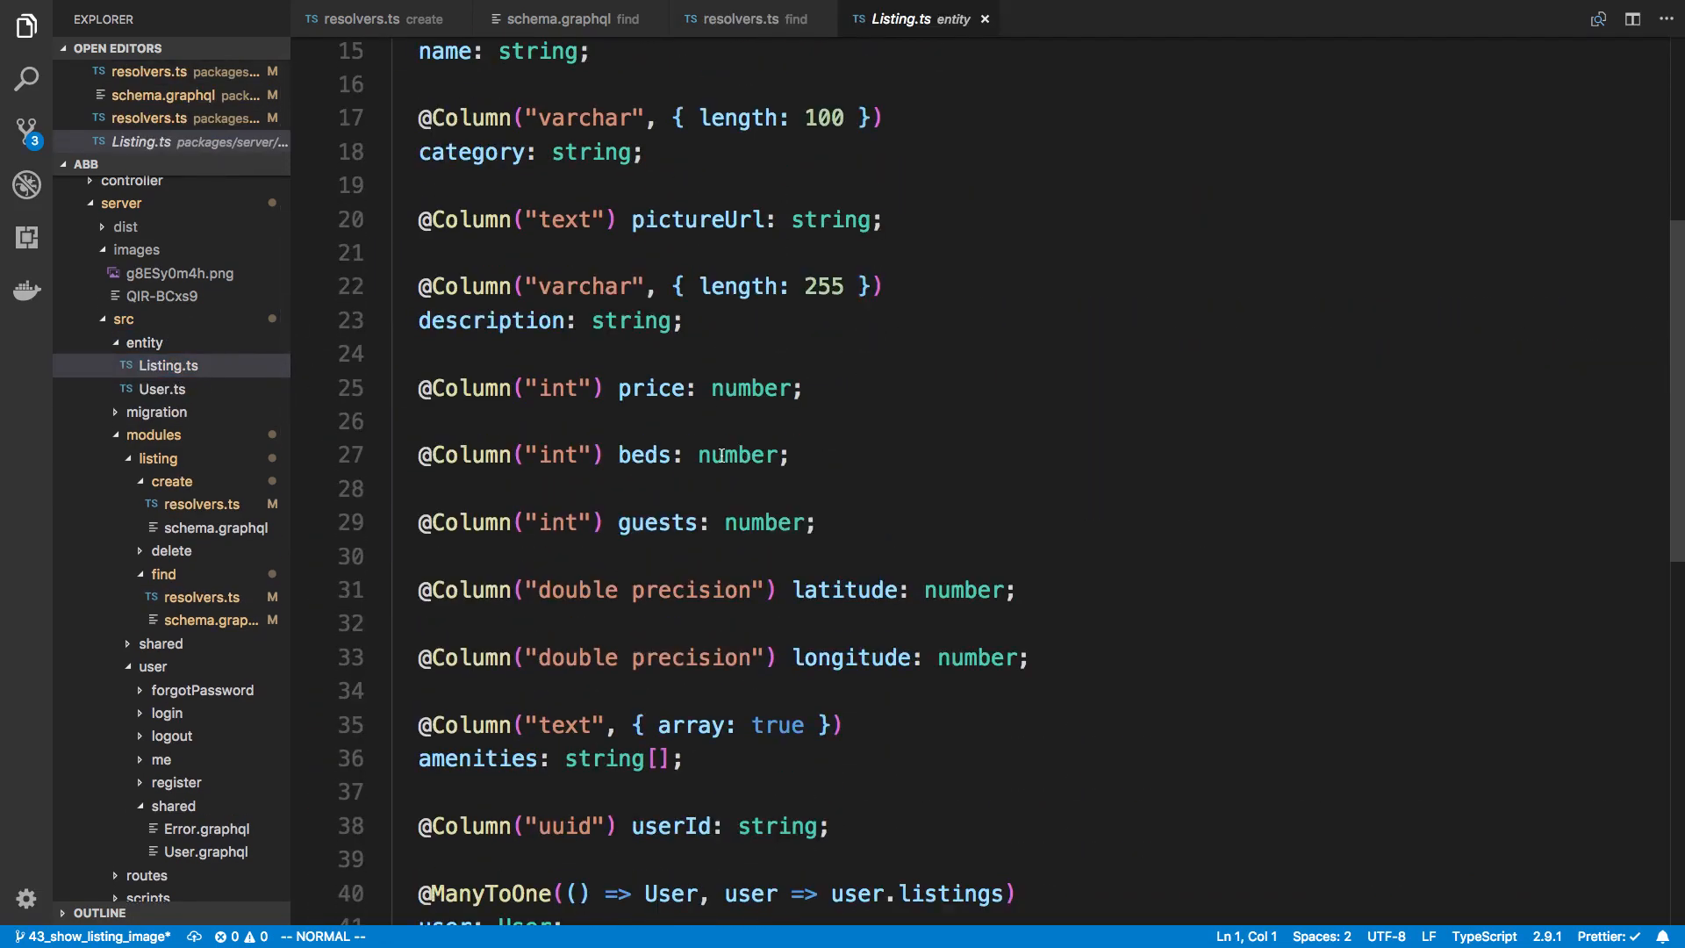
double_click(664, 562)
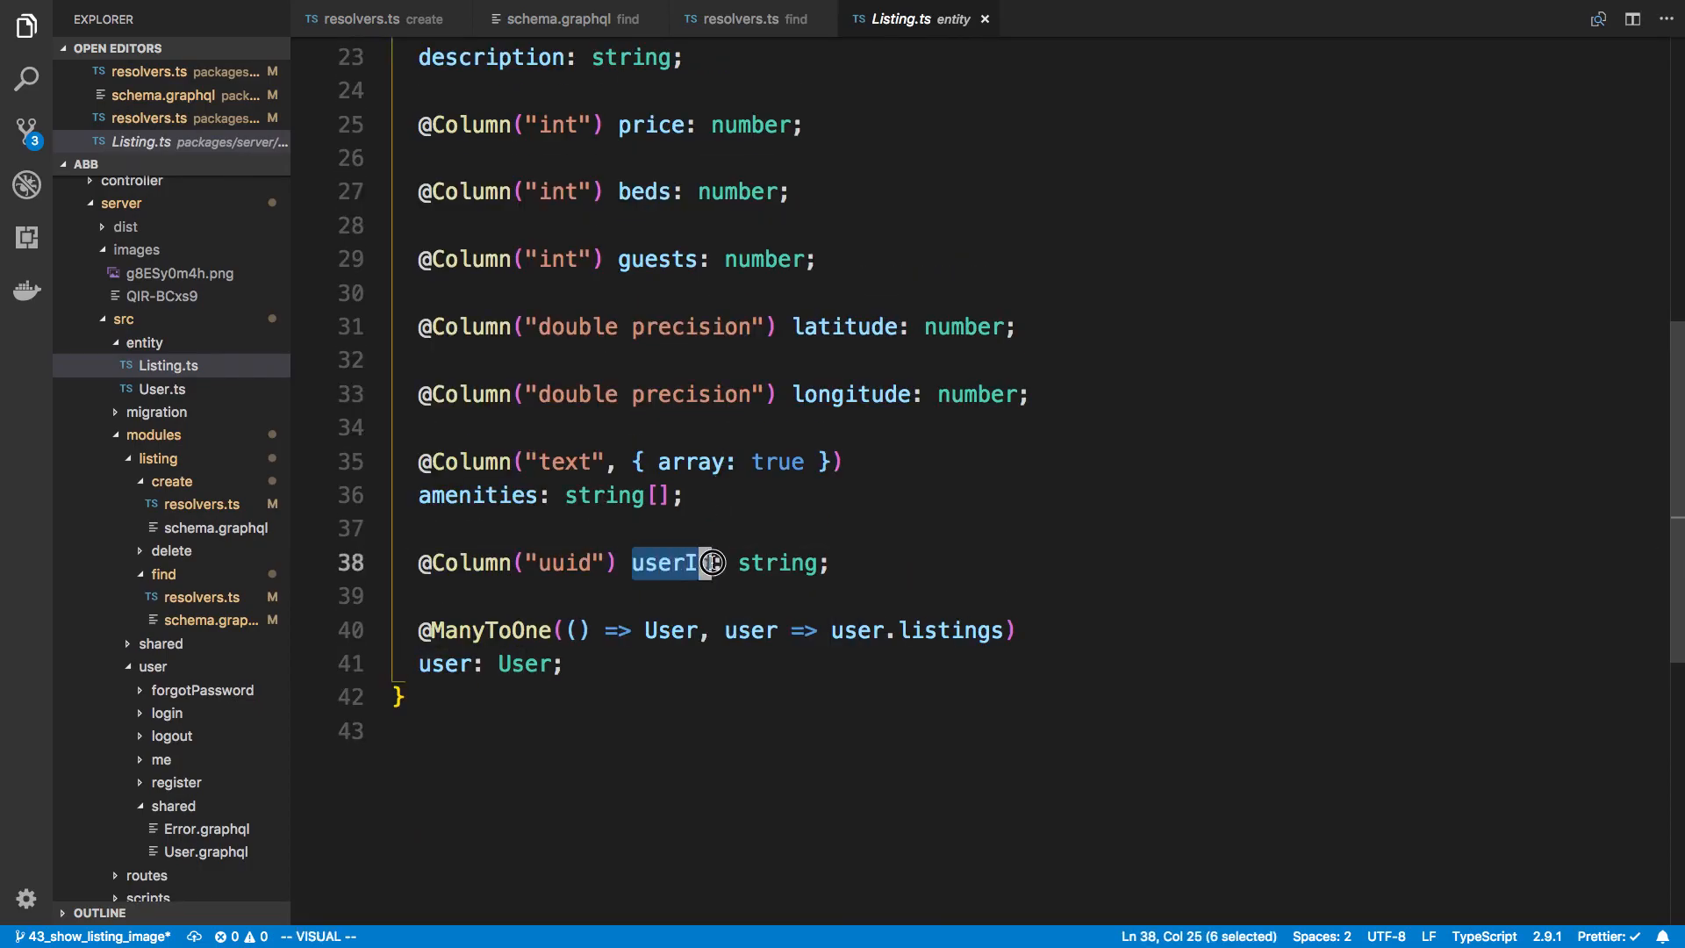
click(742, 18)
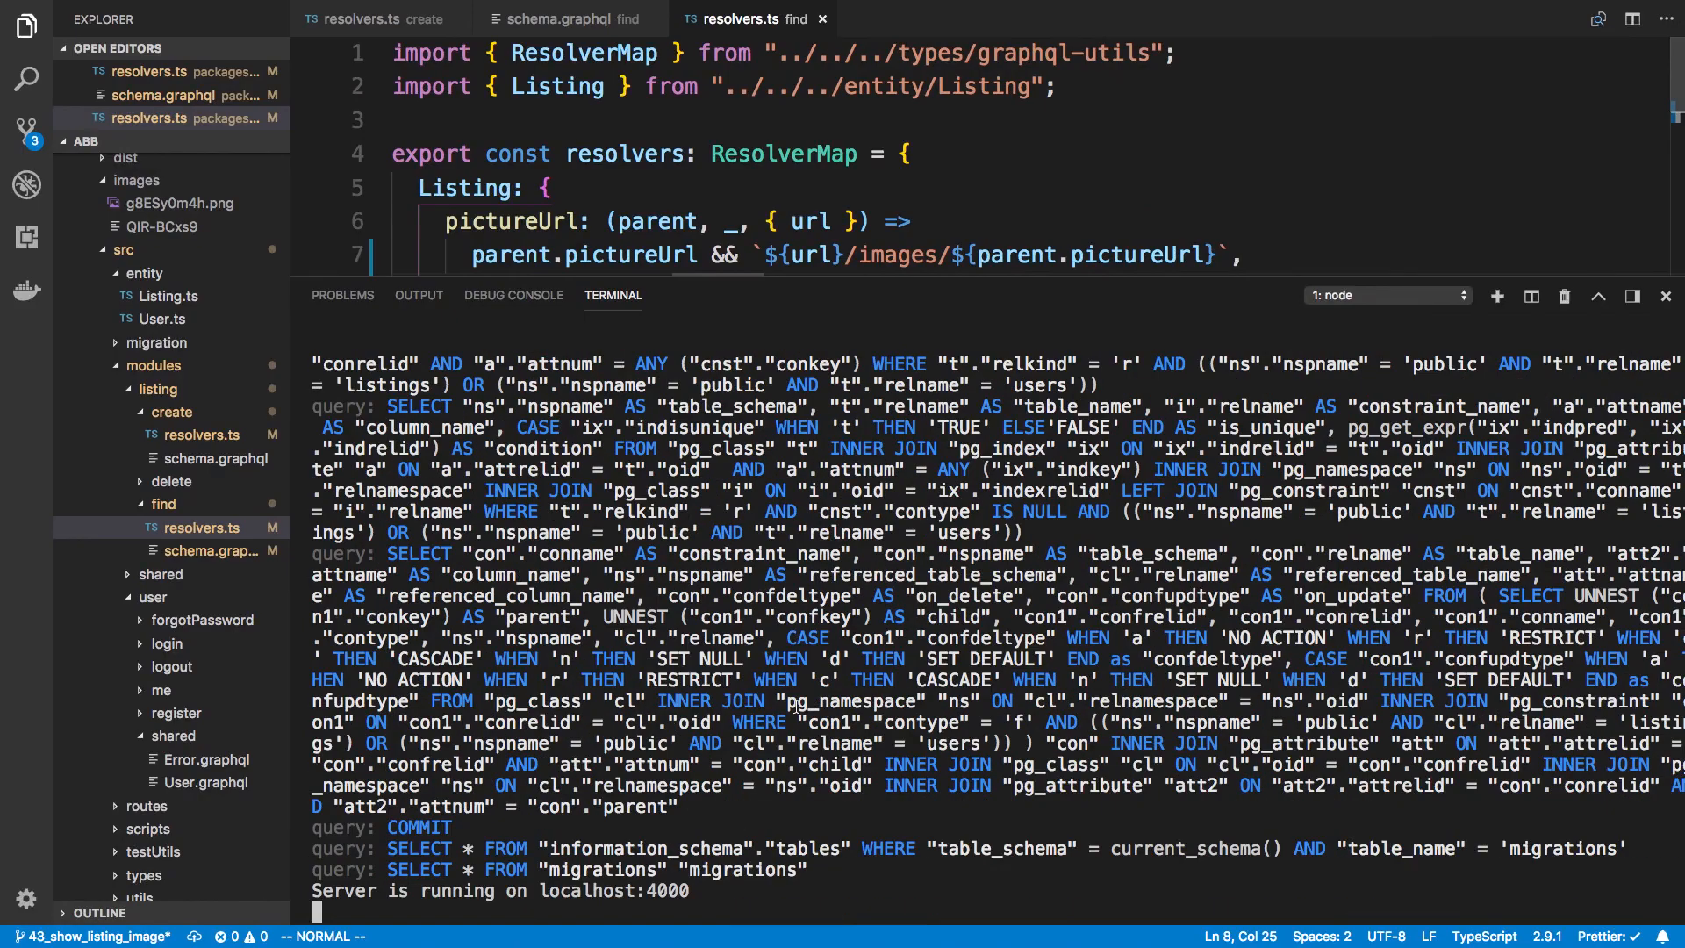
Rename user to owner in the Playground findListings query and refresh the schema.
click(846, 300)
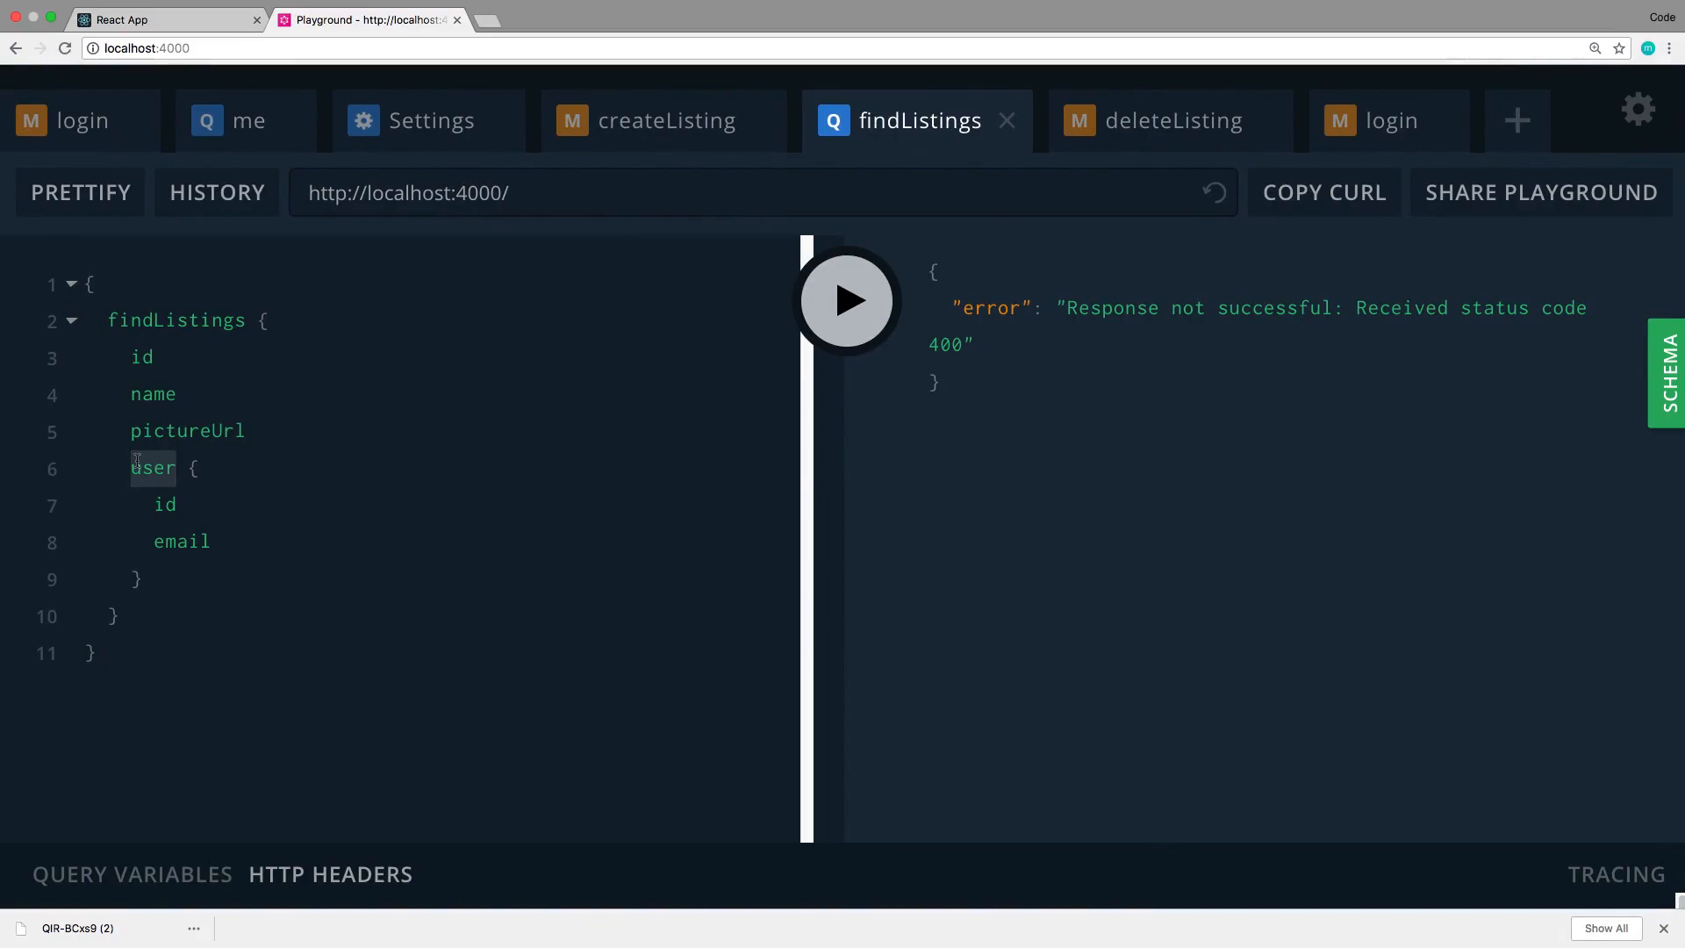
text(owner)
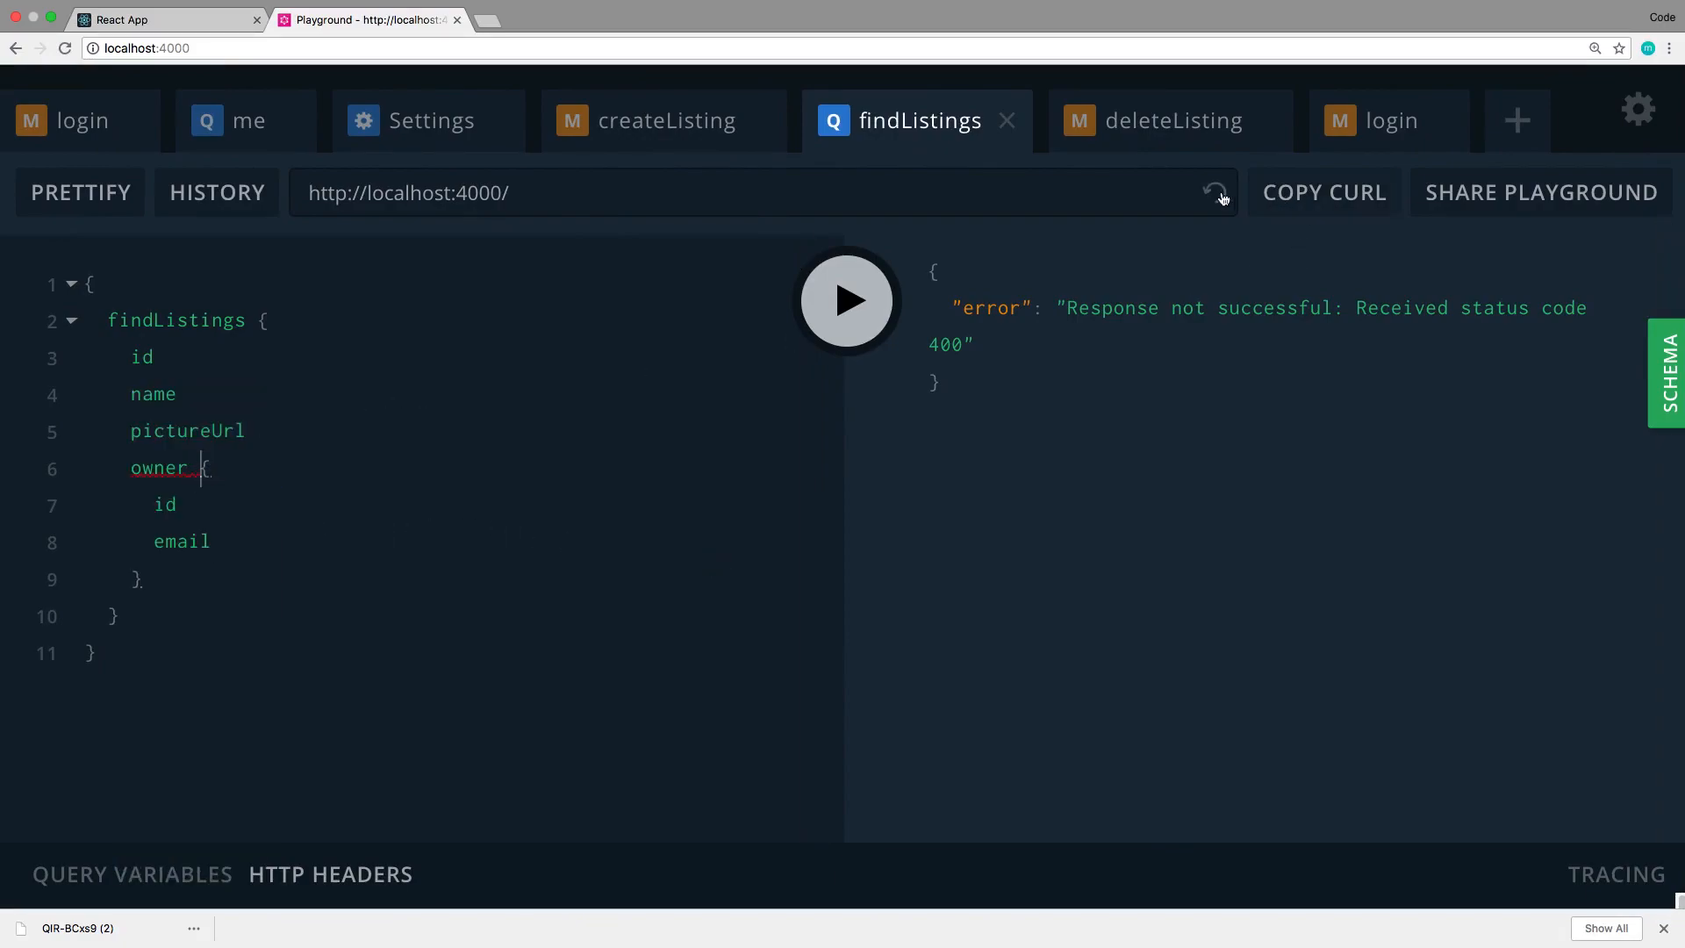
click(845, 300)
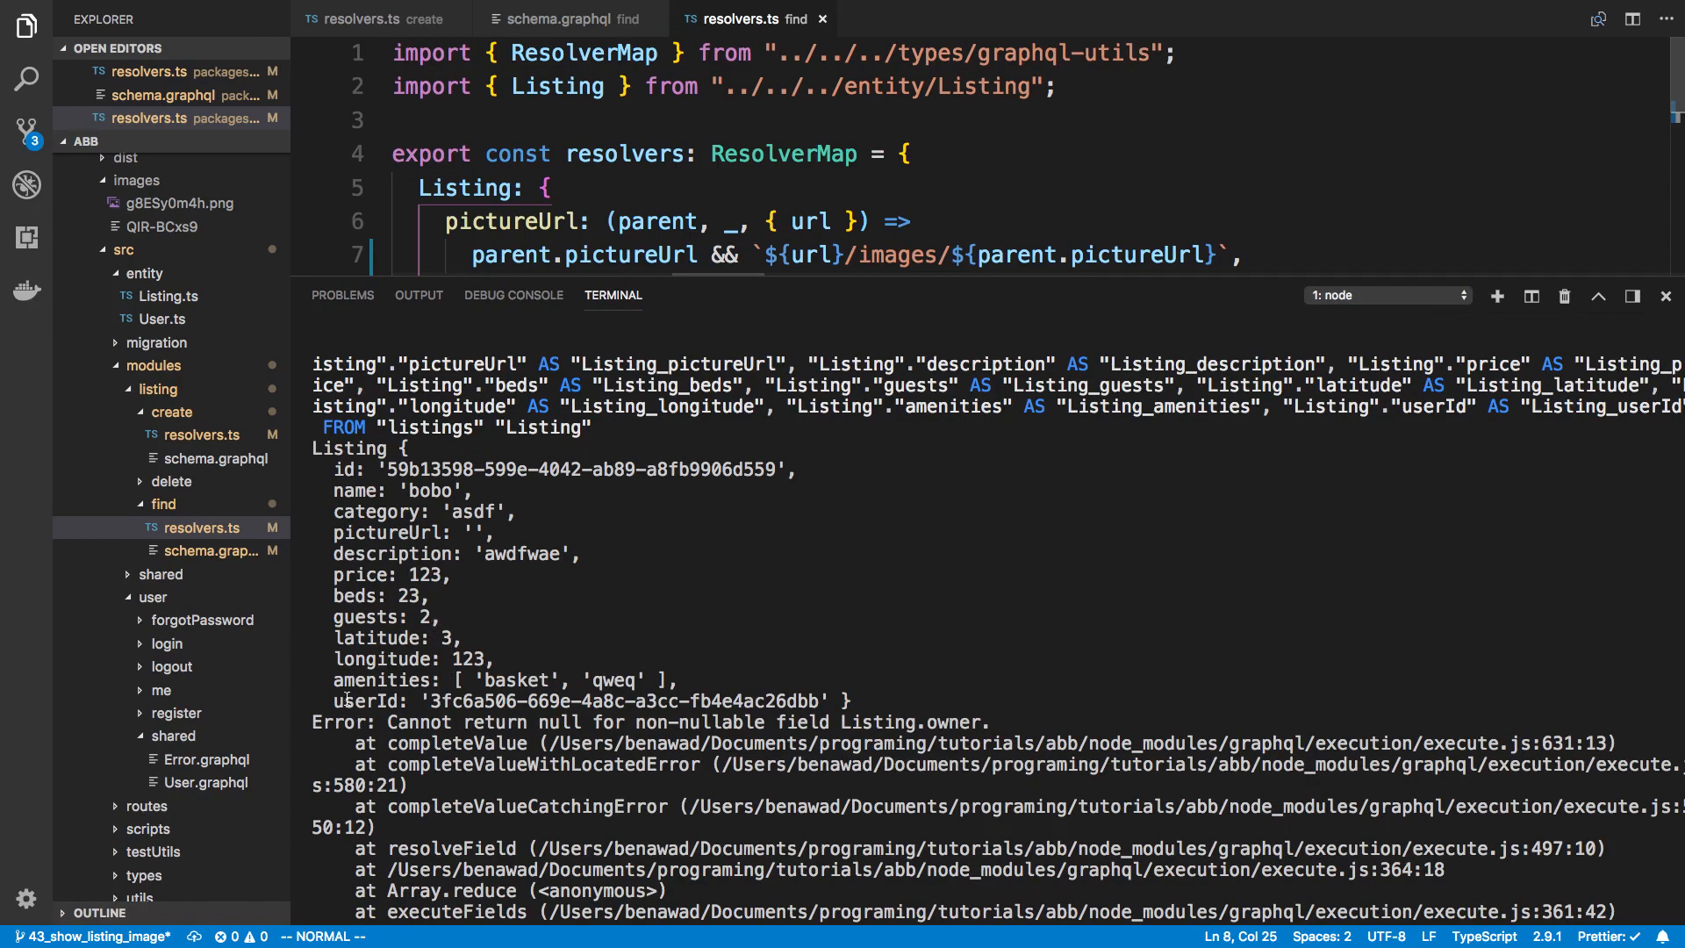
mouse_move(572, 646)
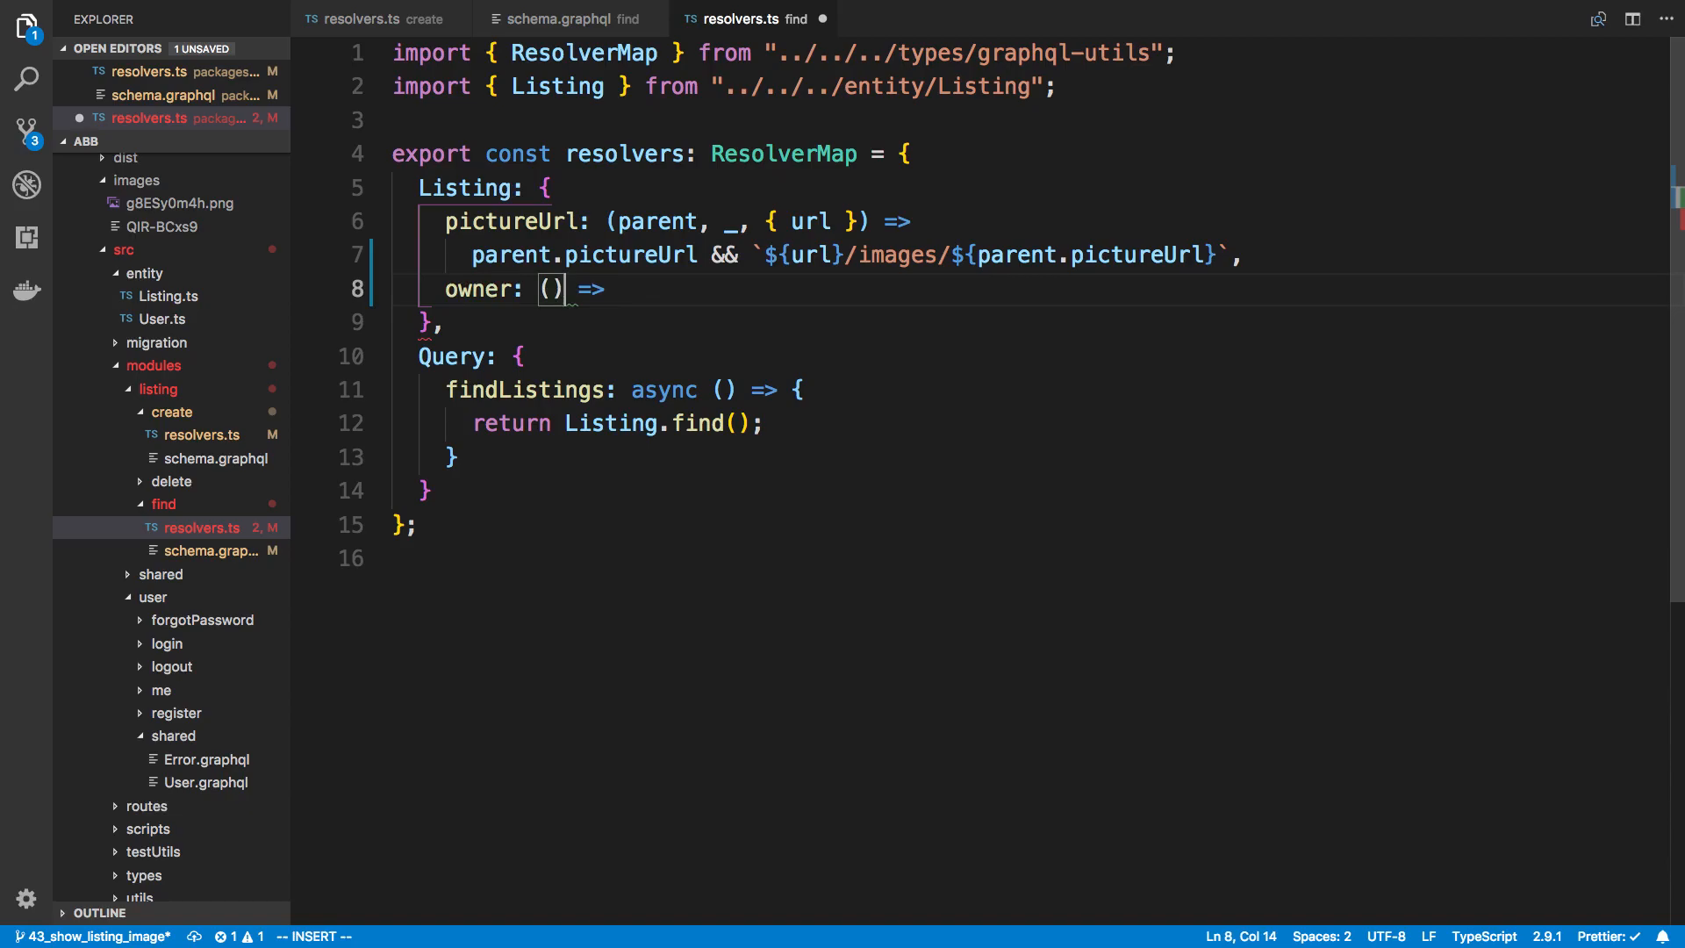
Write owner: ({ userId }) => User.findOne({ where: { id: userId } }) in the resolver.
text({userIdj})
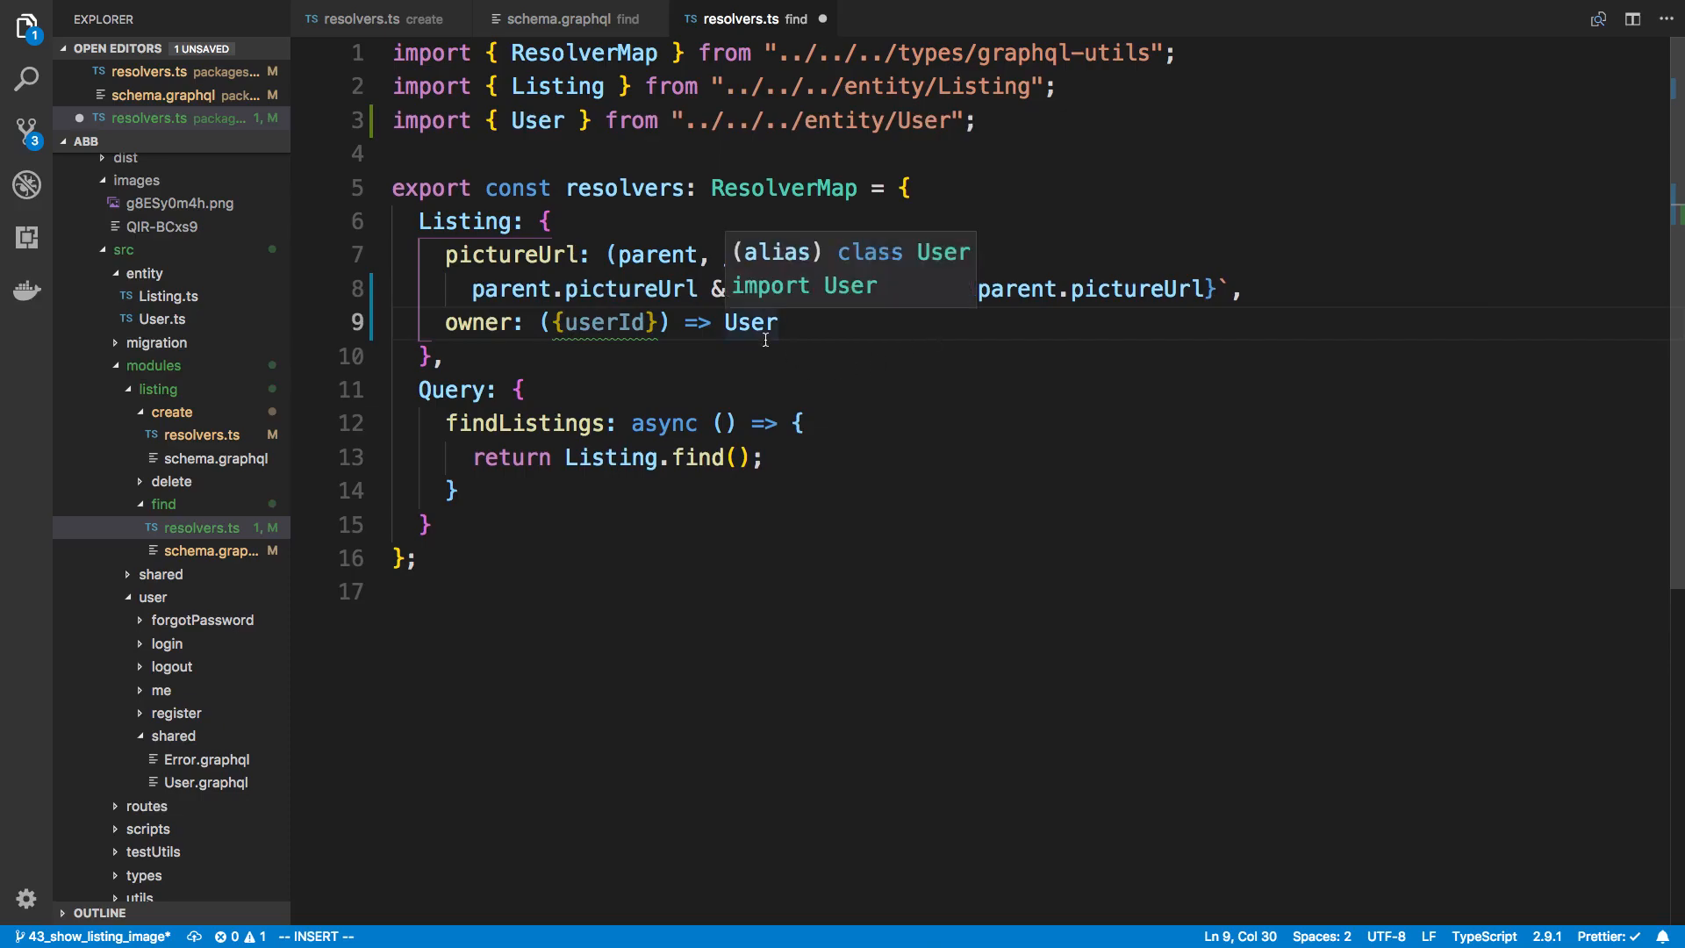
text(.findOne()
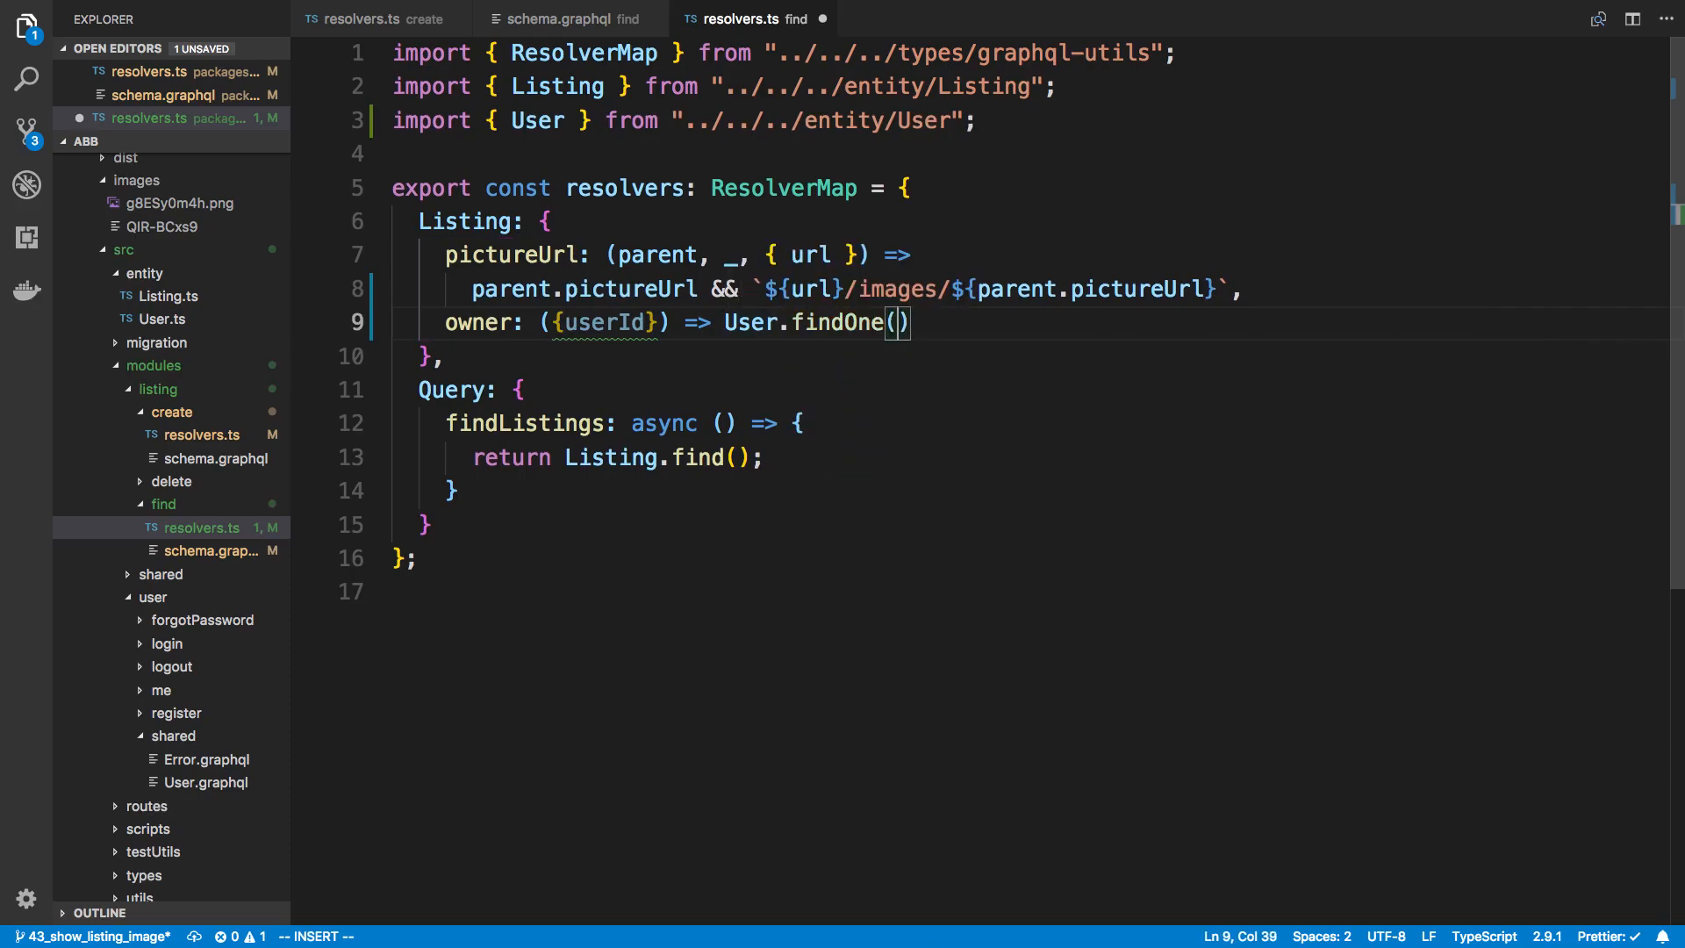
text(where: {}})
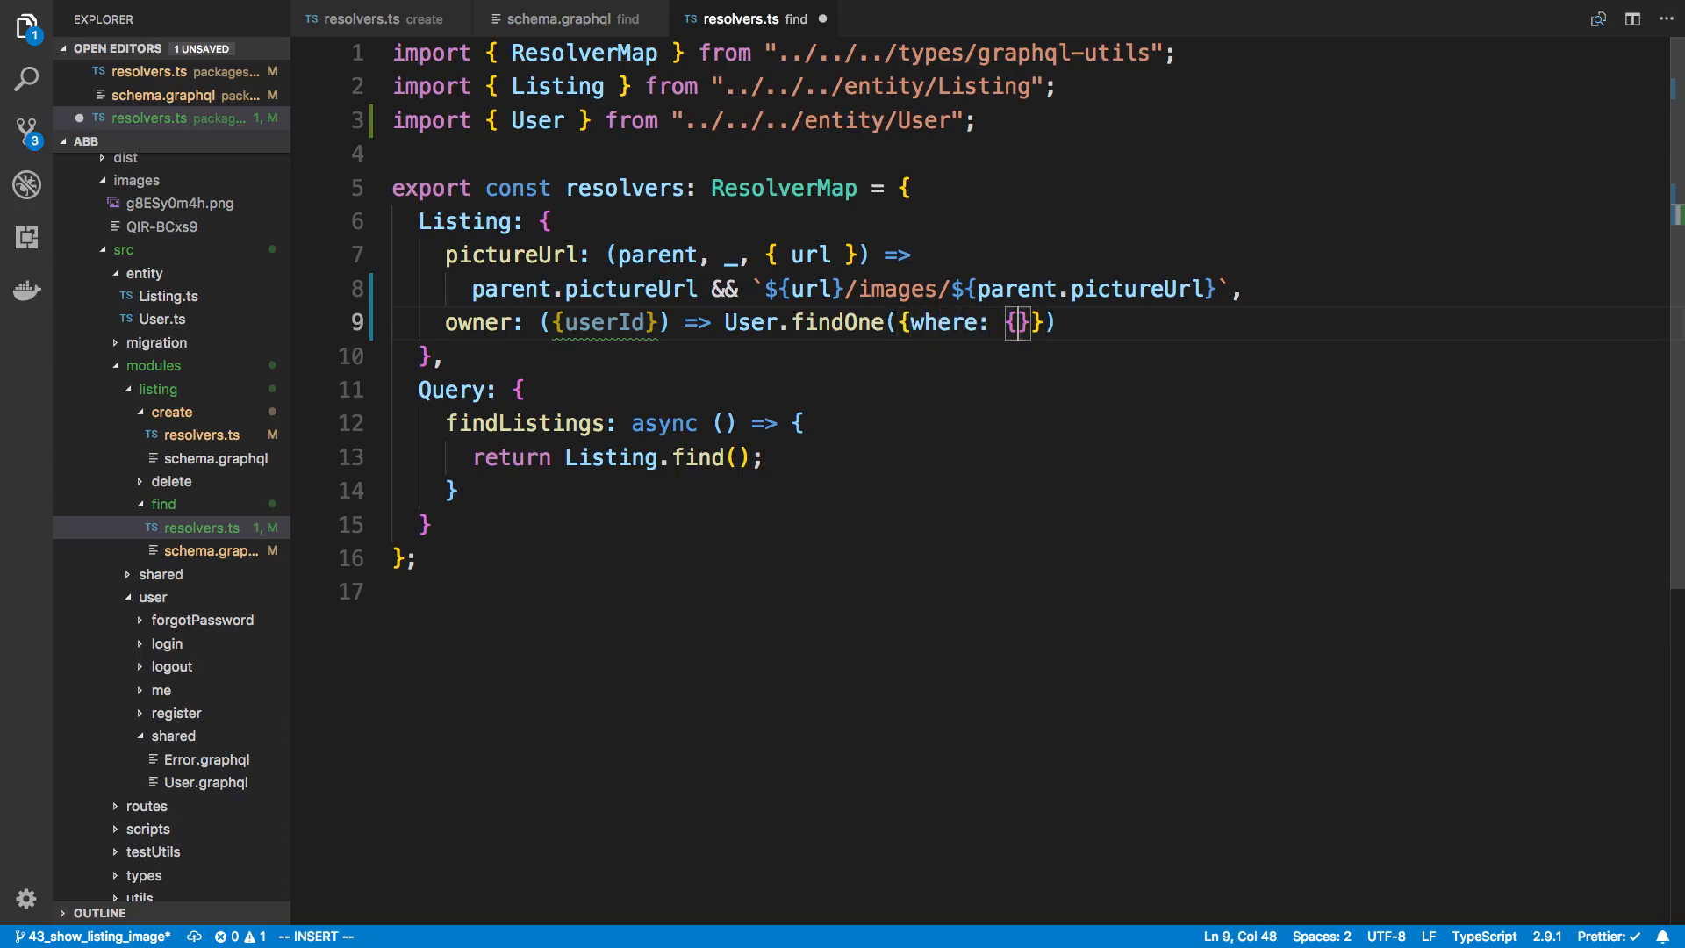
text(id: user)
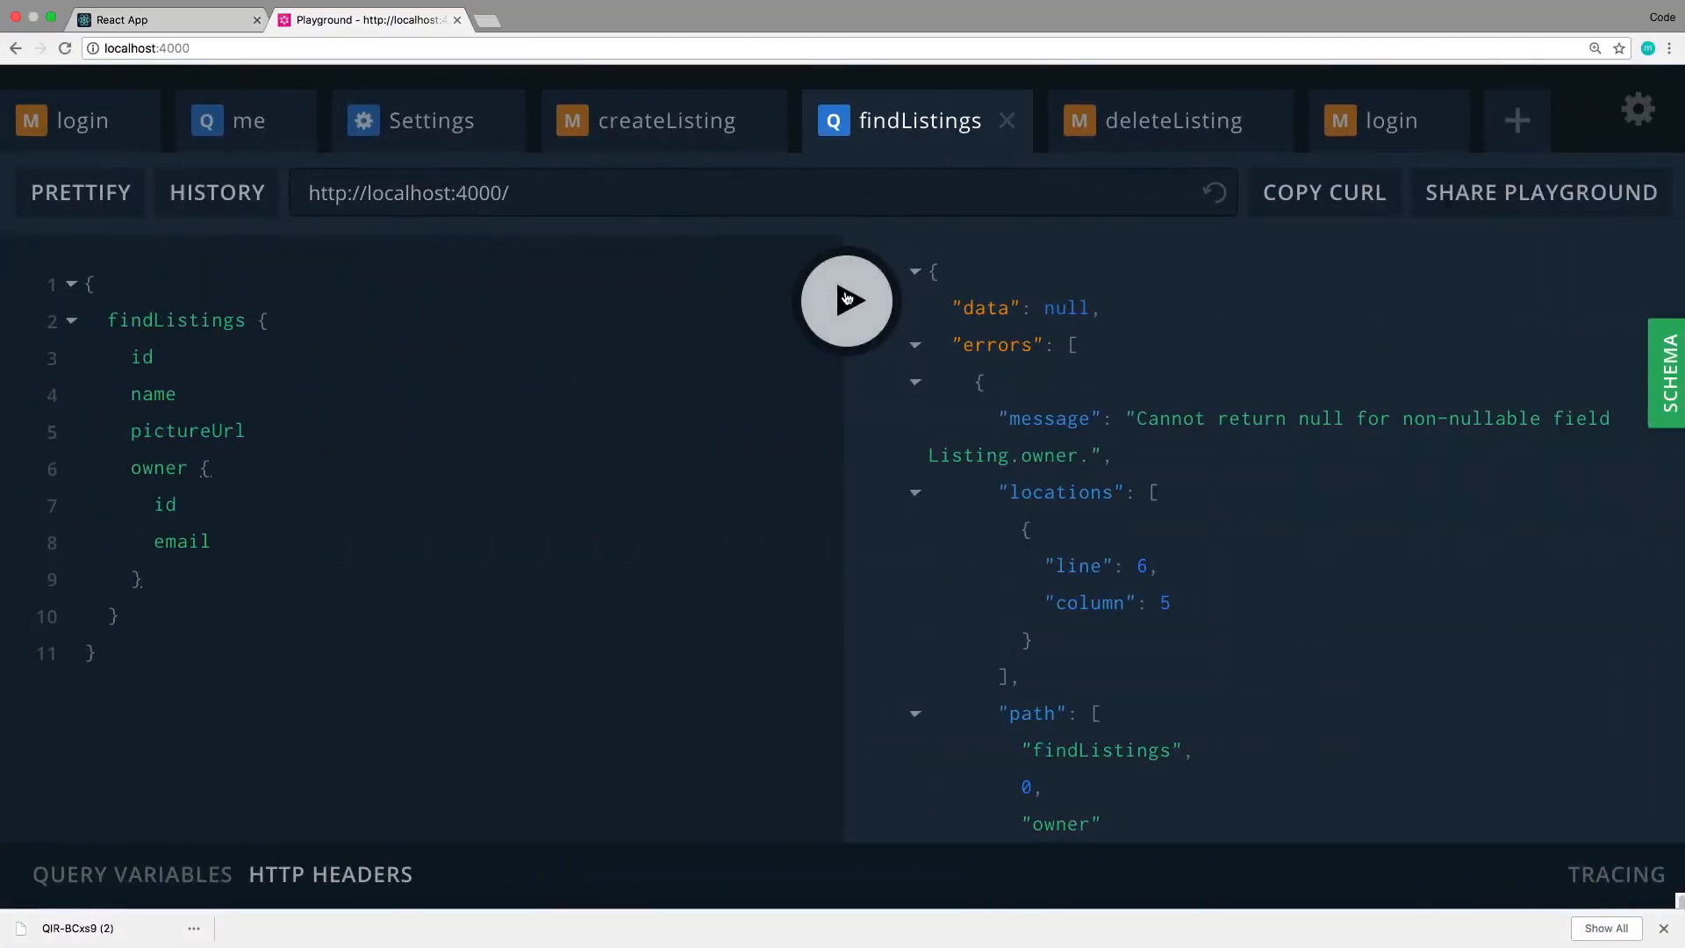
click(846, 300)
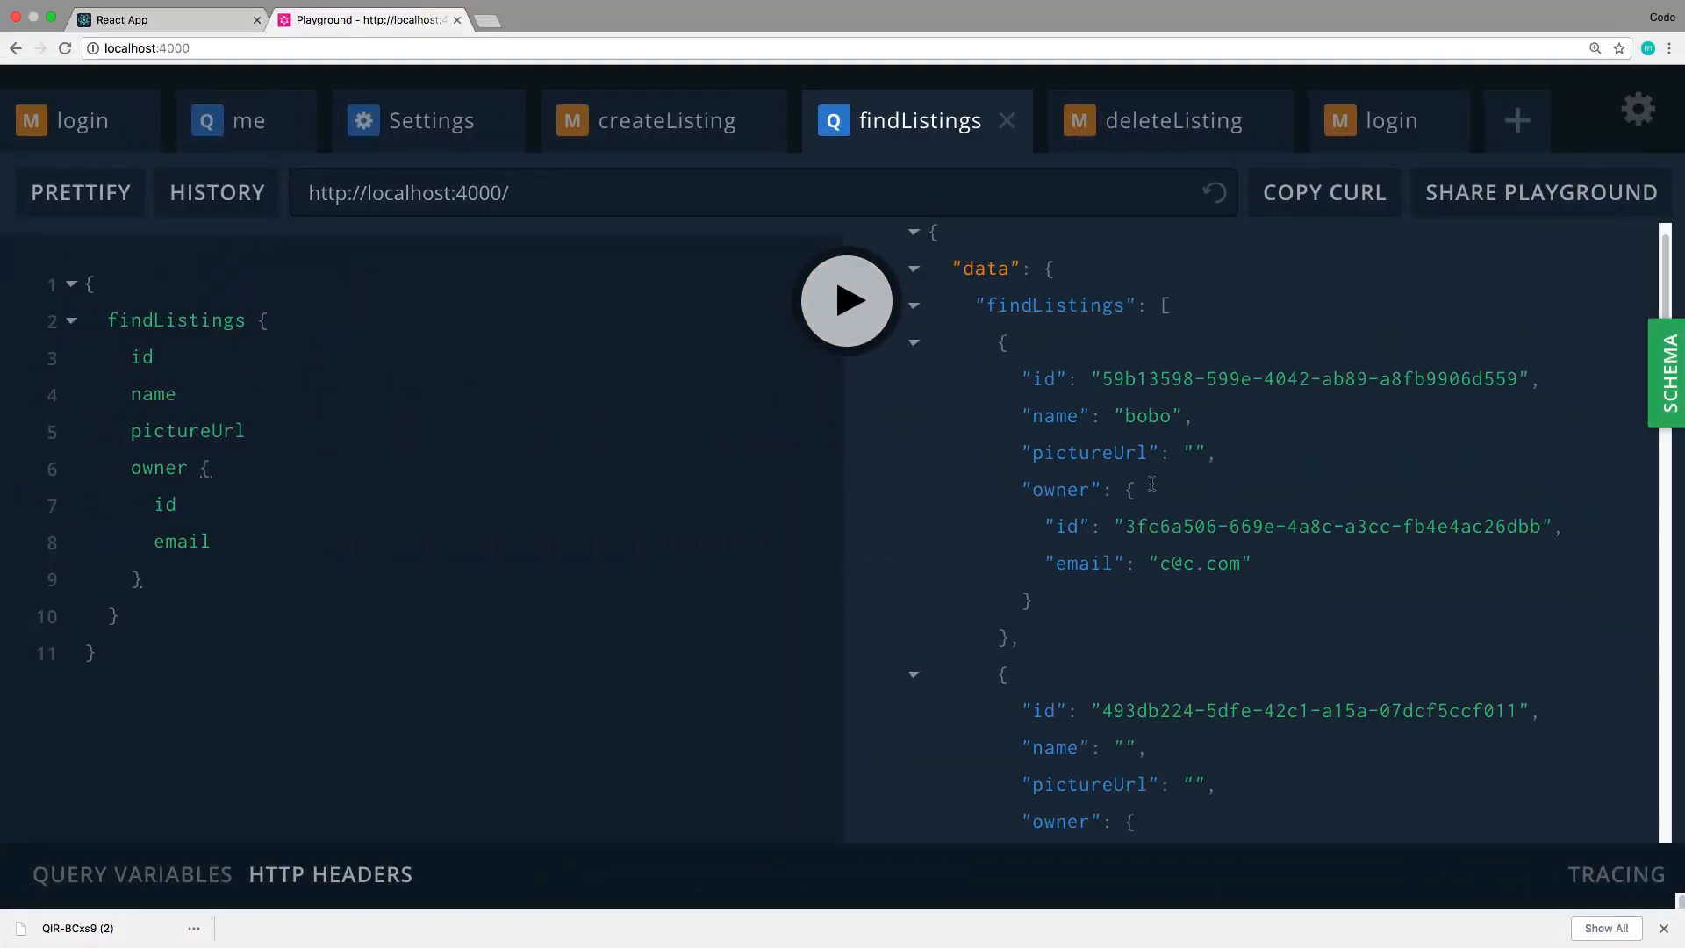
scroll(down, 3)
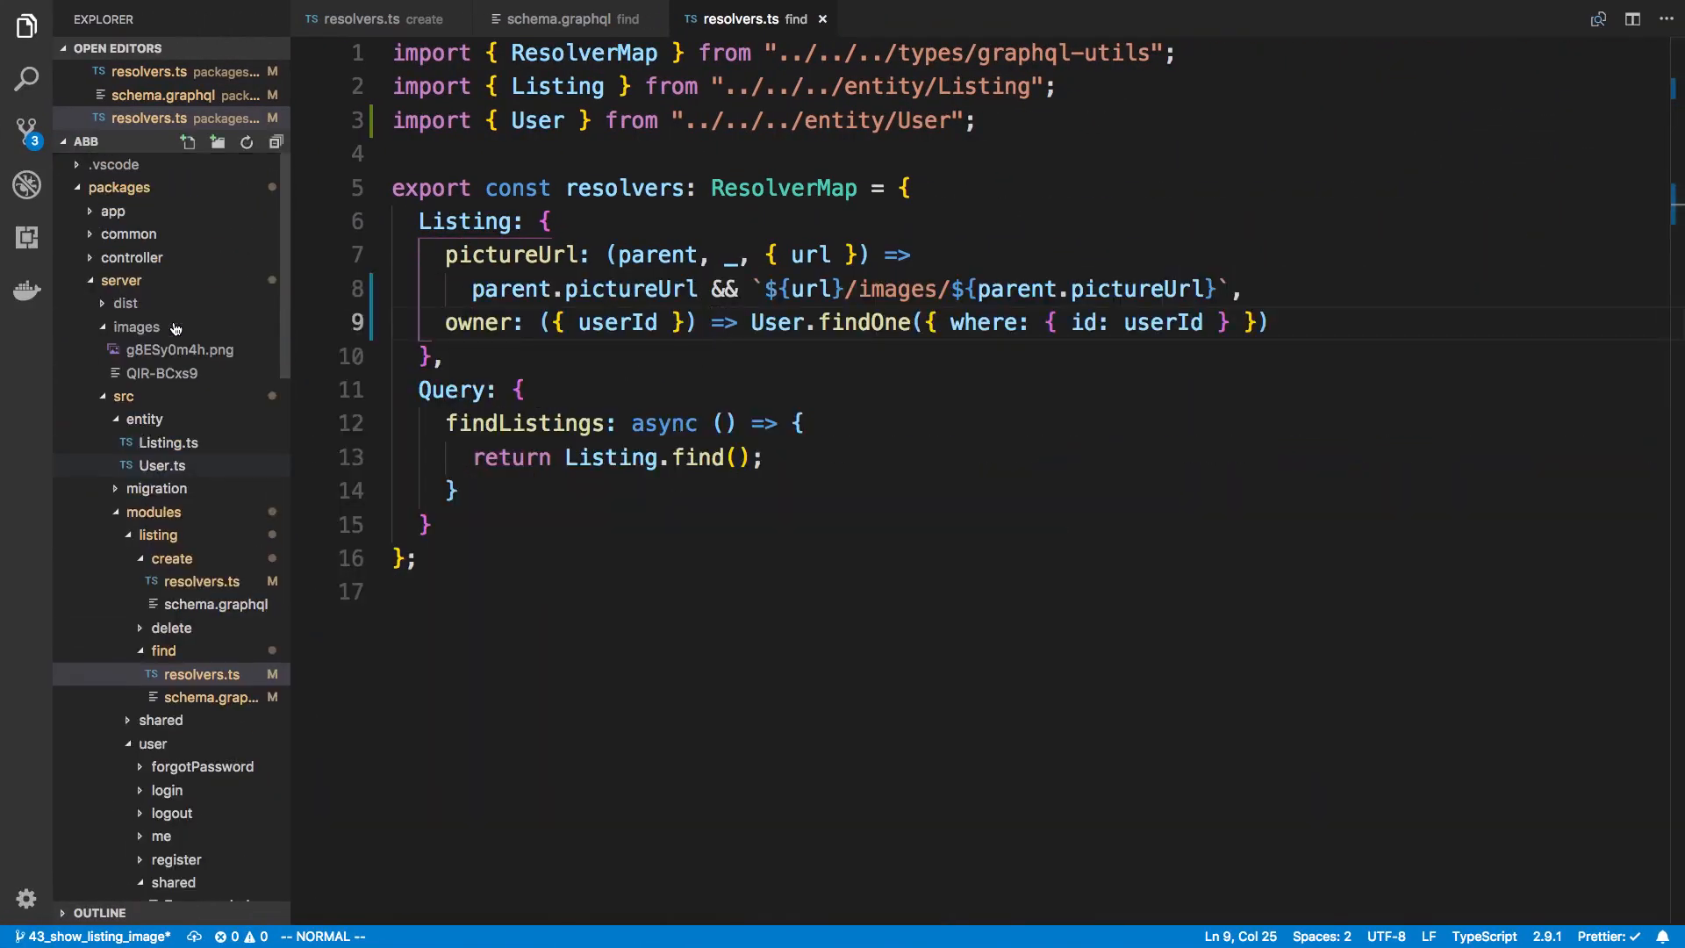
Open controller FindListings/index.tsx and add owner { id email } to the query.
click(131, 257)
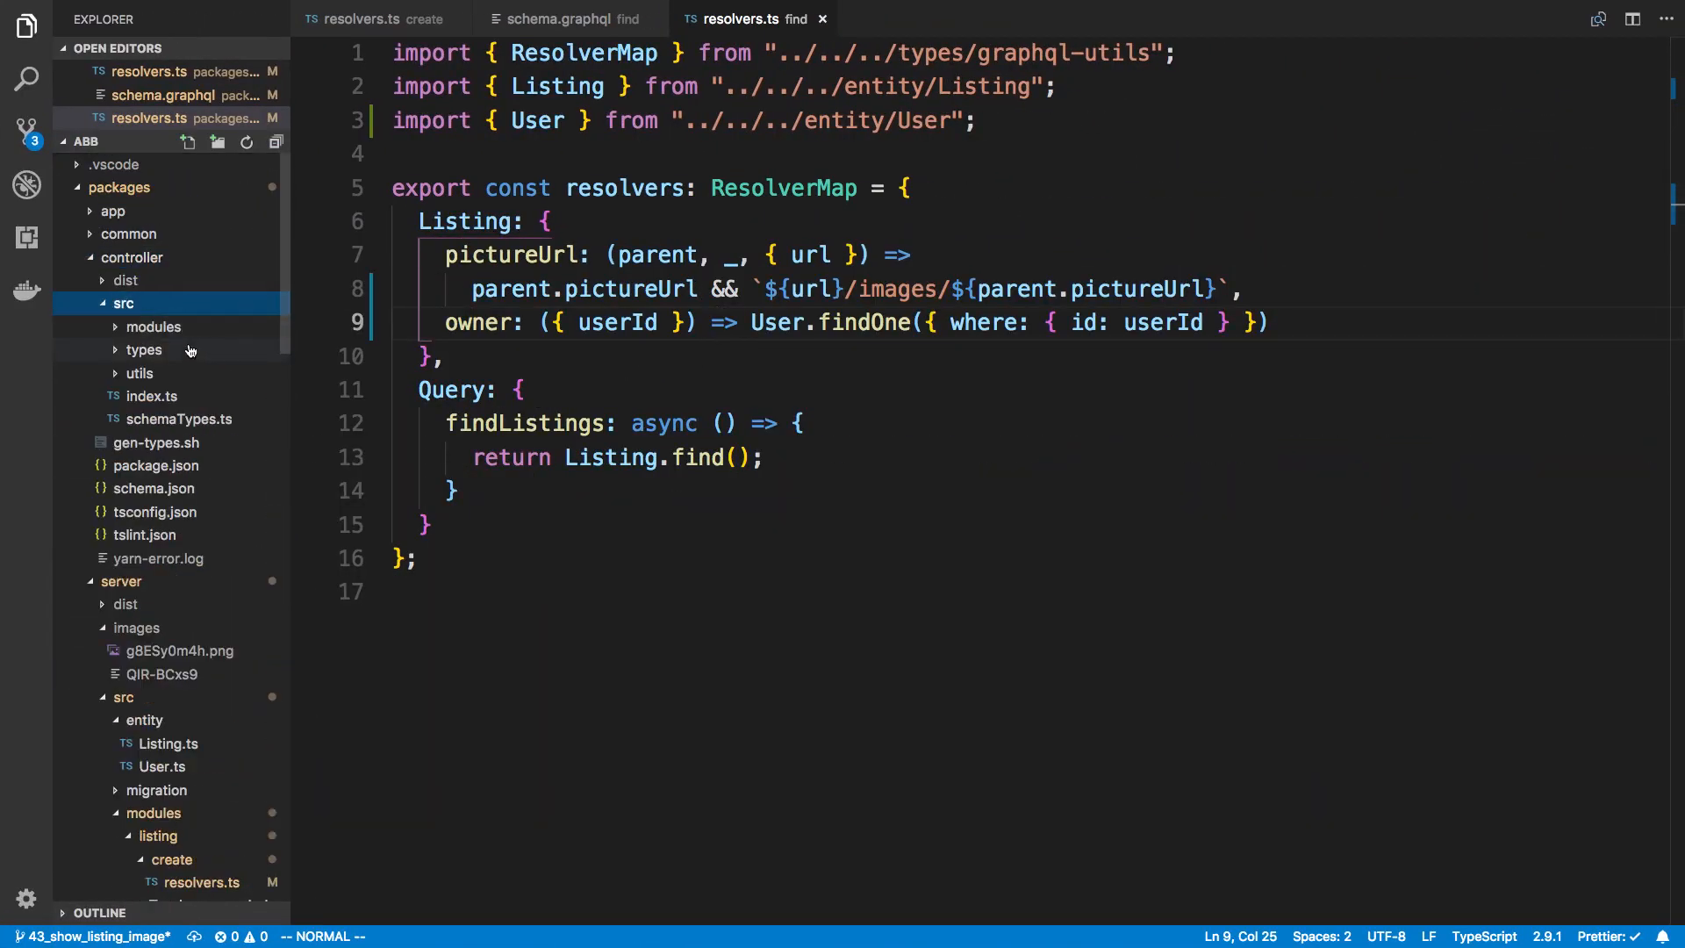
click(154, 326)
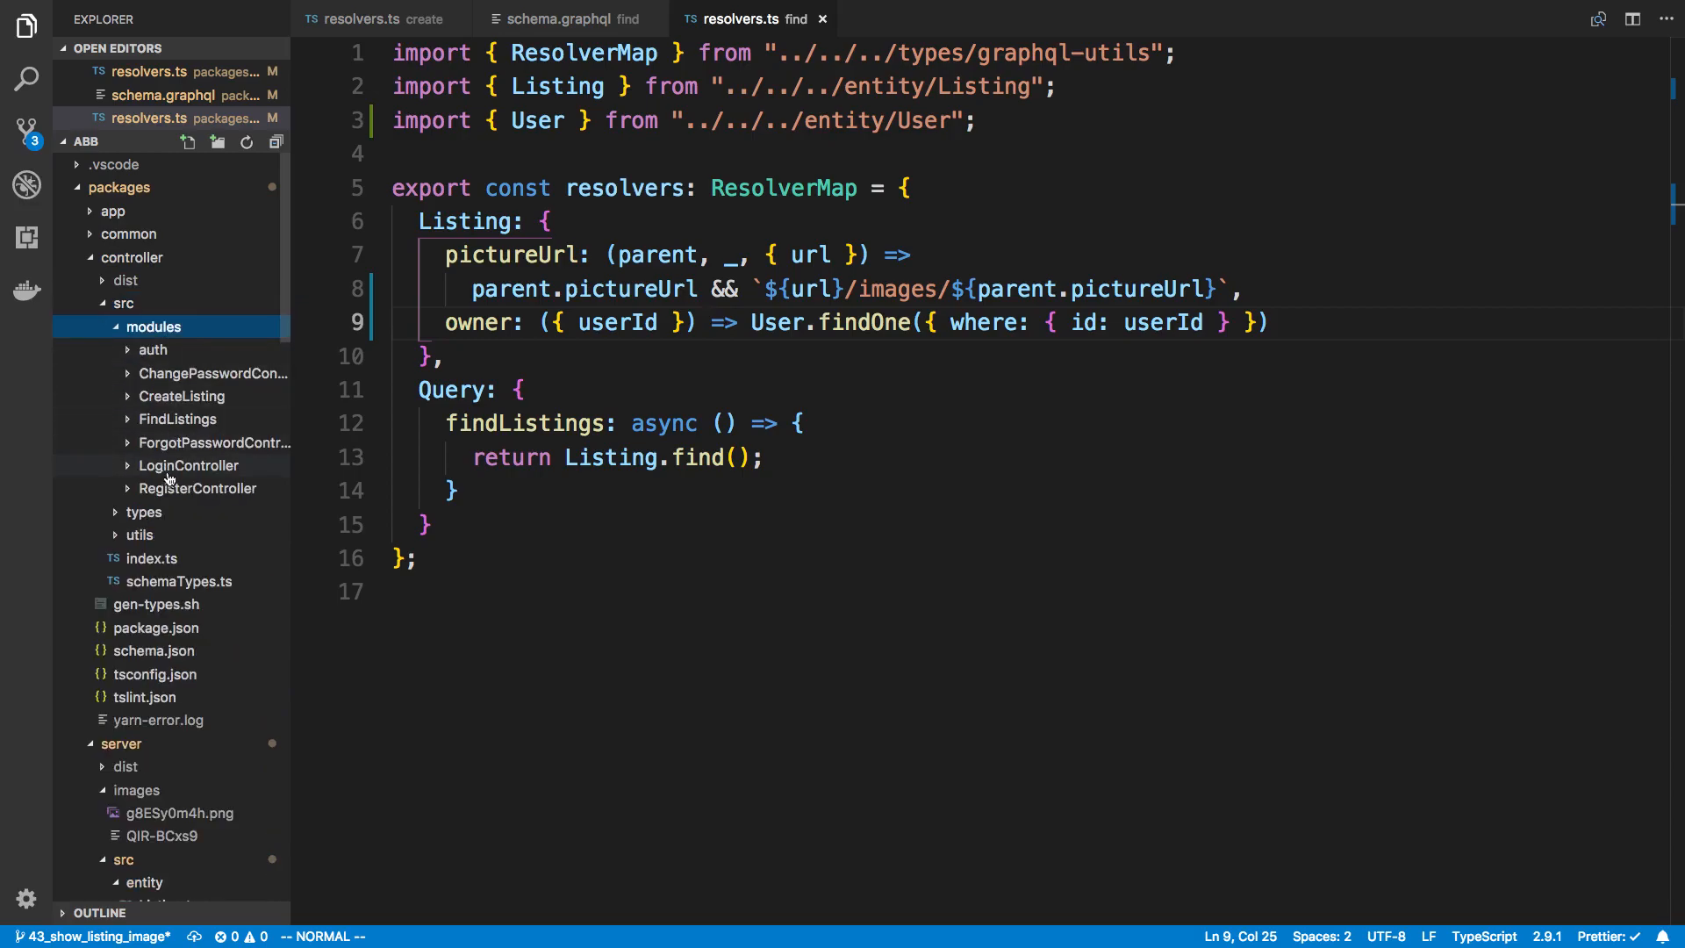
click(181, 464)
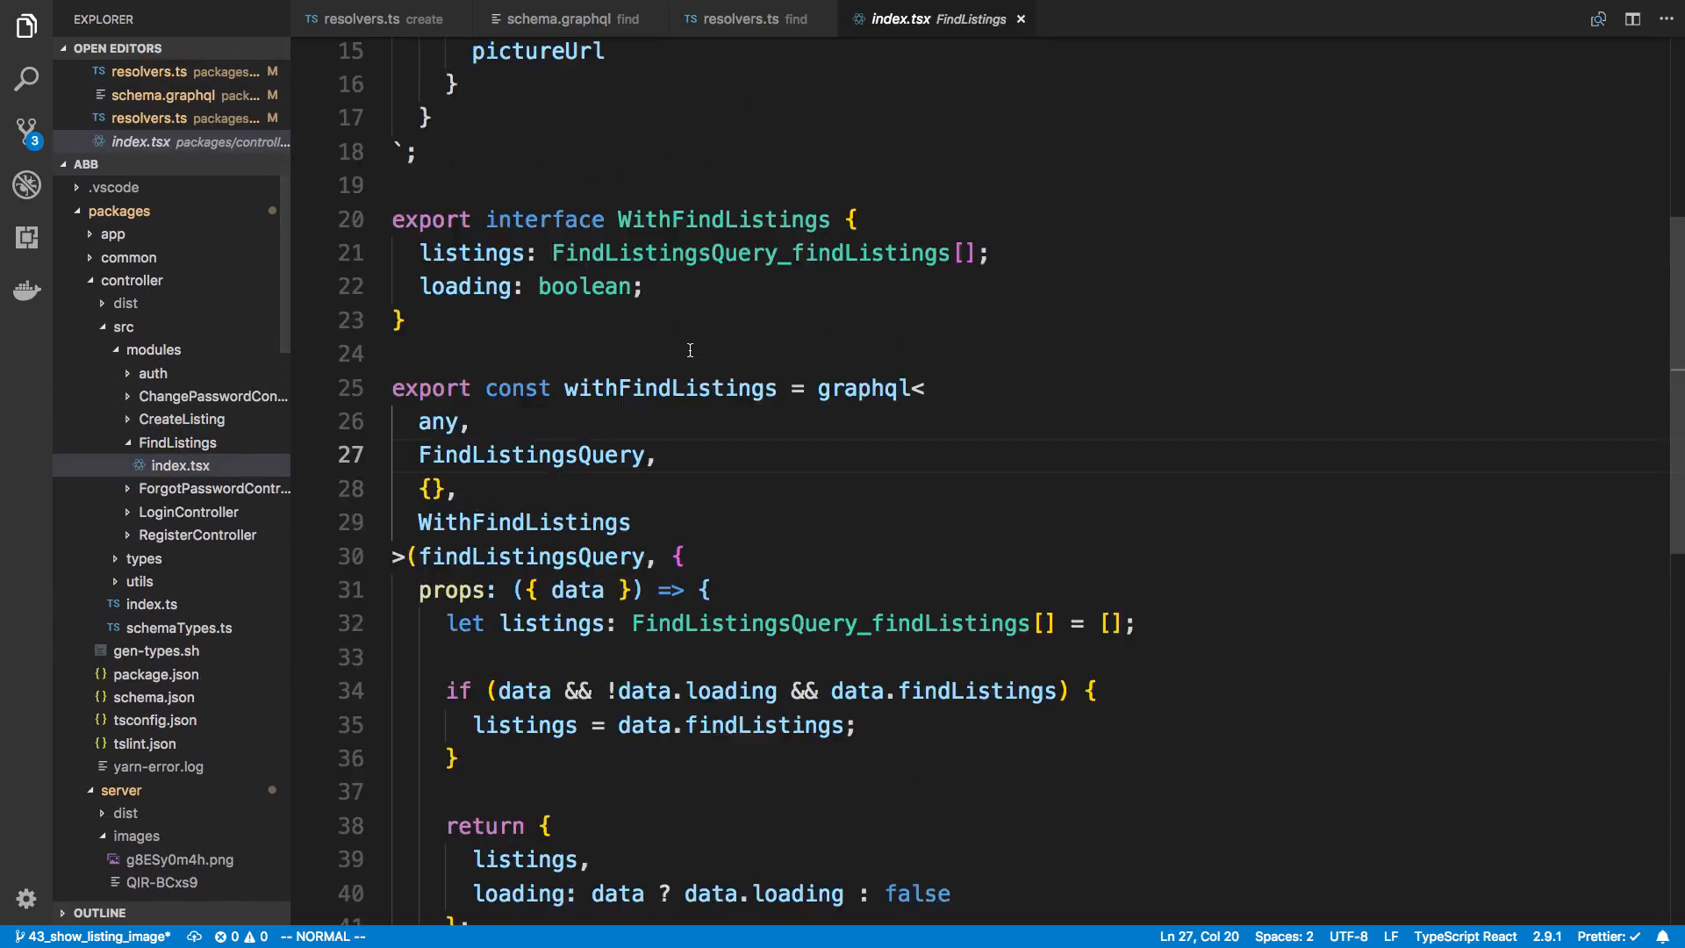
scroll(up, 3)
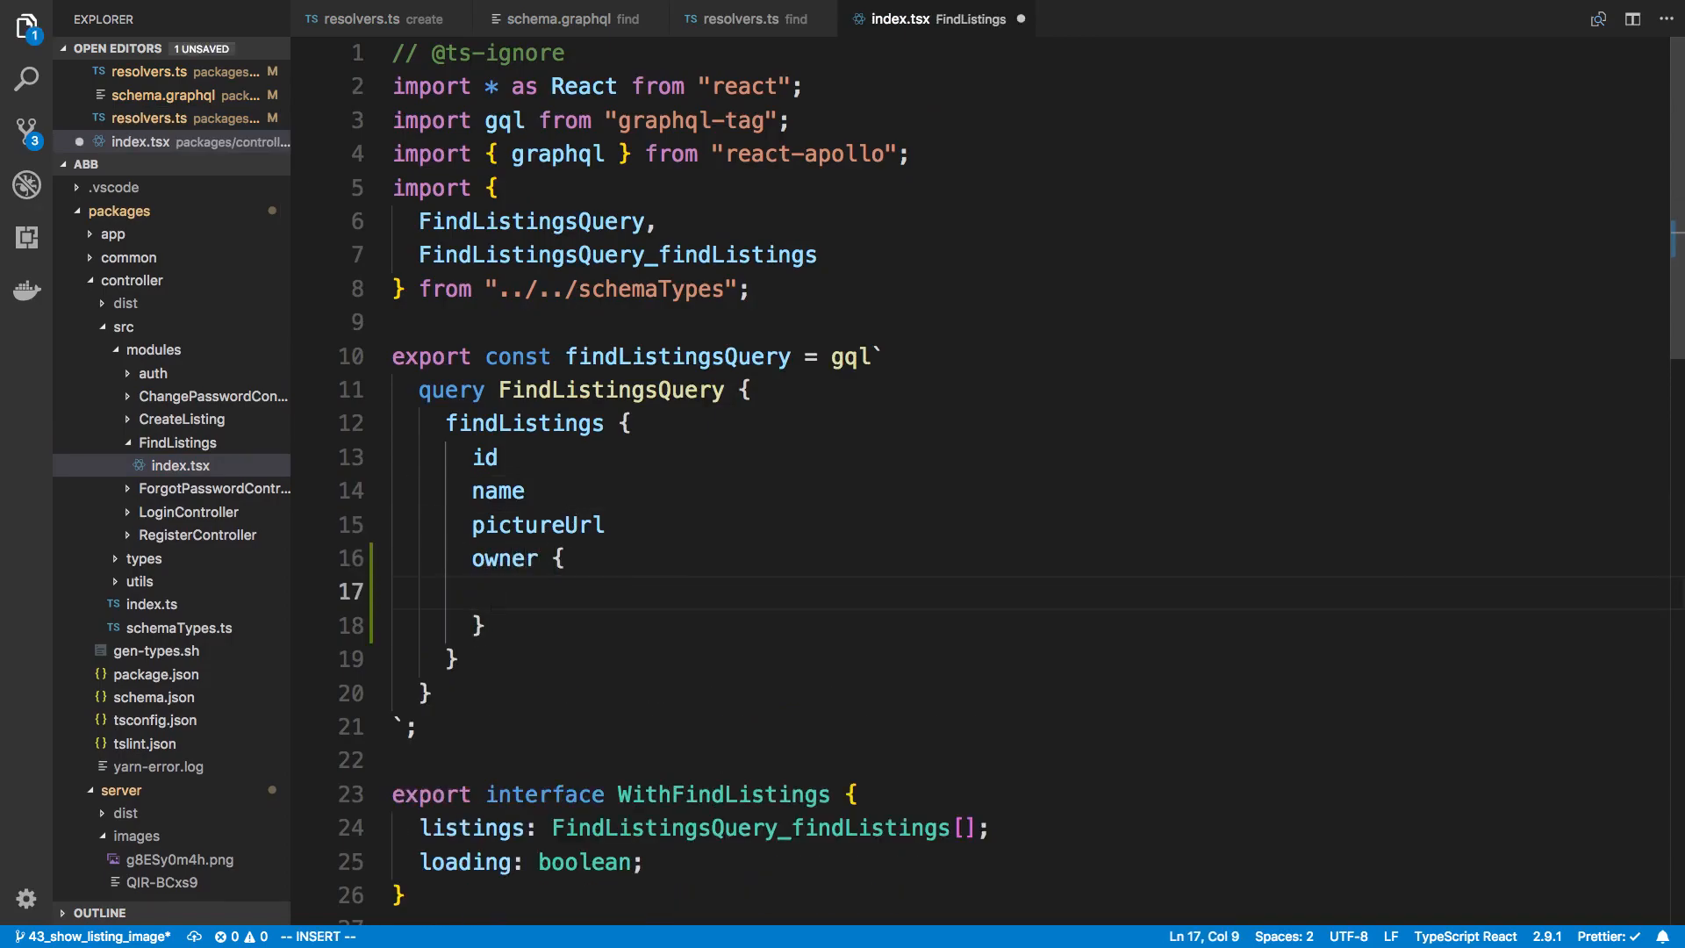
text(id)
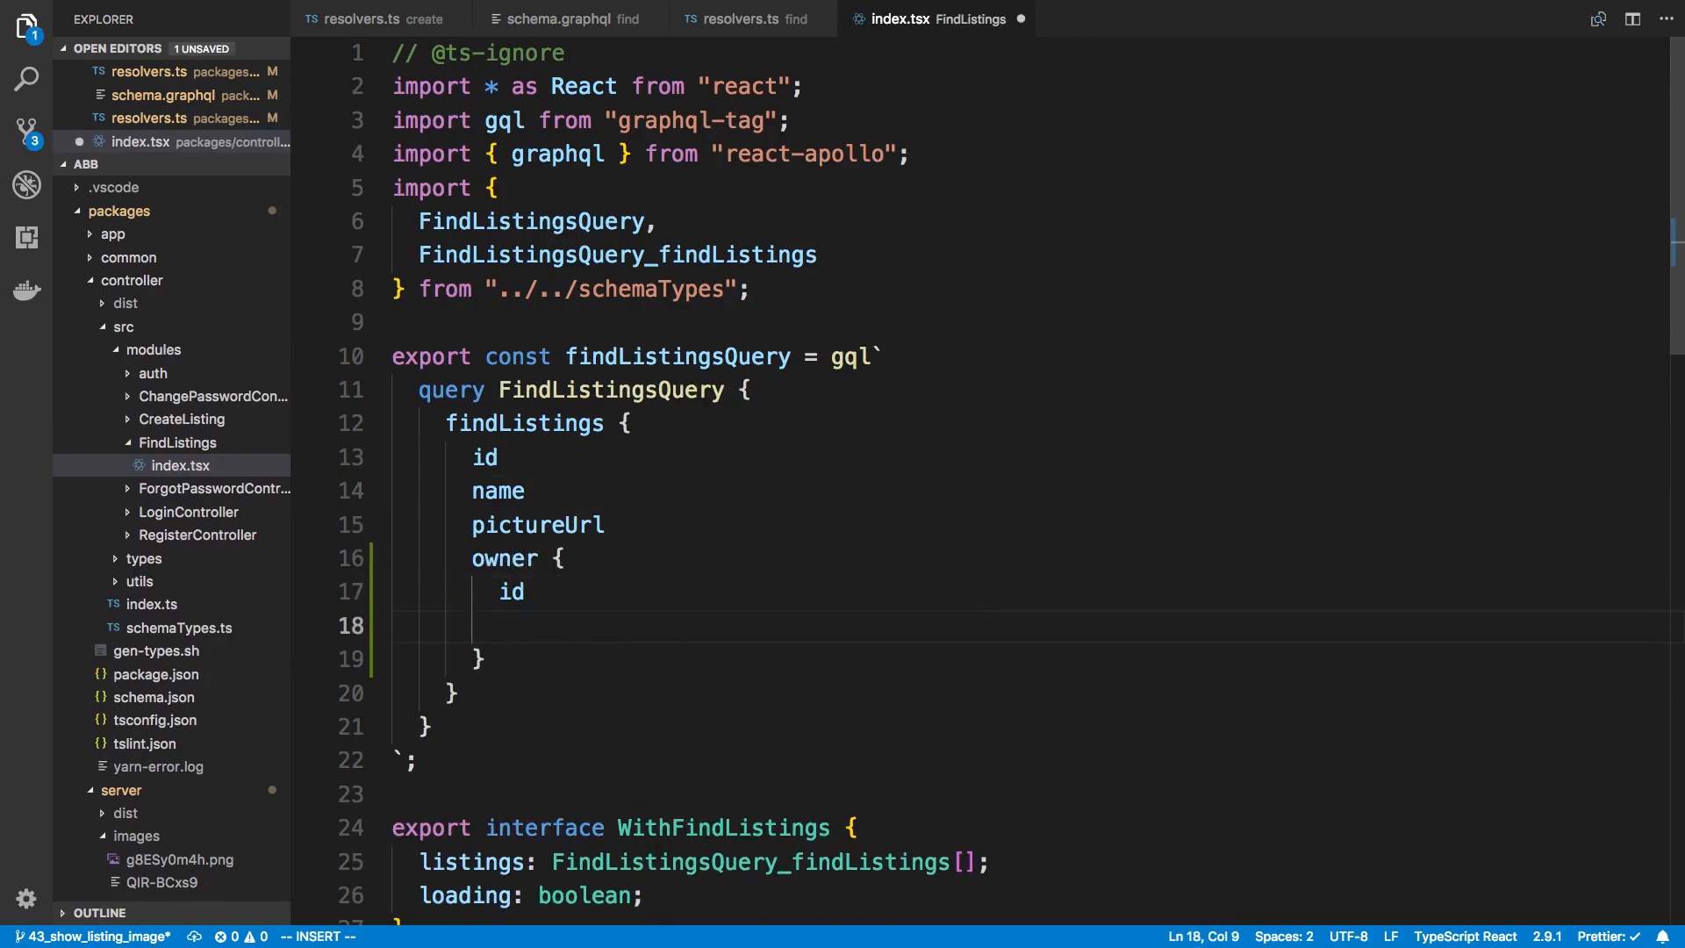
text(e)
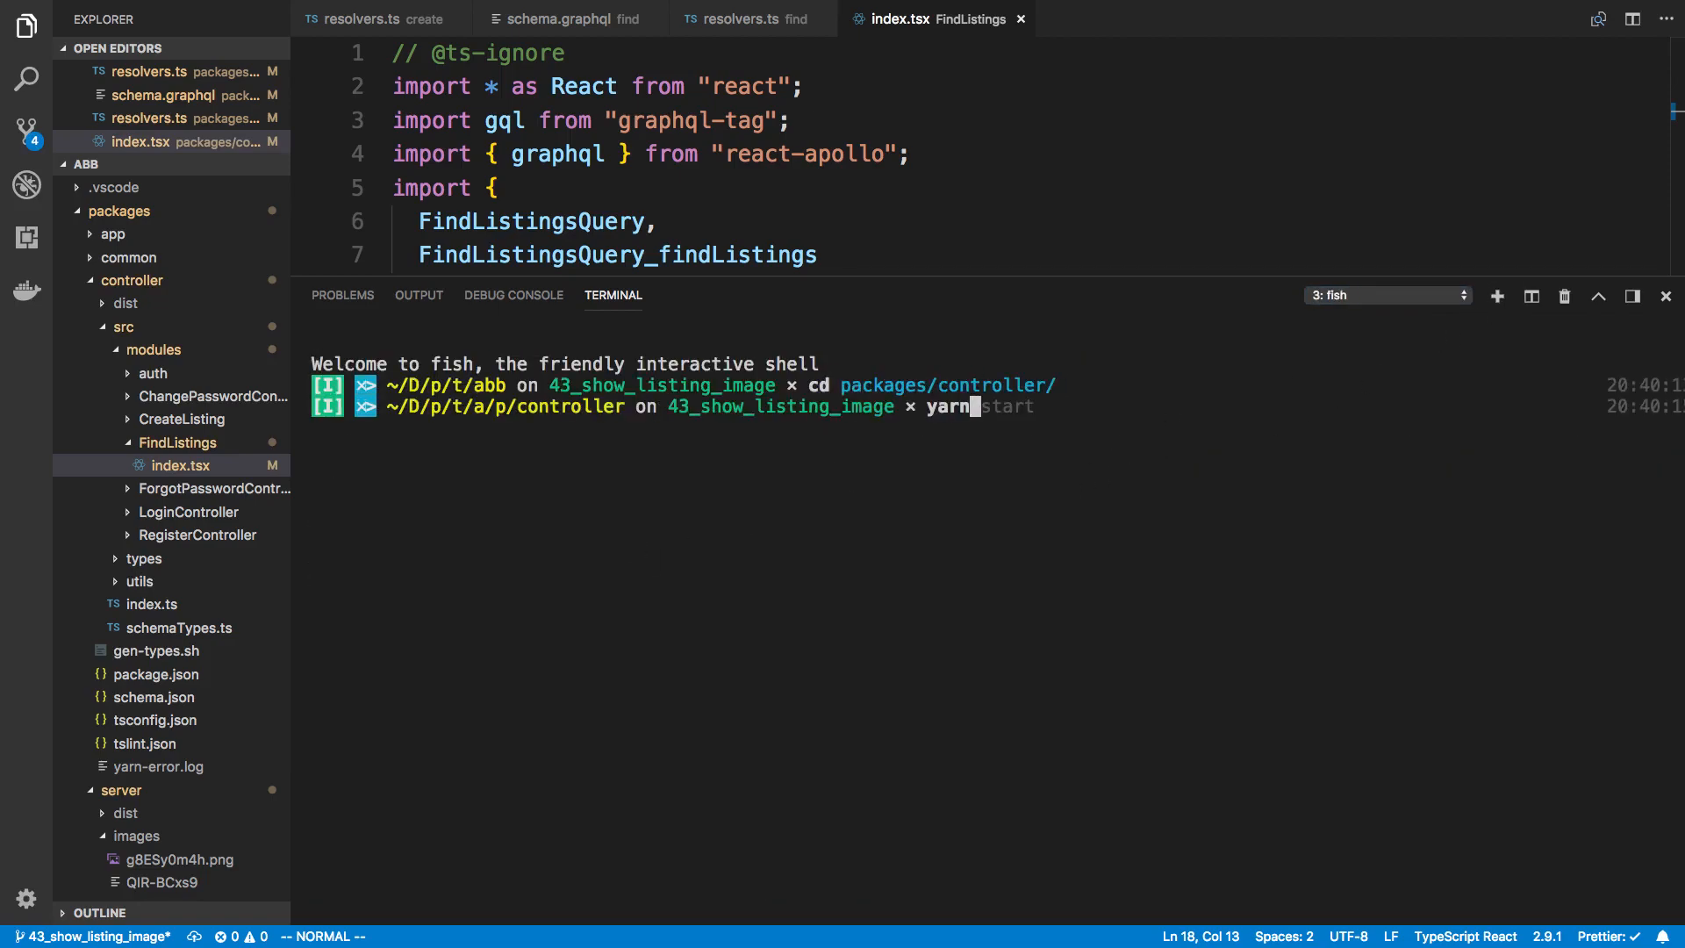
Run yarn refresh:types in packages/controller to regenerate the GraphQL types.
click(1666, 295)
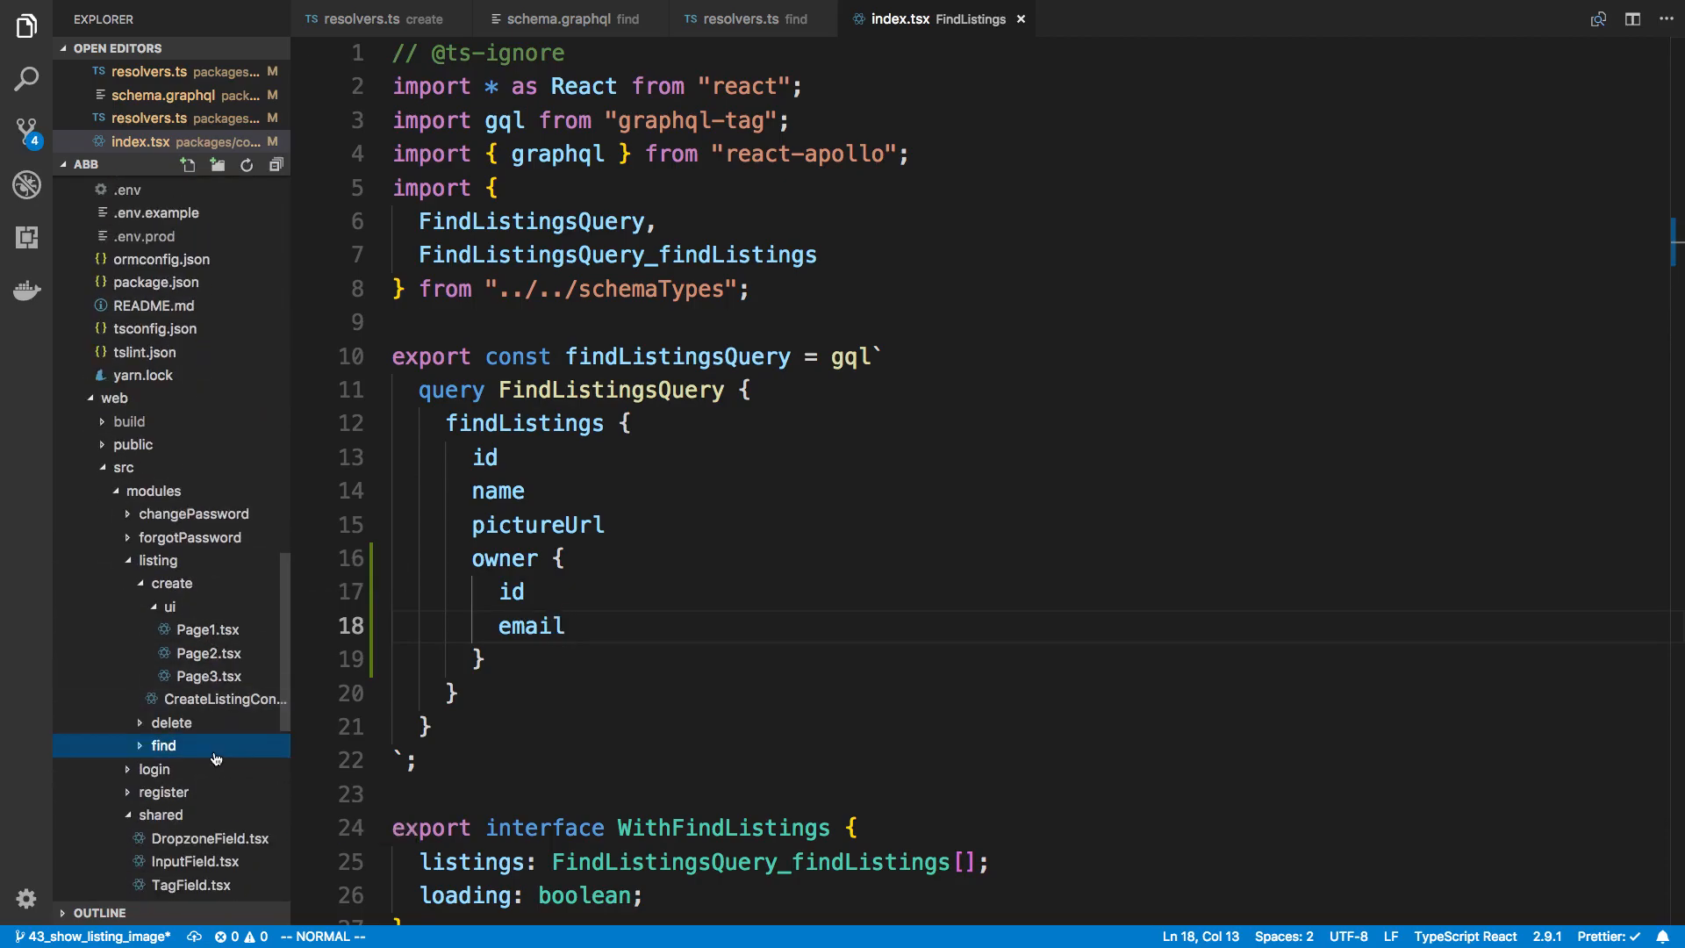
click(164, 744)
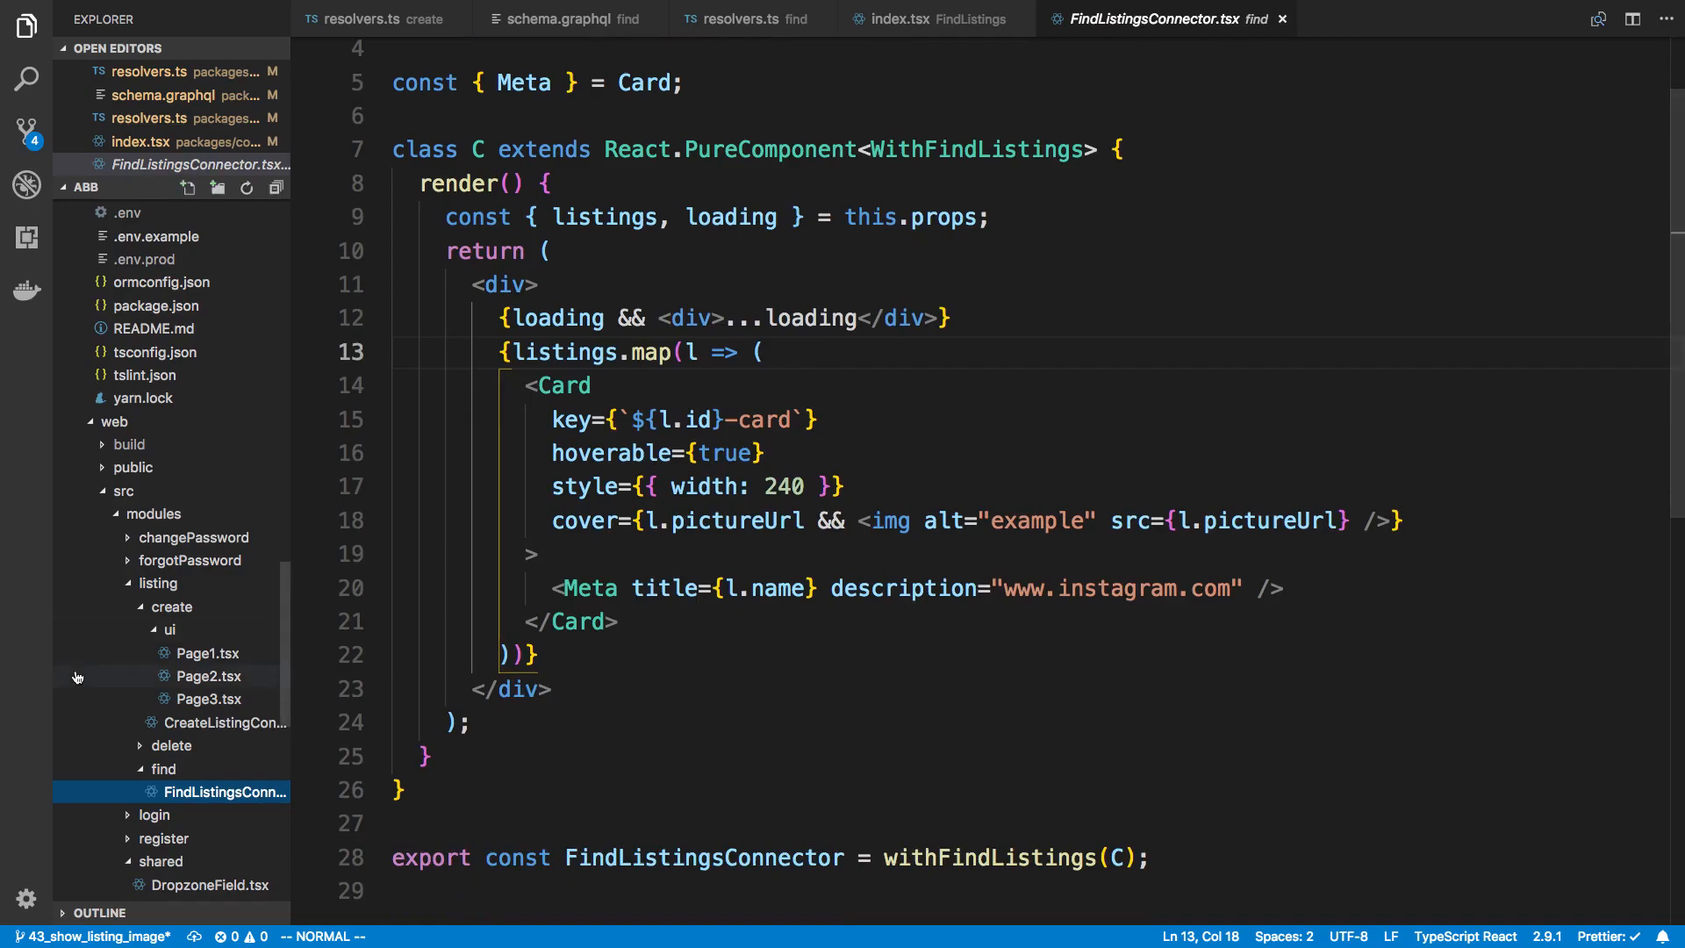
scroll(down, 3)
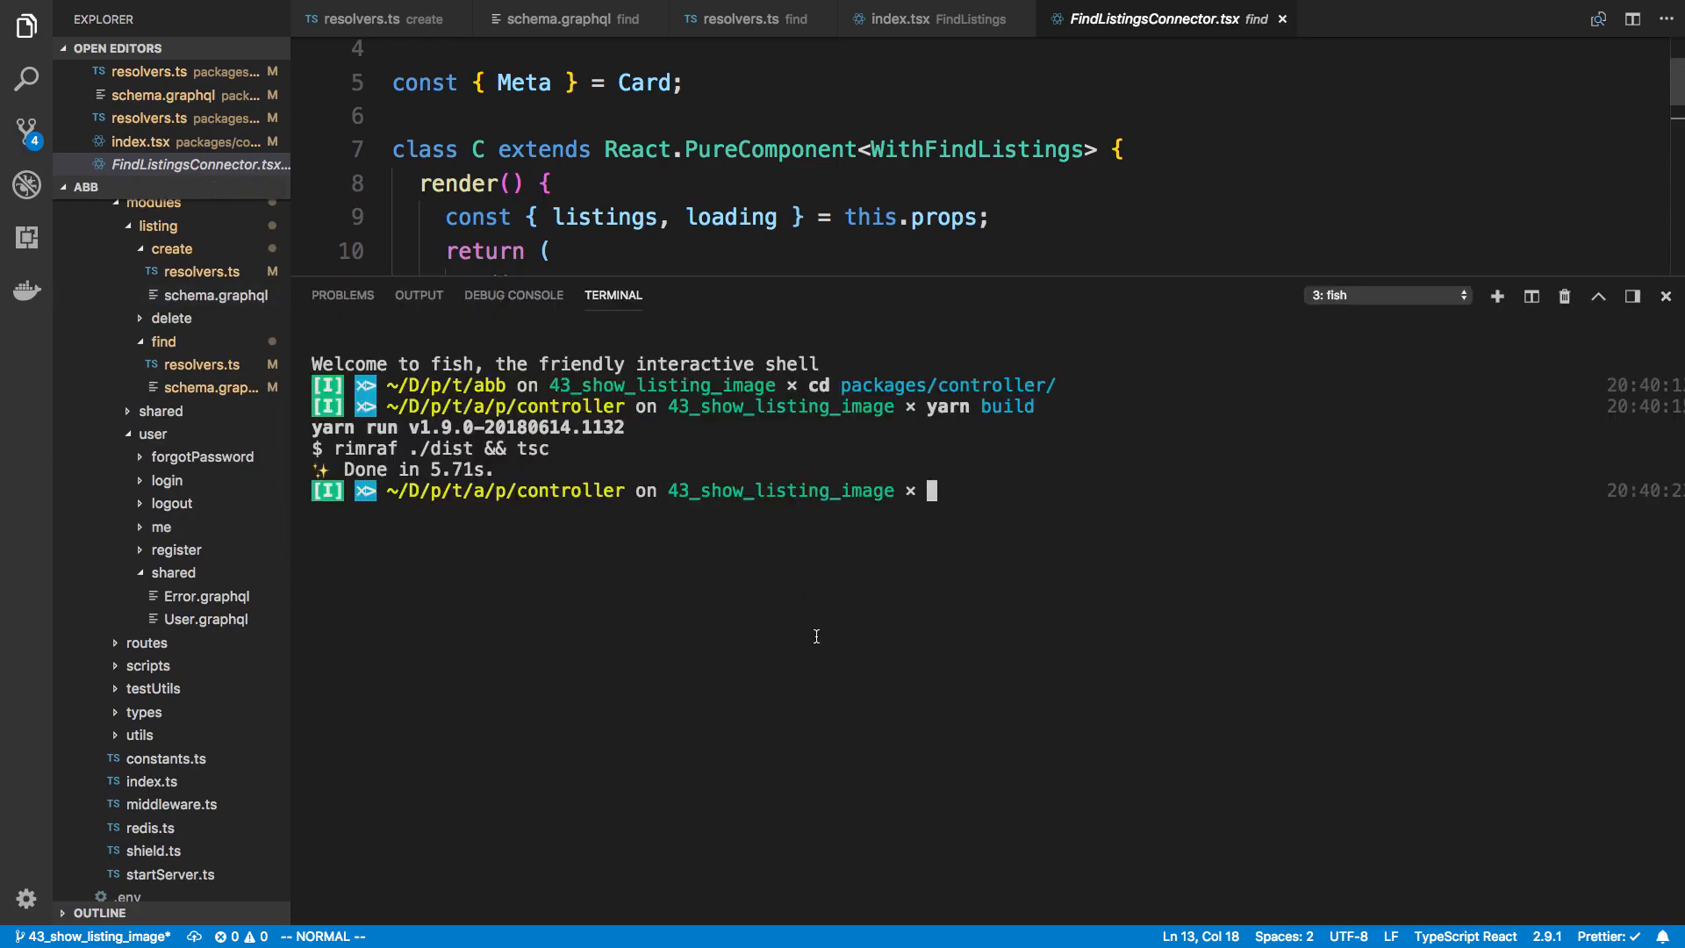
text(yarn refresh:types)
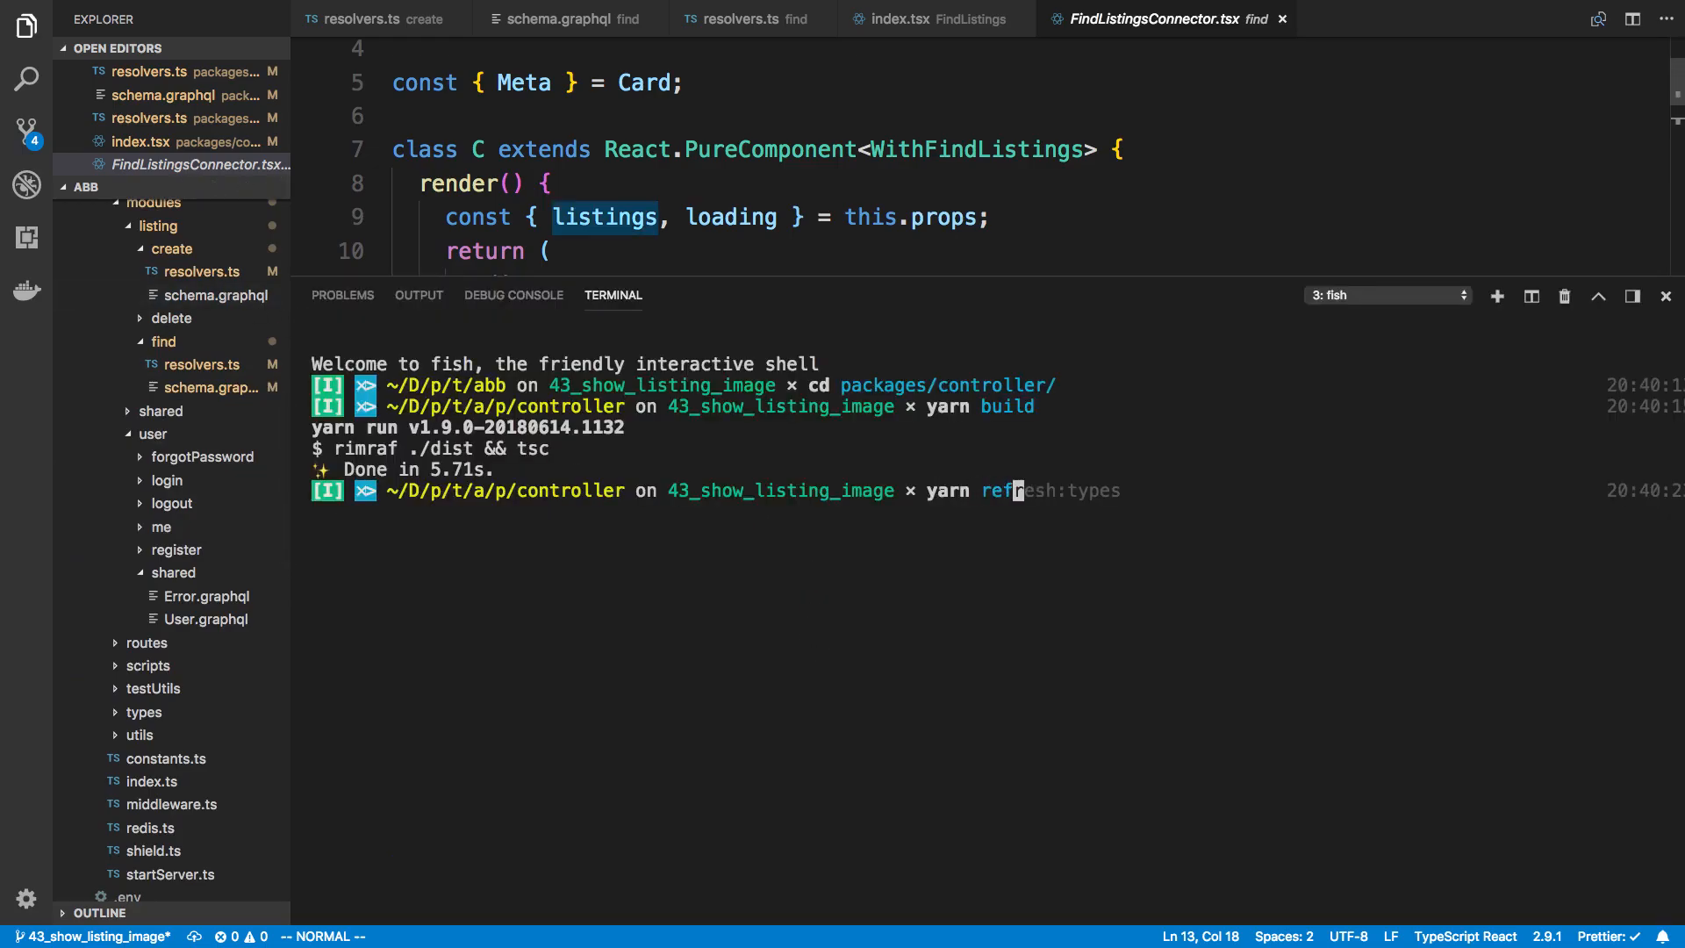
key(enter)
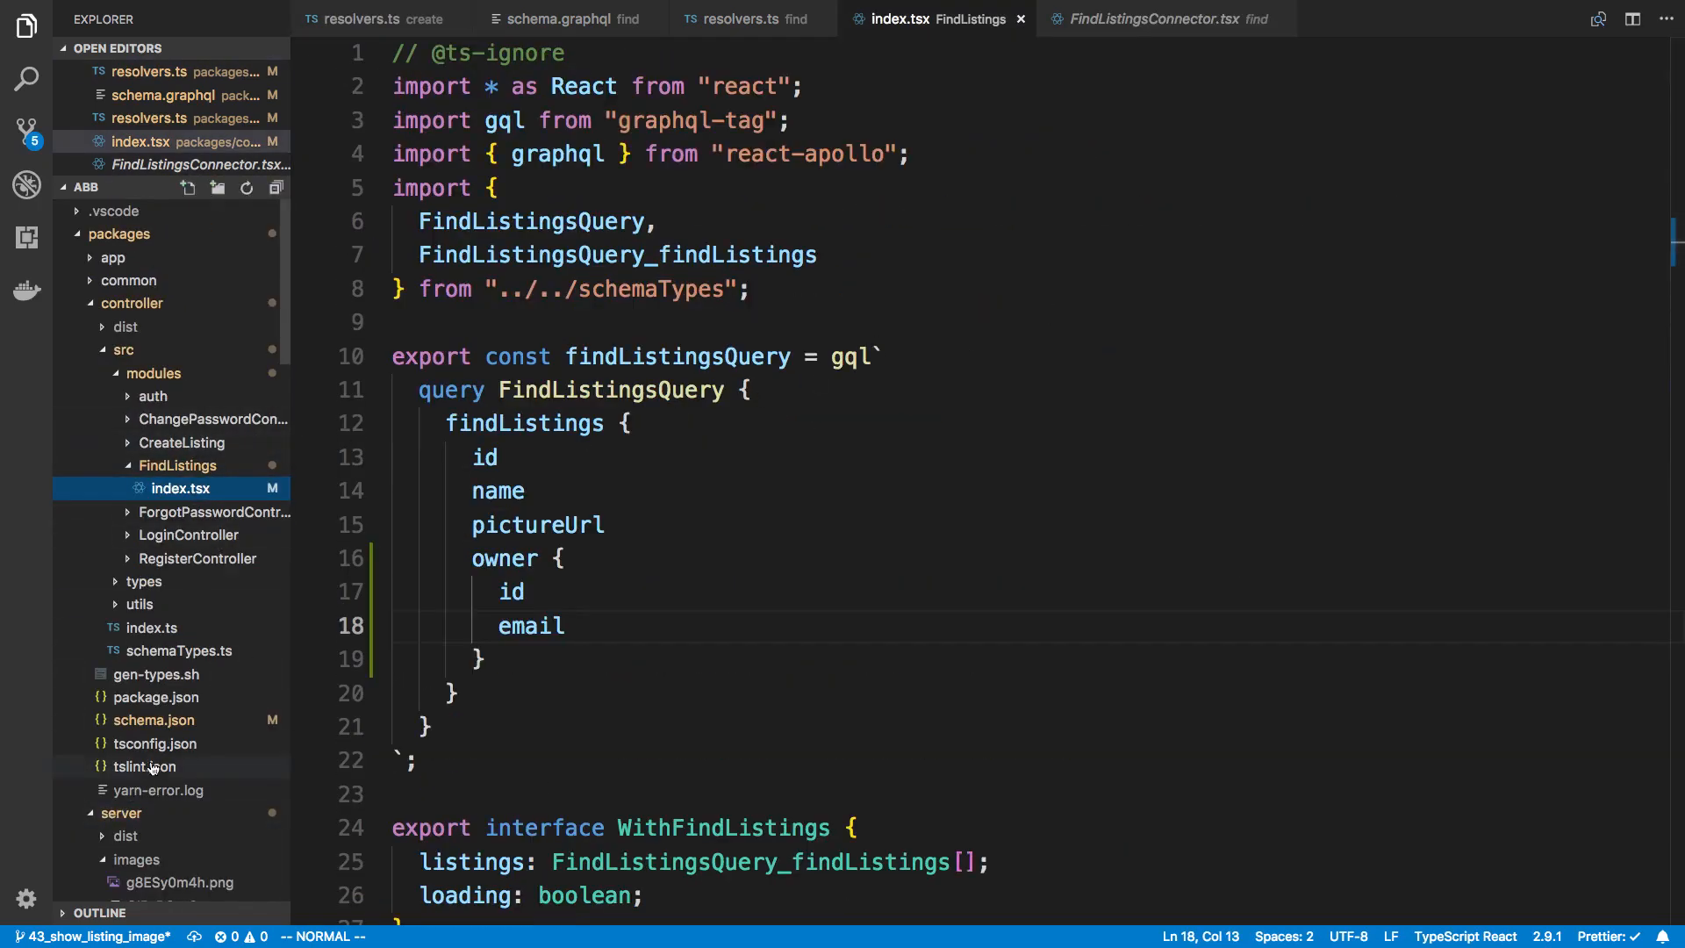
Check the controller's package.json scripts, then open web FindListingsConnector.tsx.
click(157, 674)
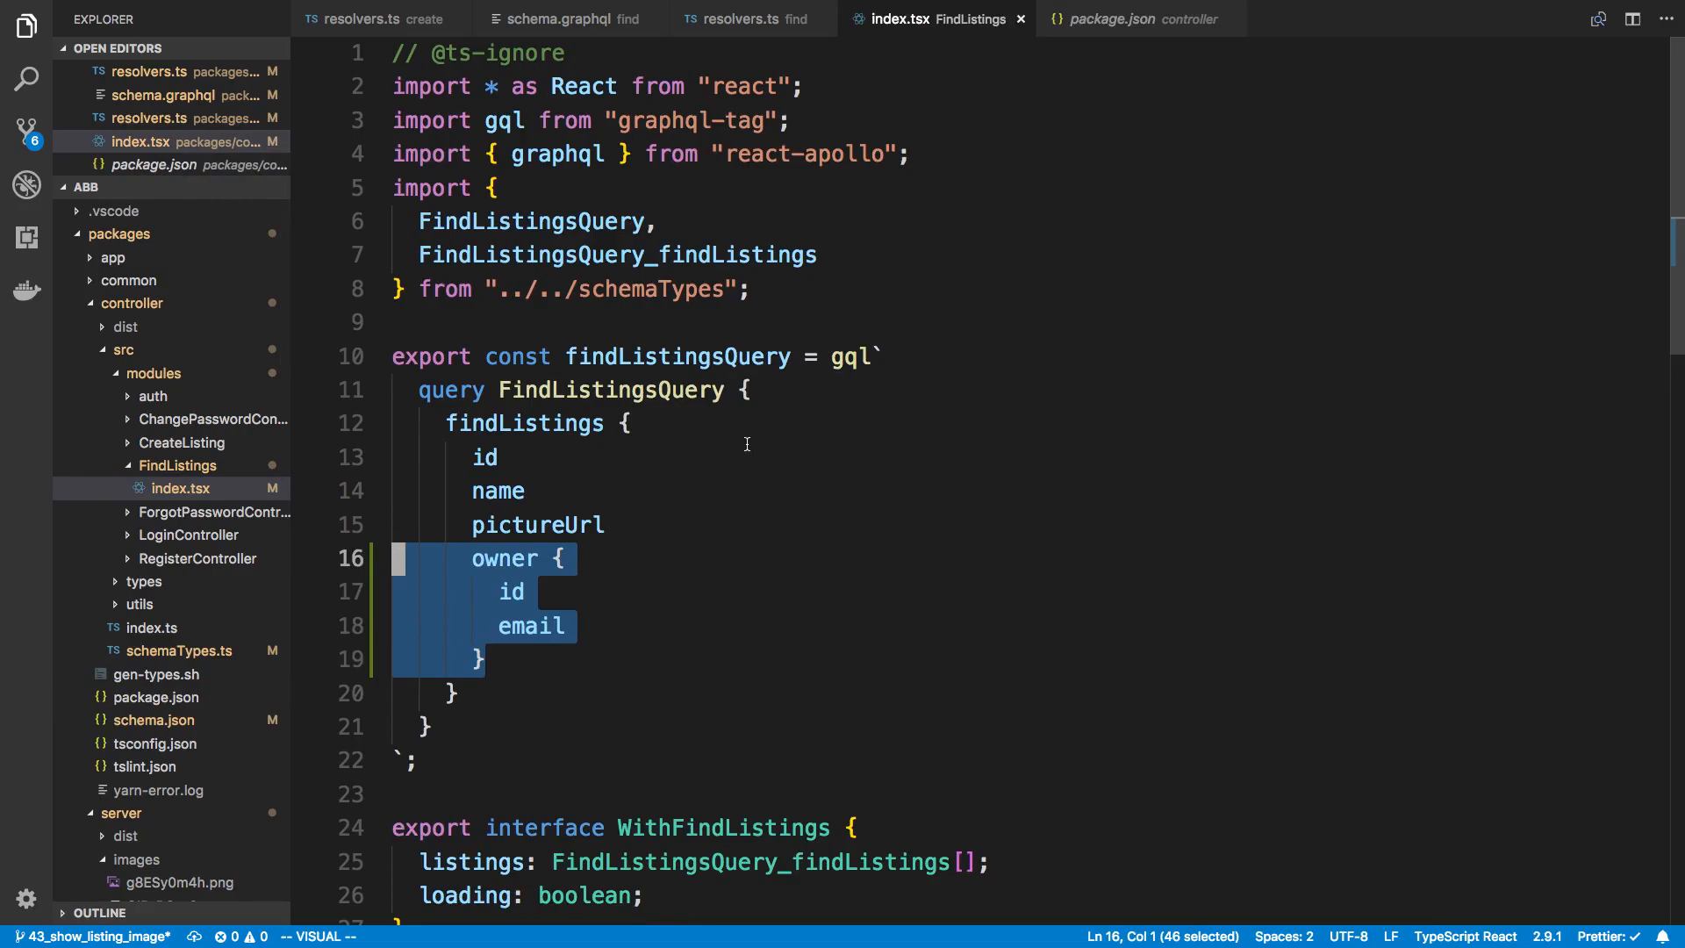
scroll(down, 3)
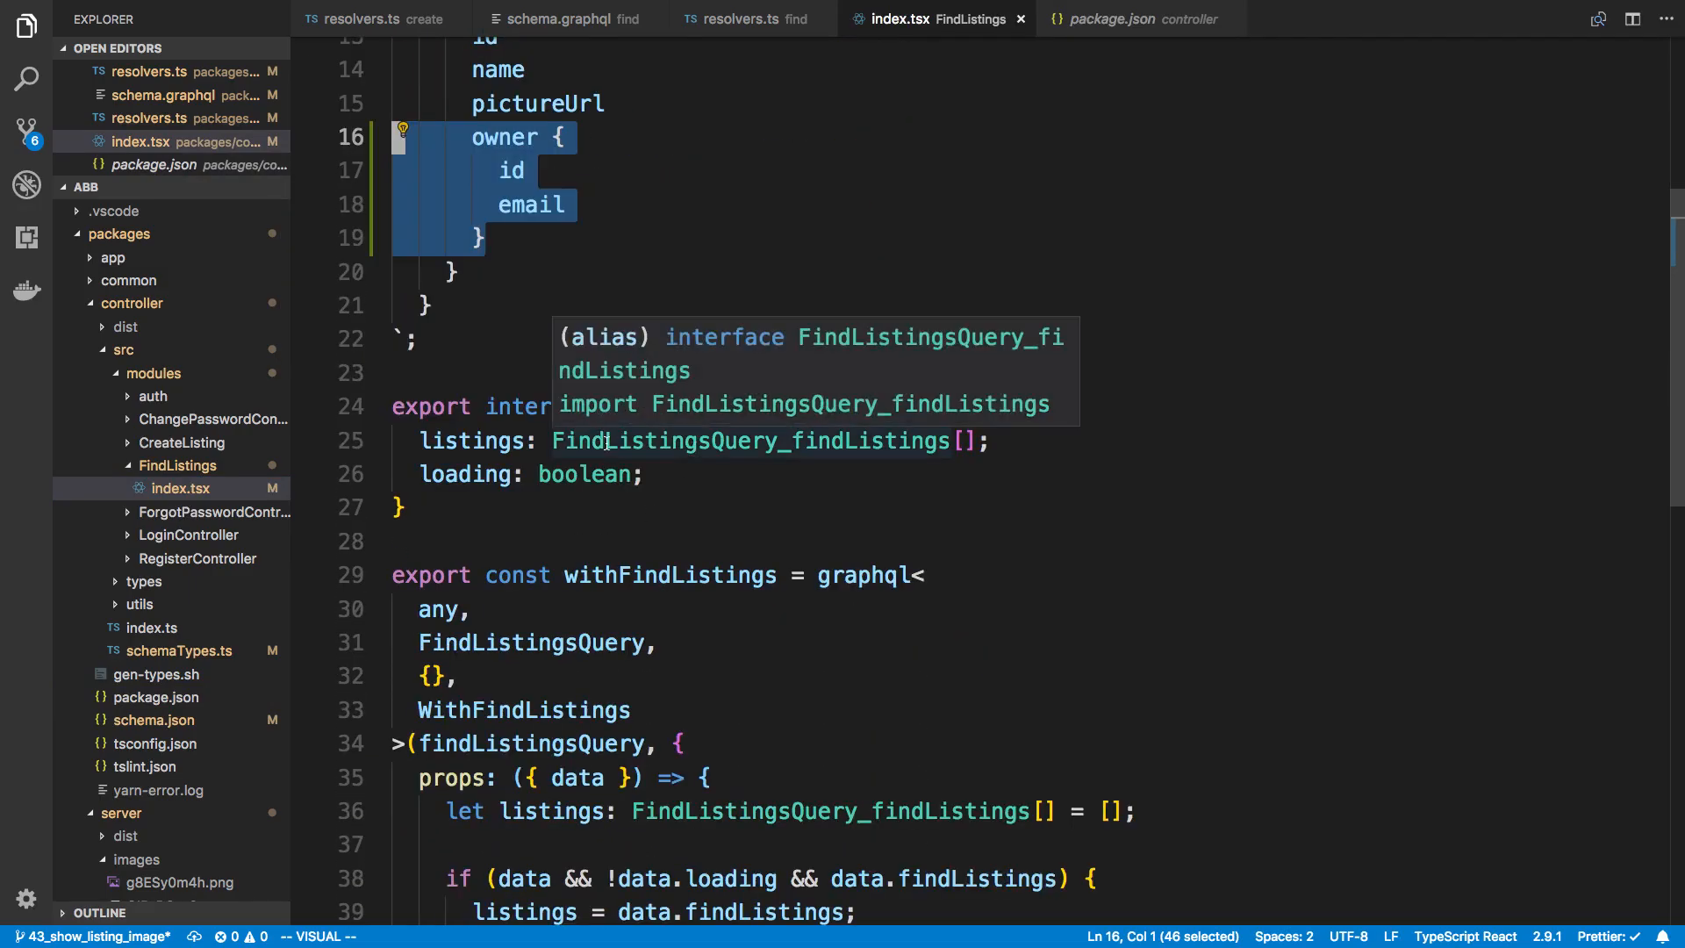
mouse_move(488, 441)
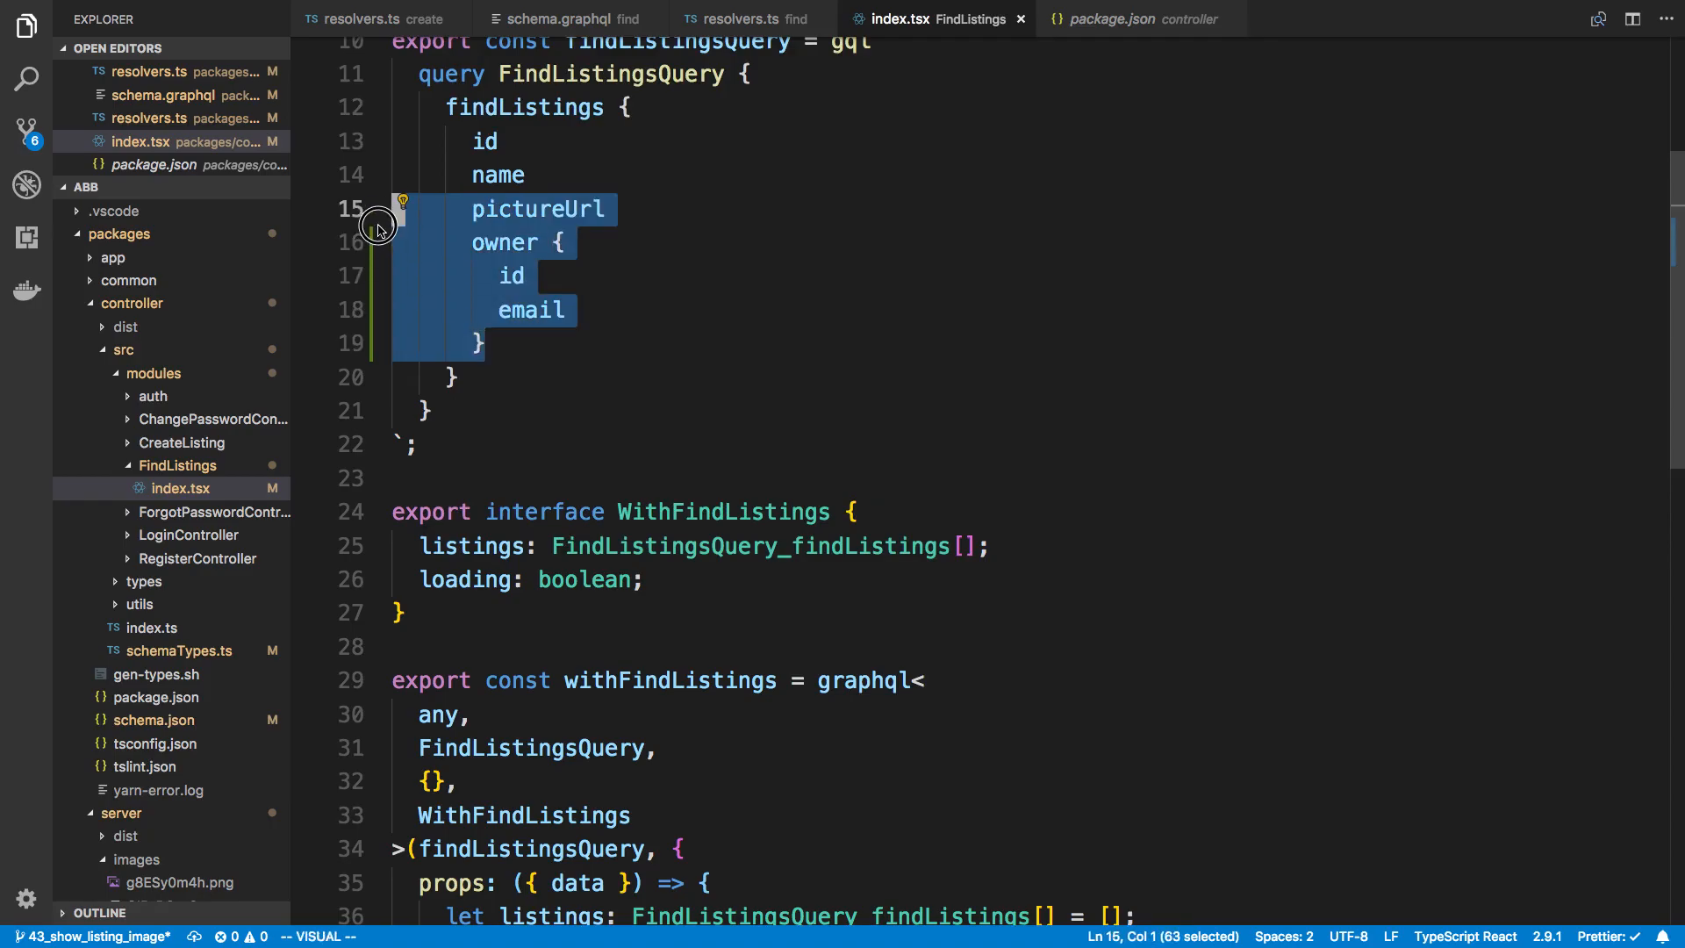
click(480, 343)
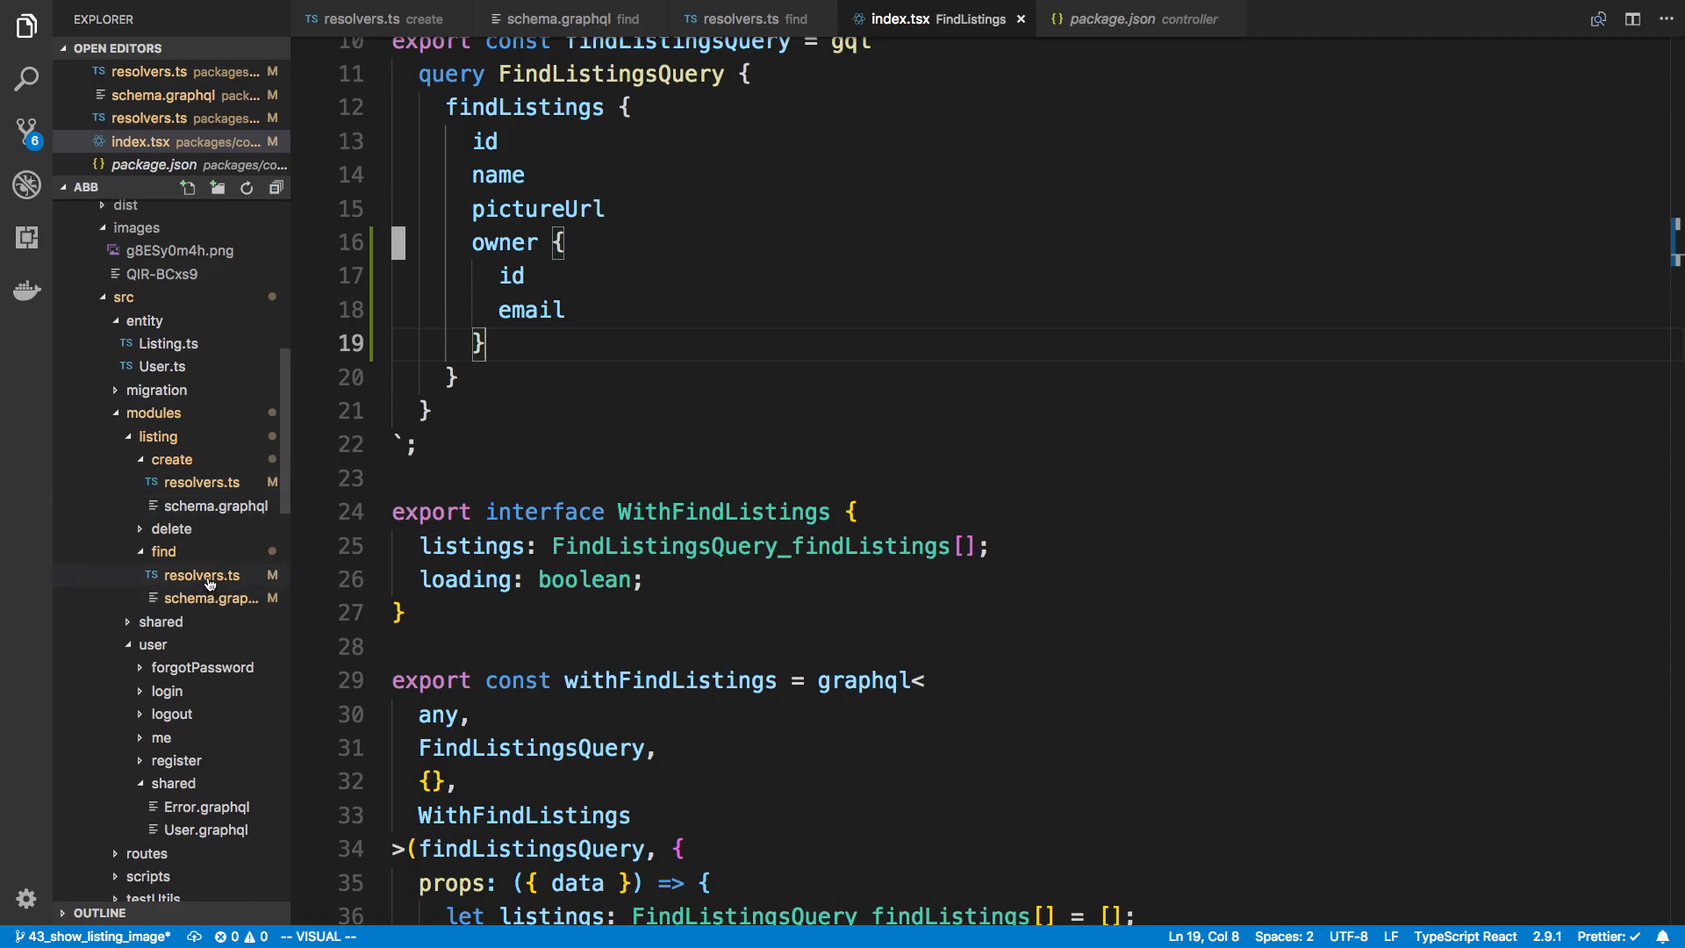
scroll(down, 3)
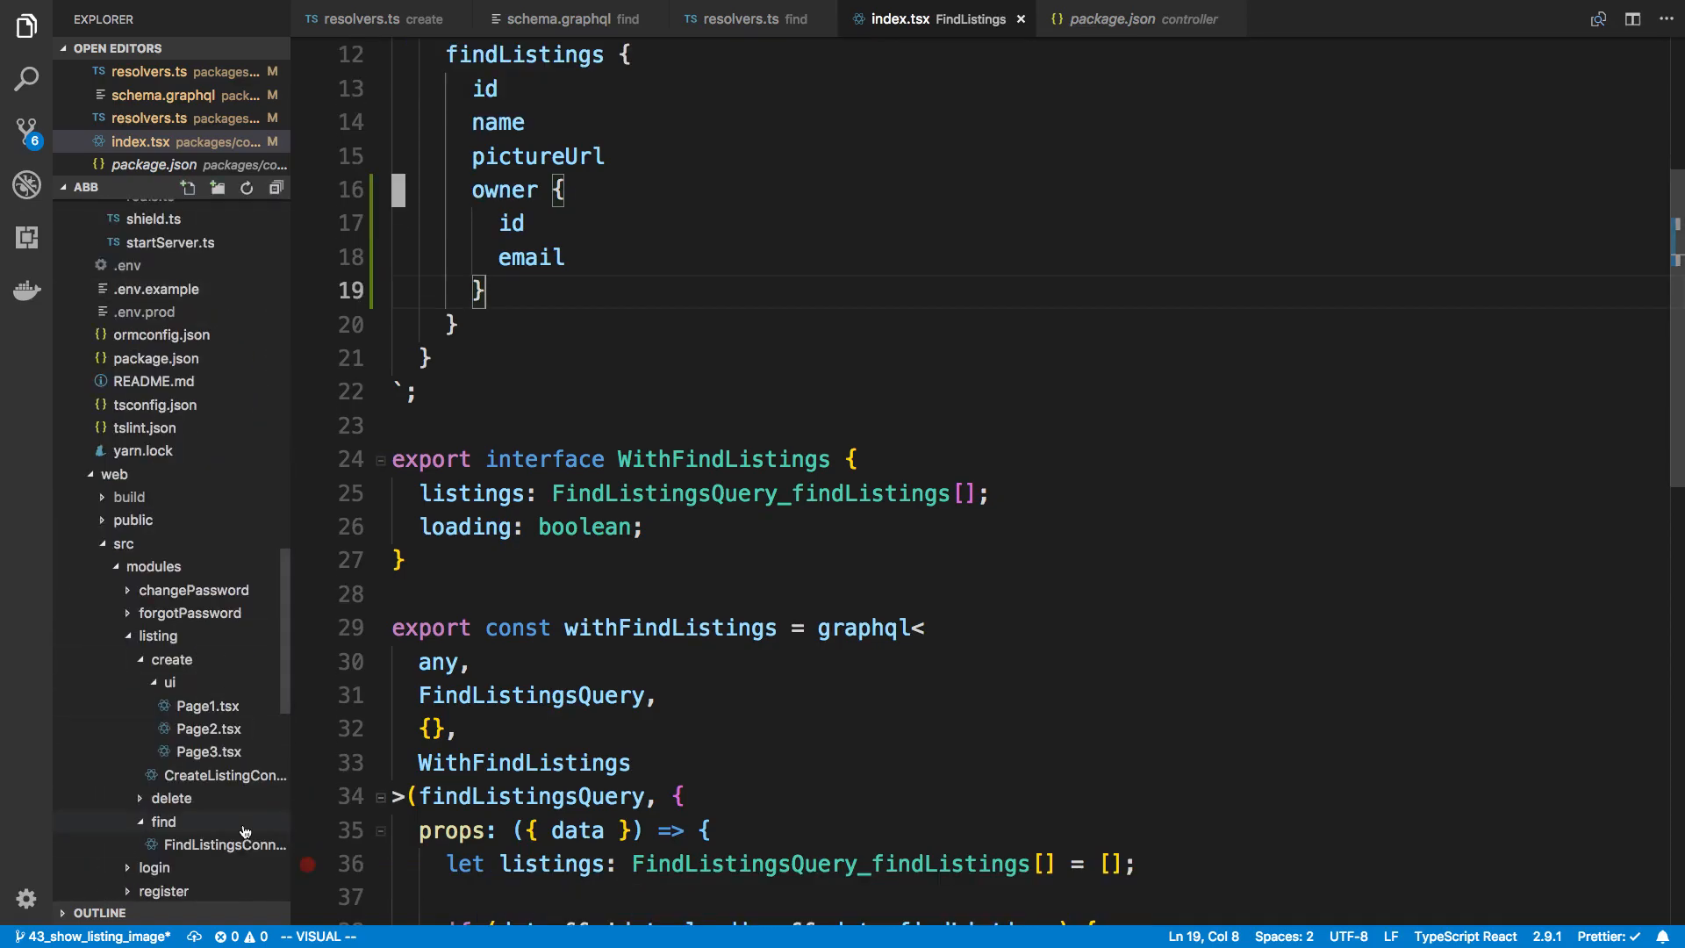
click(224, 843)
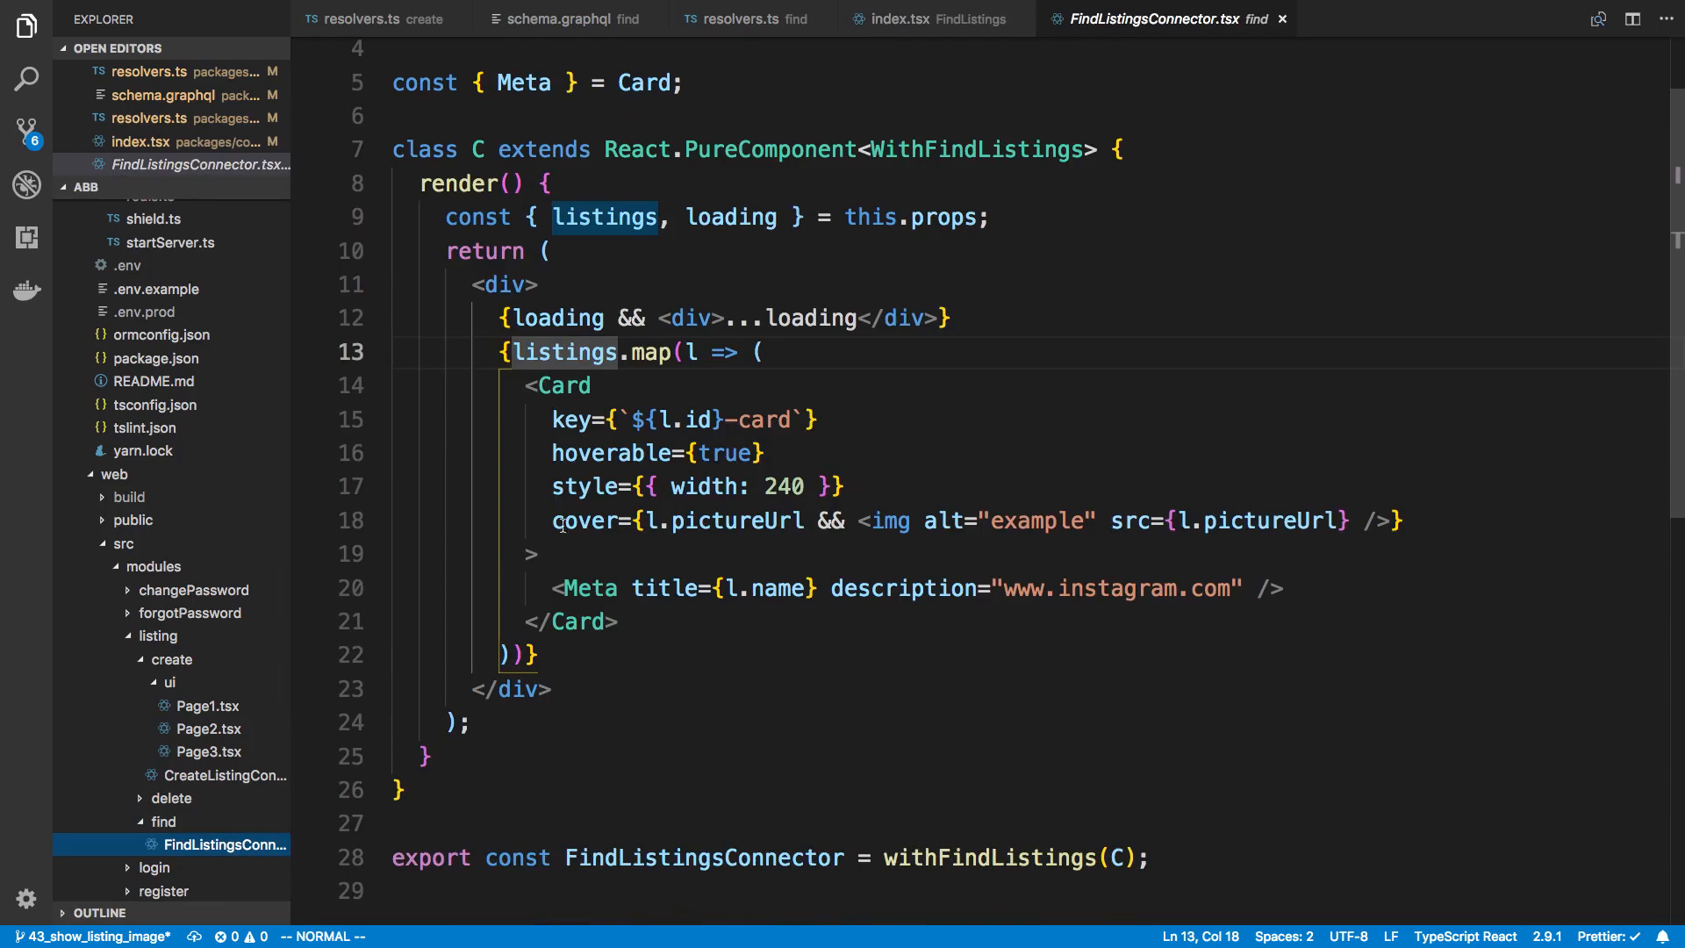
Replace the card's Meta description placeholder string with {l.owner.email}.
click(1030, 588)
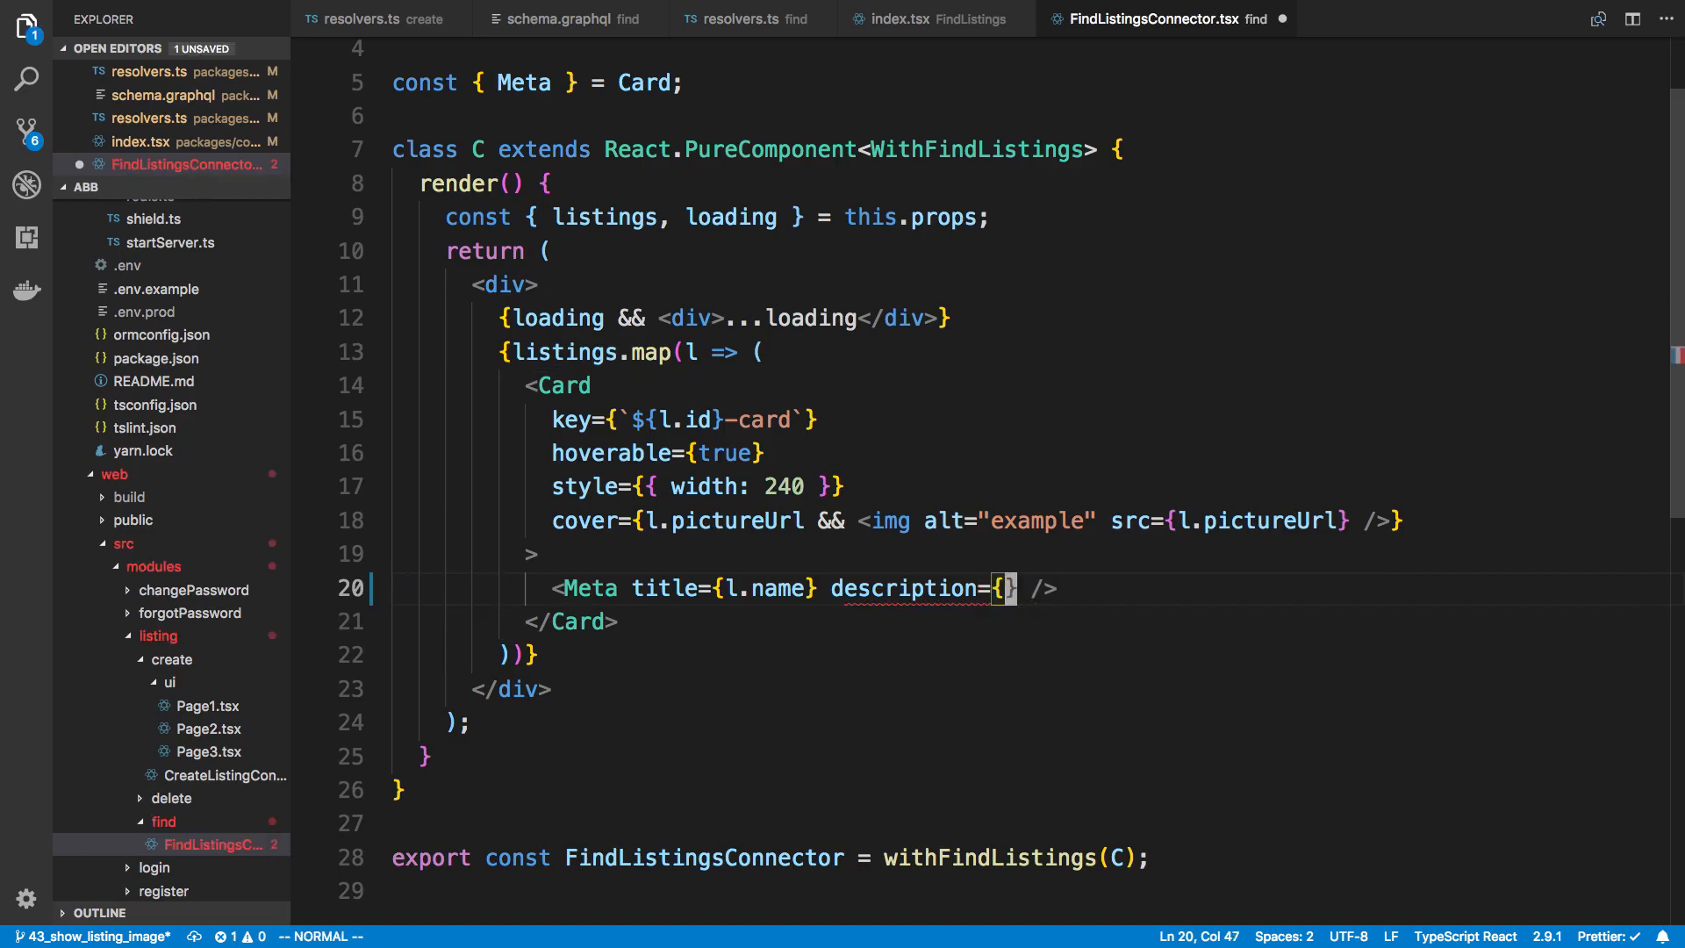
text(l.owner)
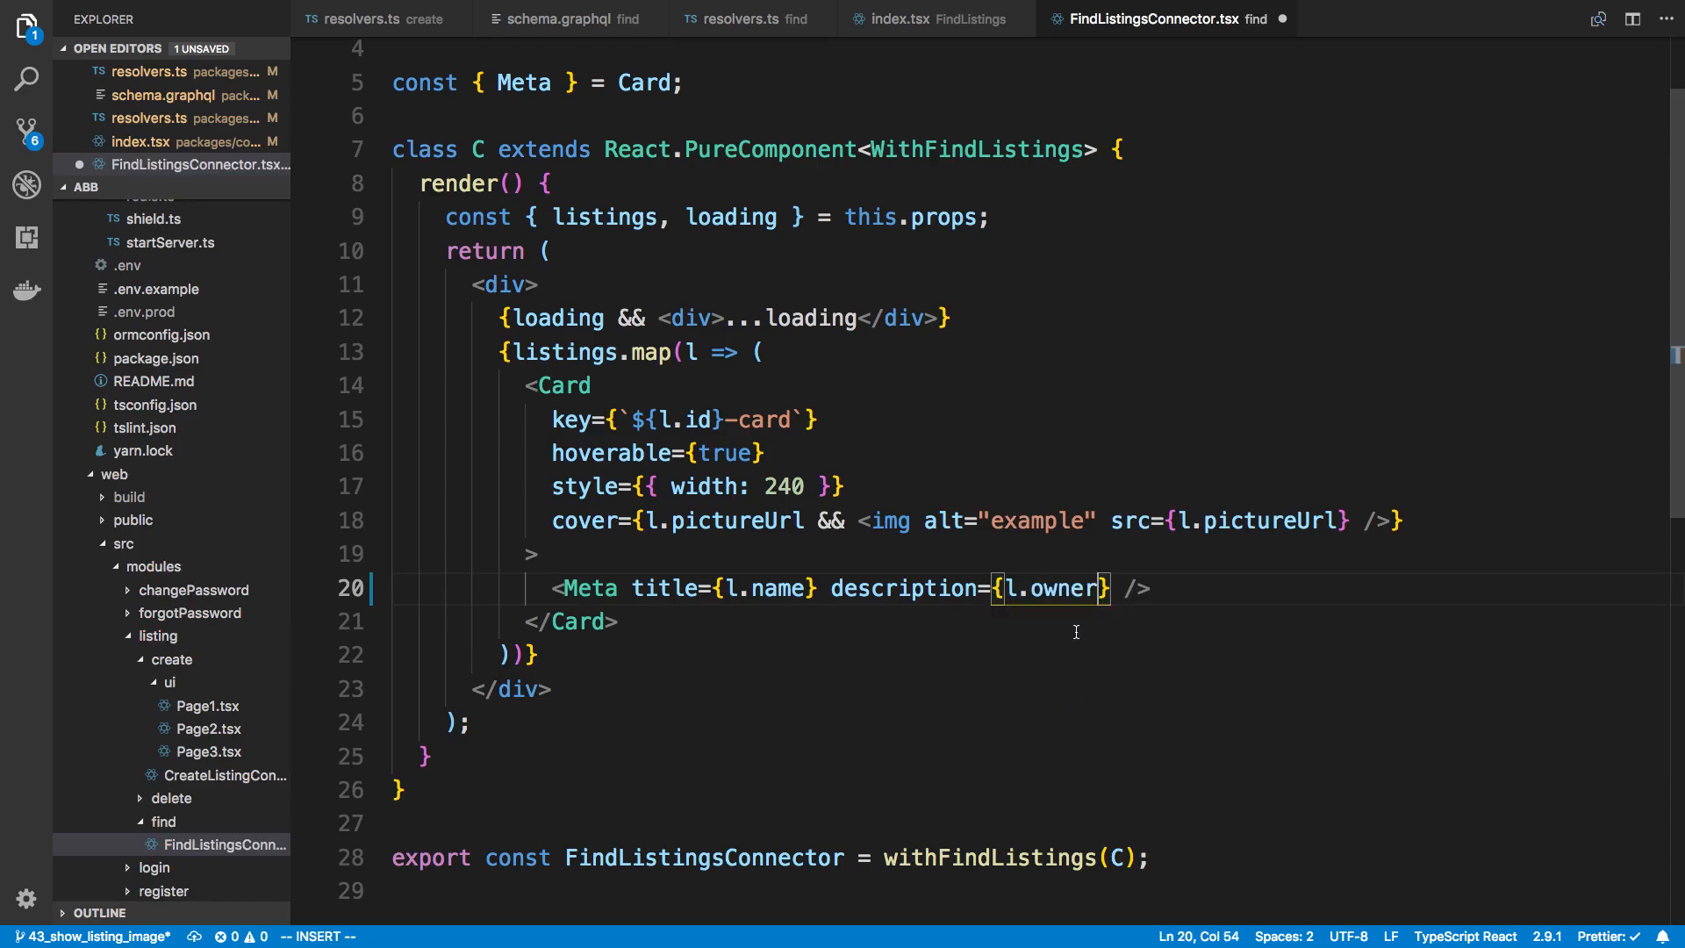
text(.email)
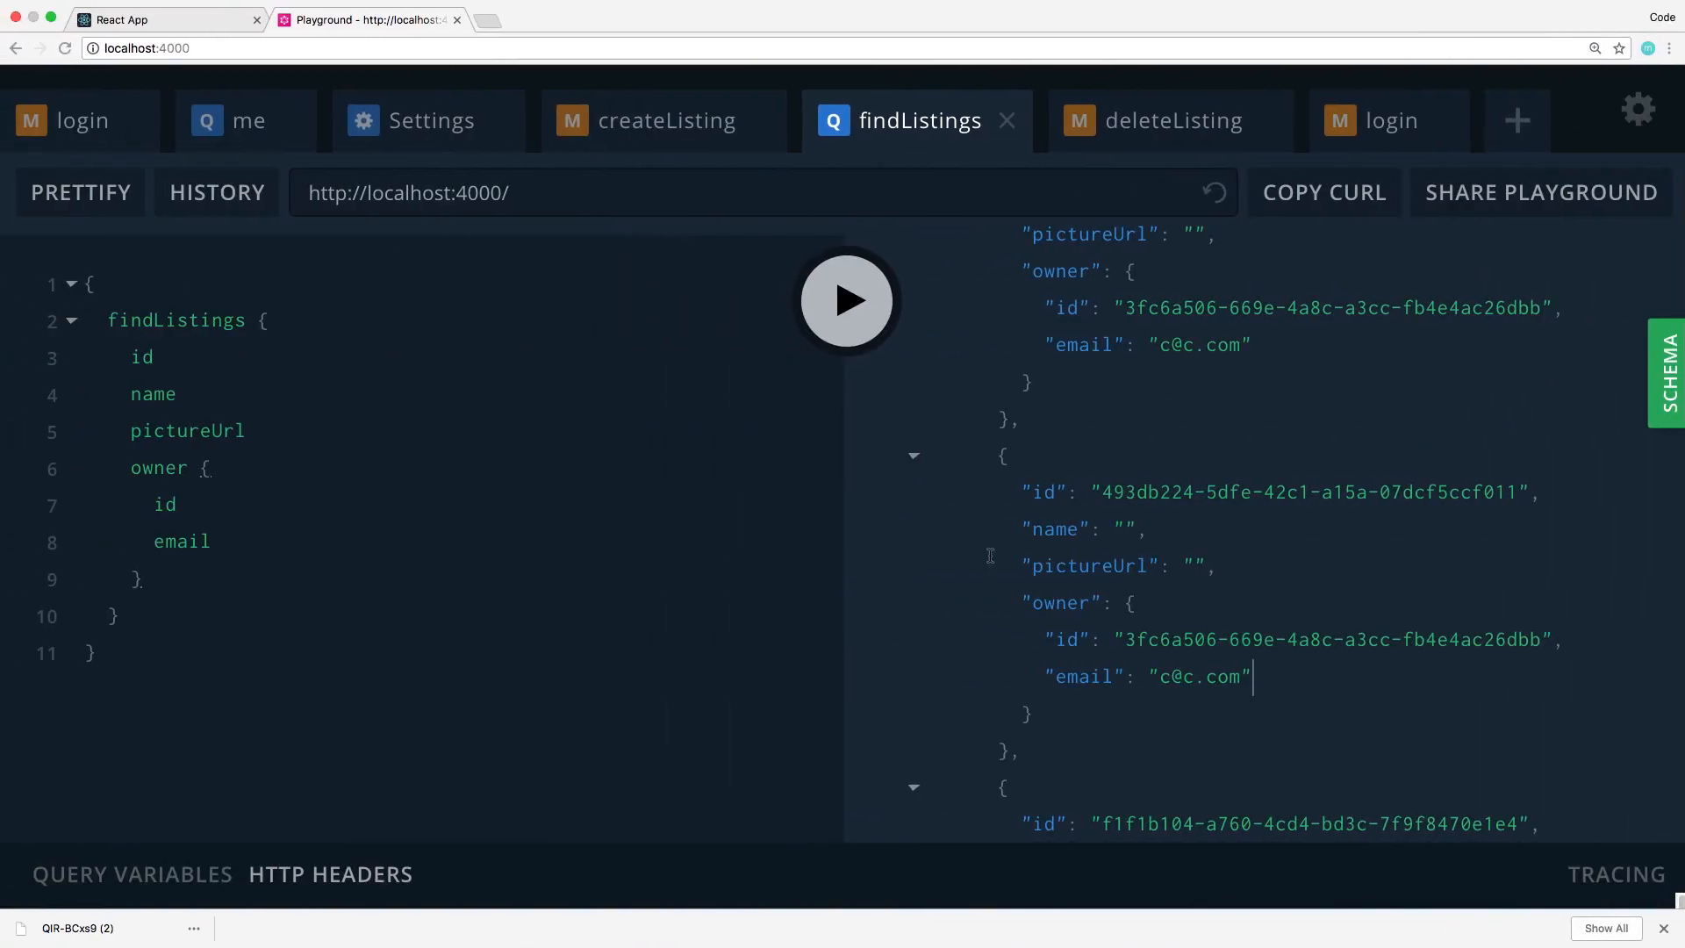
click(167, 19)
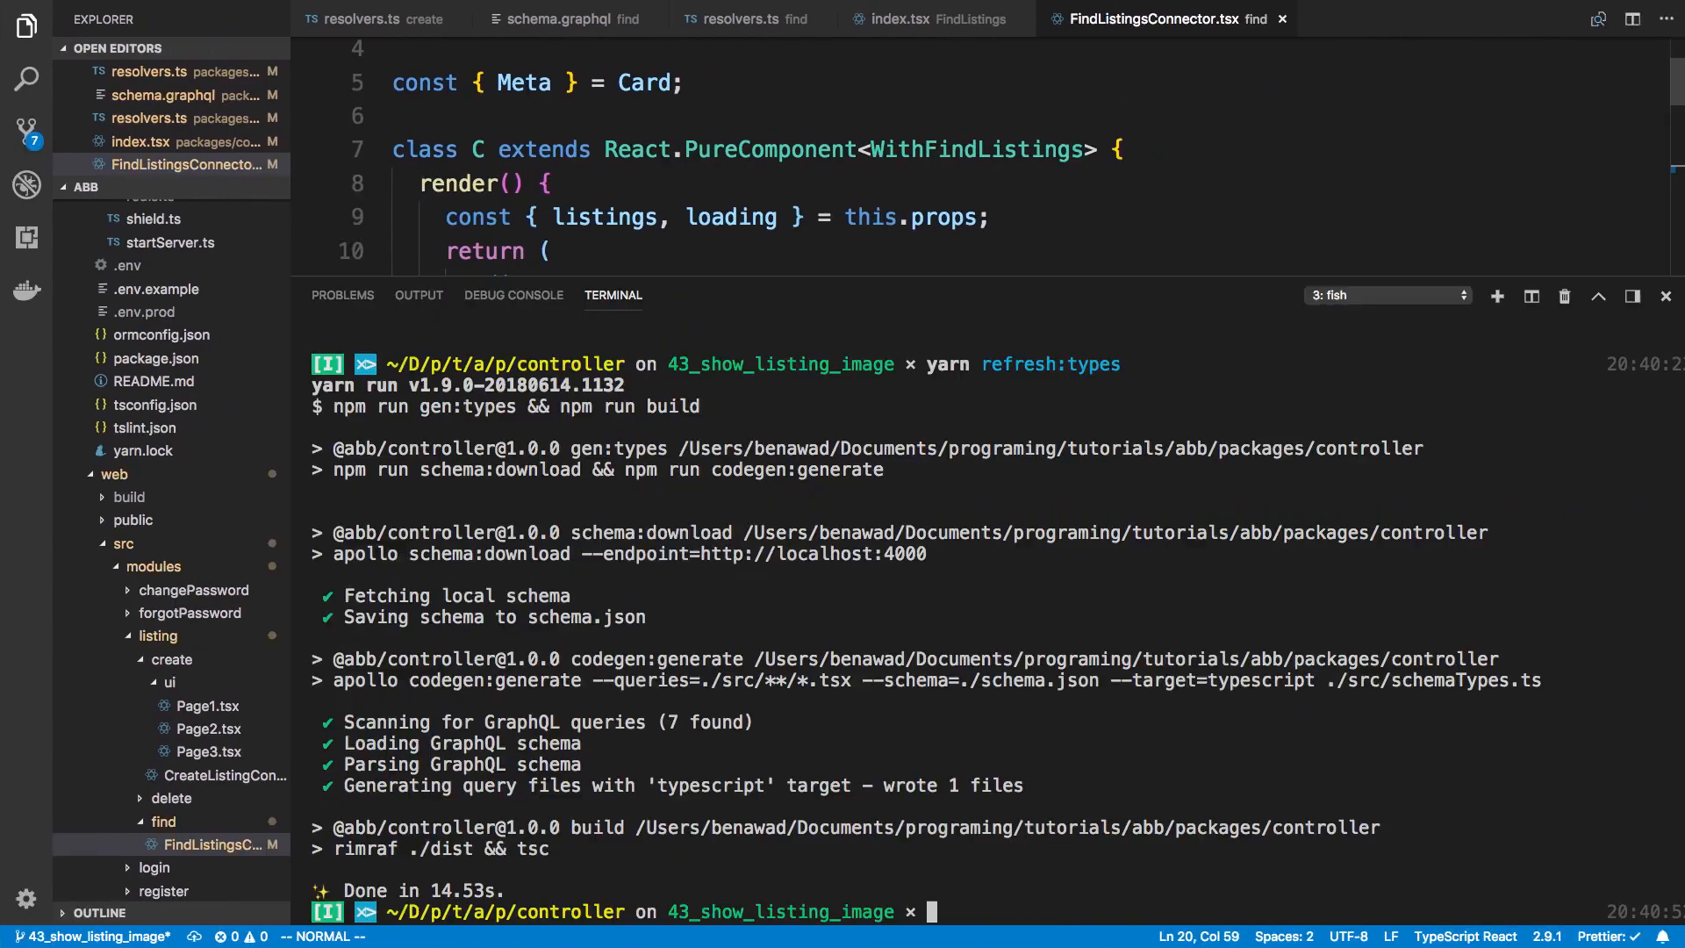
mouse_move(1038, 554)
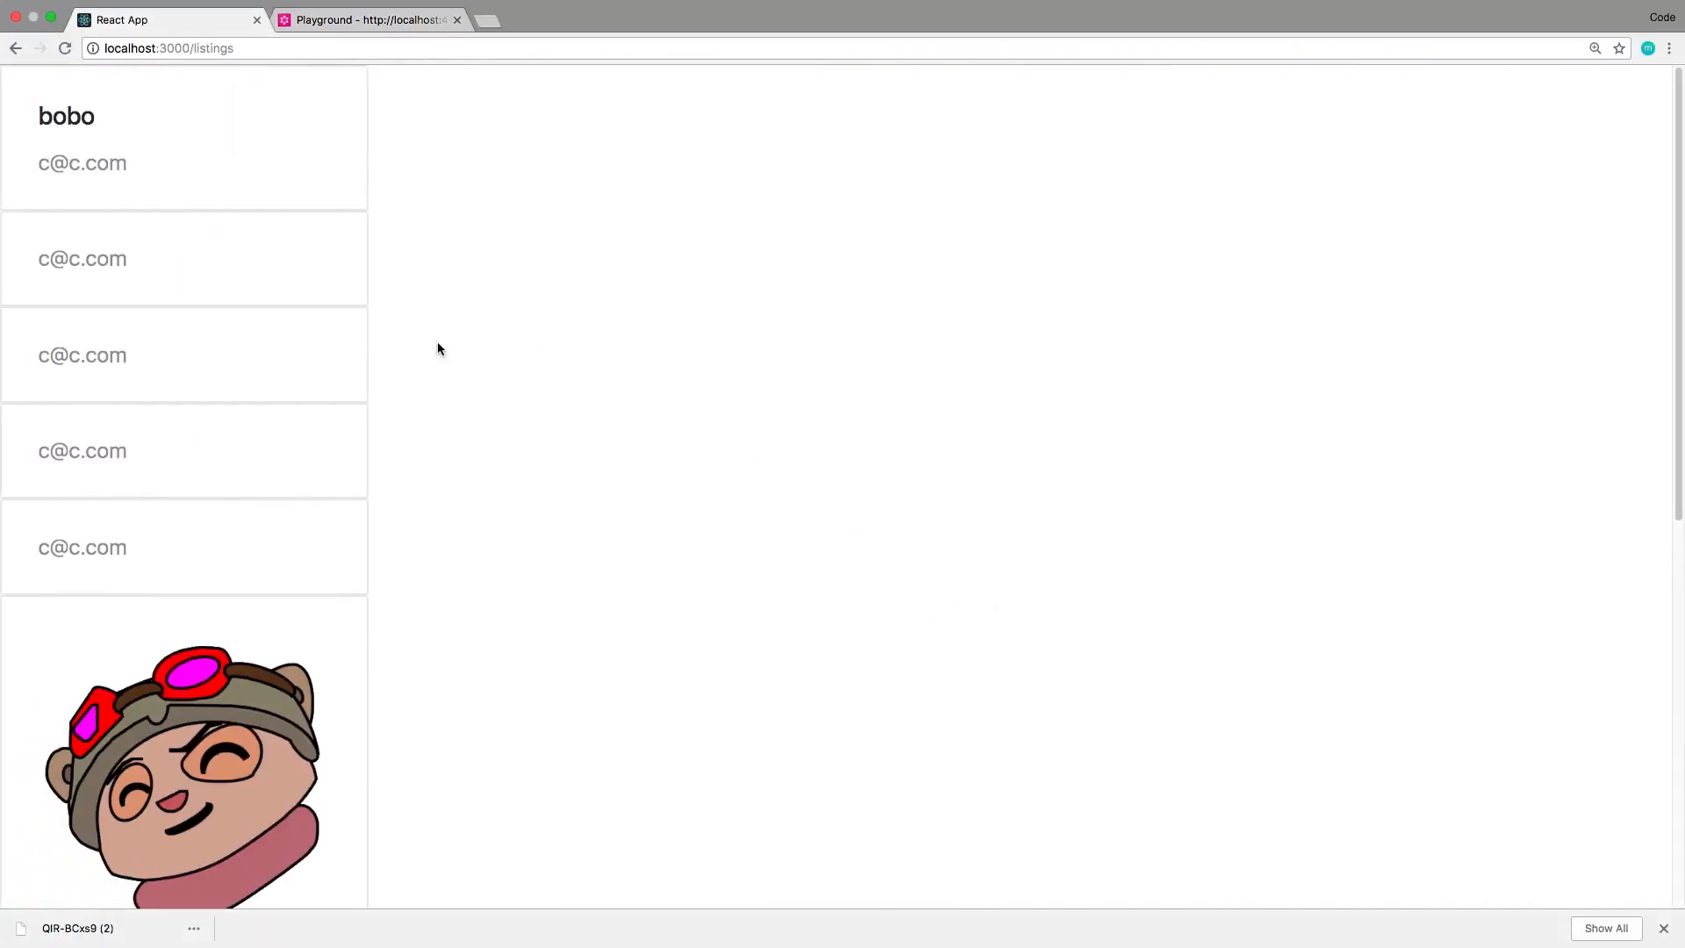
mouse_move(94, 185)
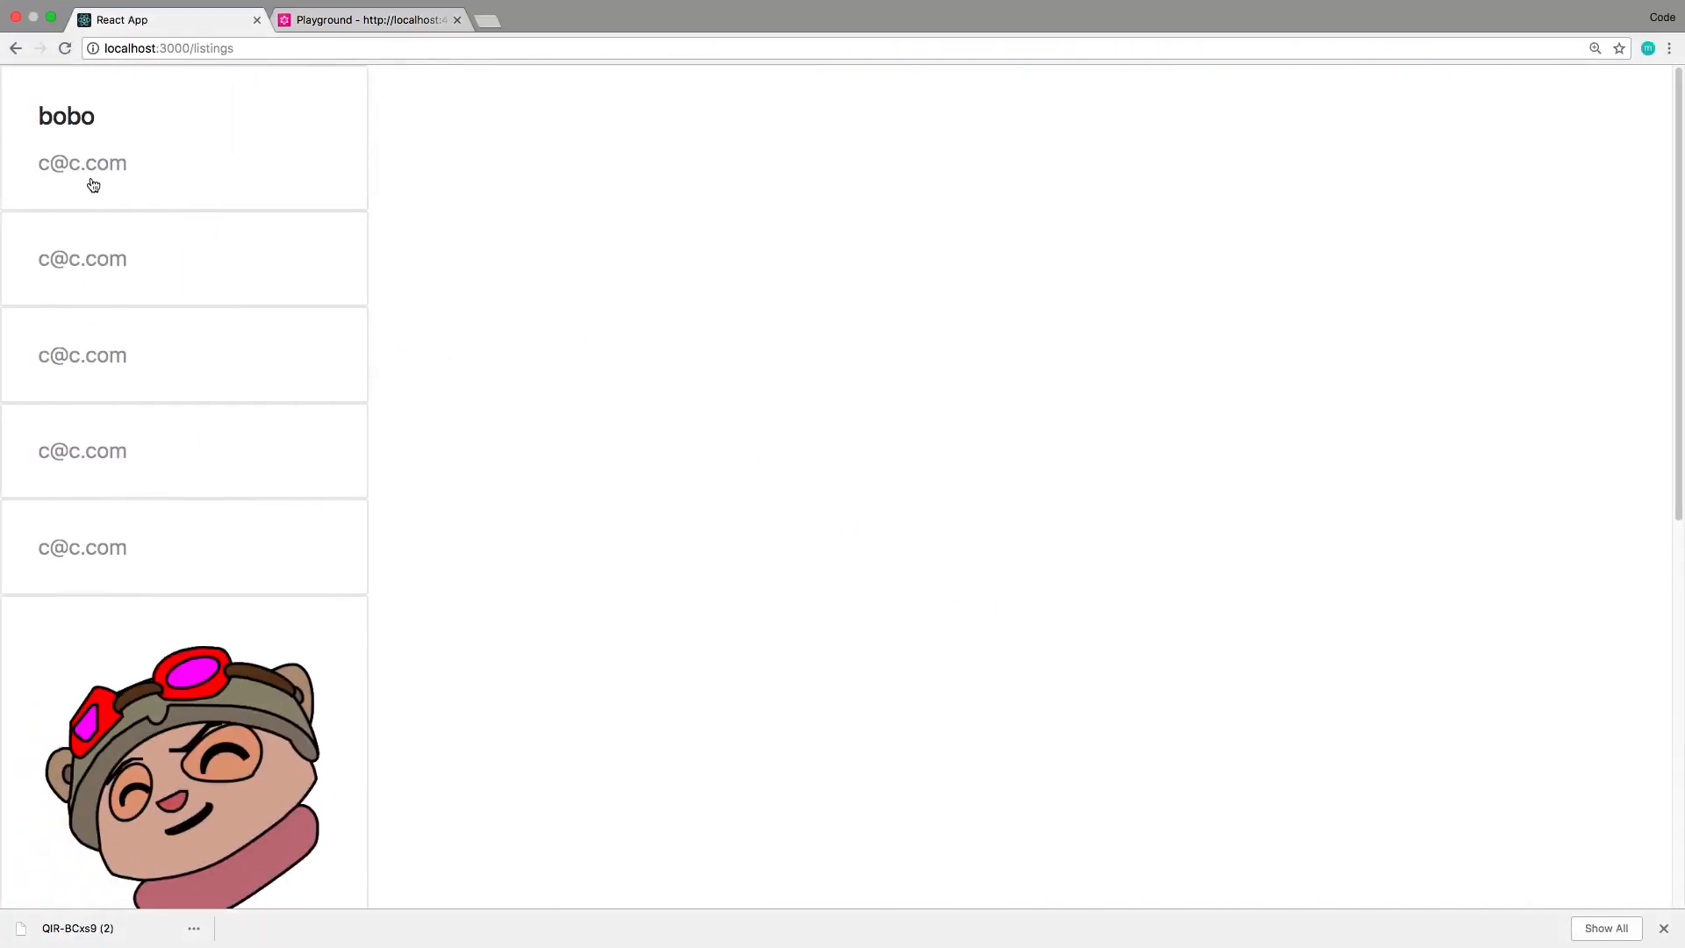
scroll(down, 3)
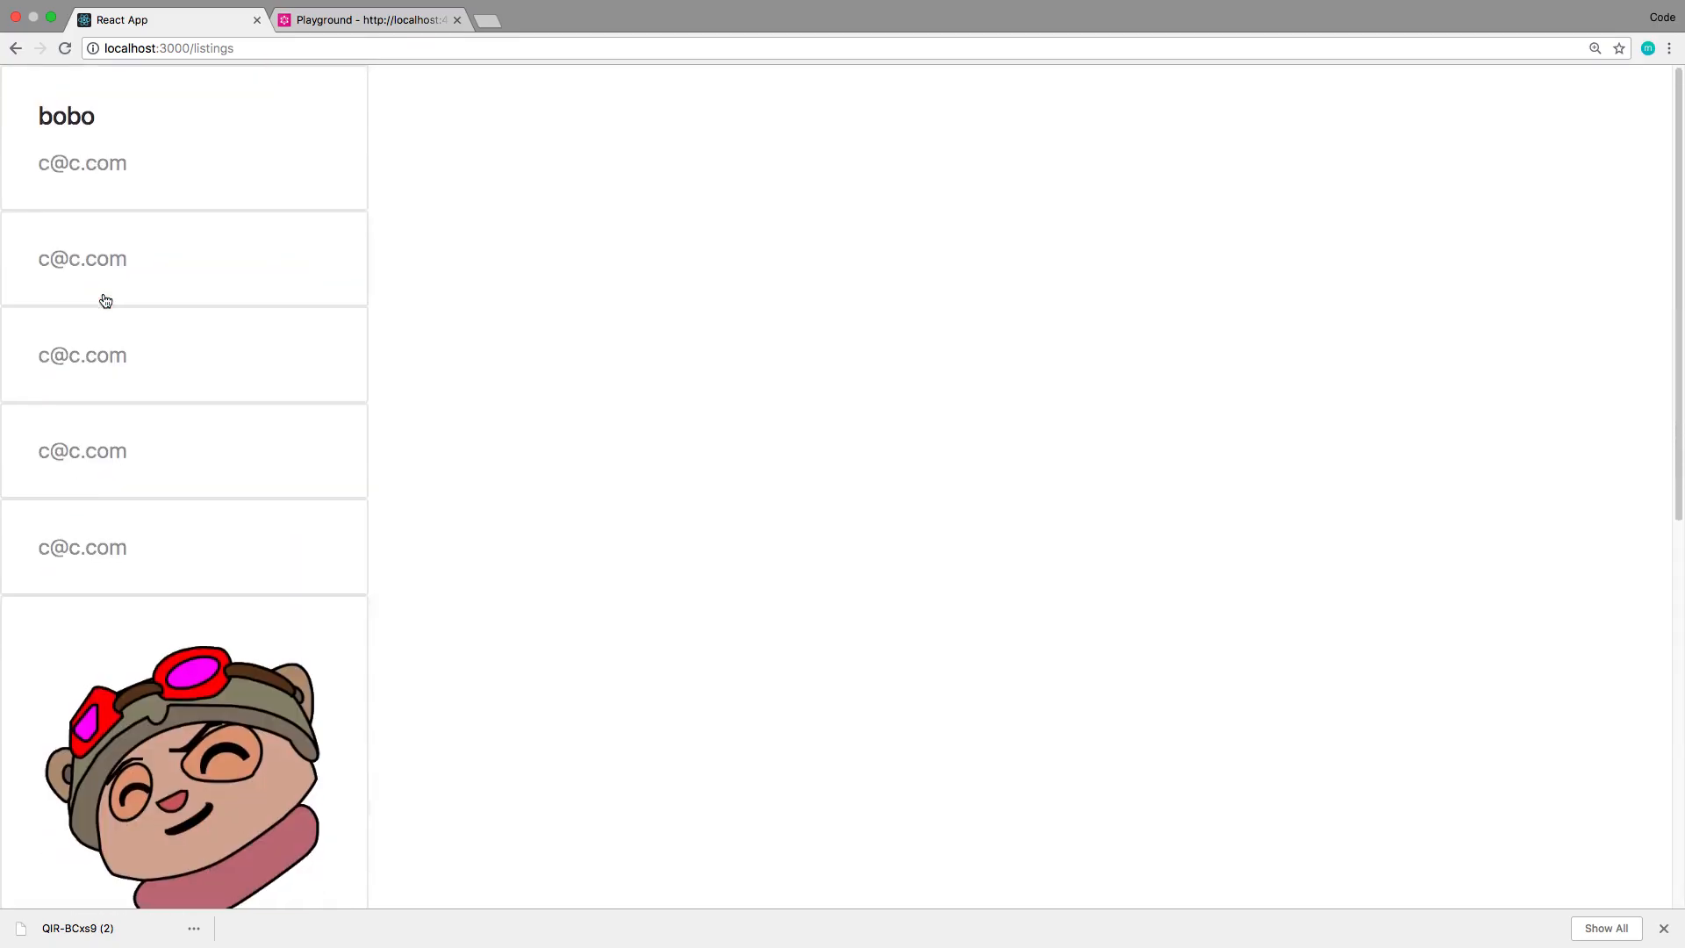
mouse_move(103, 420)
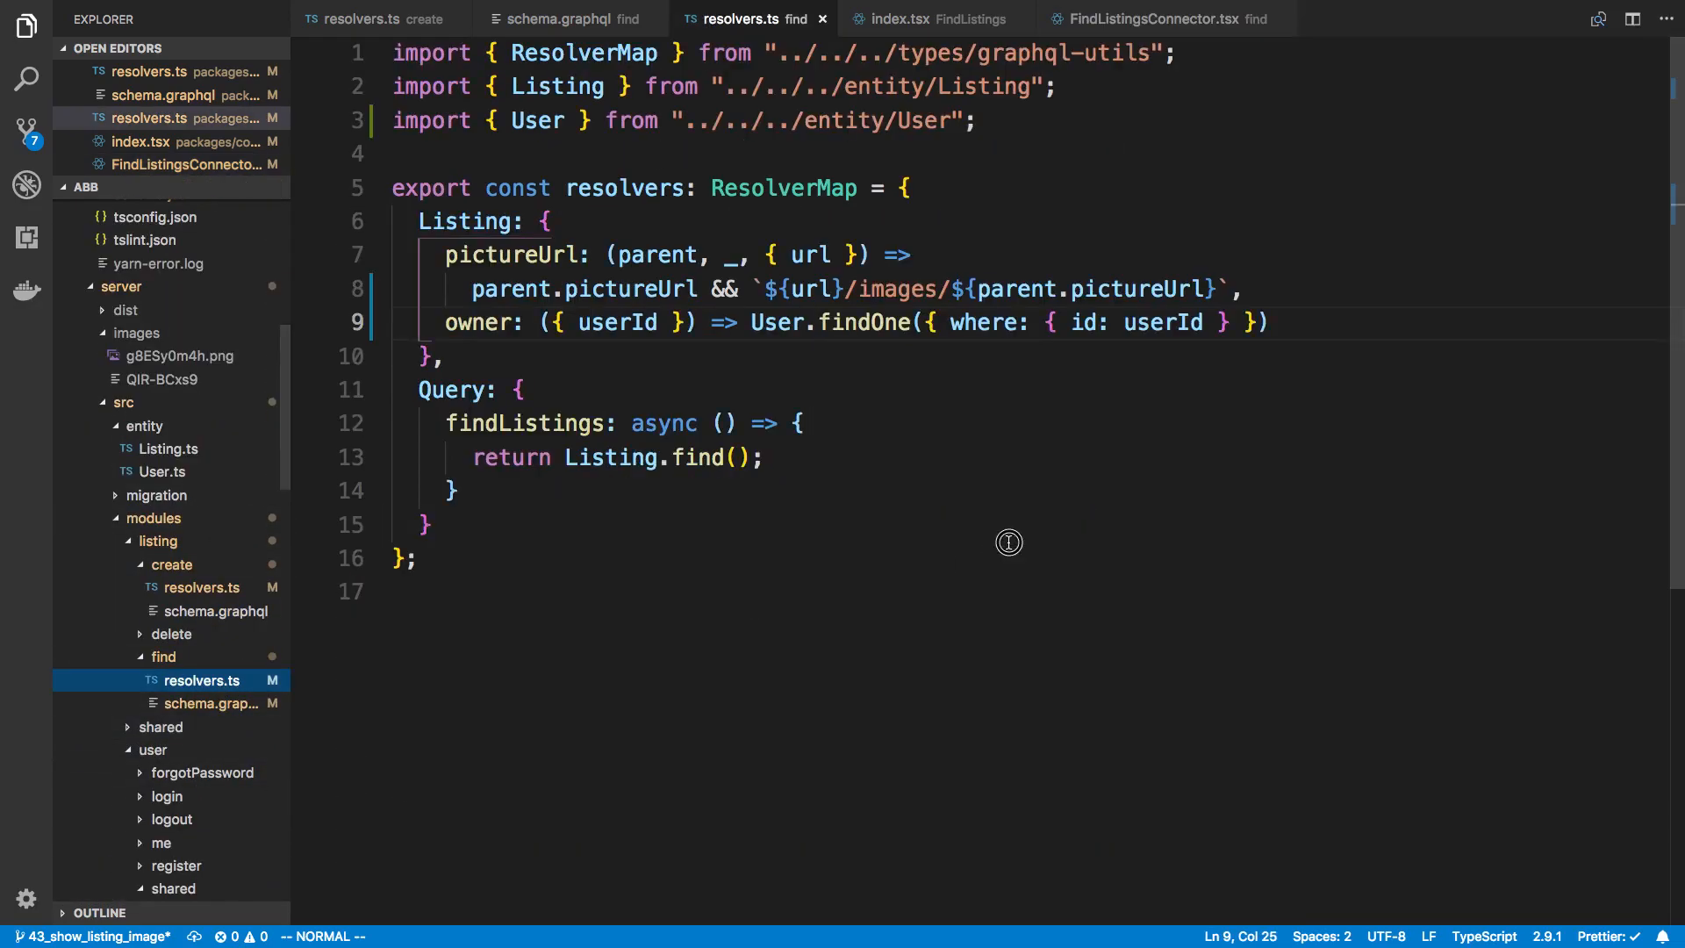
click(760, 322)
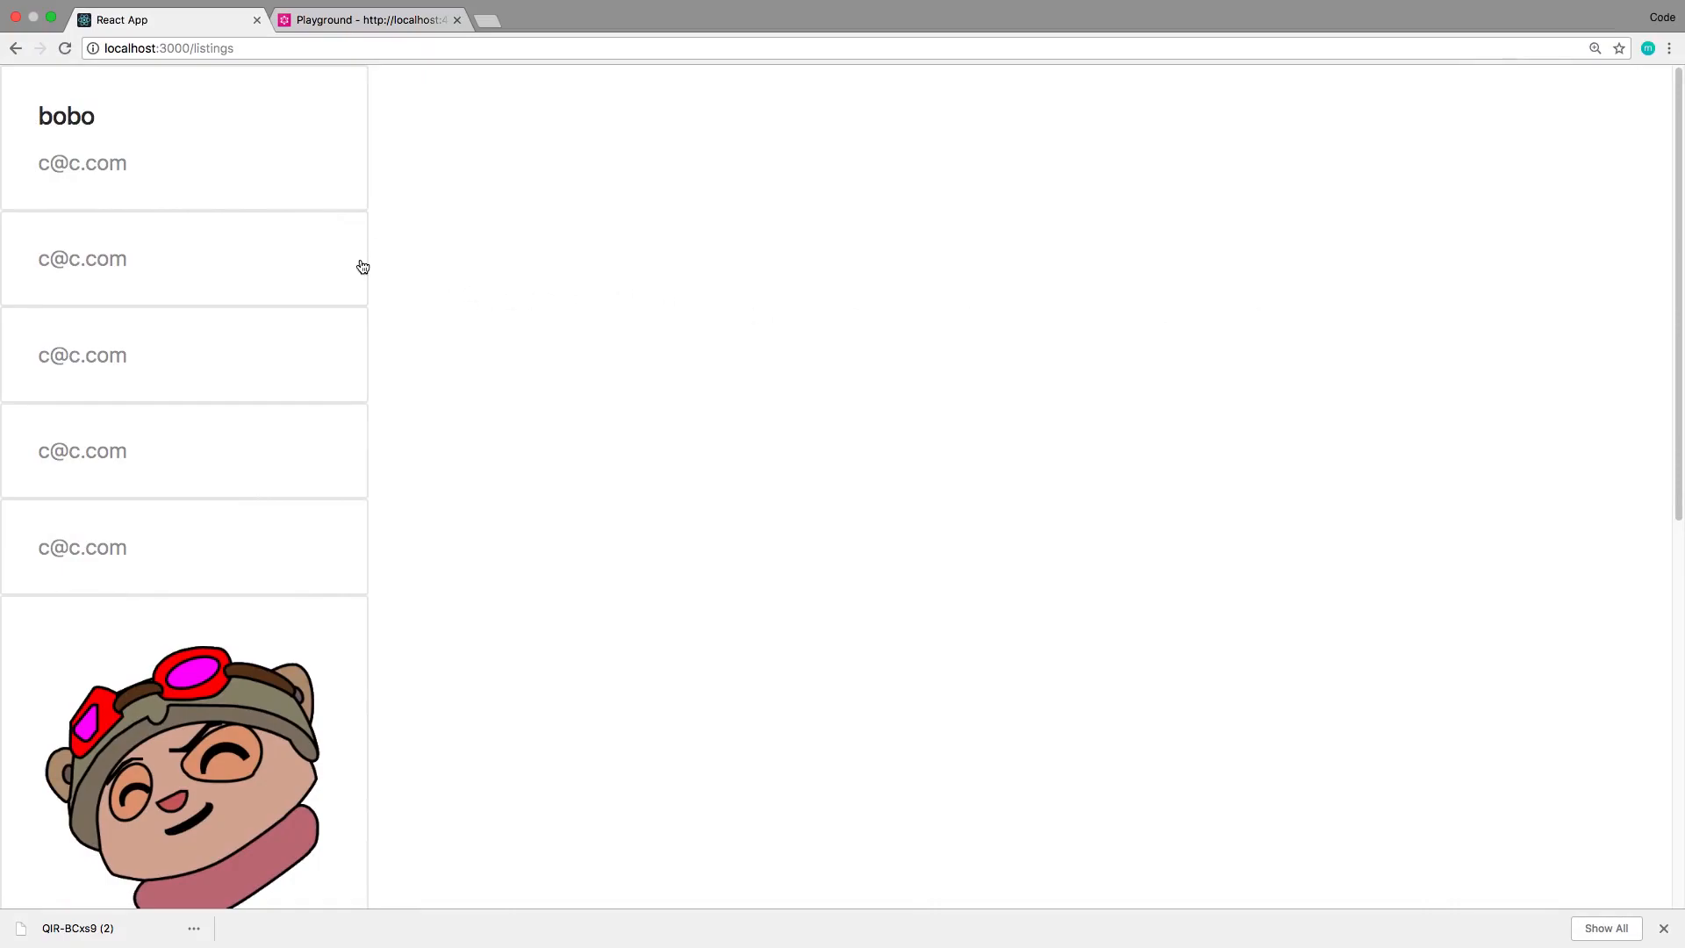
mouse_move(73, 172)
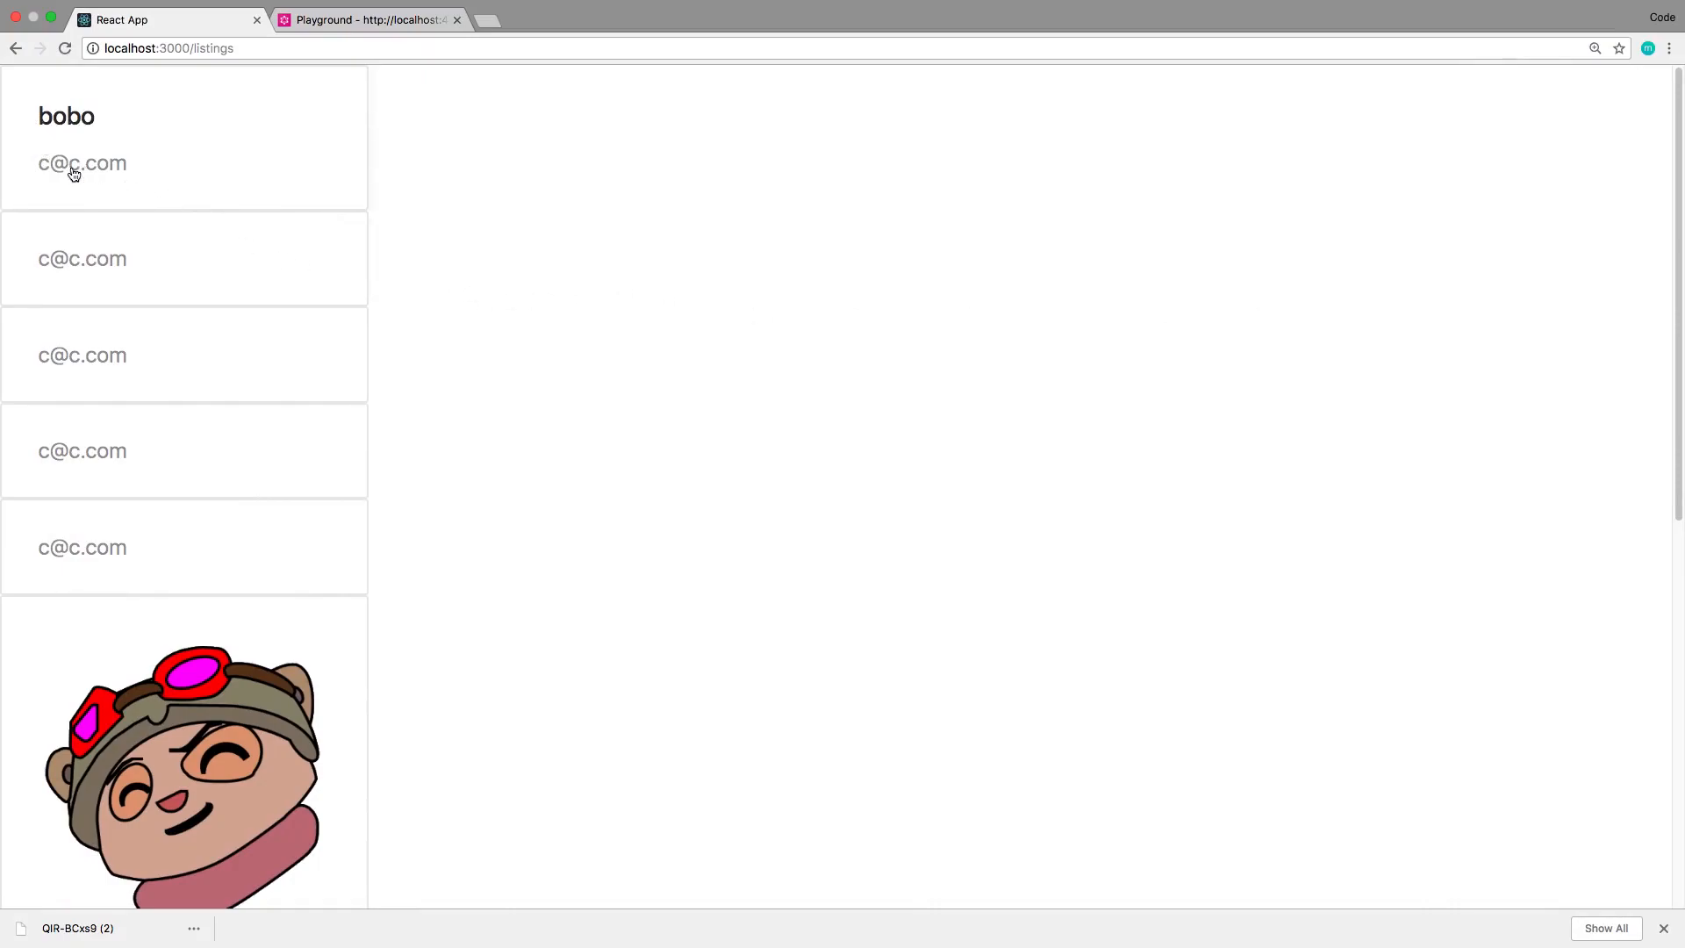
mouse_move(91, 200)
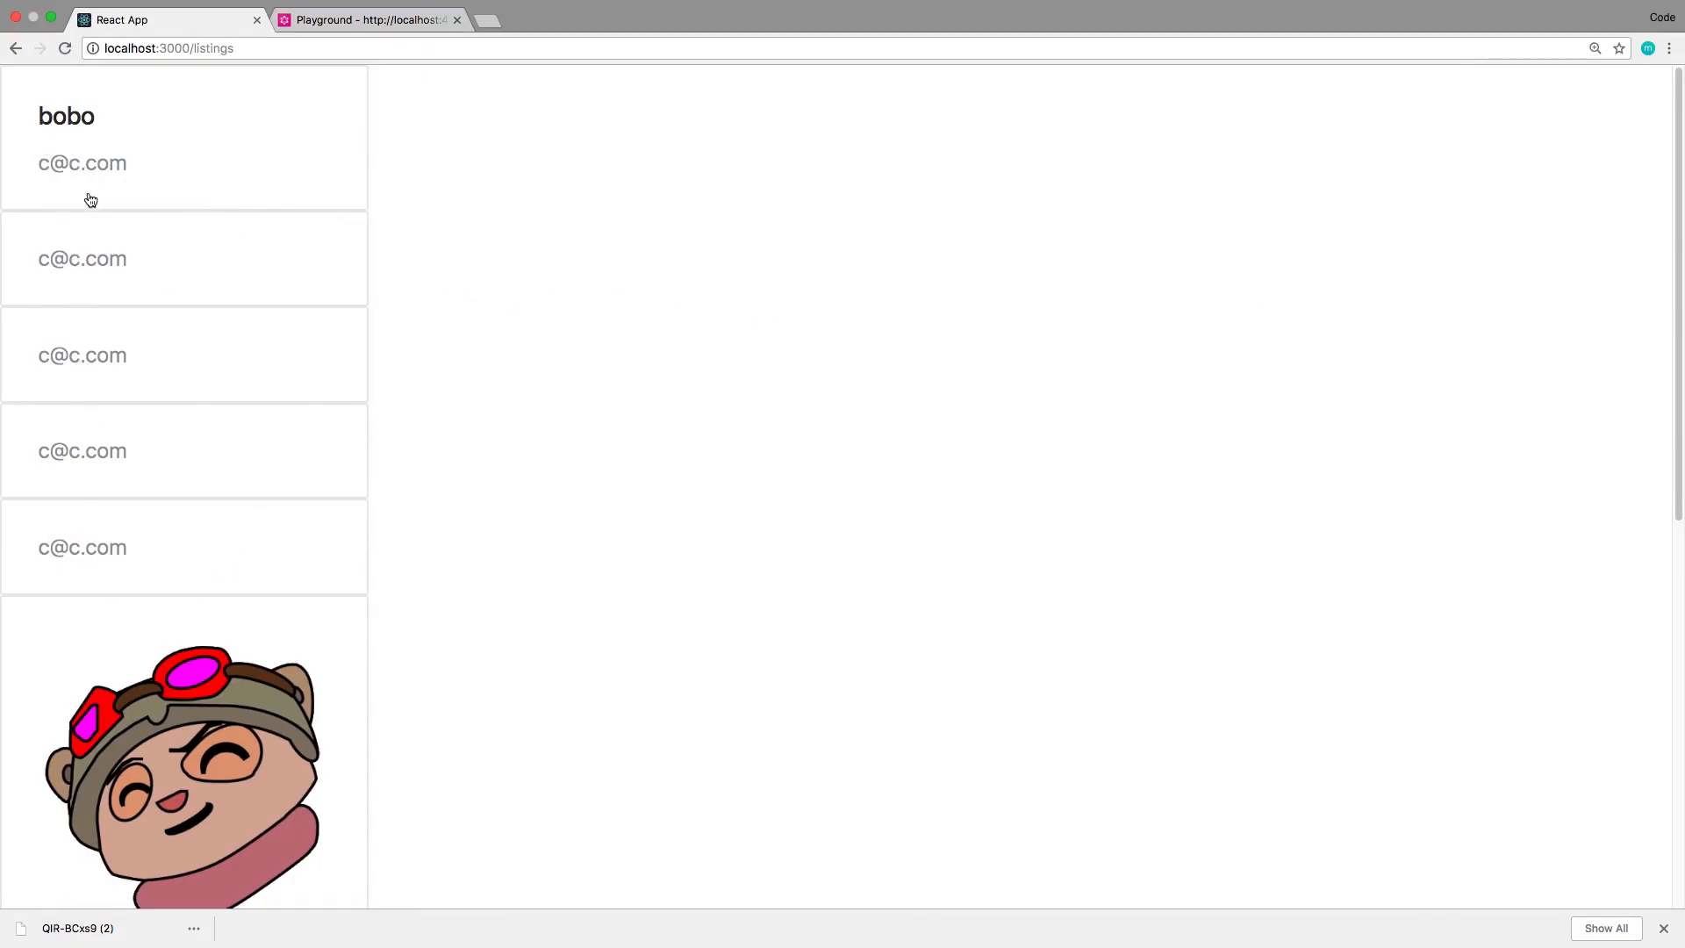
scroll(down, 3)
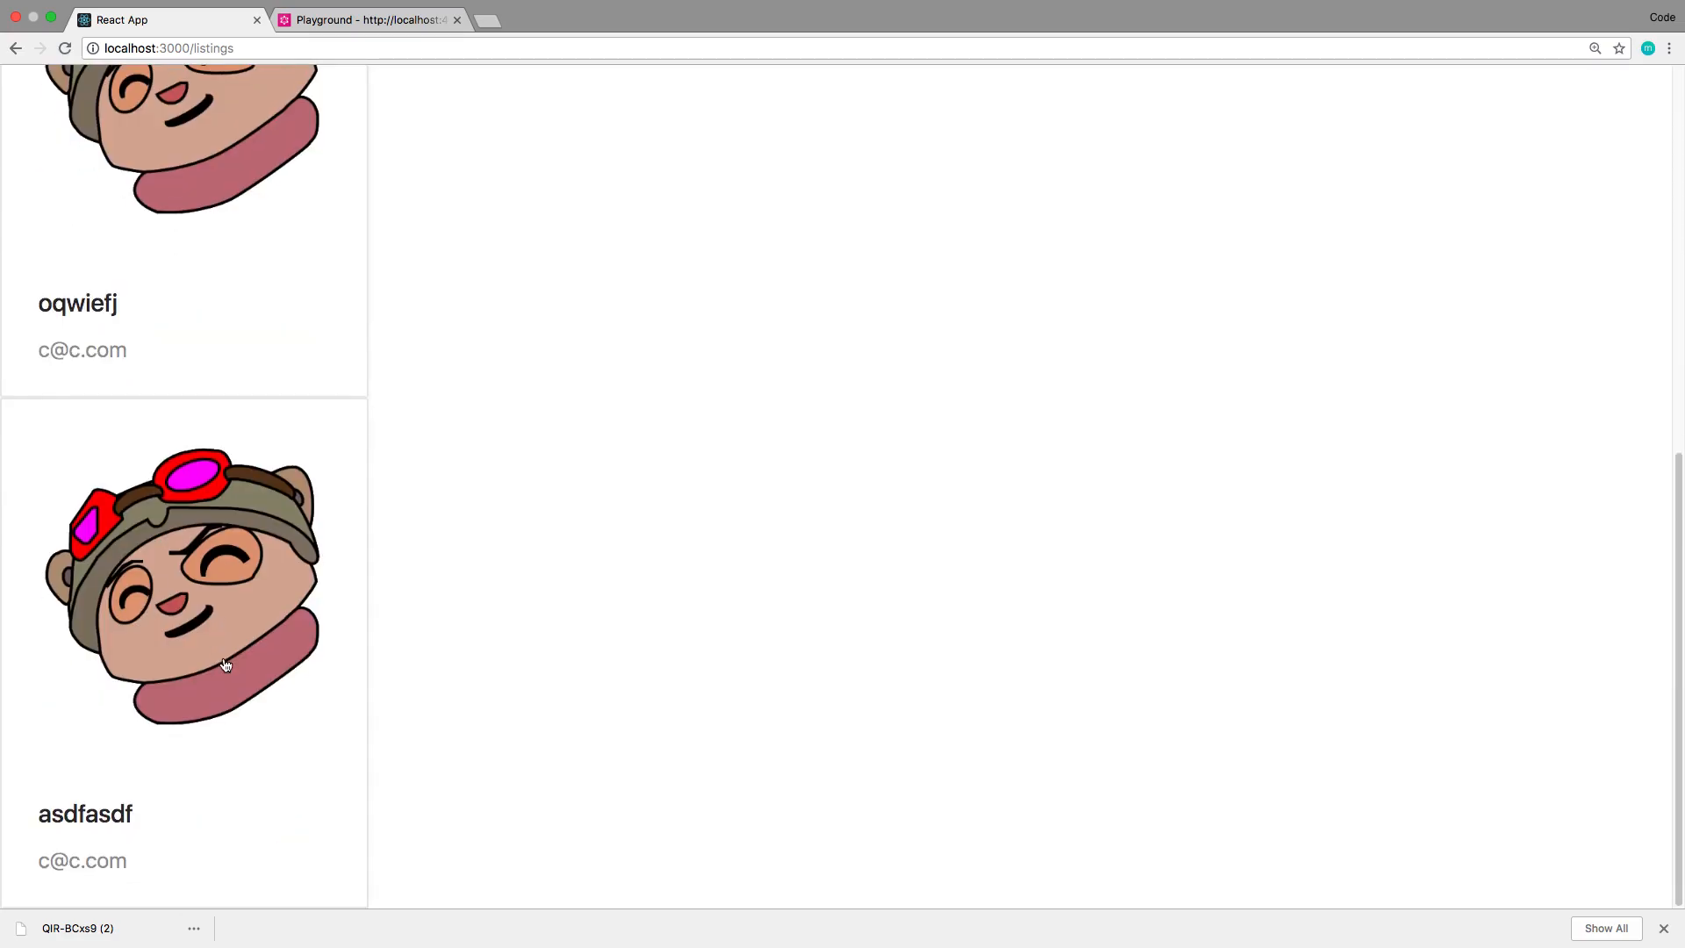
scroll(up, 3)
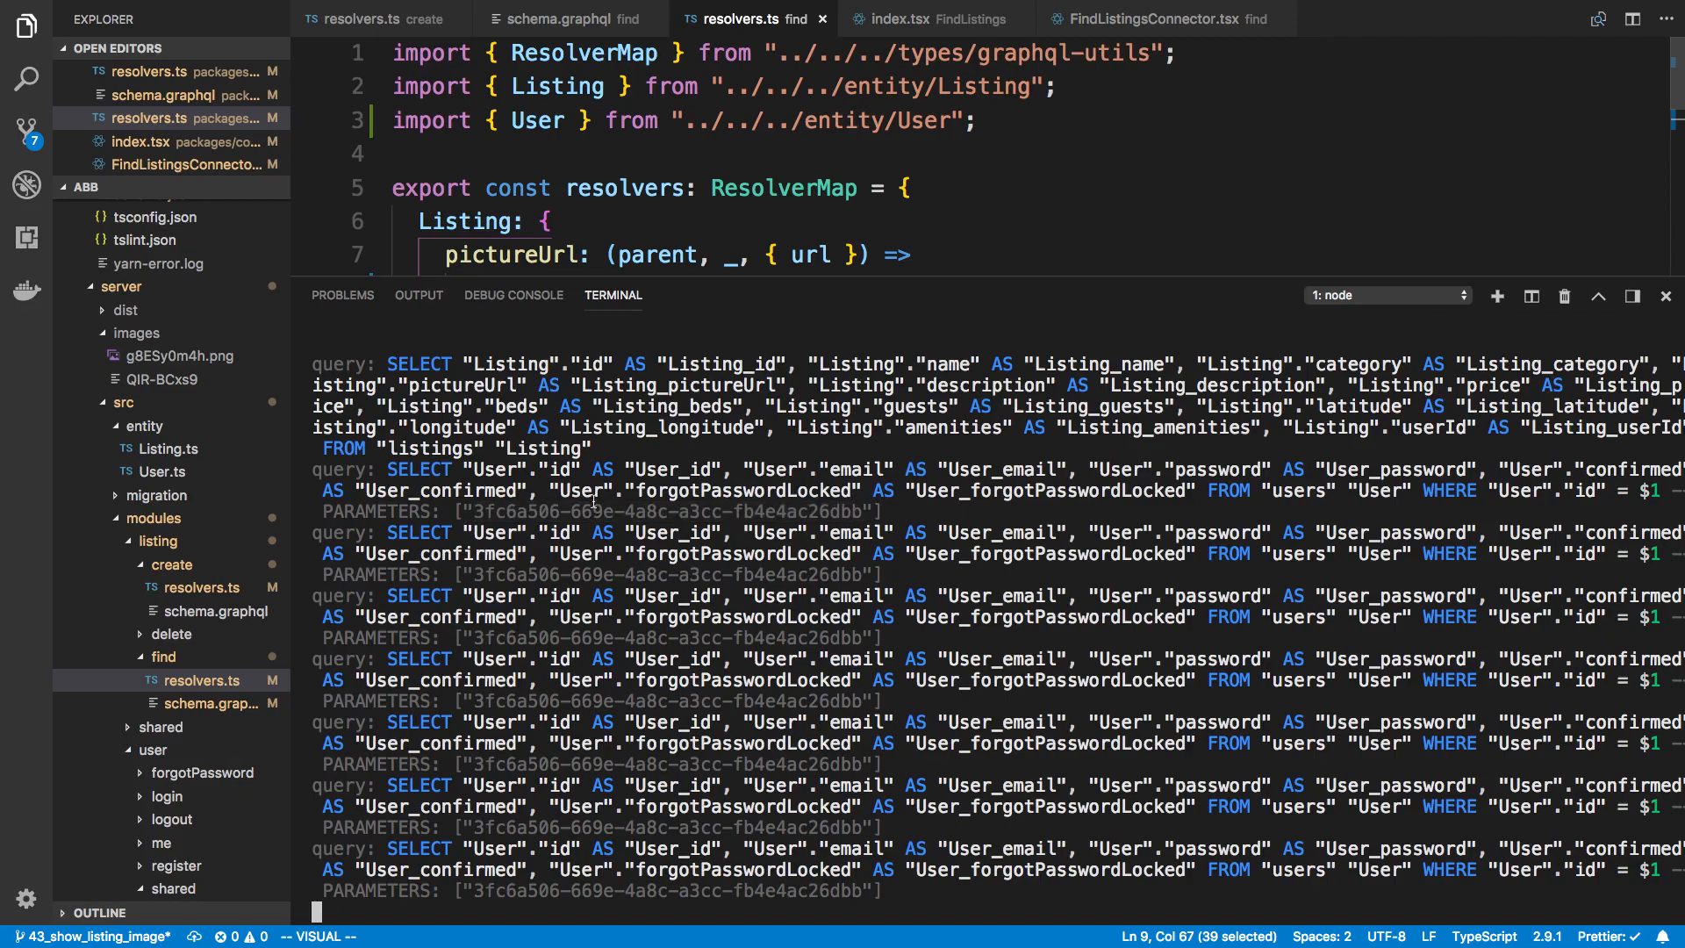
mouse_move(824, 790)
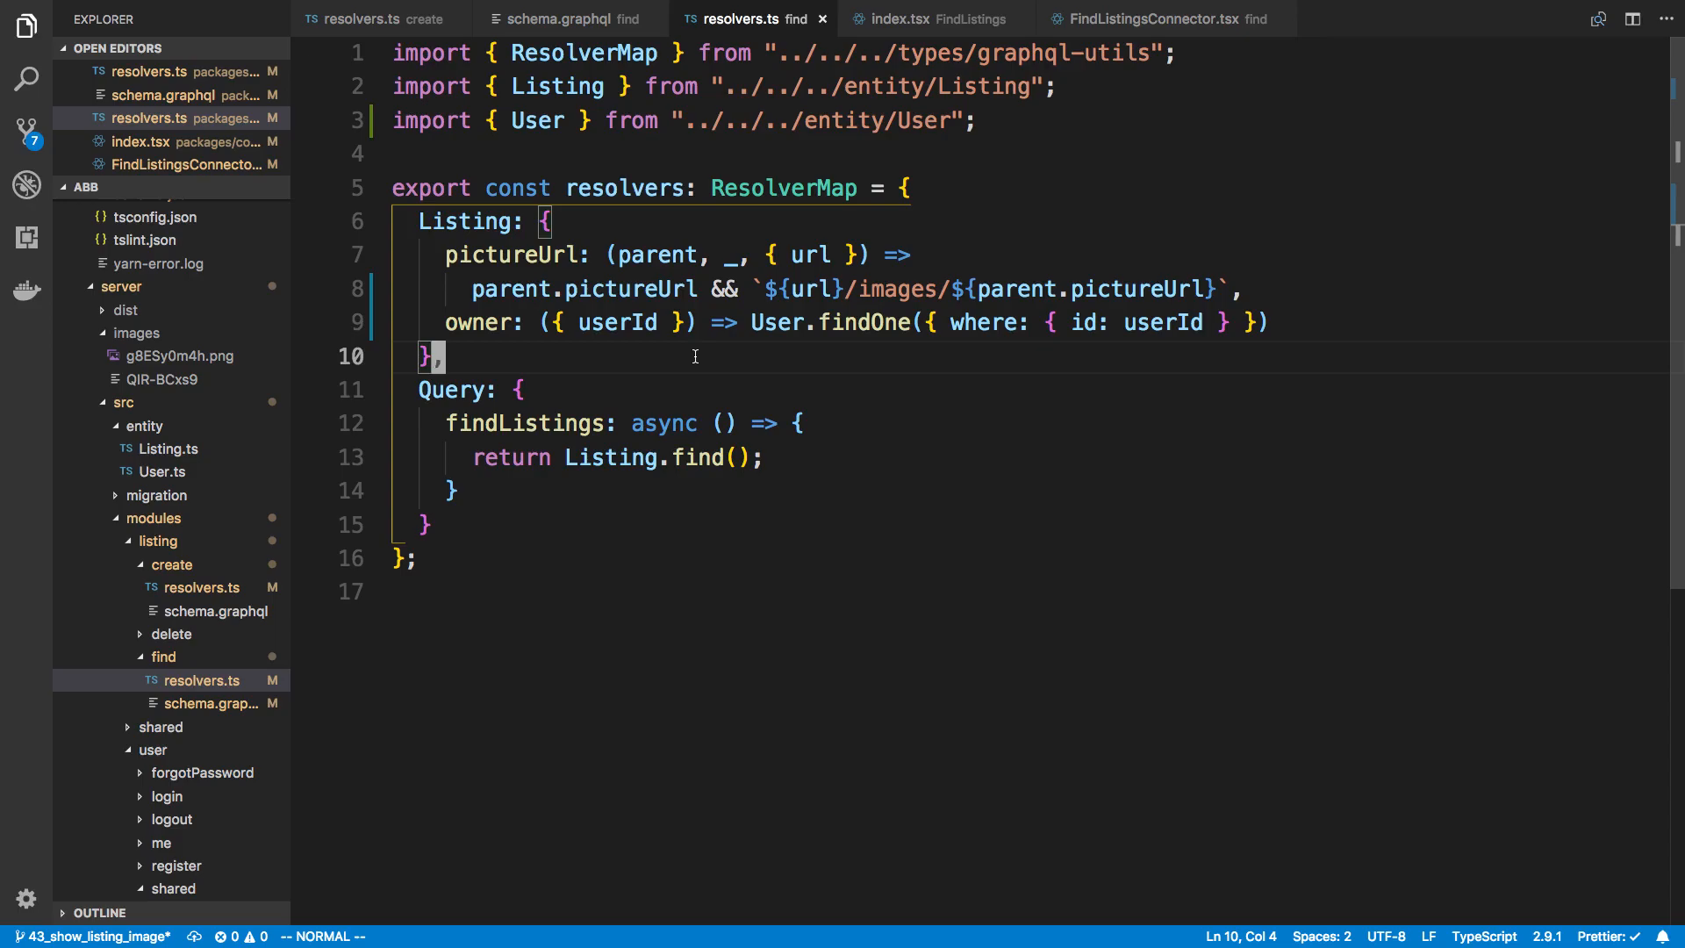
mouse_move(717, 160)
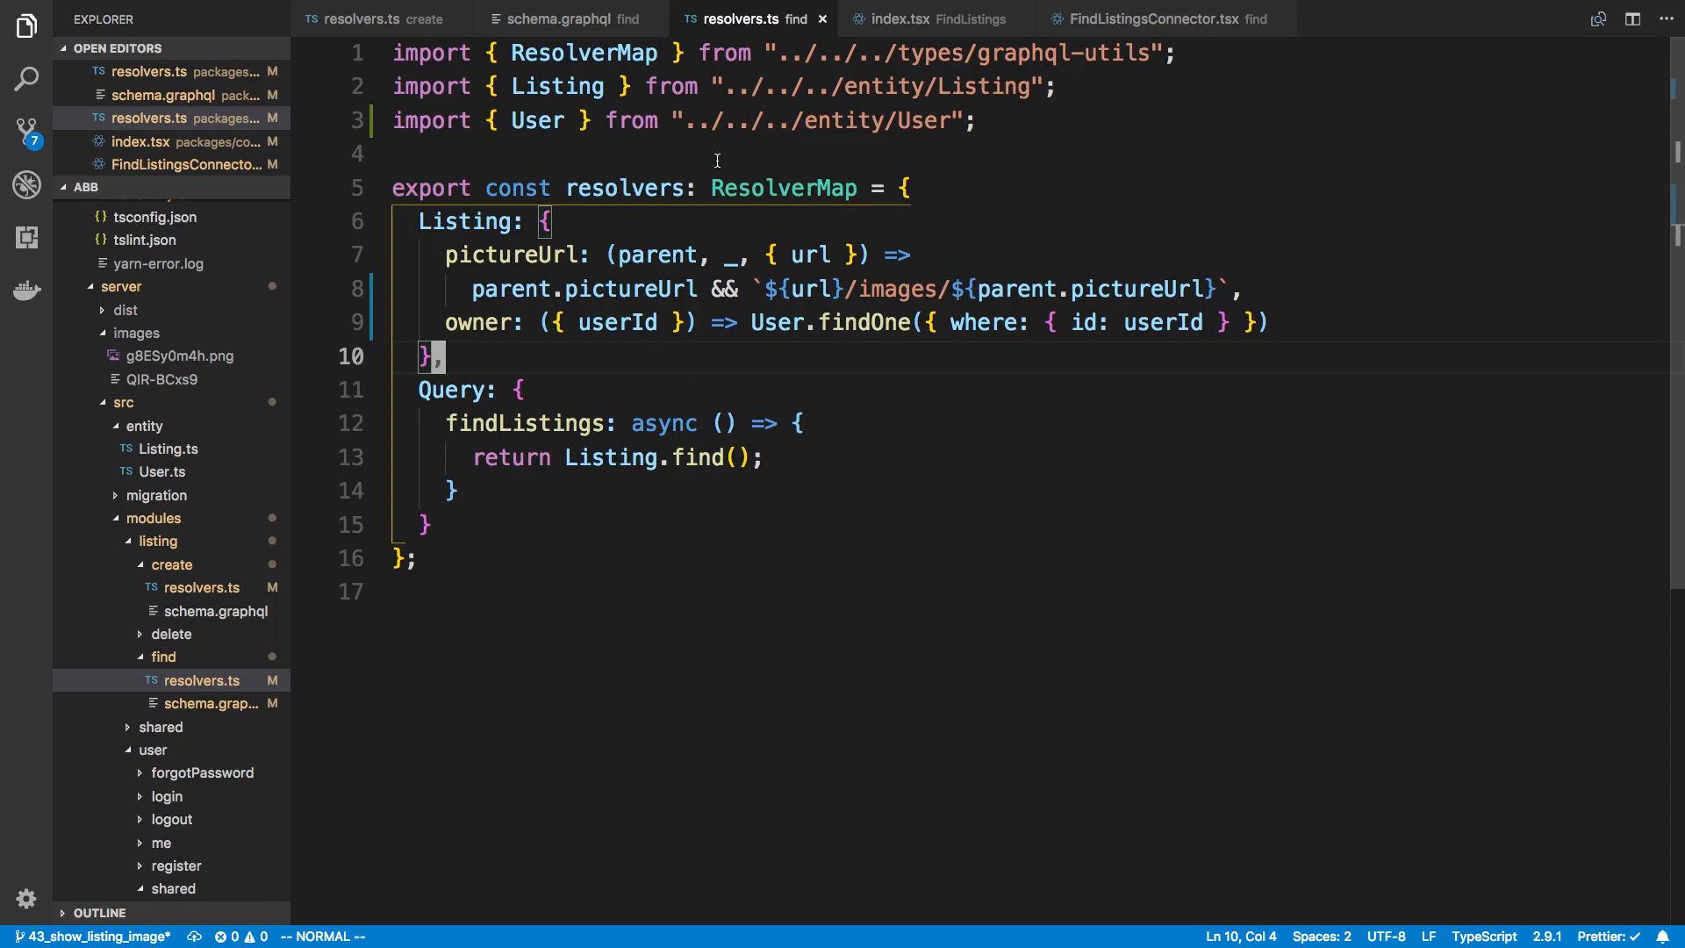
mouse_move(766, 556)
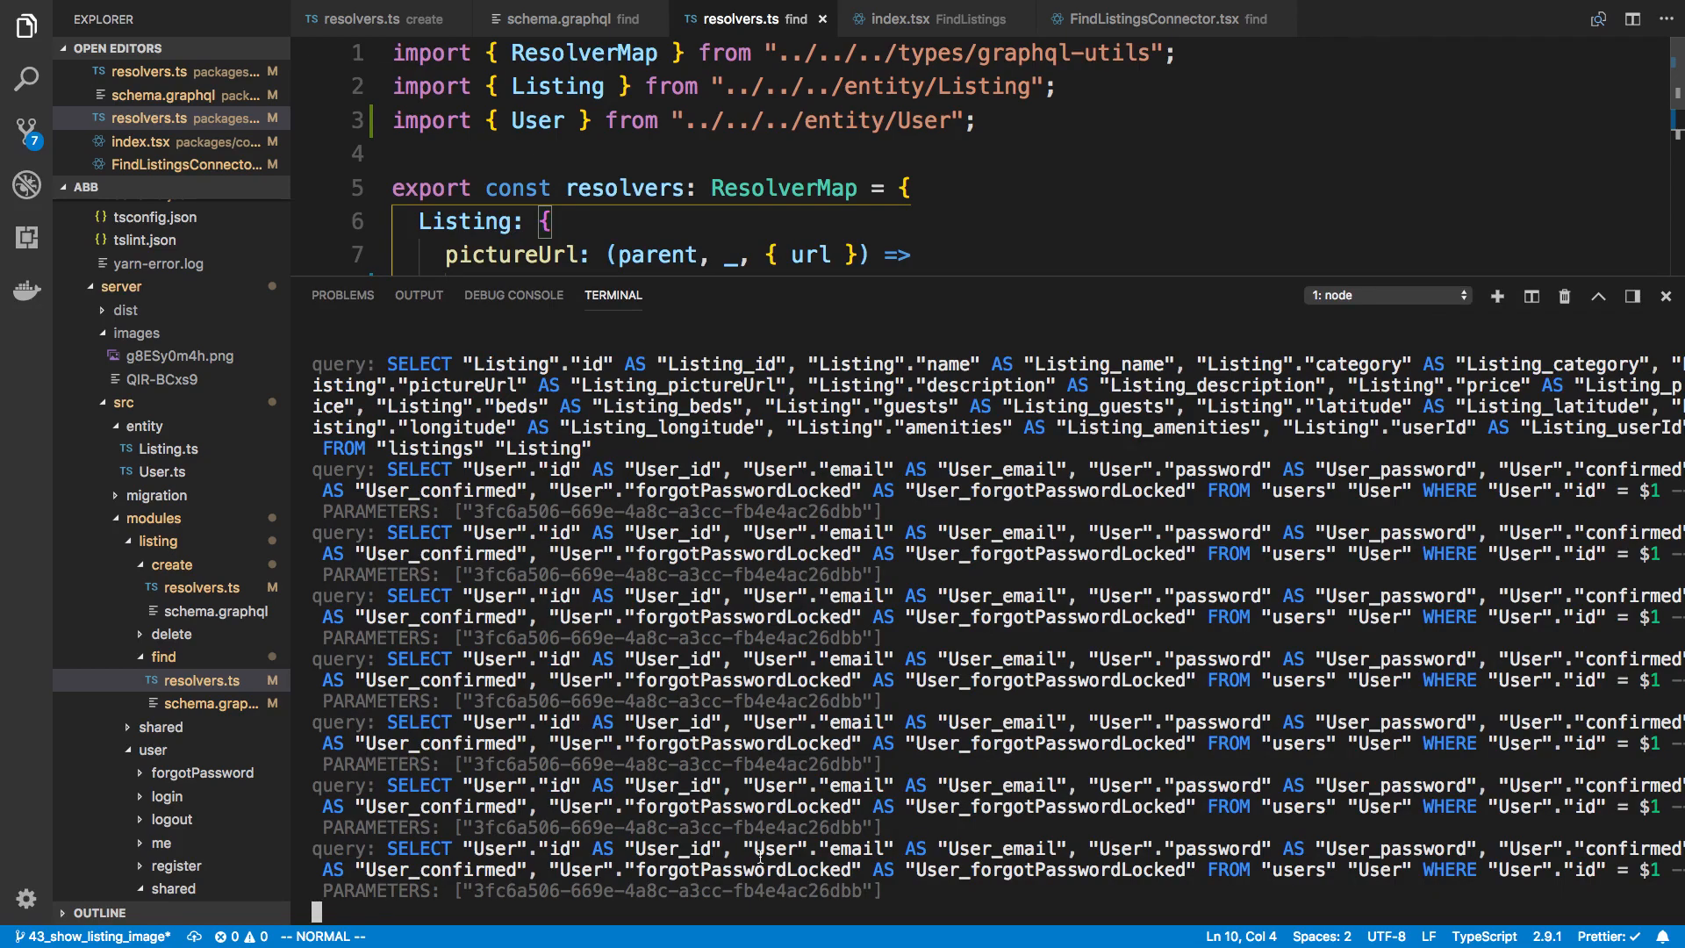
double_click(666, 511)
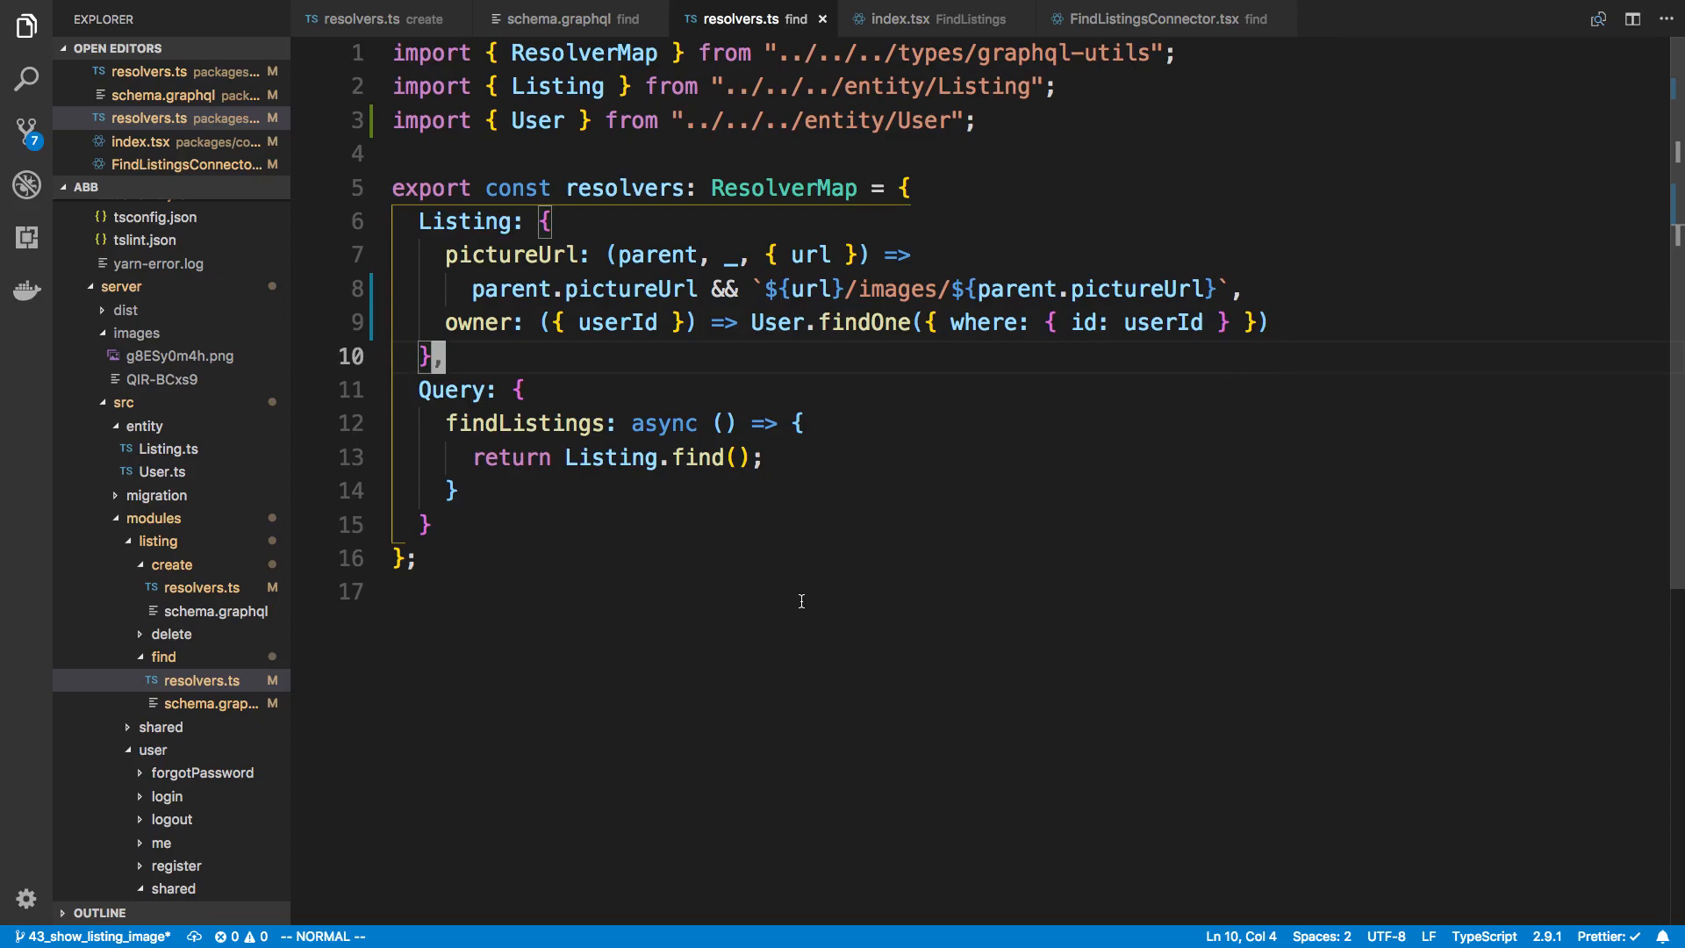
mouse_move(981, 678)
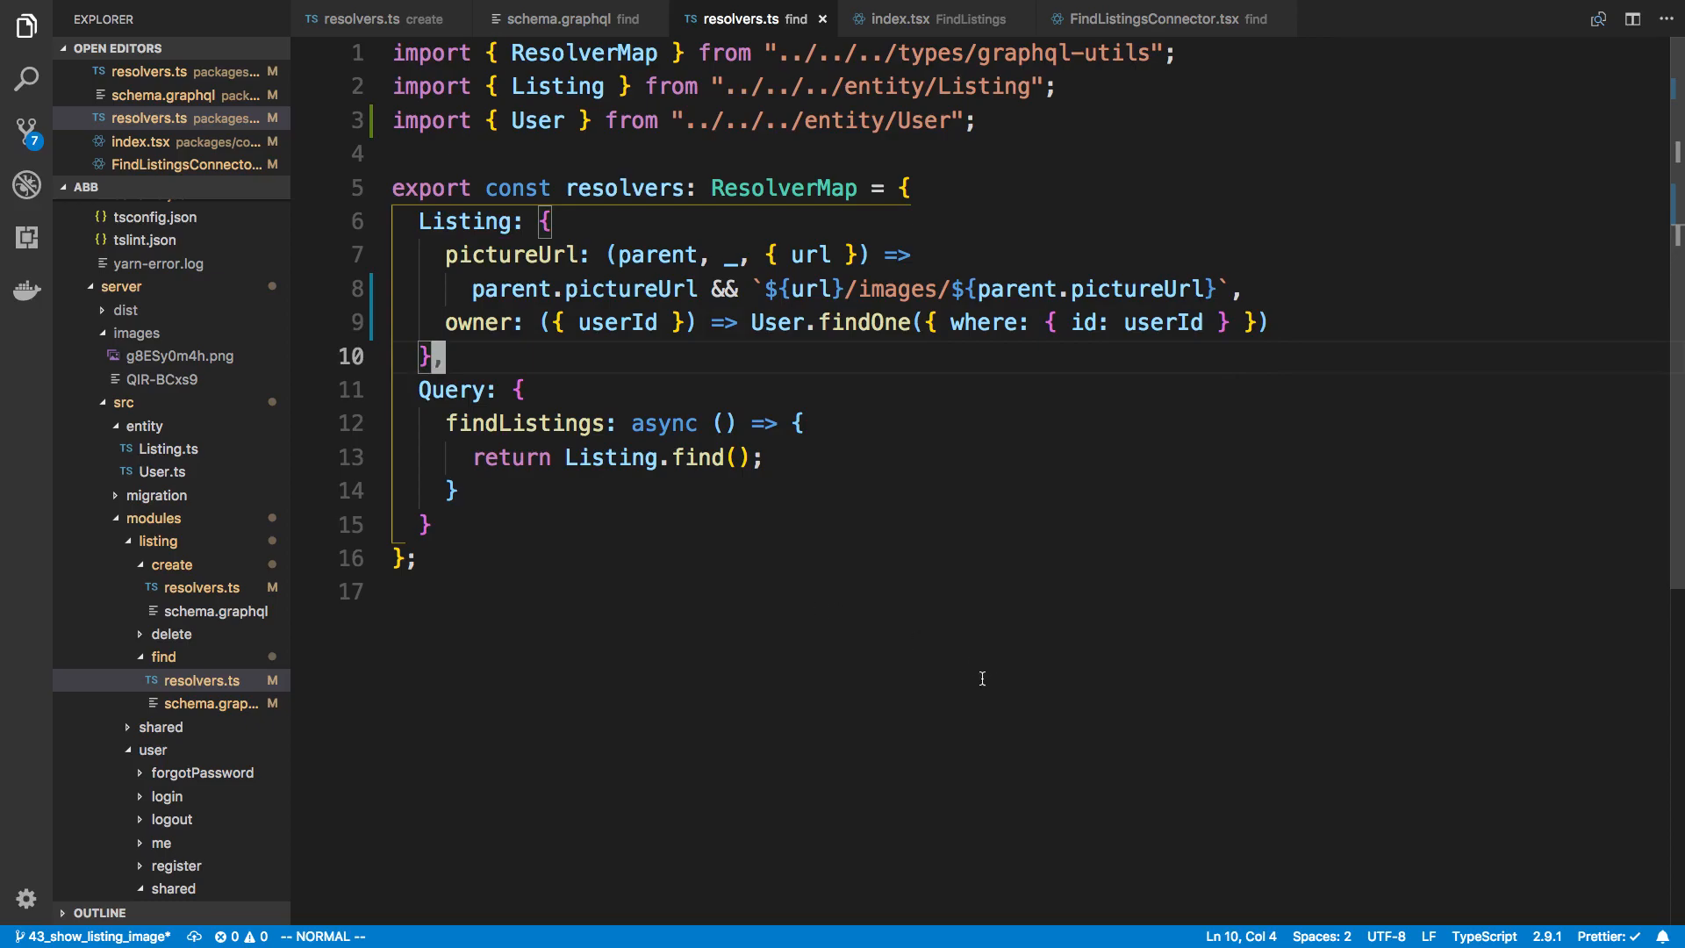